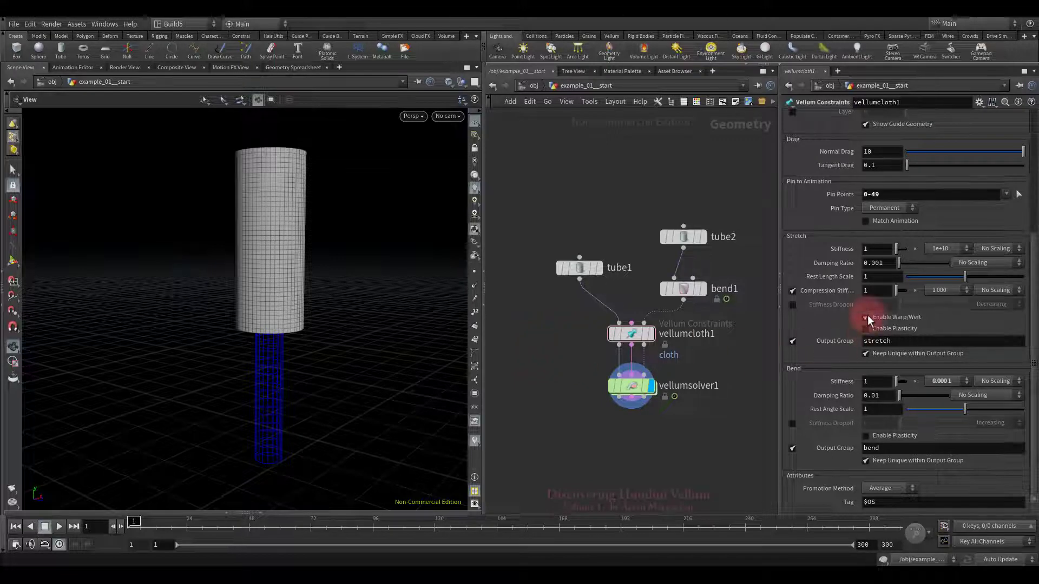
Step: Play and rewind the tube cloth simulation, then enable Warp/Weft anisotropy on vellumcloth1
click(866, 317)
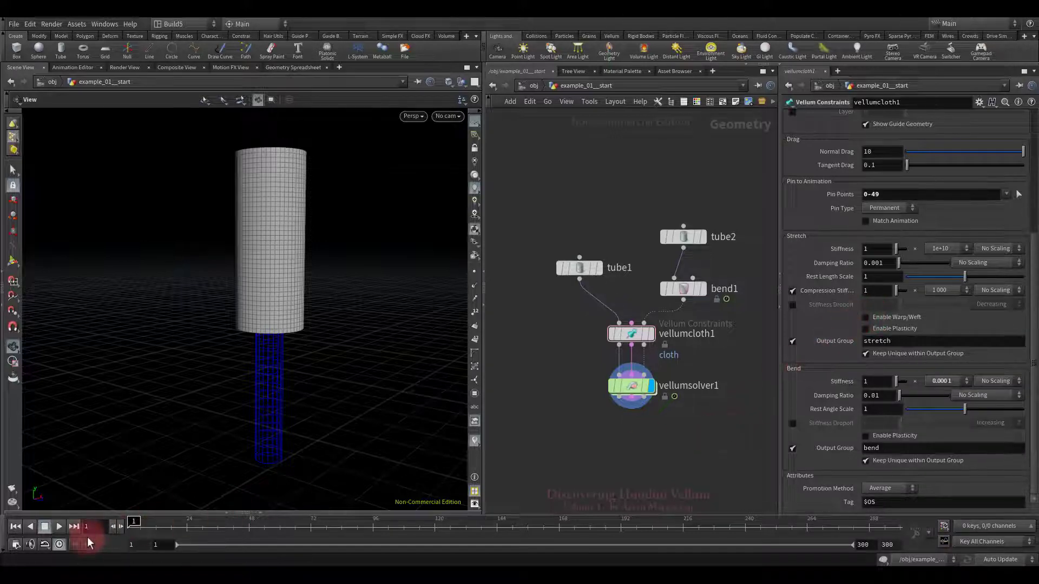
click(58, 526)
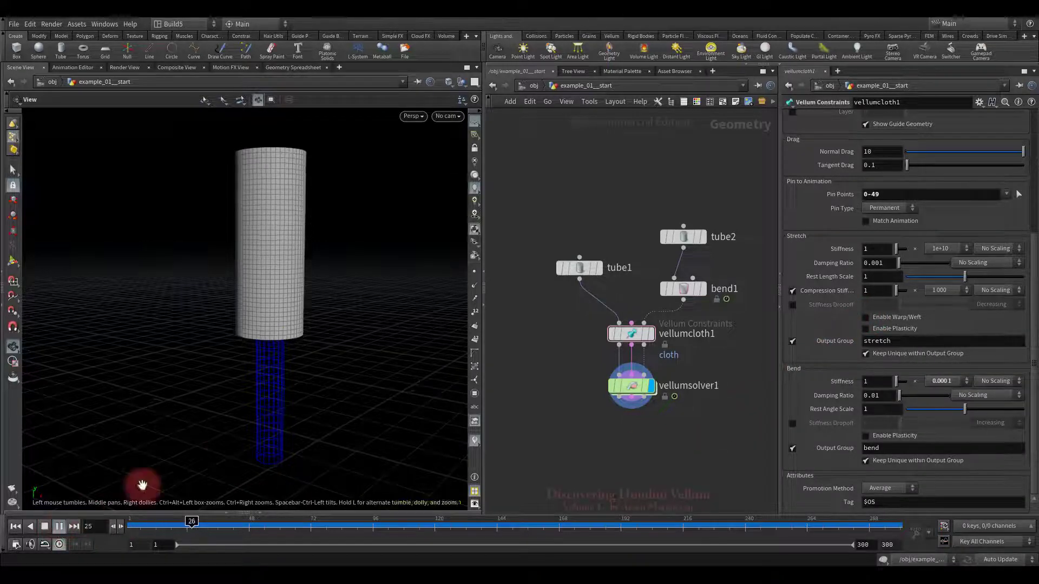
click(59, 527)
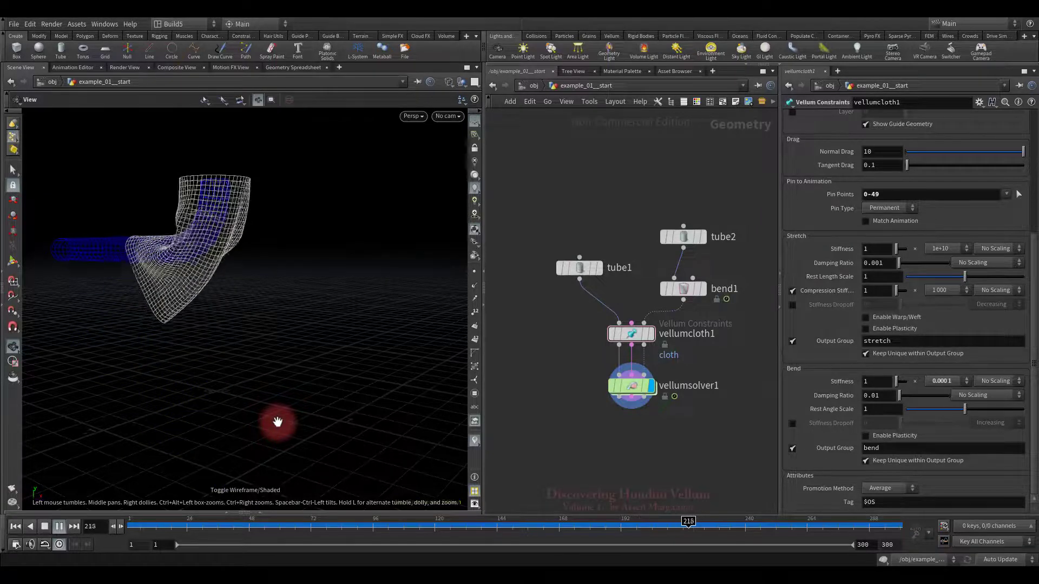
click(59, 526)
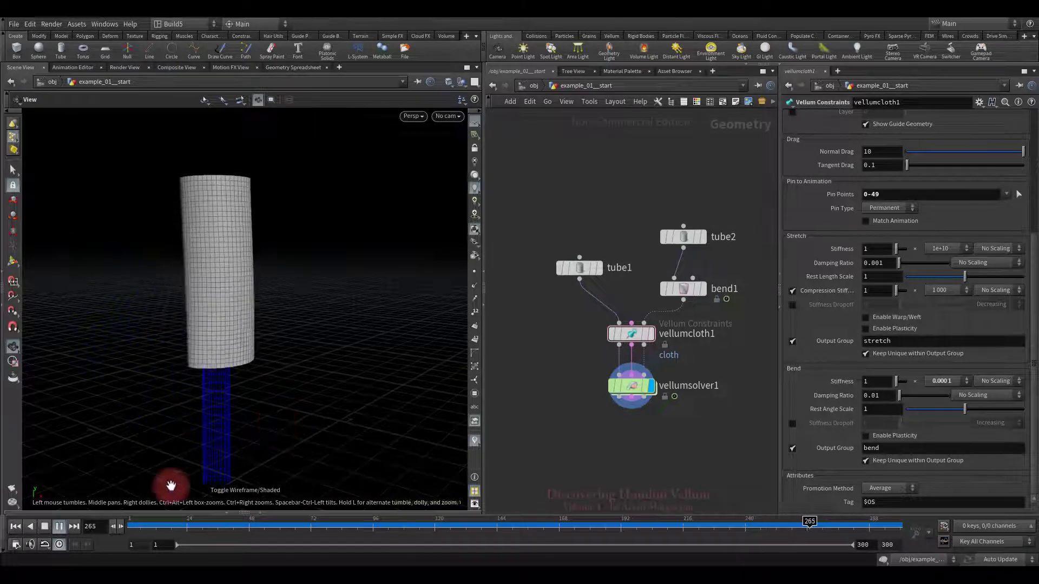
click(15, 526)
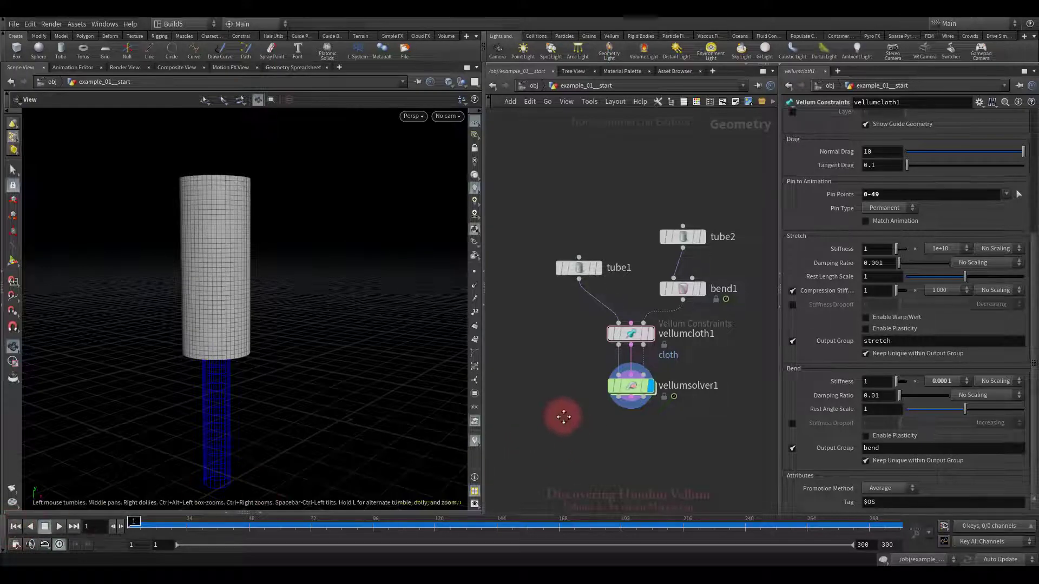
click(865, 317)
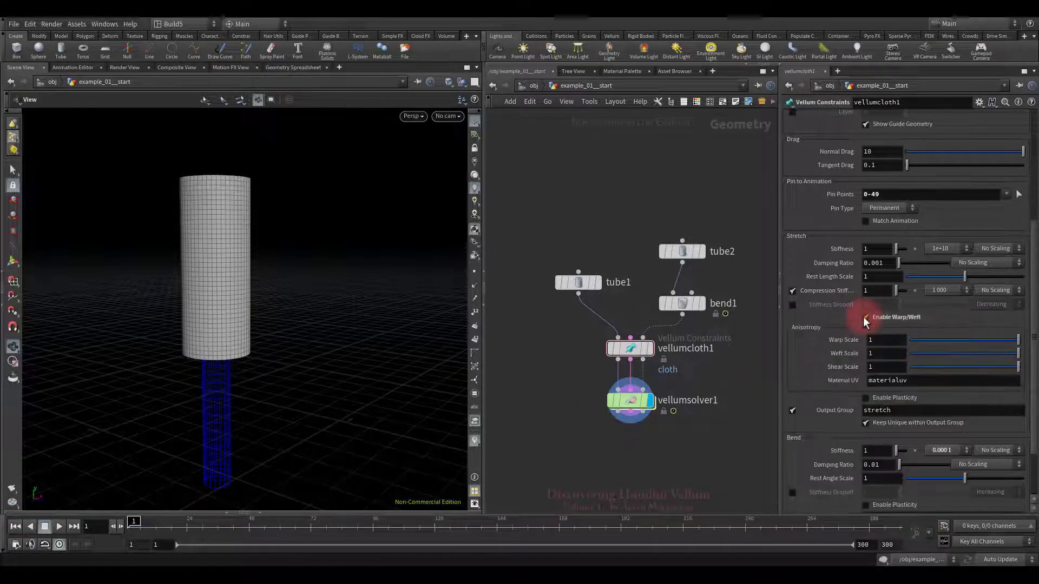
click(865, 317)
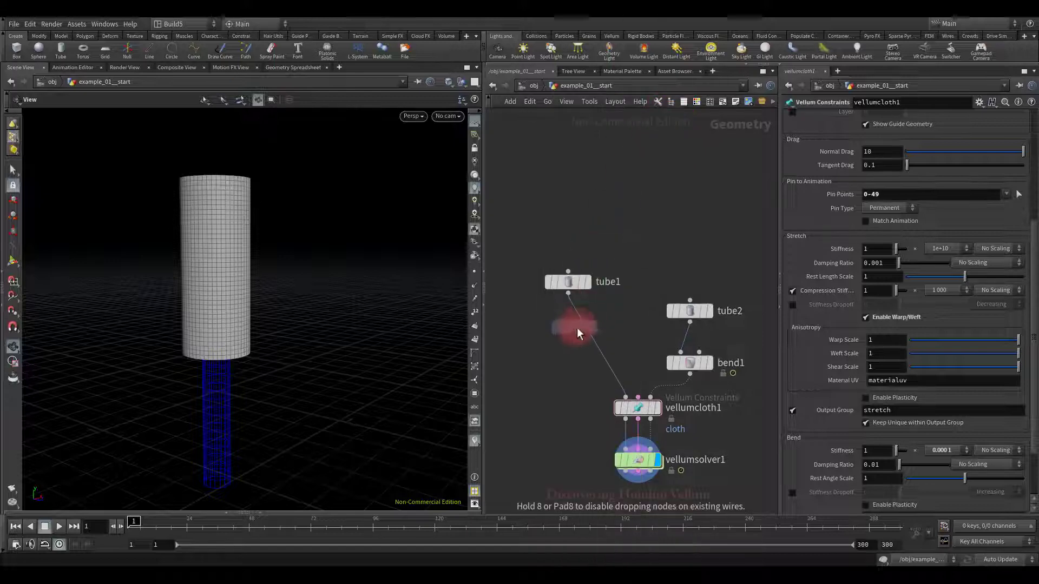
Step: Insert a UV Project node after tube1 with UVs stored on points
click(568, 334)
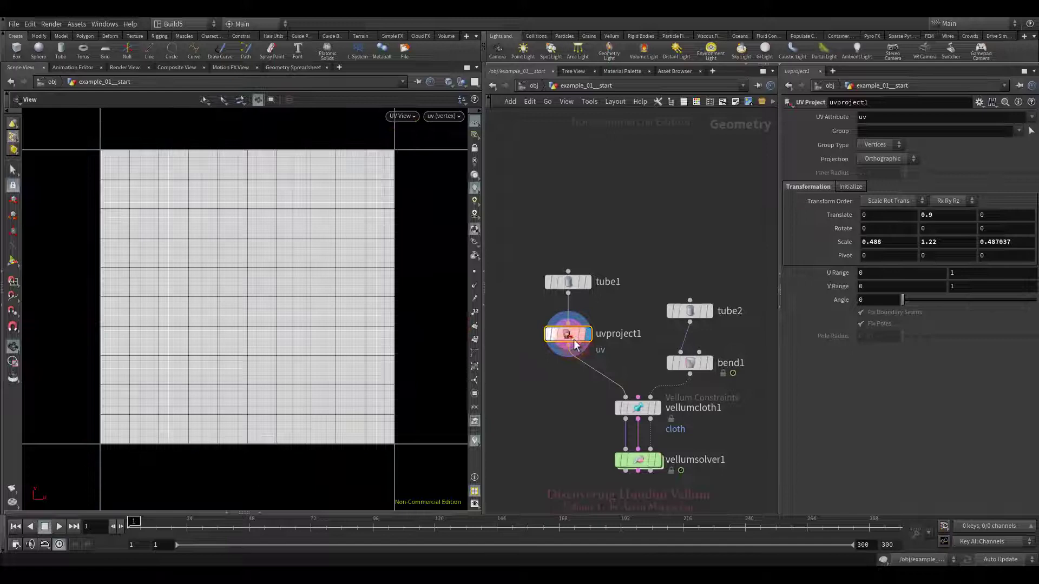
mouse_move(568, 342)
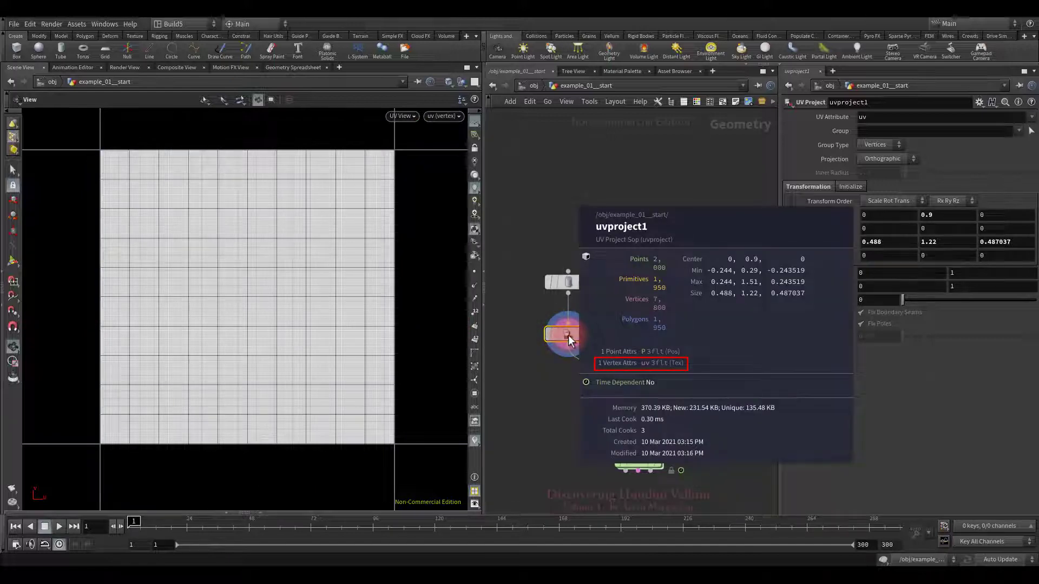
click(880, 144)
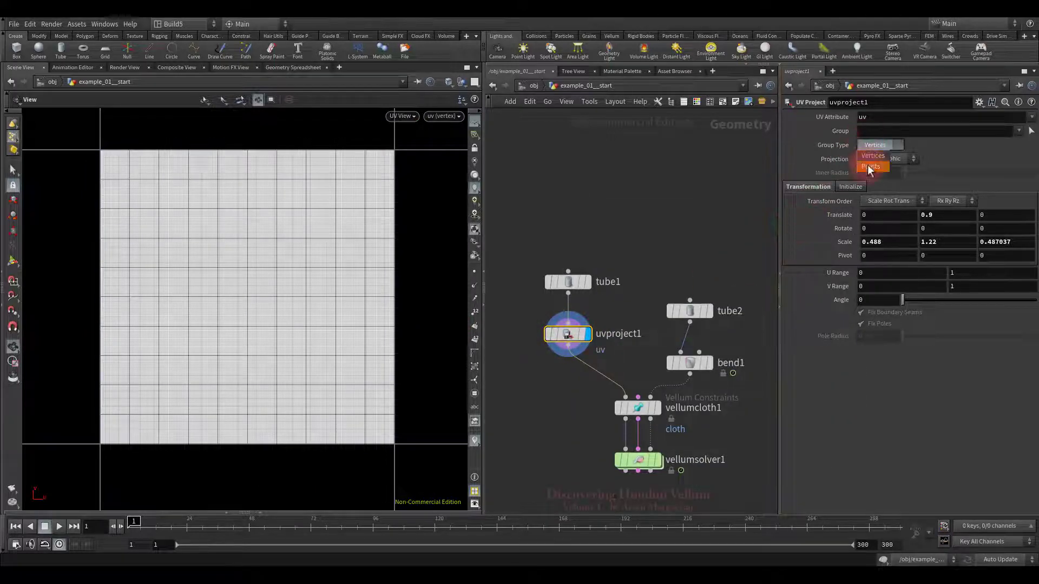
click(870, 166)
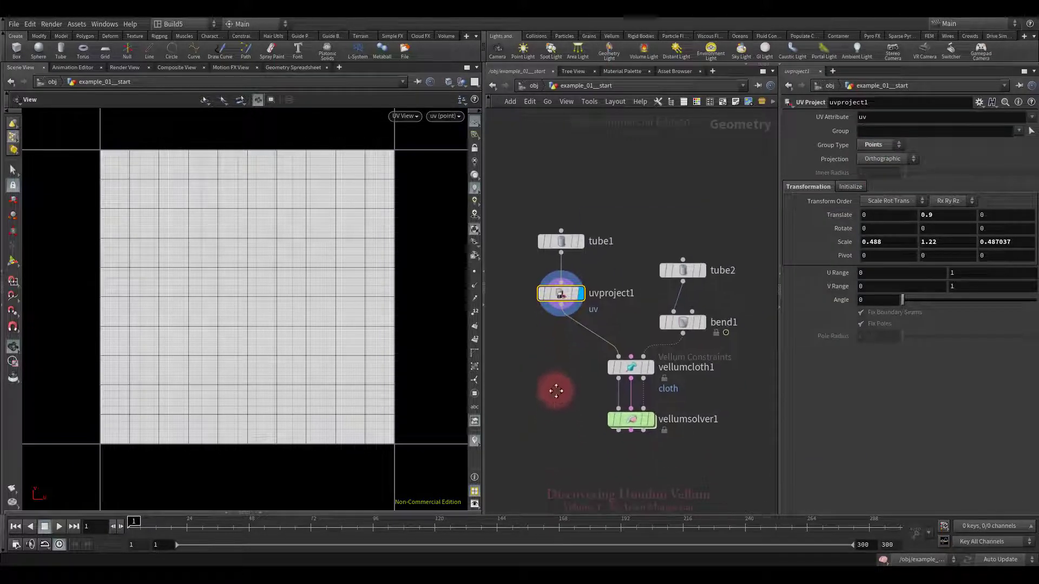
click(631, 367)
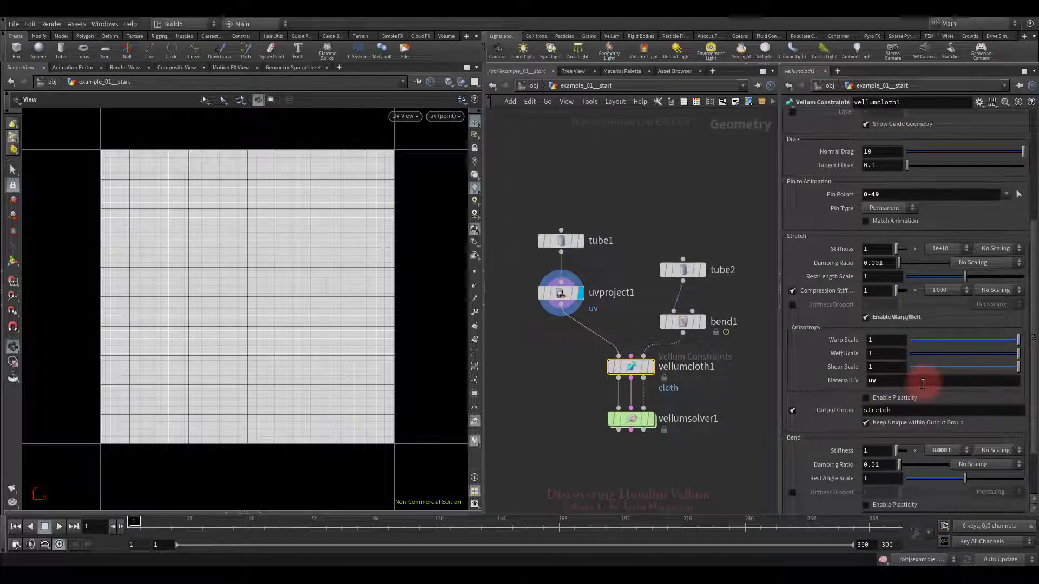
Step: Enter 0.01 as vellumcloth1's Warp Scale
click(885, 339)
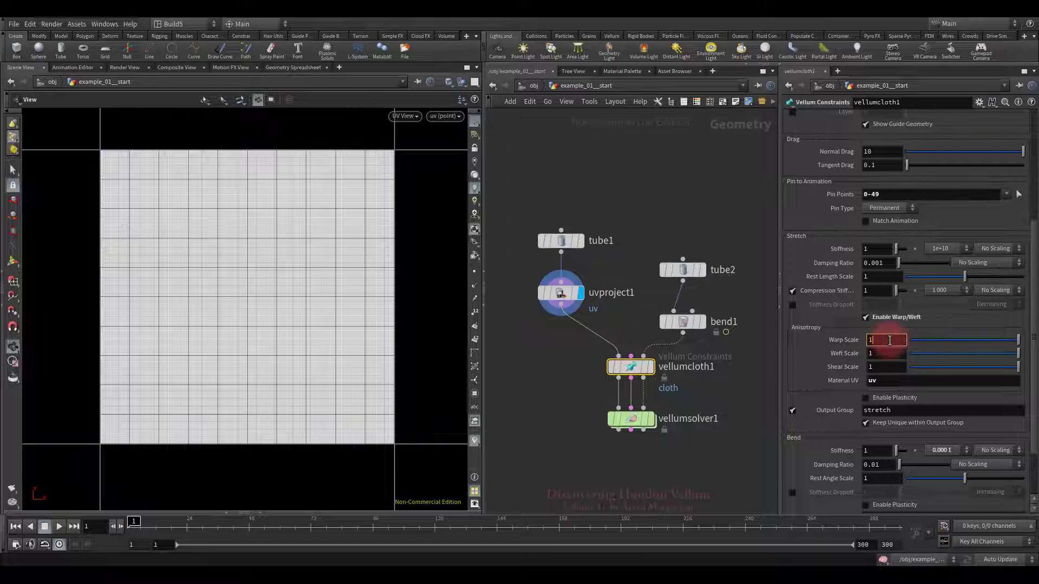
text(0.01)
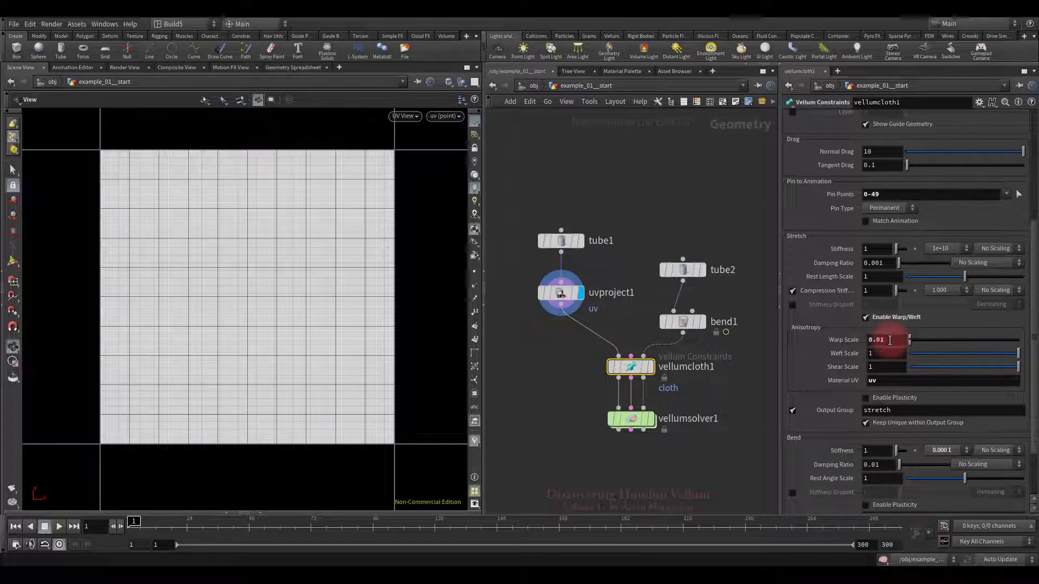
click(405, 116)
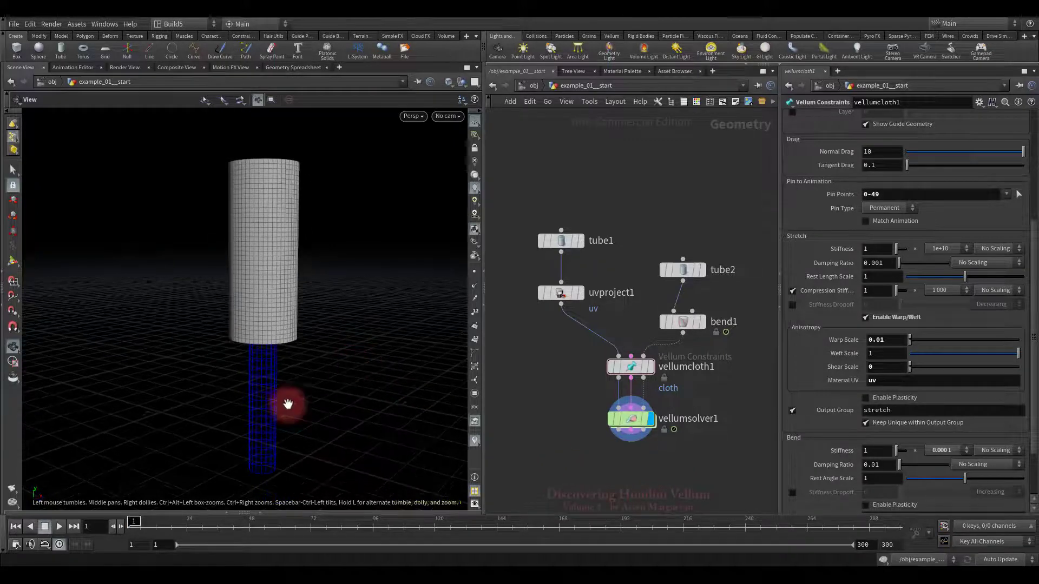
click(59, 526)
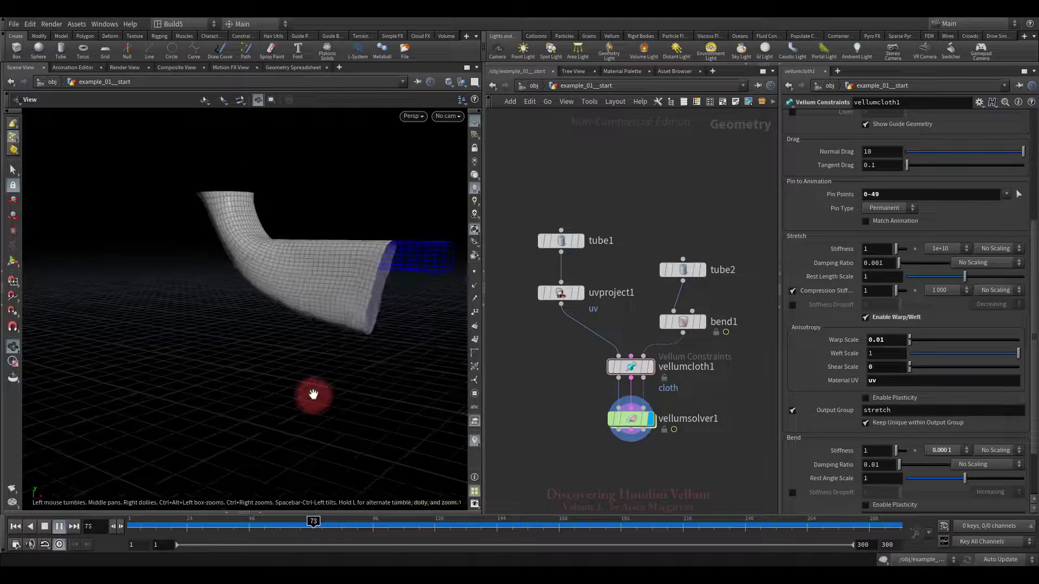
click(59, 526)
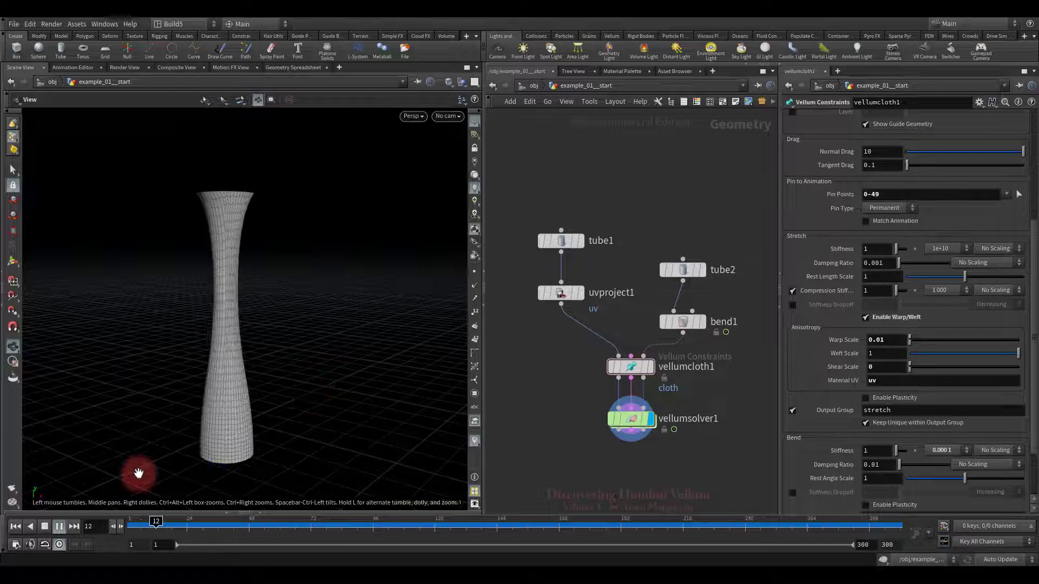
click(44, 526)
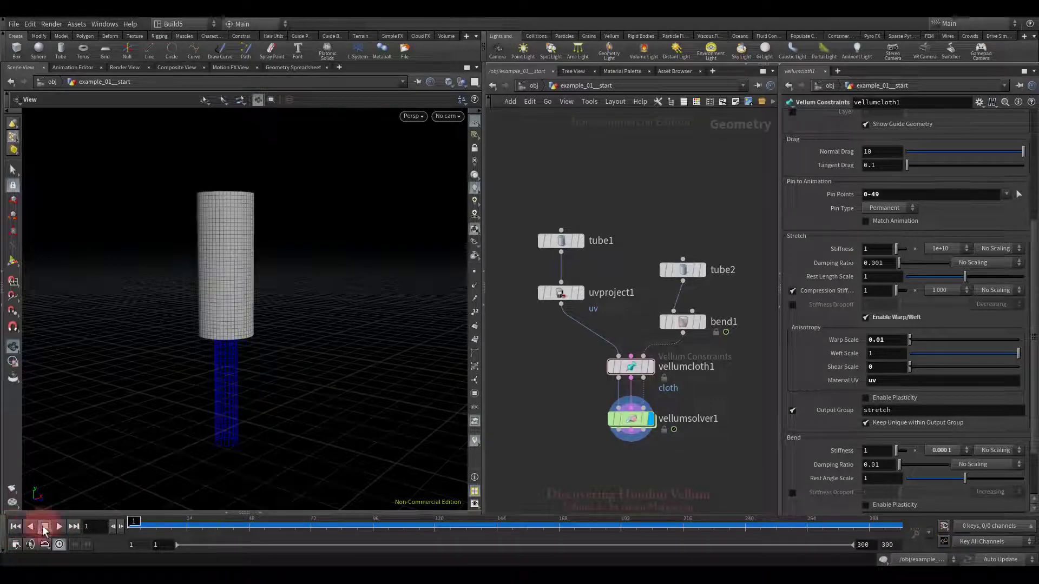
click(882, 340)
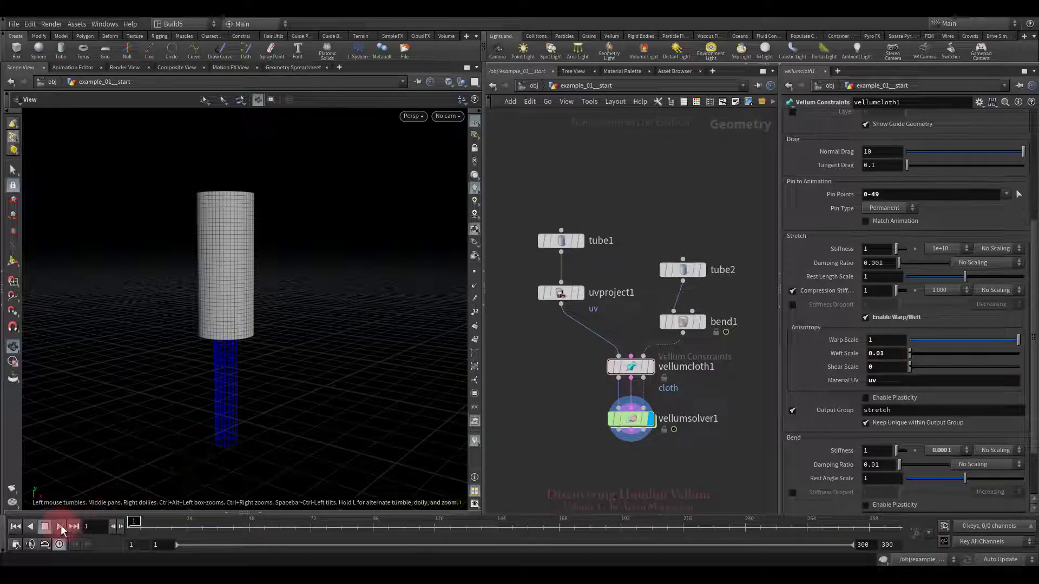
Step: Play the cloth simulation, then set Weft Scale to 0.001
click(59, 527)
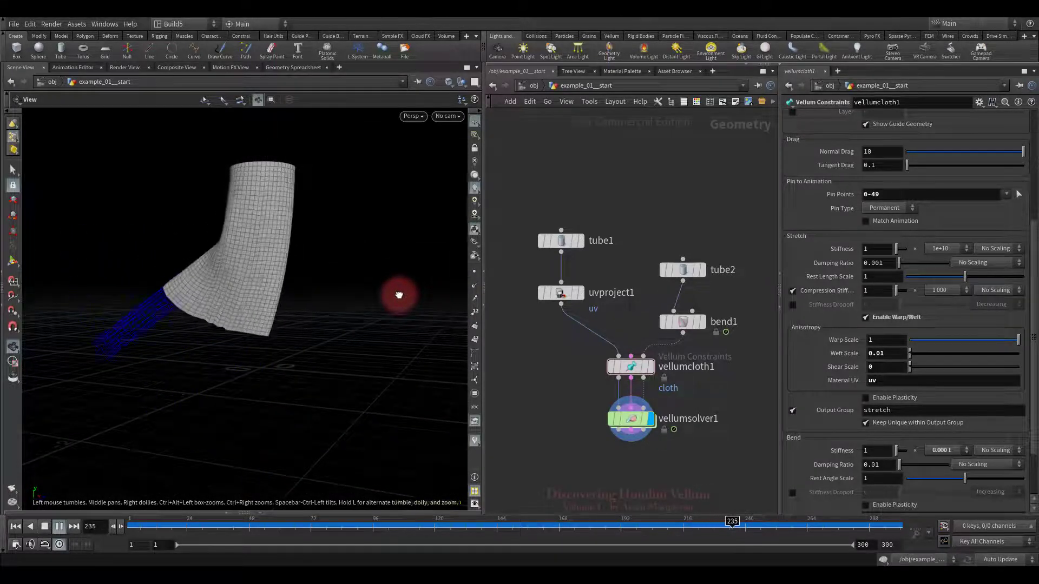
click(44, 527)
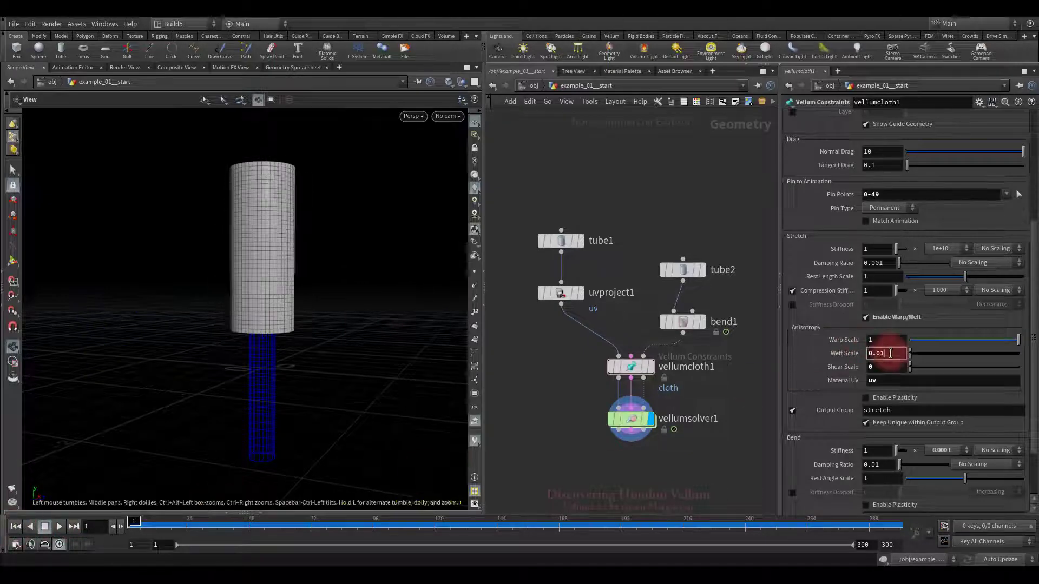
text(0.001)
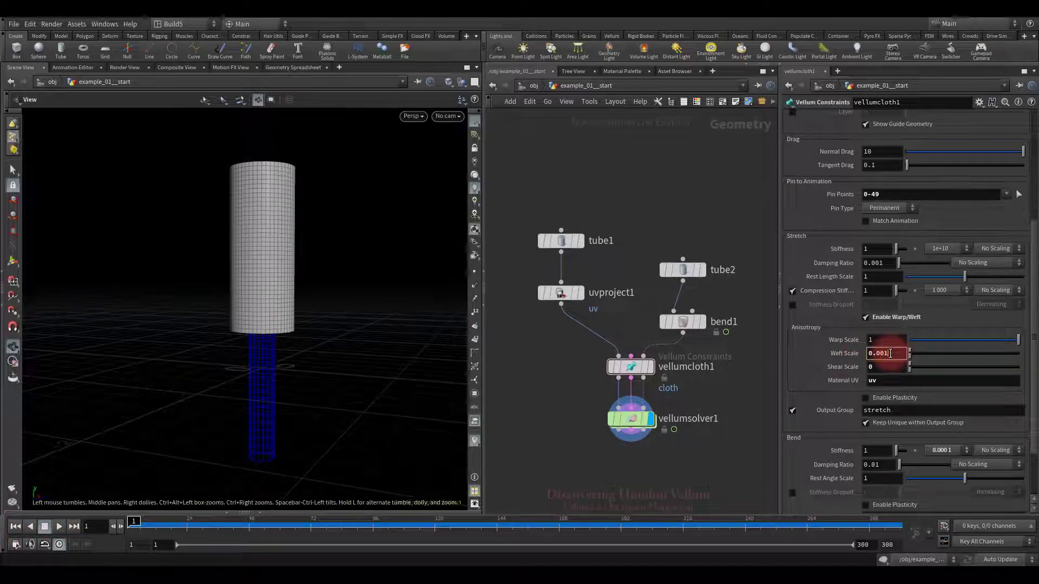
Step: Replay the cloth with weft scale 0.001 and rewind to the start
click(59, 527)
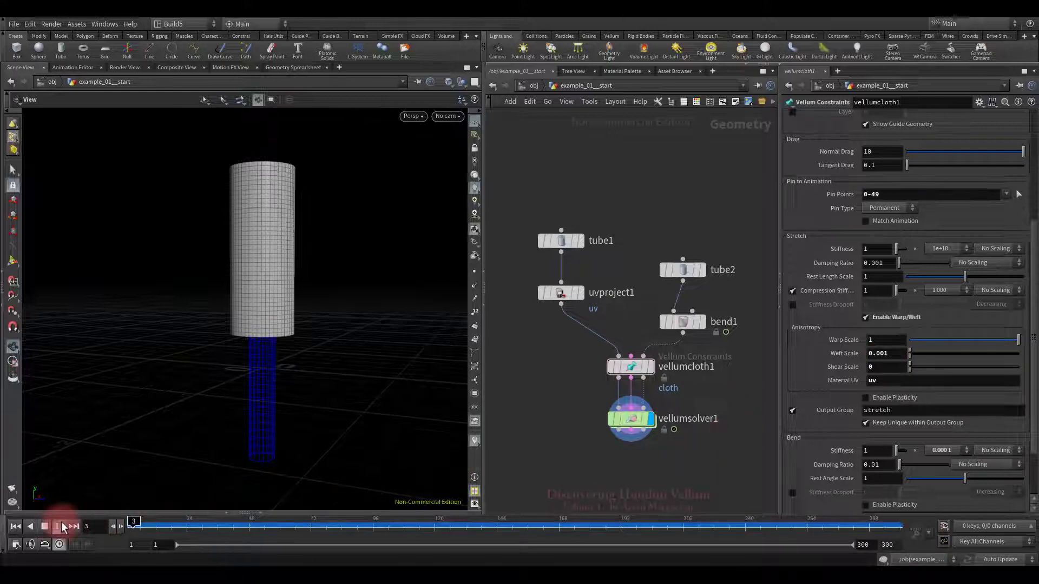
click(60, 527)
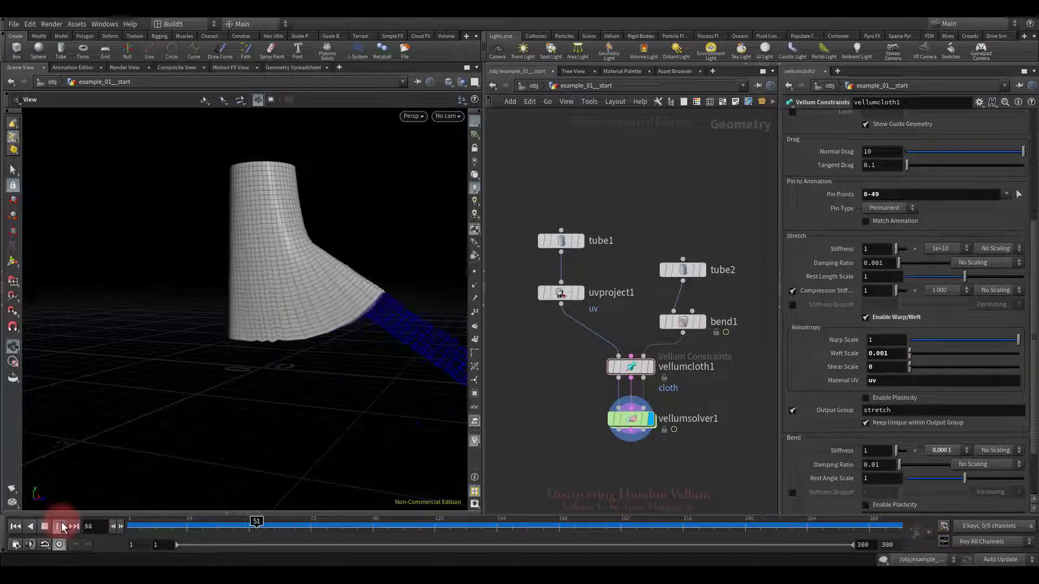
click(61, 542)
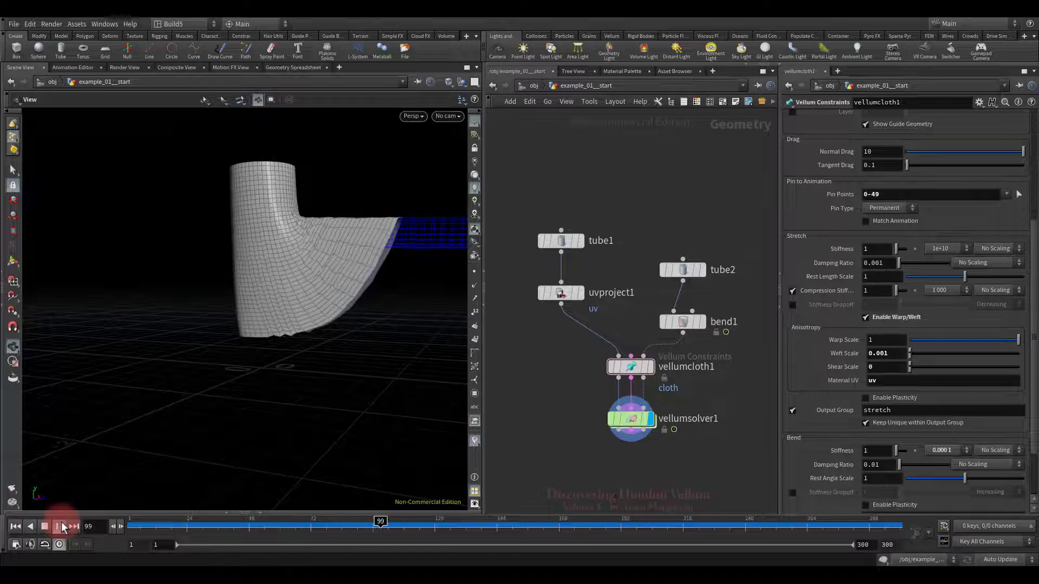
click(59, 527)
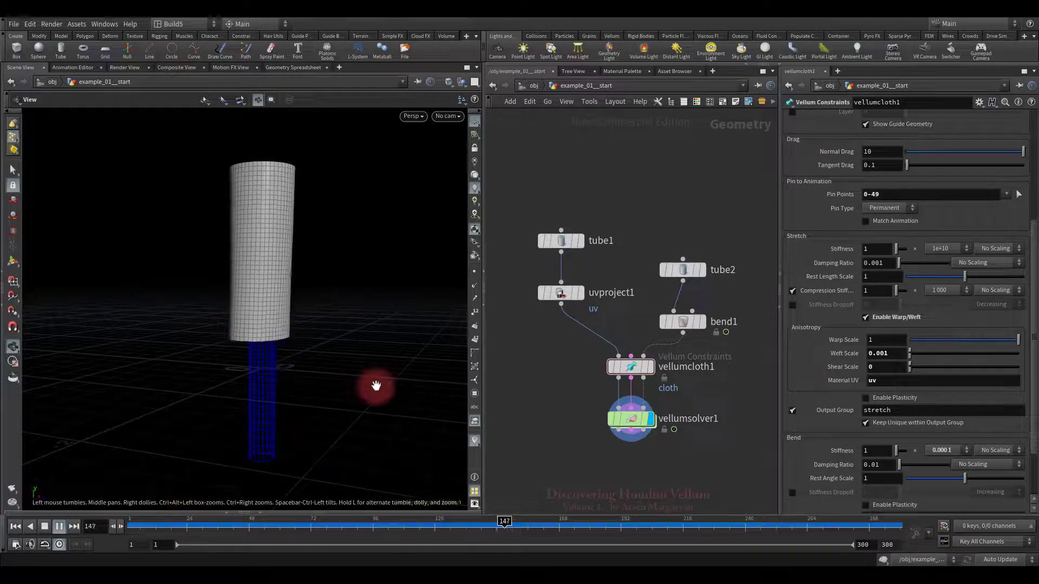
click(59, 527)
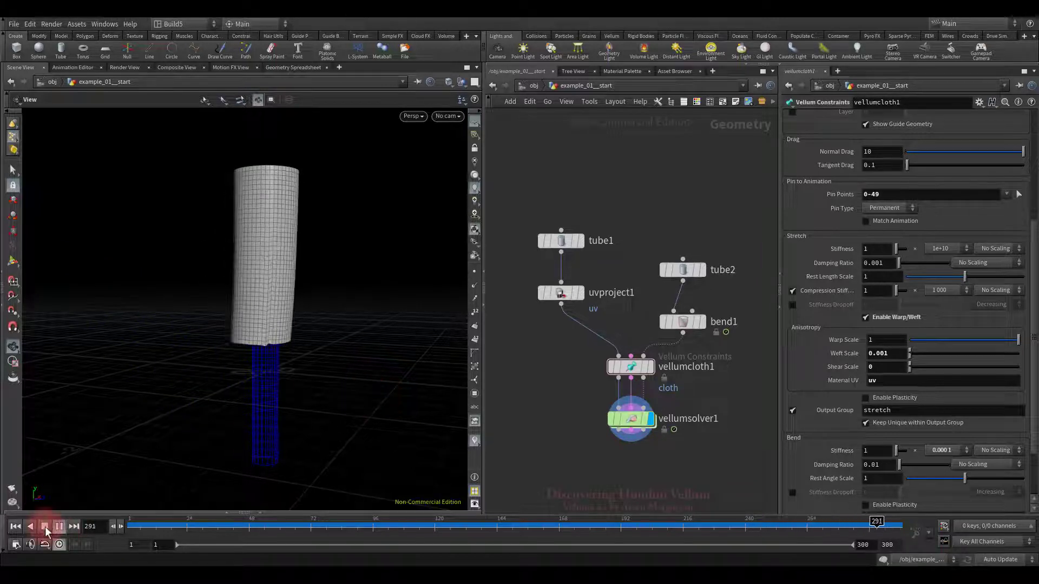
click(45, 526)
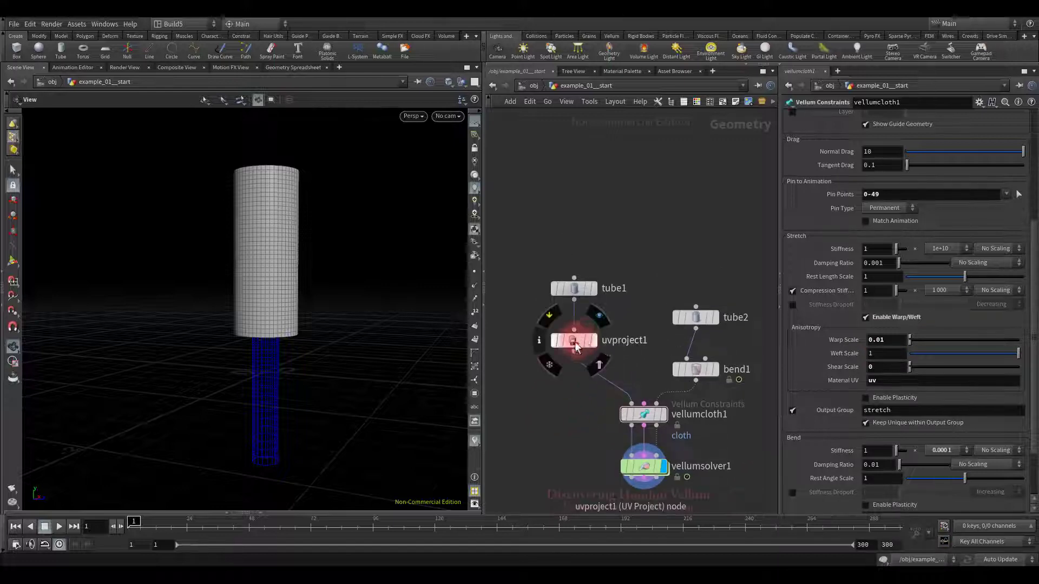
Step: Add a UV Edit node after the projection and rotate the UVs about -90° with an offset
key(Tab)
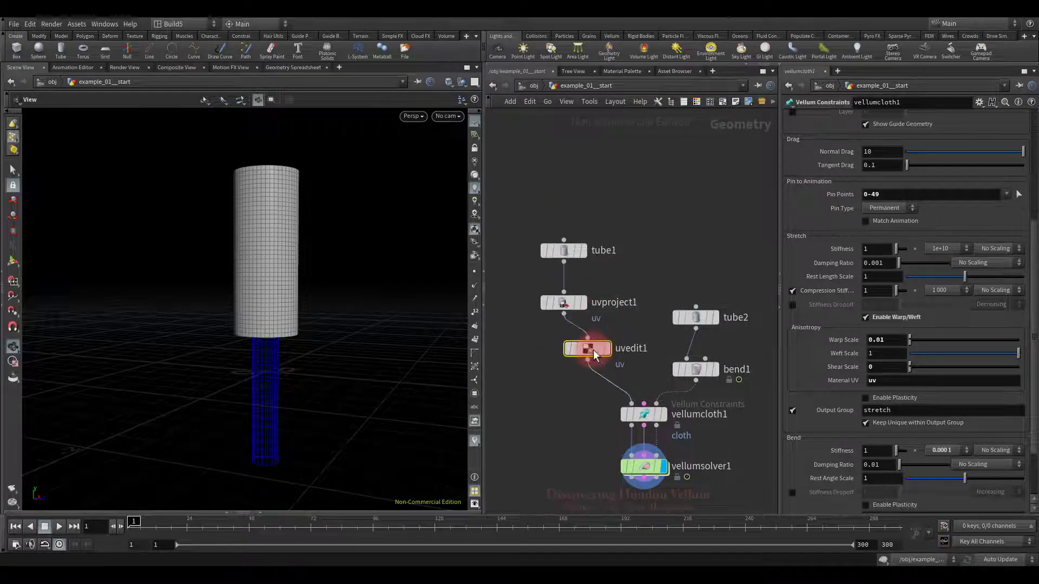
click(586, 350)
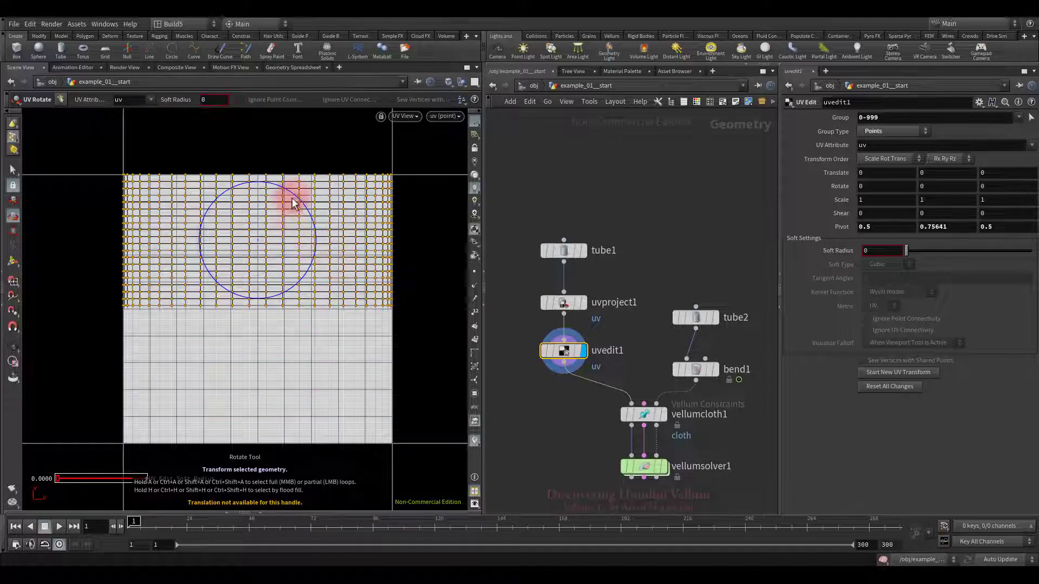
drag(294, 203, 301, 282)
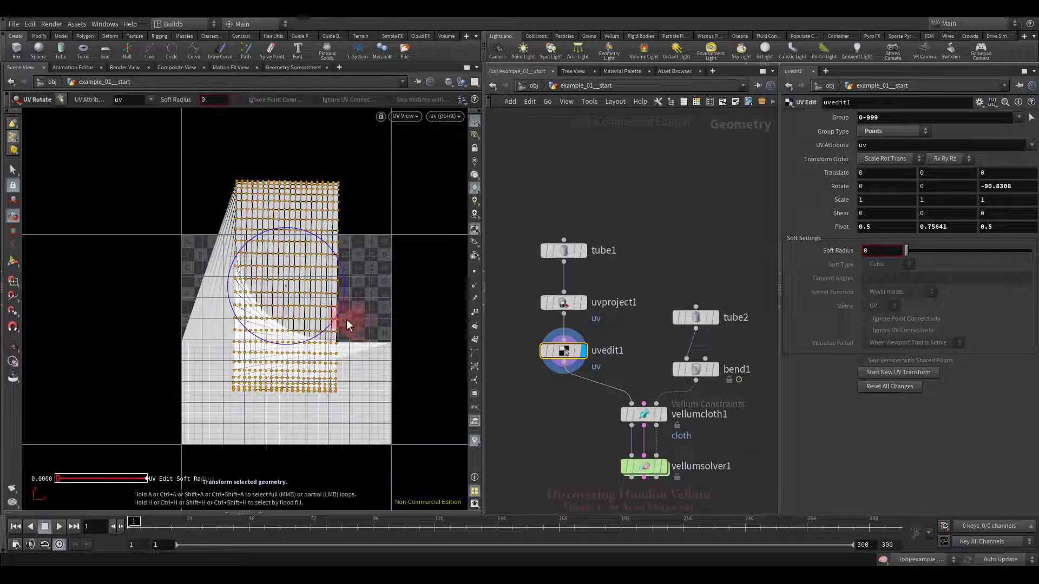
drag(348, 325, 298, 225)
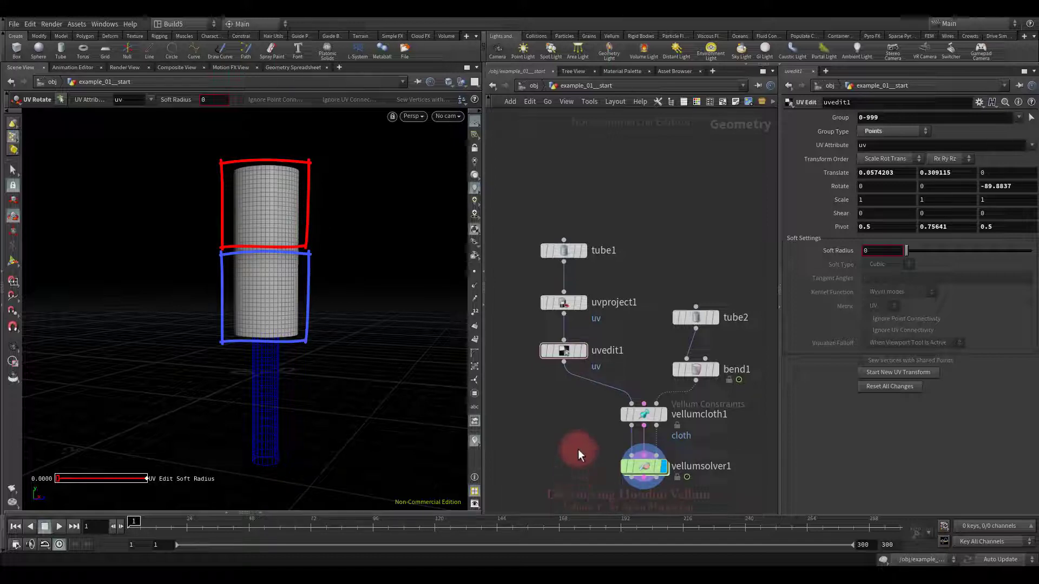
Step: Play the tube simulation from vellumsolver1 with the rotated UVs, then rewind
click(59, 527)
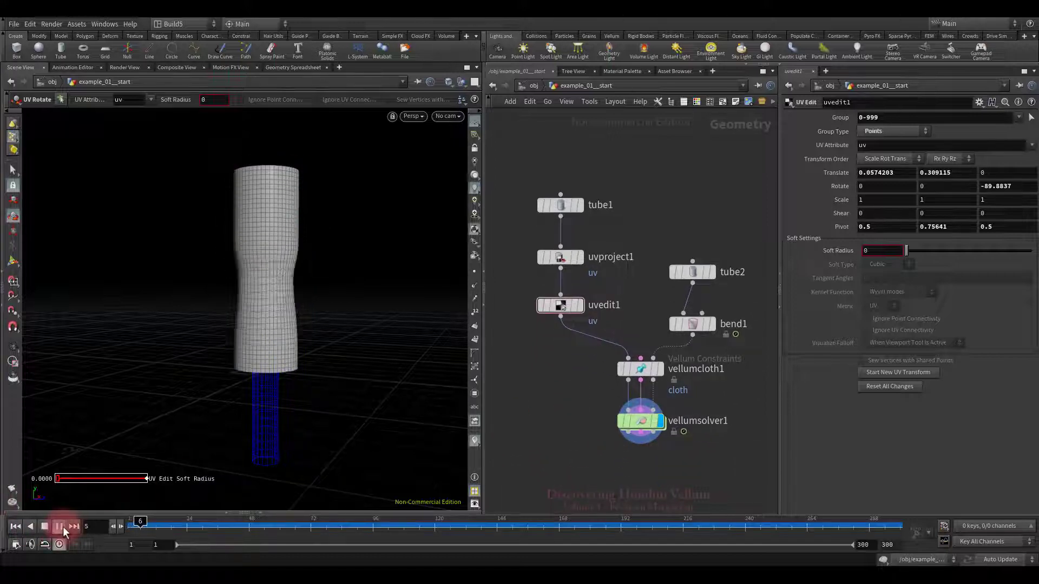
click(59, 526)
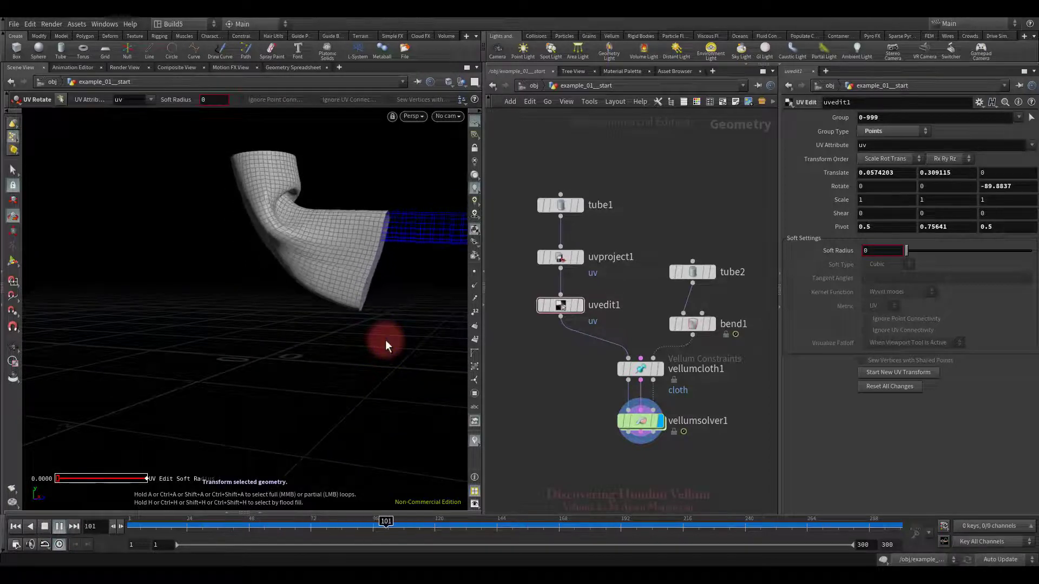
click(59, 526)
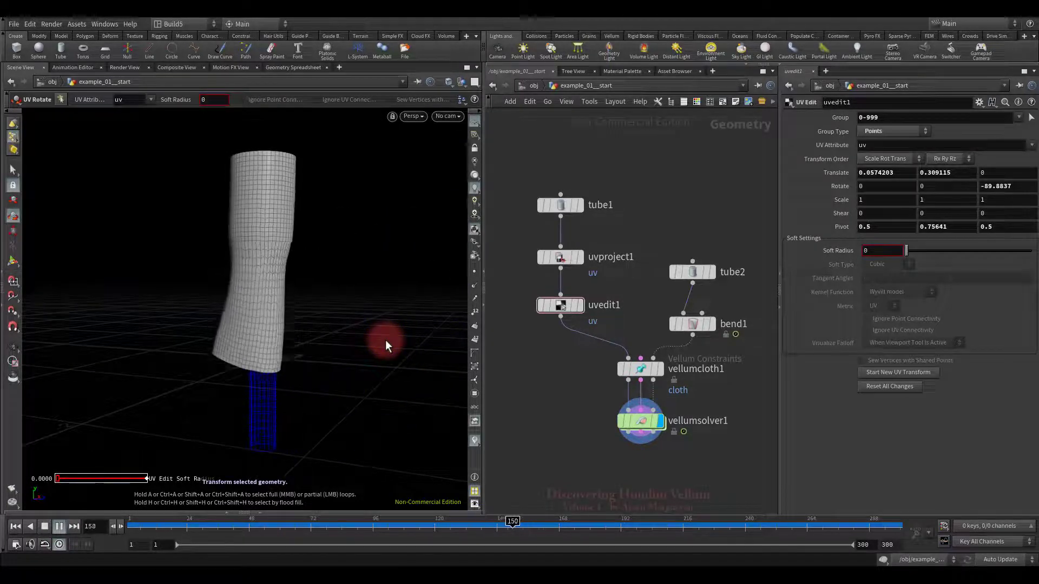
click(58, 527)
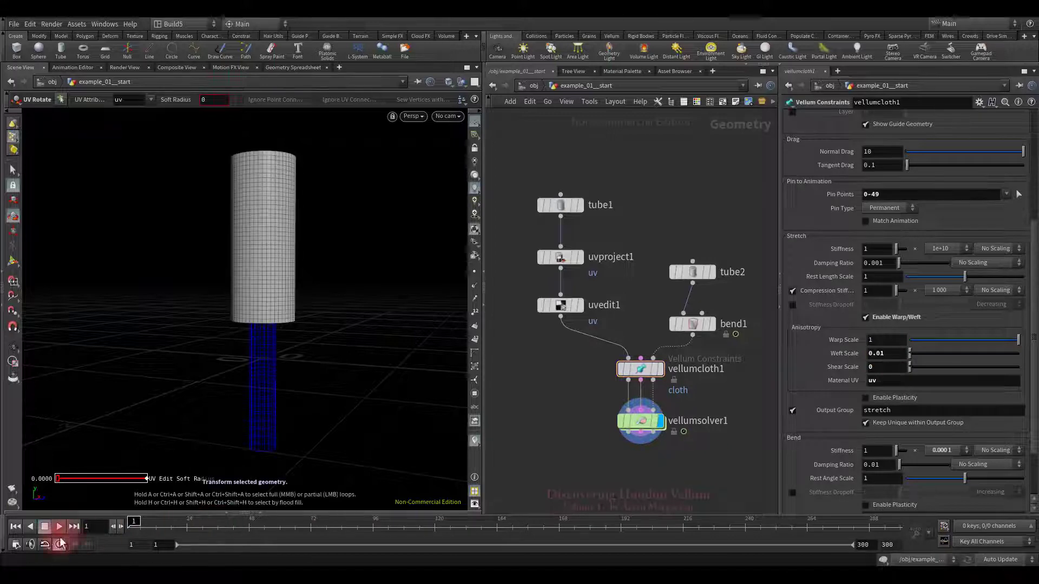
Step: Replay the tube simulation from the start with weft scale 0.01
click(59, 527)
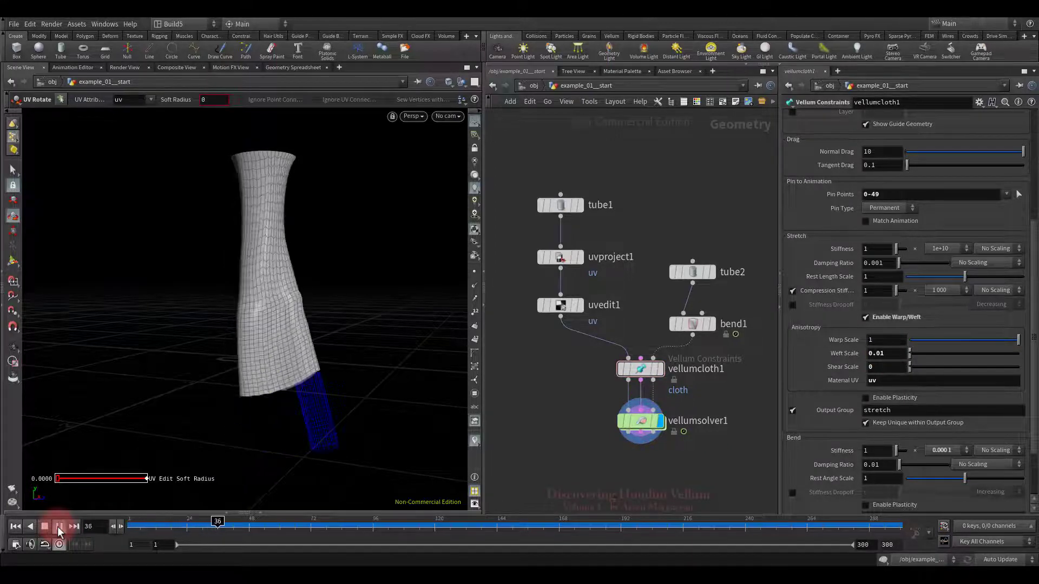
click(59, 526)
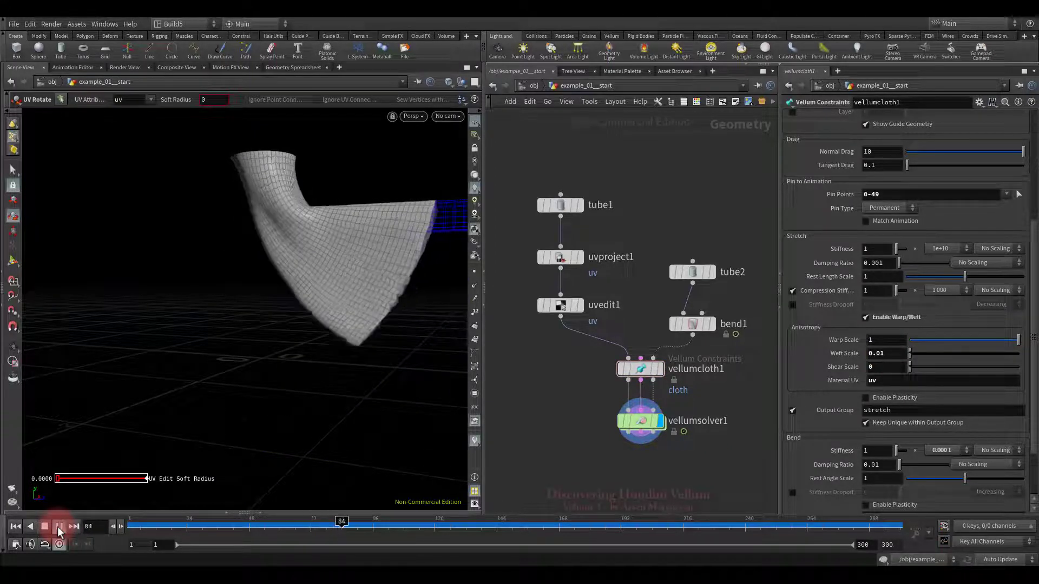
click(60, 527)
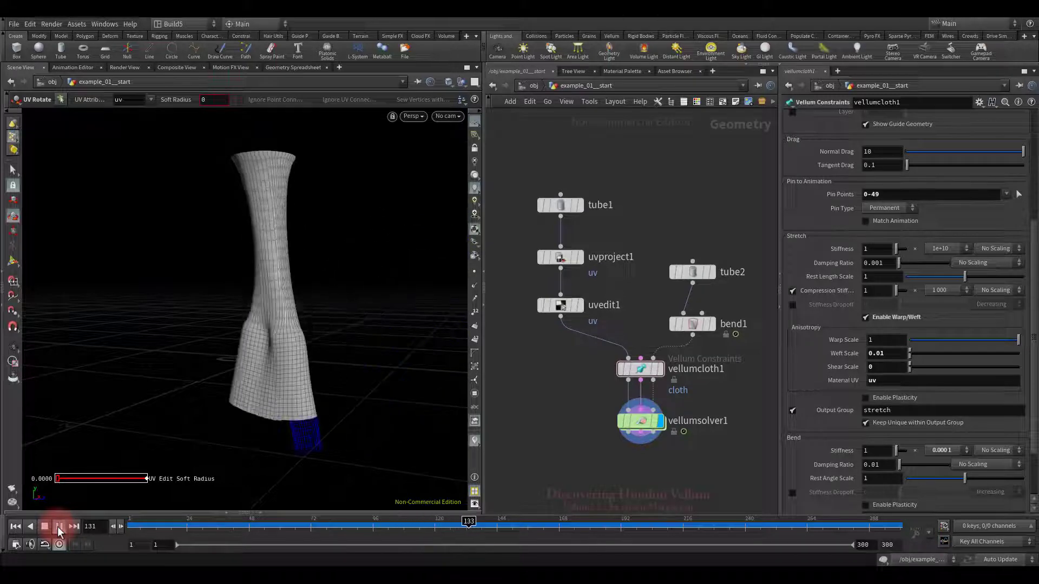
click(59, 527)
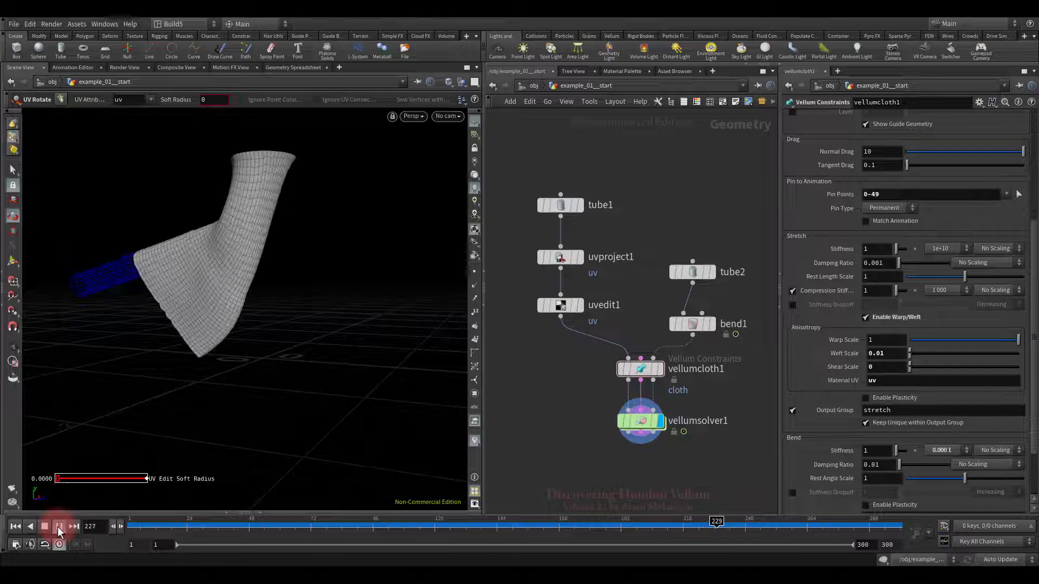
click(61, 526)
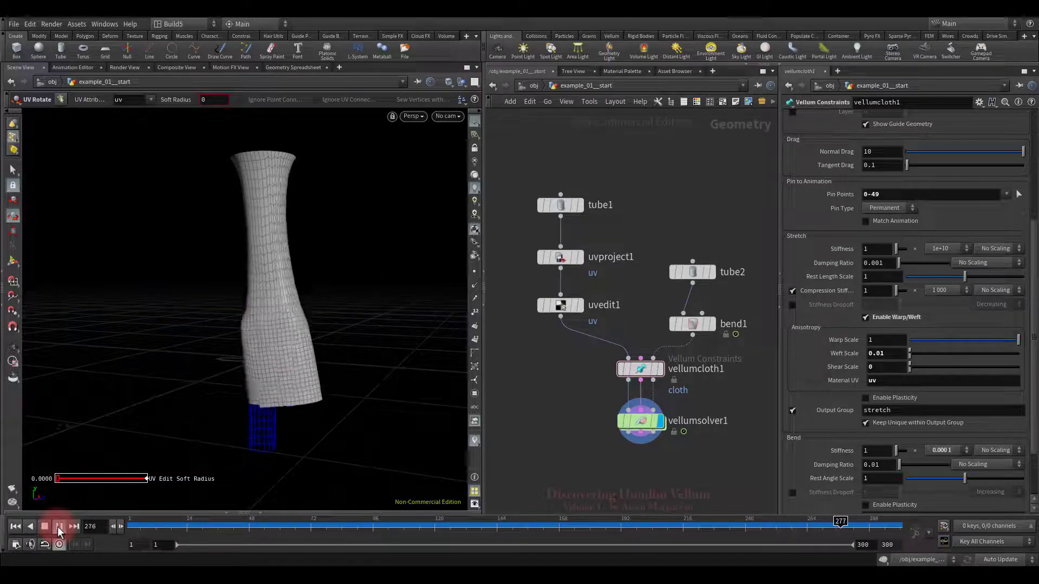
click(58, 527)
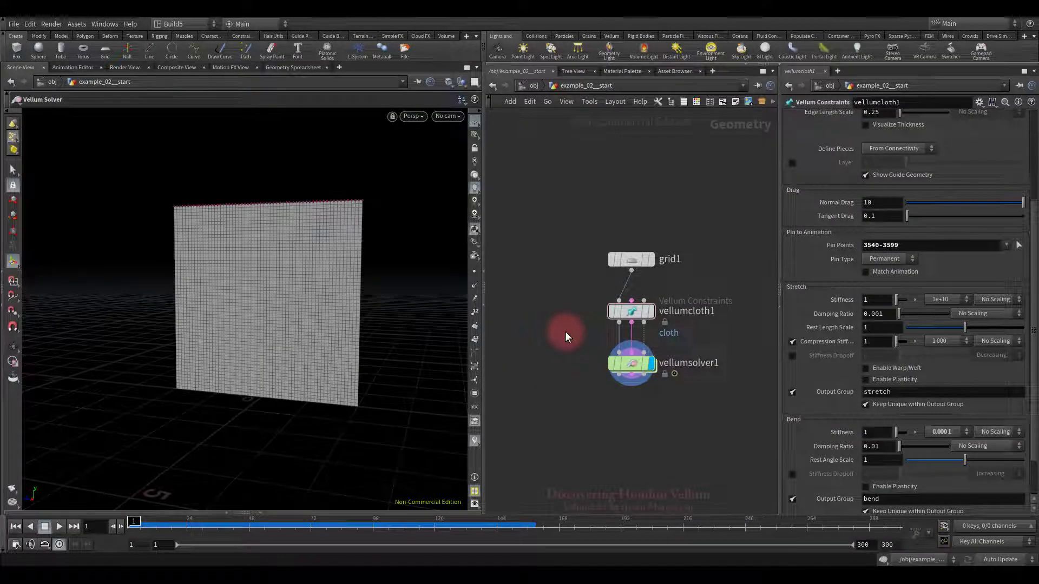
Step: Play the pinned grid cloth, rewind to frame 1, and tick Enable Warp/Weft
click(58, 527)
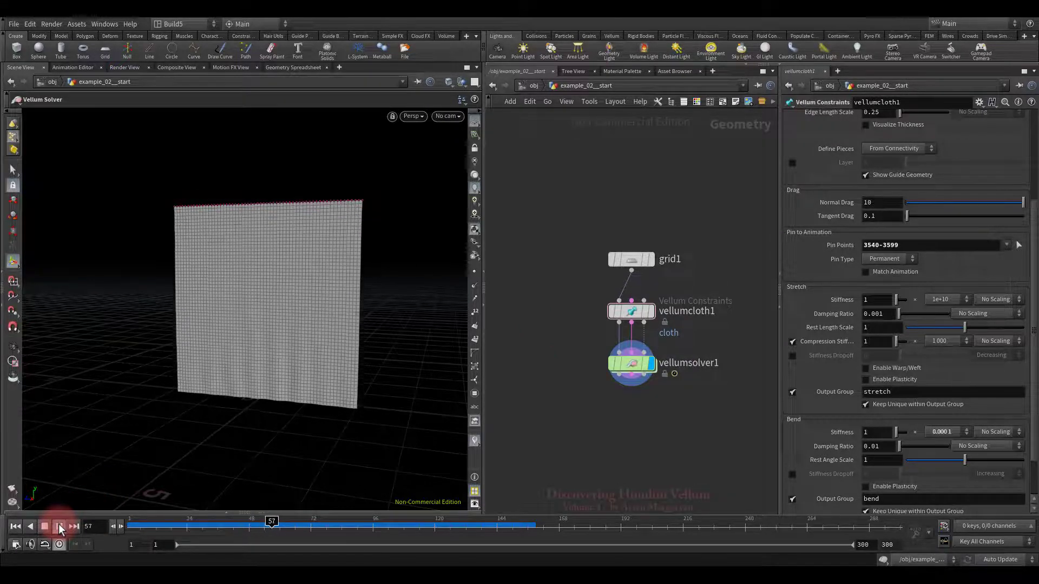
click(60, 527)
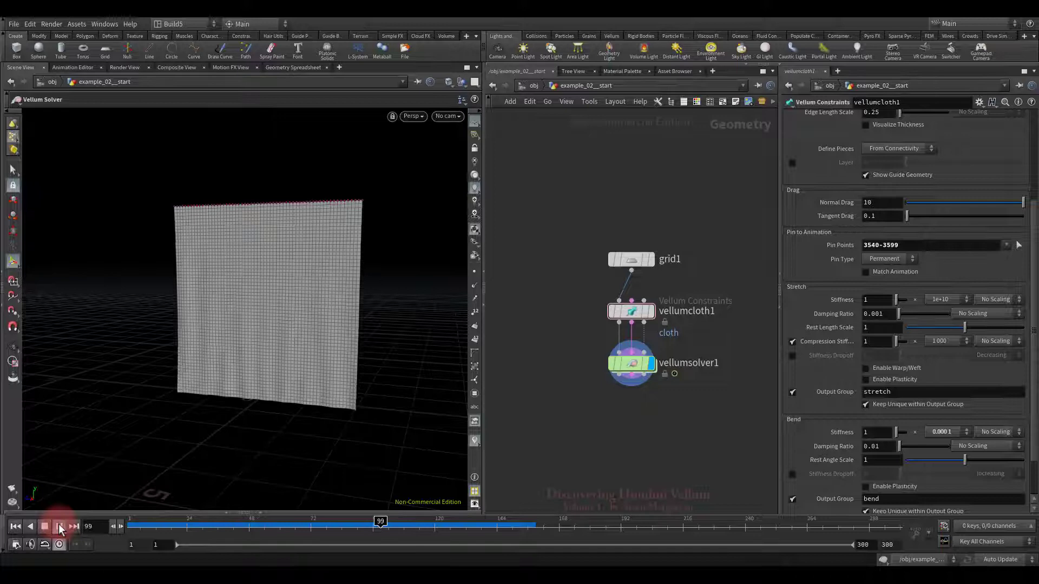
click(59, 525)
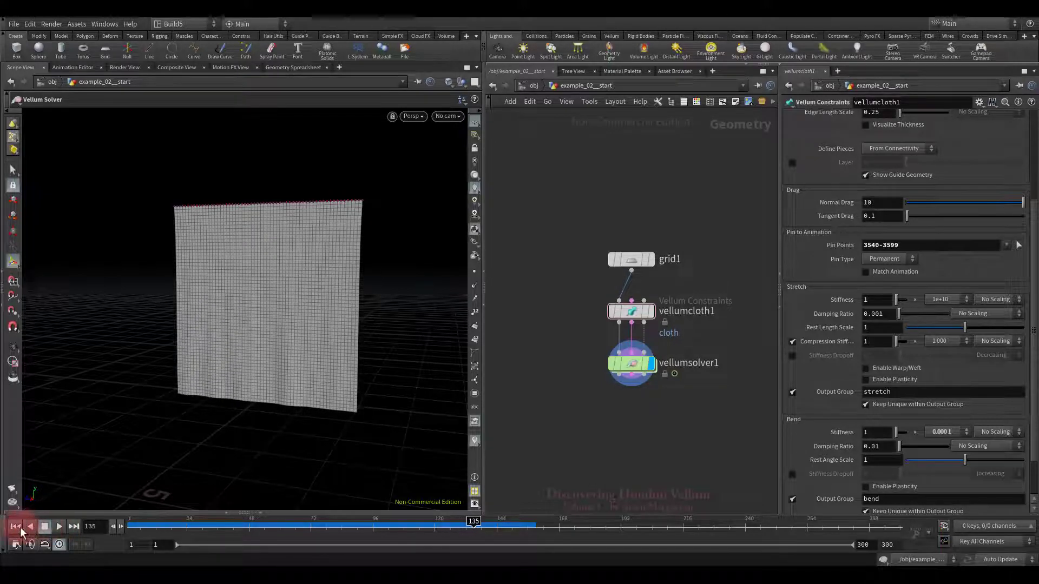
click(13, 526)
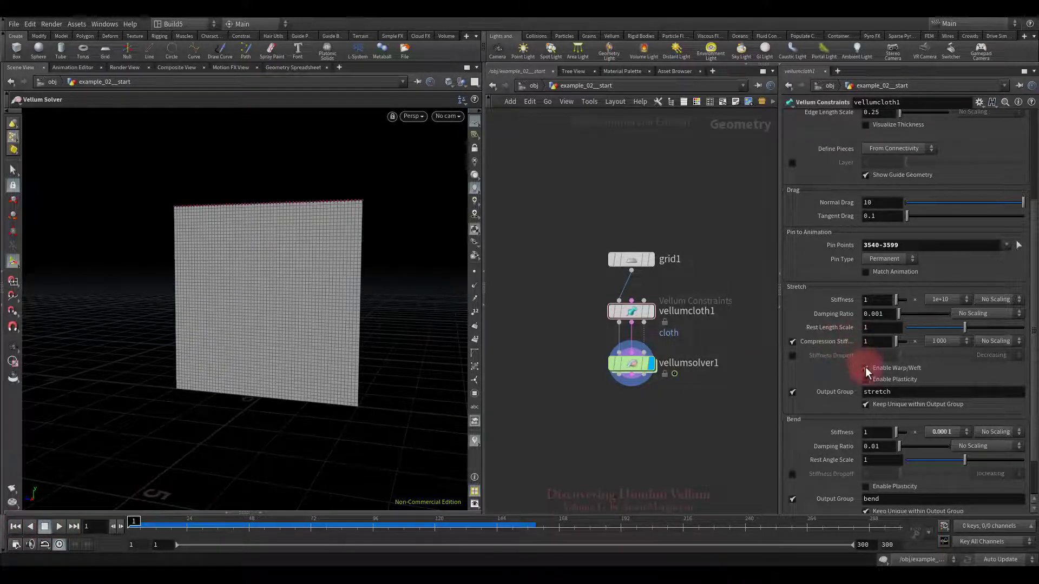
click(865, 368)
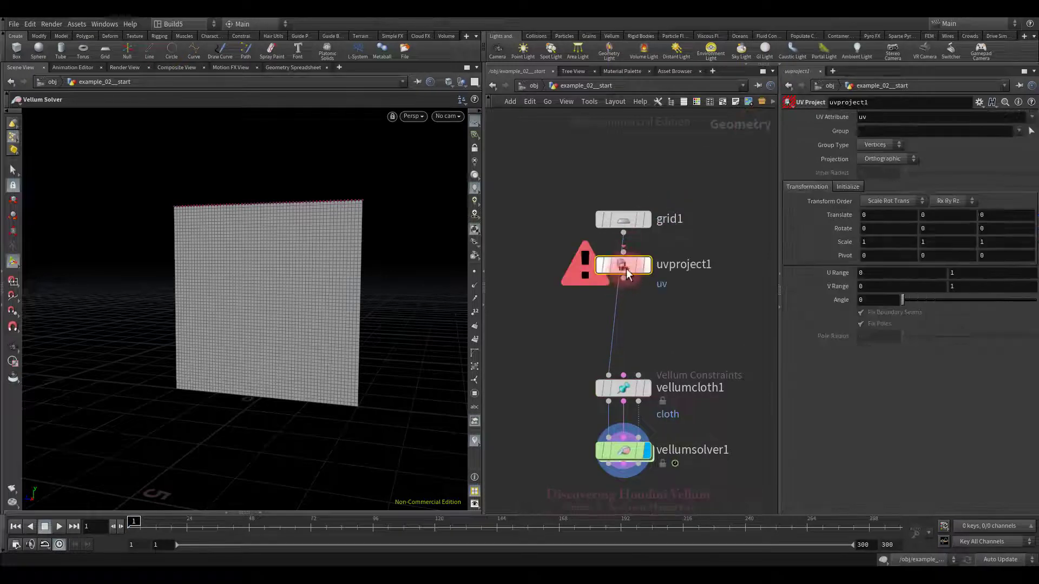
Step: Insert a UV Project node between grid1 and vellumcloth1, set Initialize to Best Plane, and reselect the cloth
click(622, 265)
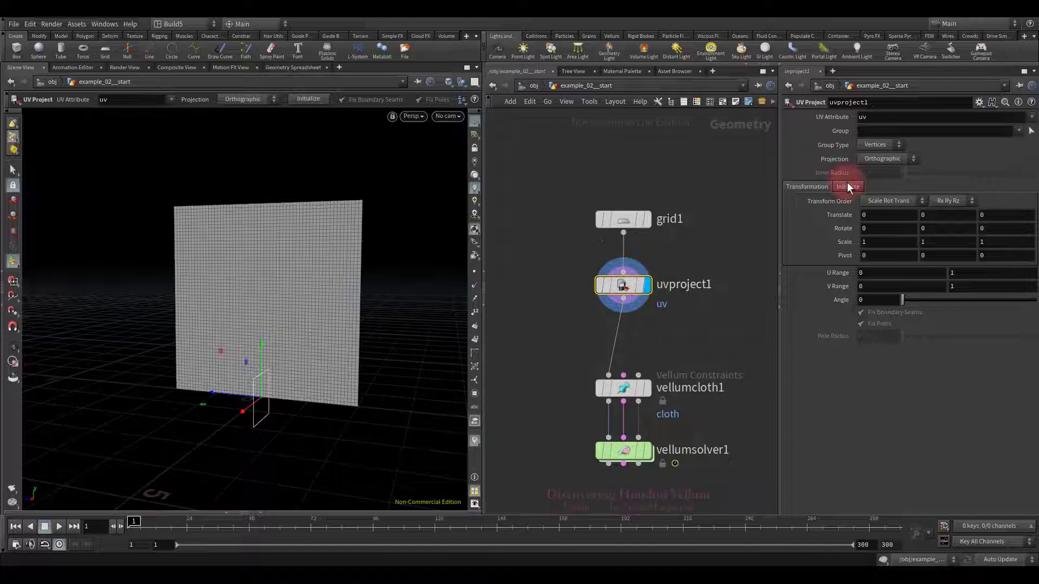
click(848, 186)
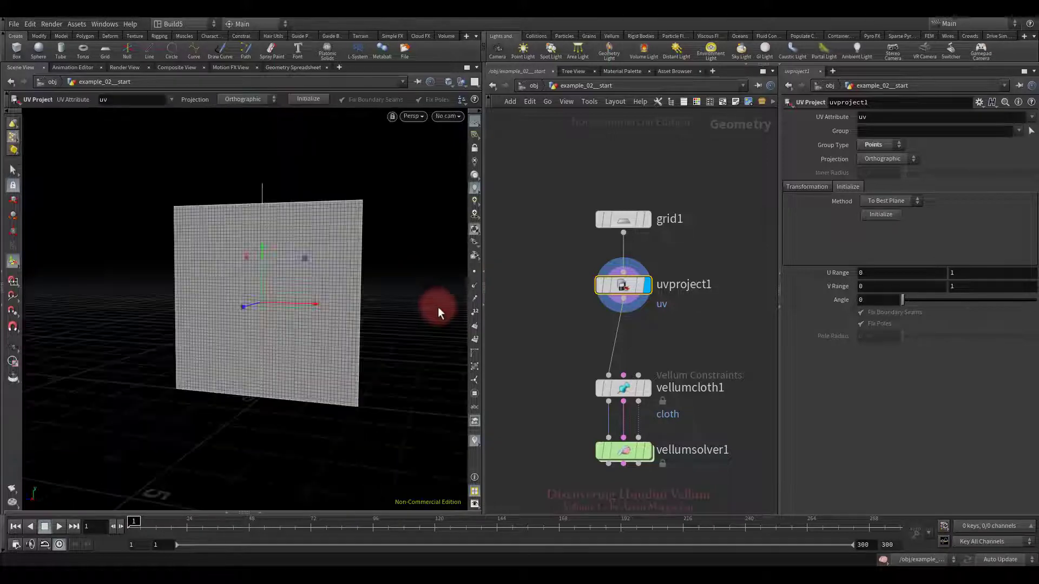
click(623, 387)
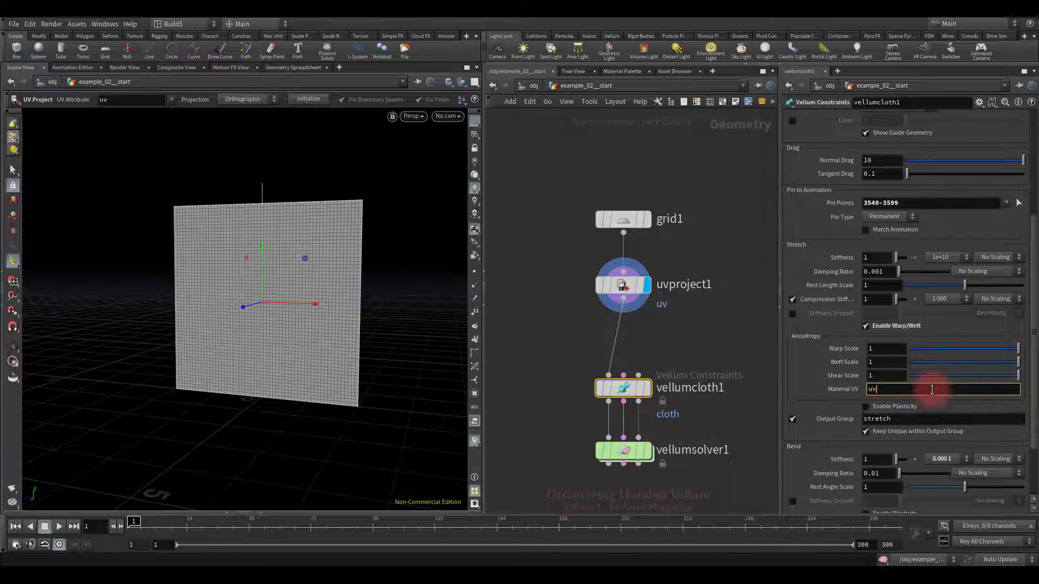
Step: Set vellumcloth1's Warp Scale to 0.05 and select the shear field
click(880, 349)
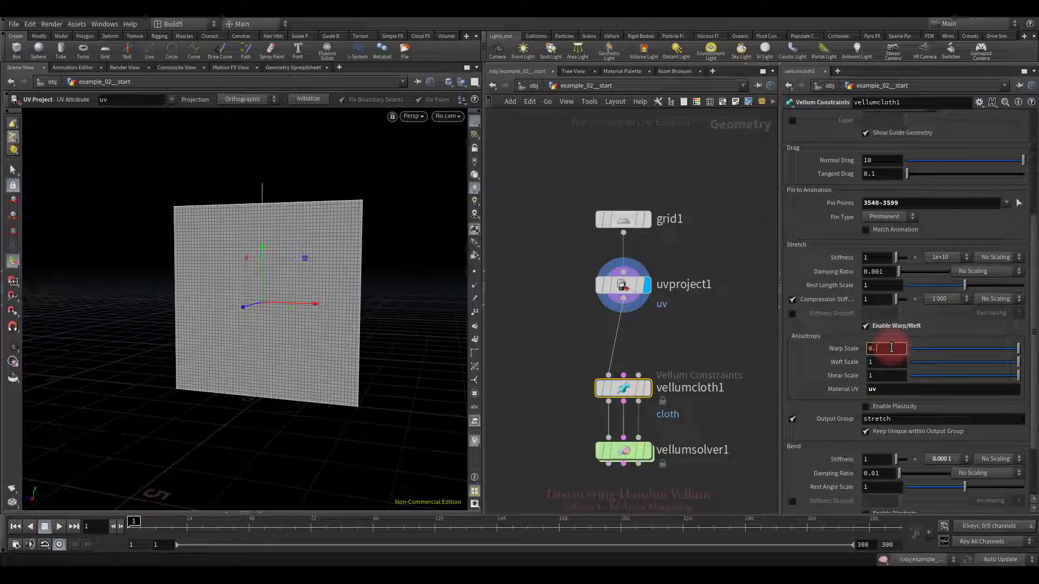
text(0.05)
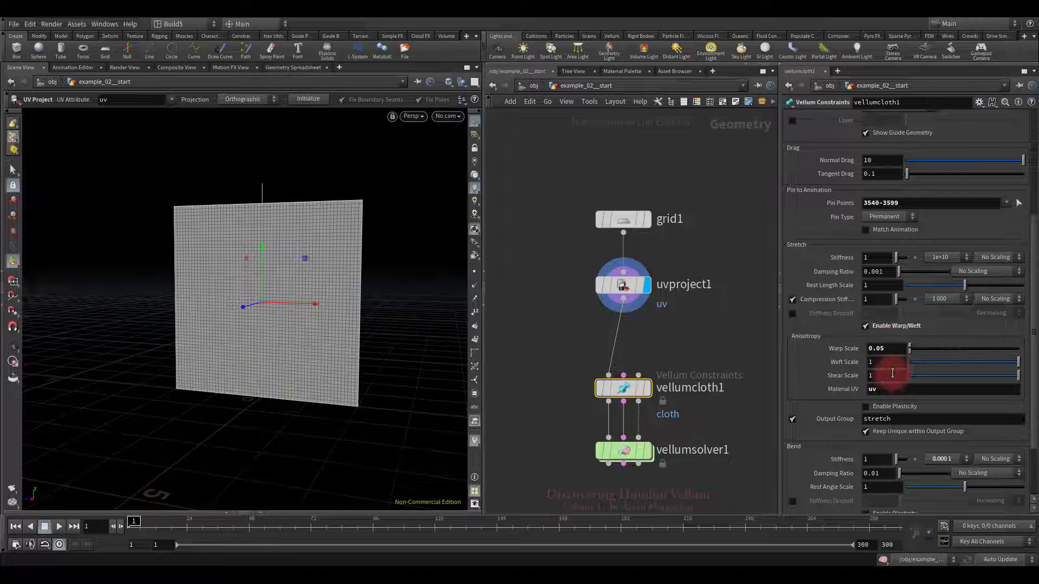
click(884, 375)
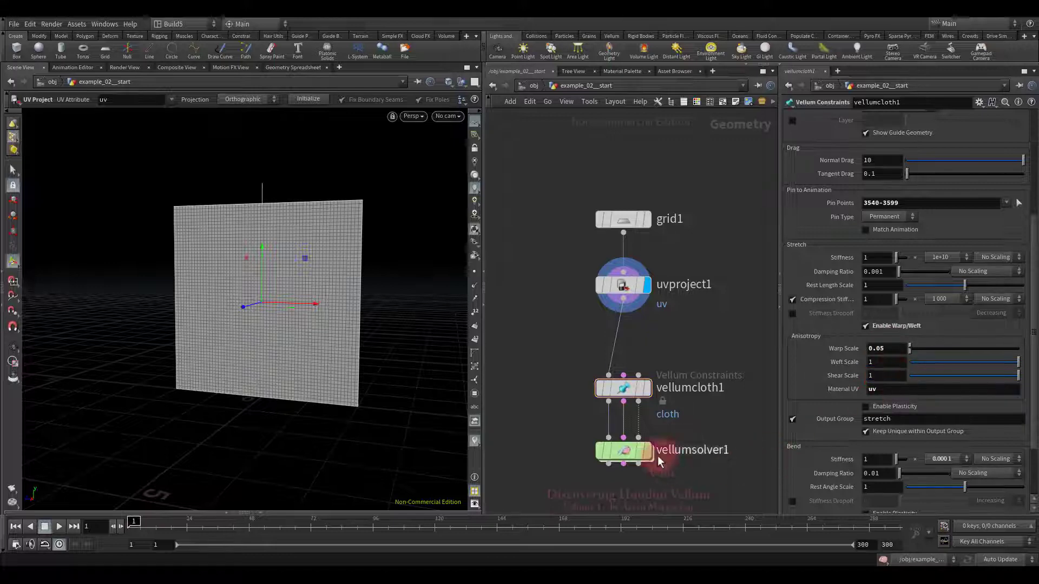
click(60, 527)
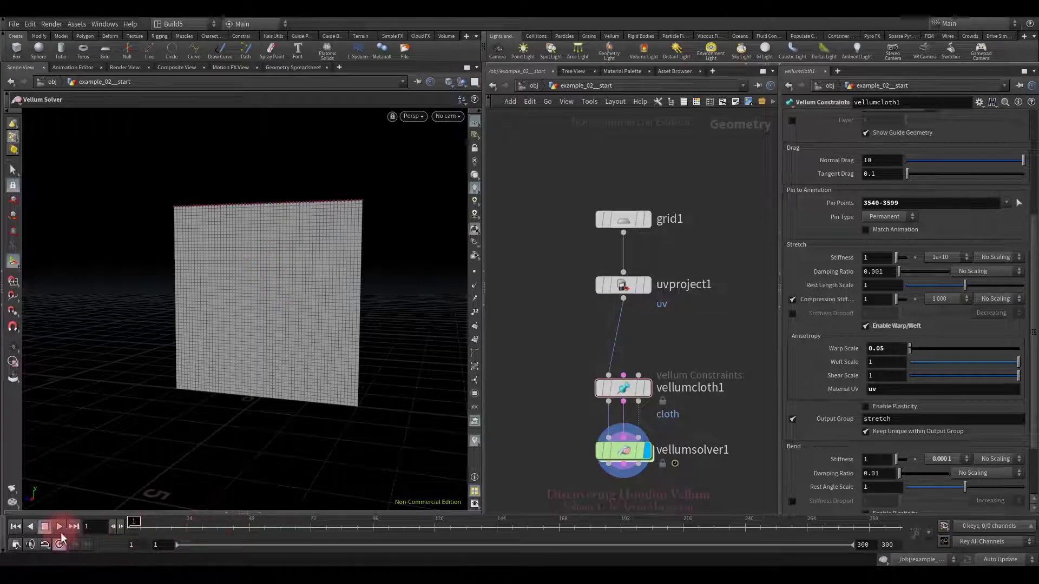
Step: Play the grid simulation, rewind, and replay it with shear scale 0
click(59, 526)
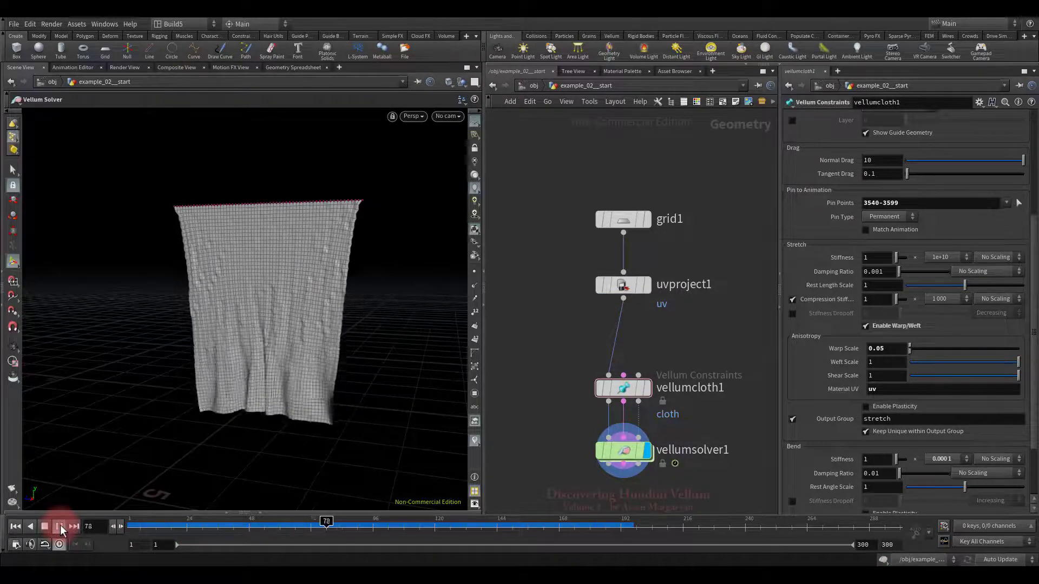
click(60, 526)
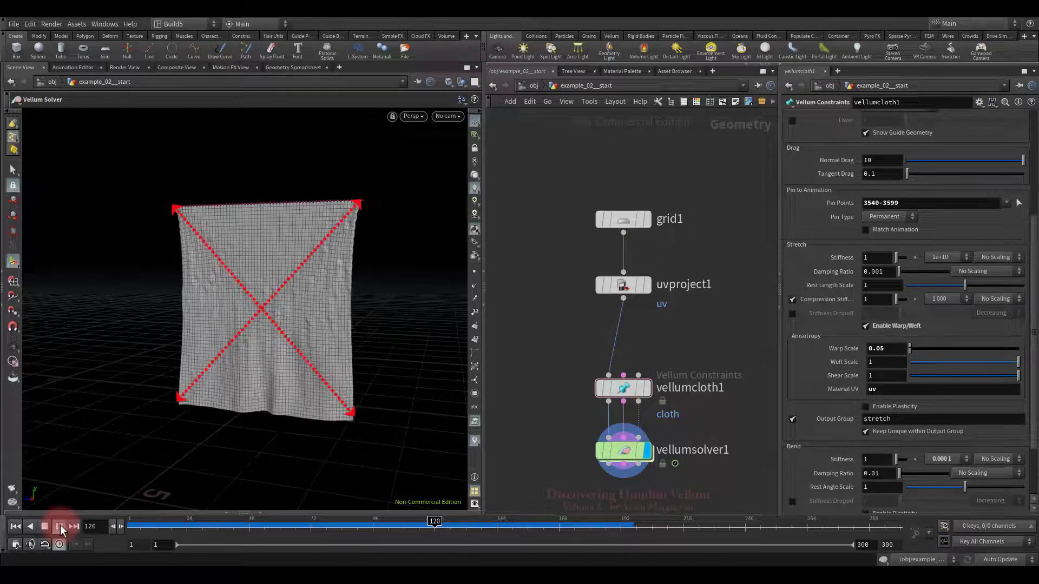
click(60, 526)
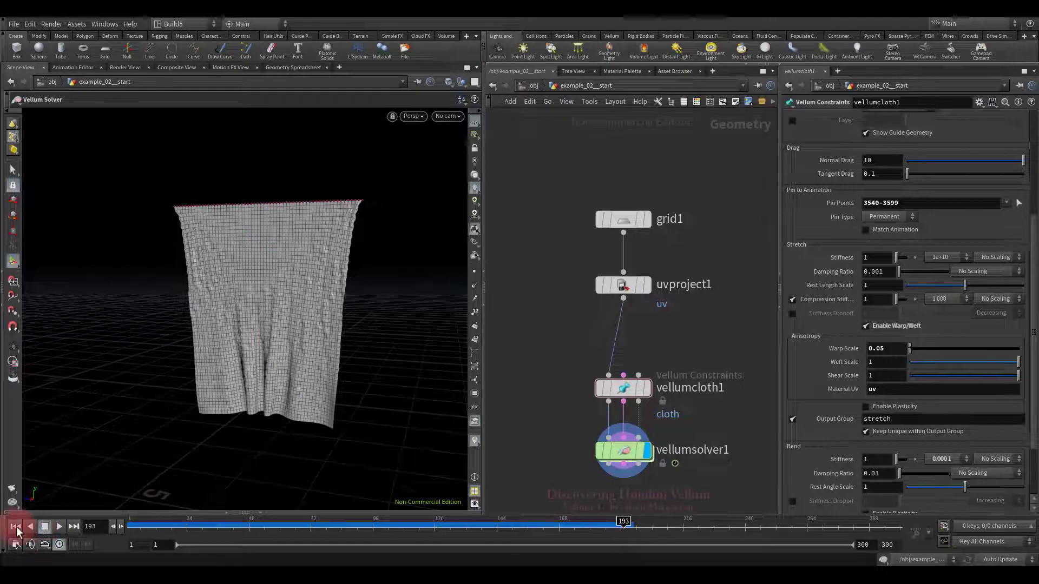
click(14, 526)
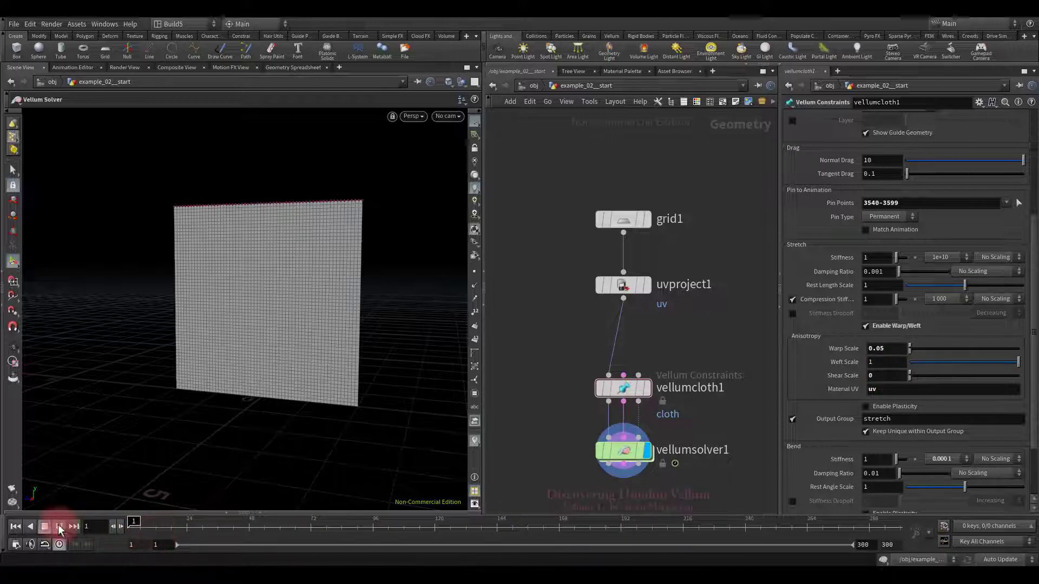
click(58, 526)
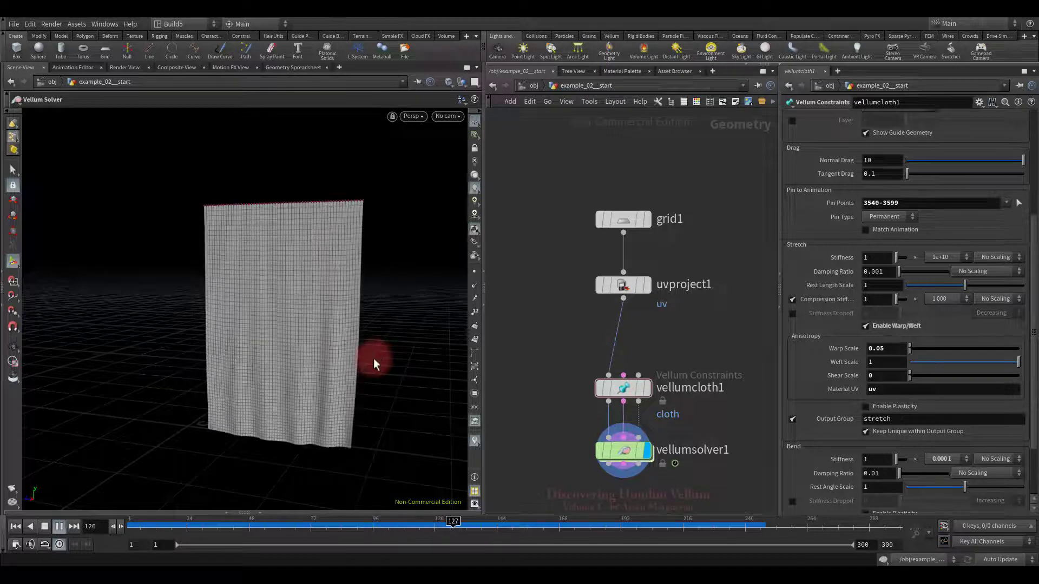
click(44, 526)
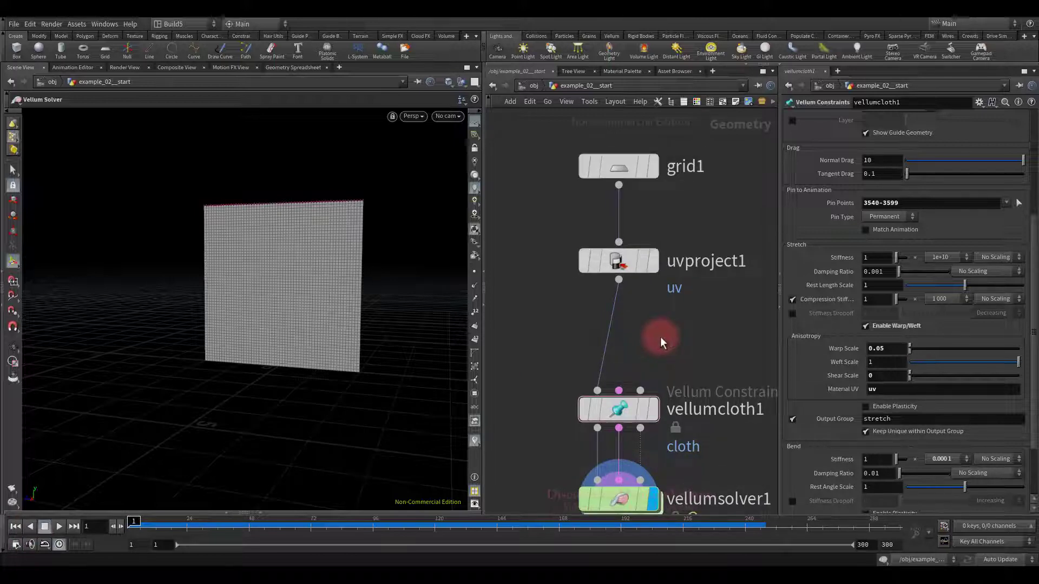
Step: Add a UV Brush node, smear the grid's UVs unevenly, and display the solver output
key(Tab)
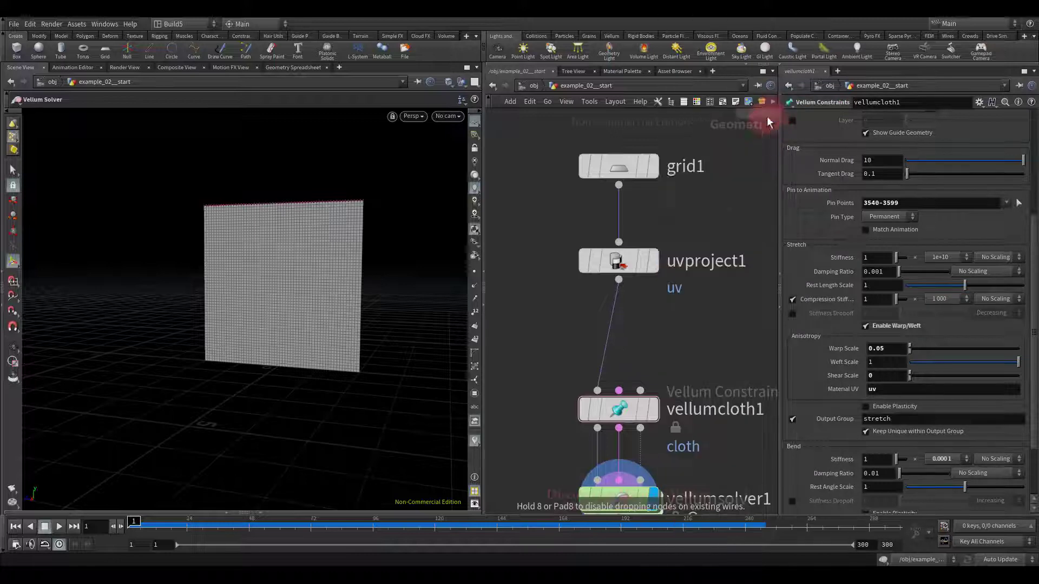
click(618, 340)
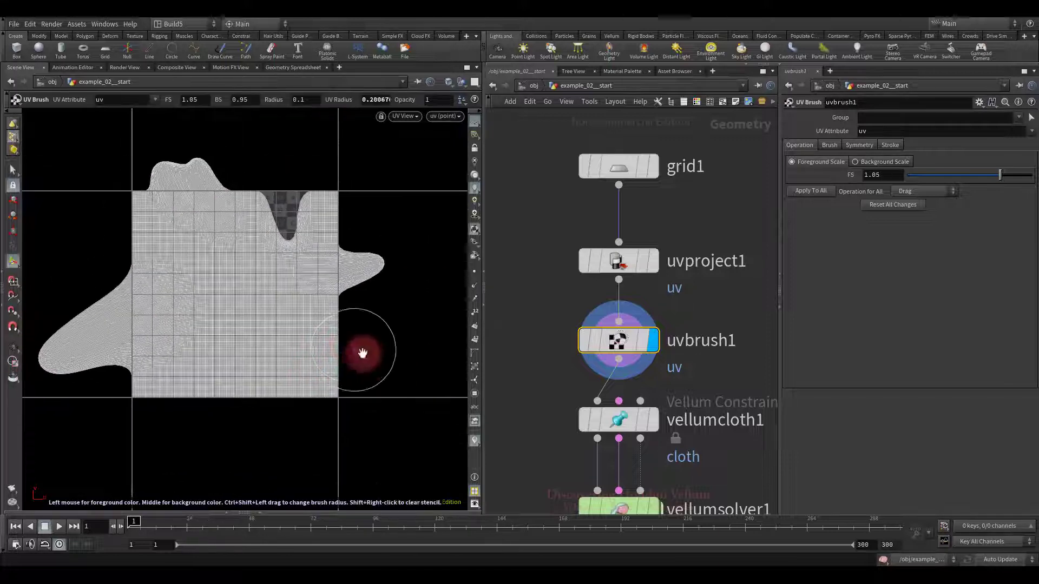
drag(363, 351, 180, 439)
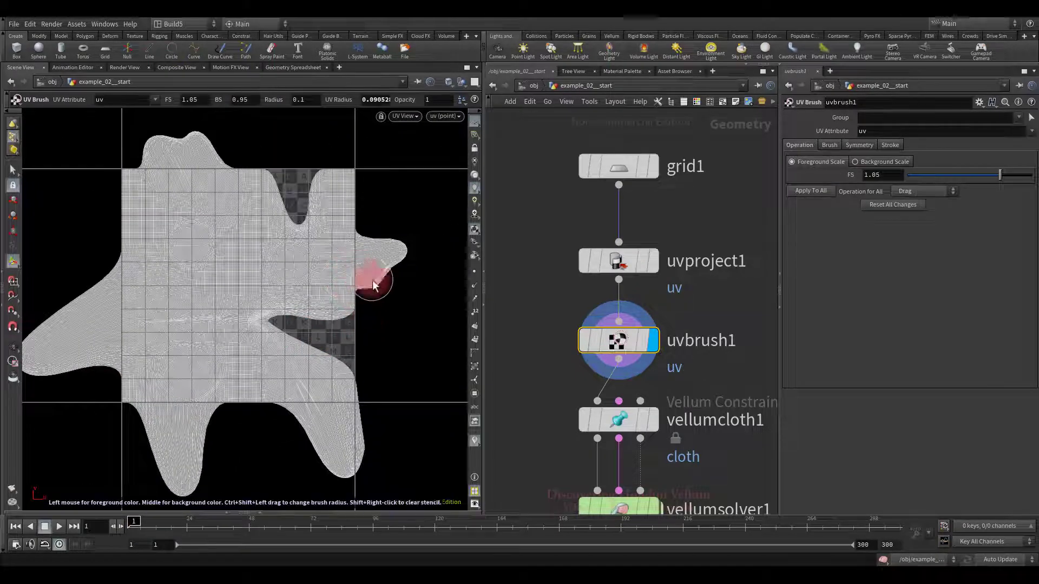
drag(375, 281, 145, 236)
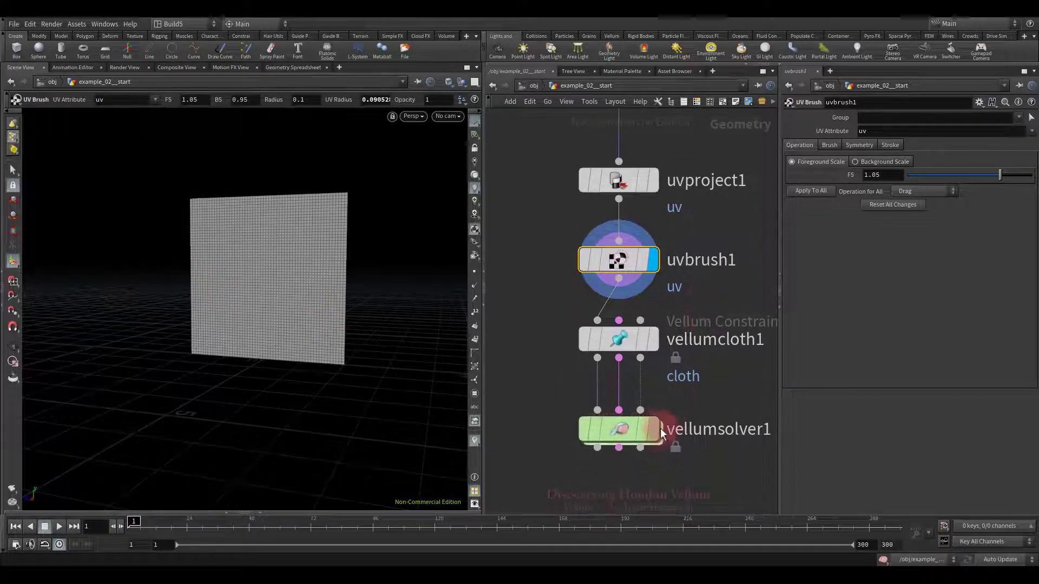
click(619, 429)
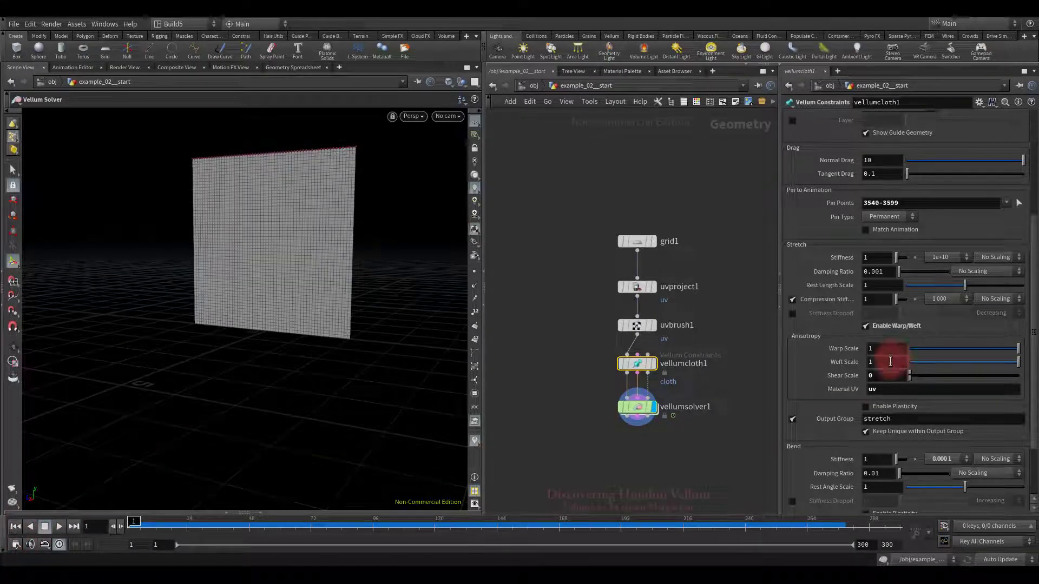
Step: Simulate with weft scale 0.015 and rewind, then replay with warp 0.1 and weft 0.01
text(0.01)
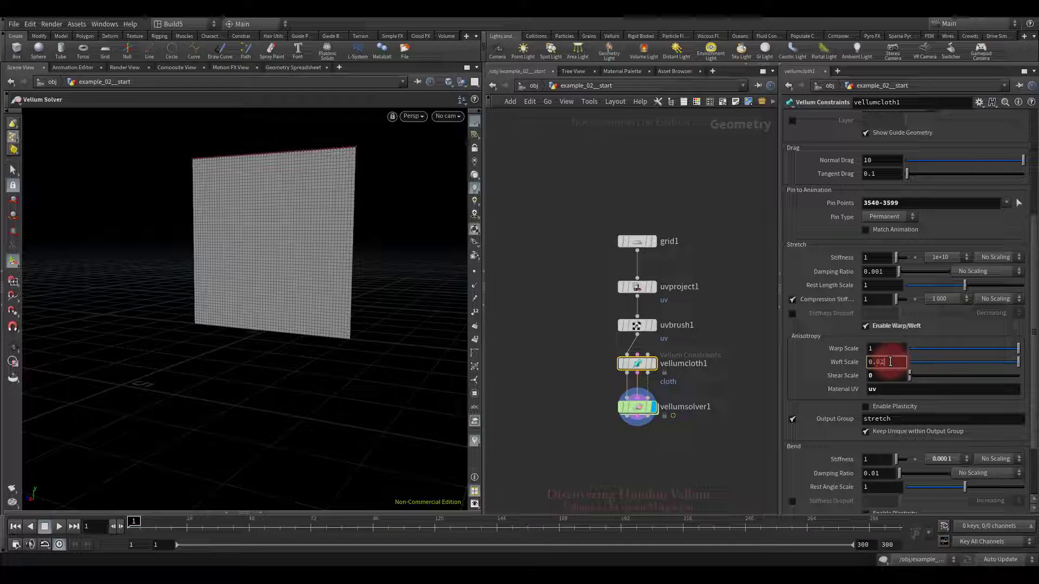
click(60, 527)
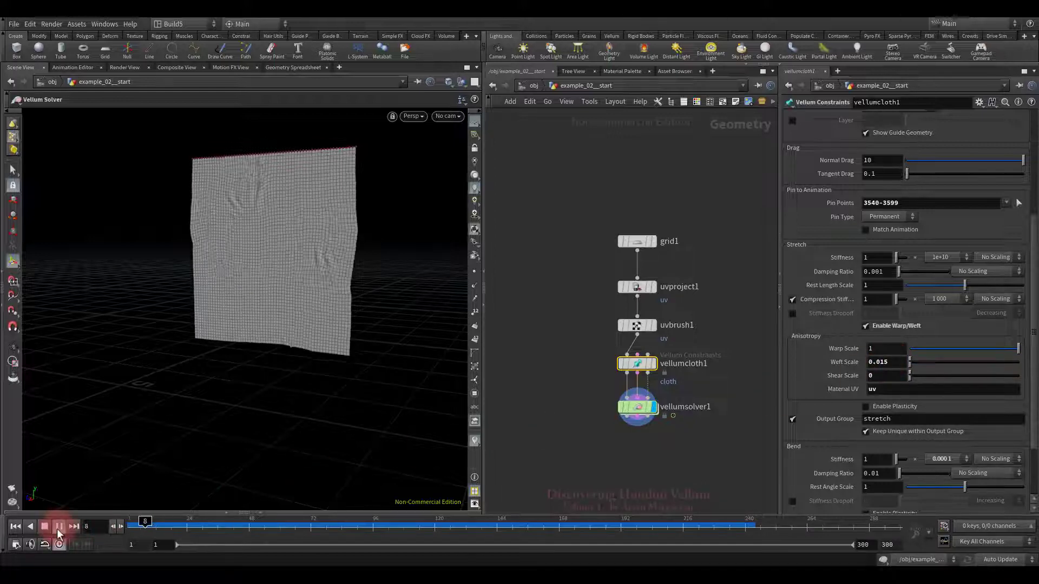
click(58, 526)
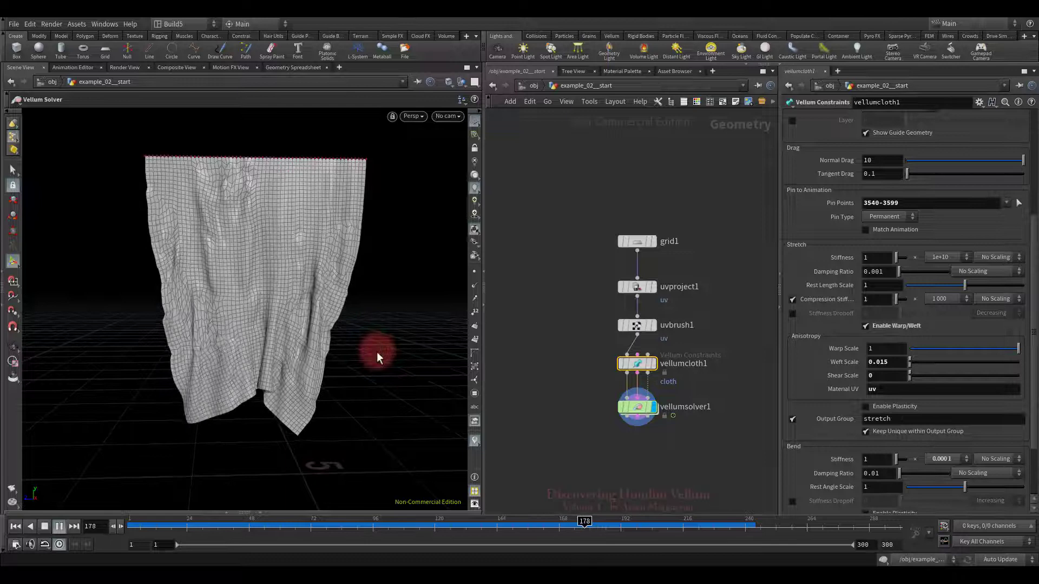
click(45, 526)
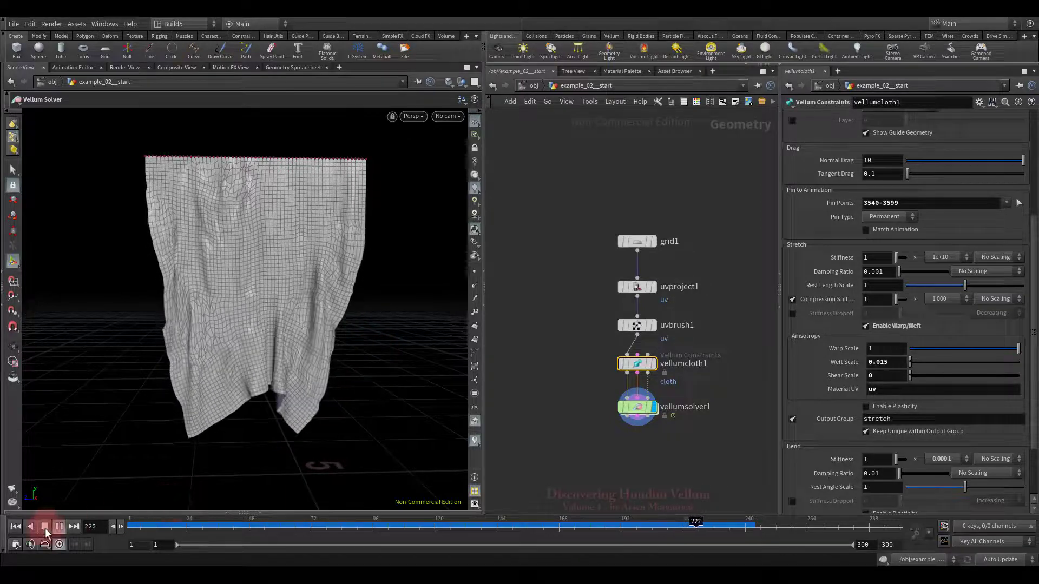
click(46, 526)
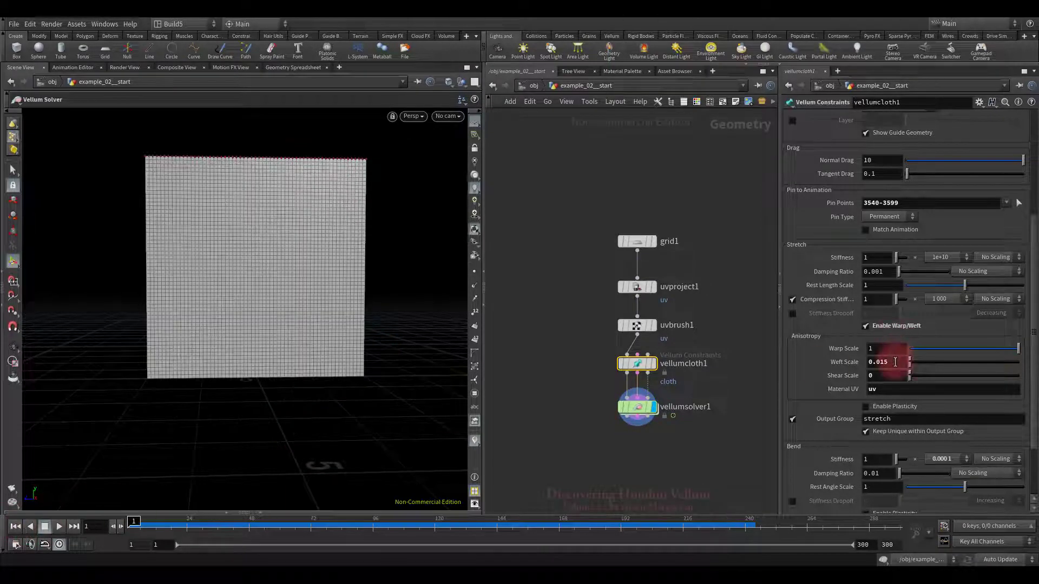
text(0.0)
click(886, 348)
text(0.1)
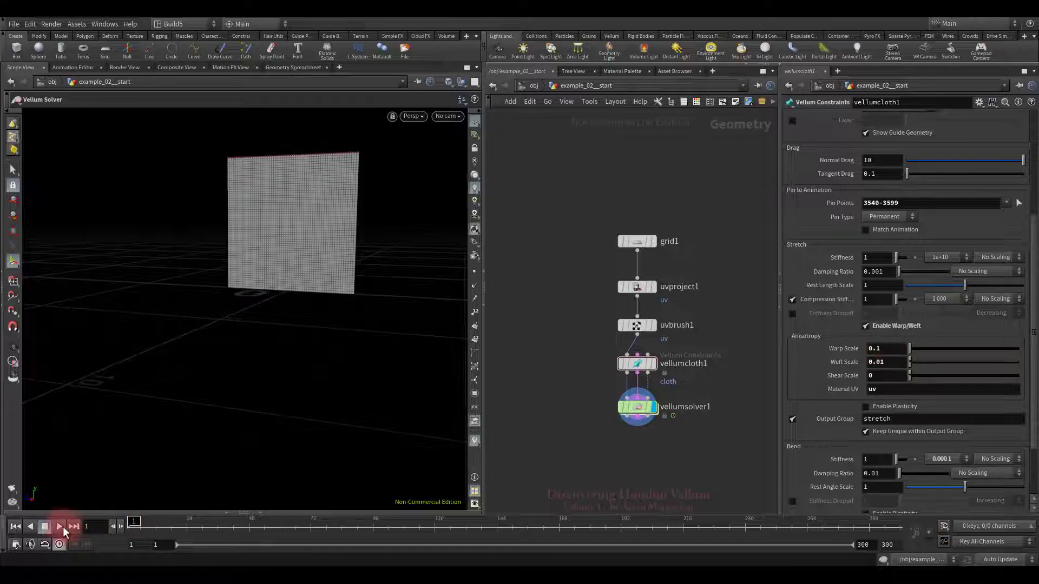
click(58, 526)
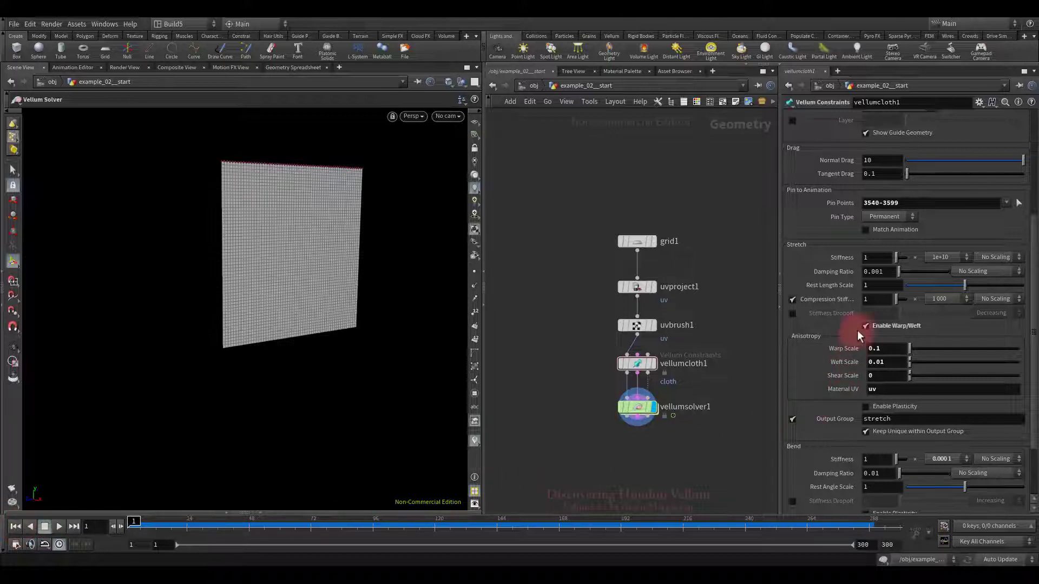
Step: Disable warp/weft anisotropy and enable stretch plasticity to reveal Threshold, Rate and Hardening
click(866, 326)
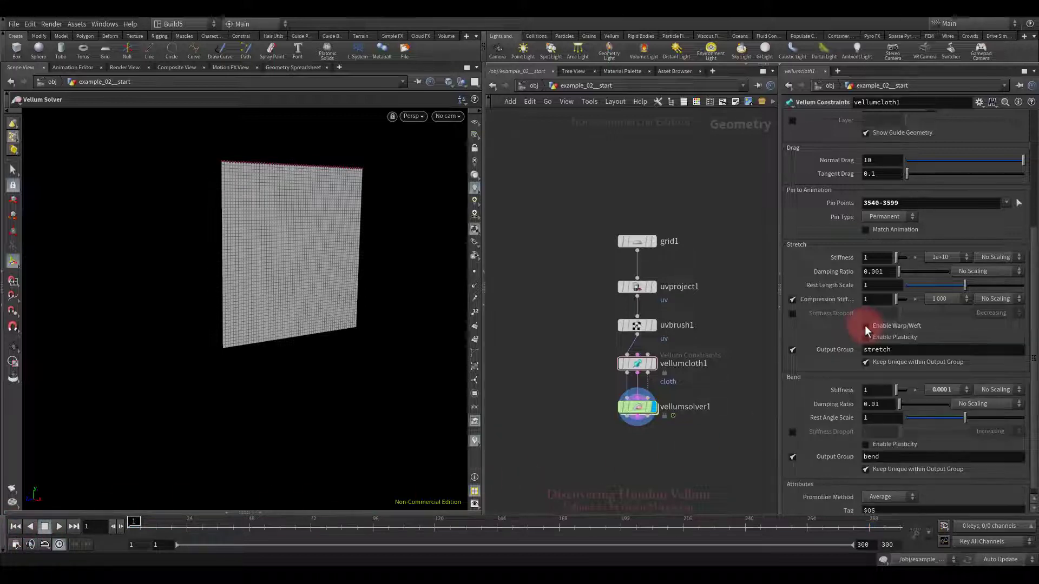
click(865, 337)
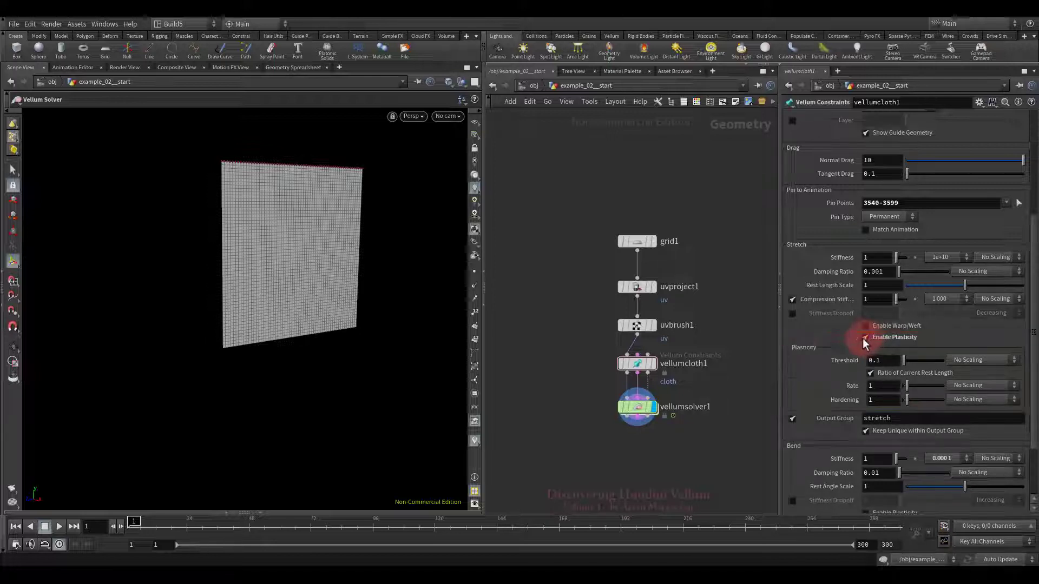
click(865, 336)
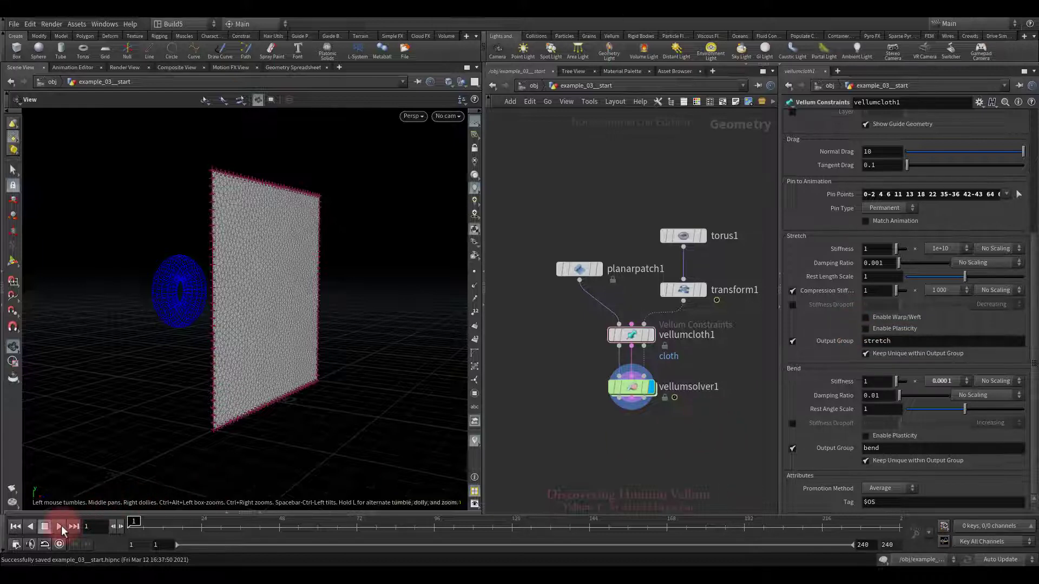
Step: Play the torus pushing the patch into a long tube, then select vellumsolver1
click(60, 526)
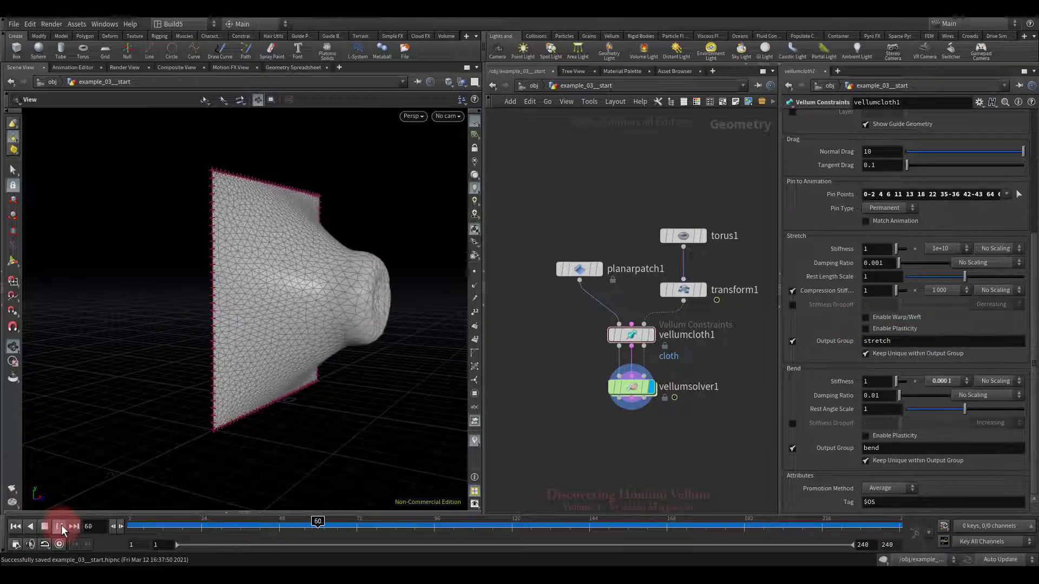
click(60, 526)
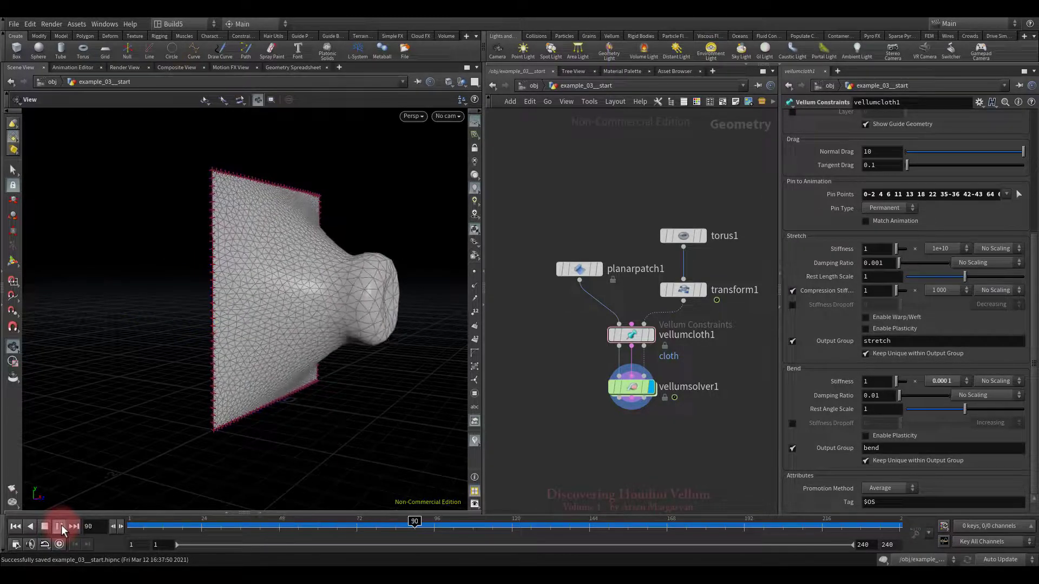
click(59, 526)
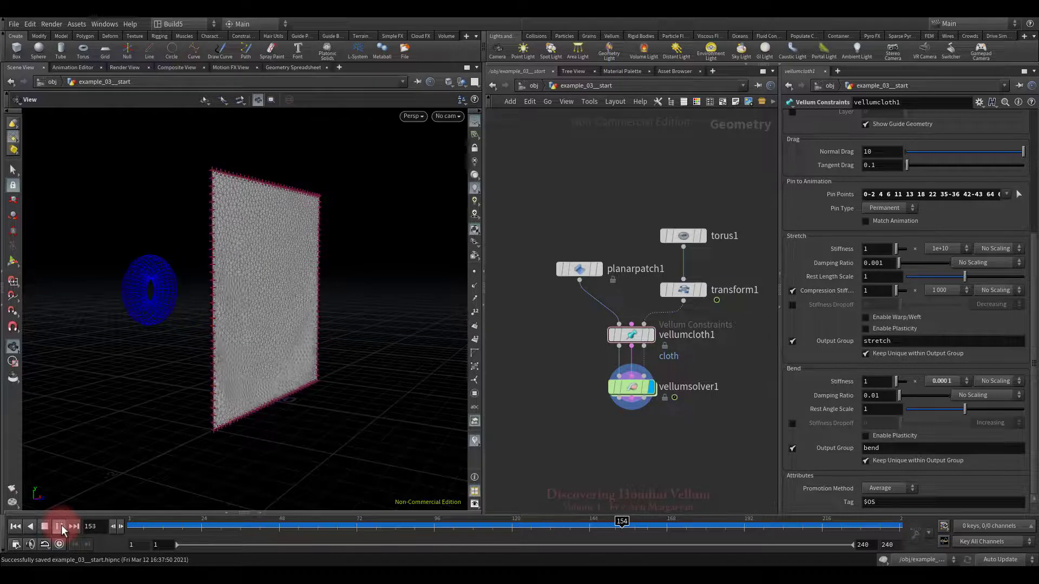
click(58, 526)
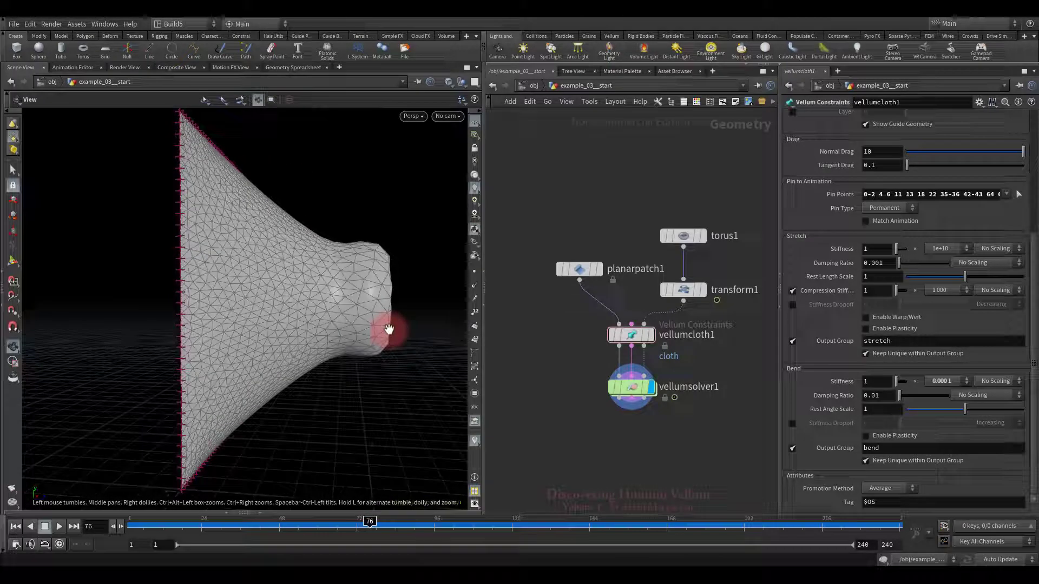
mouse_move(390, 333)
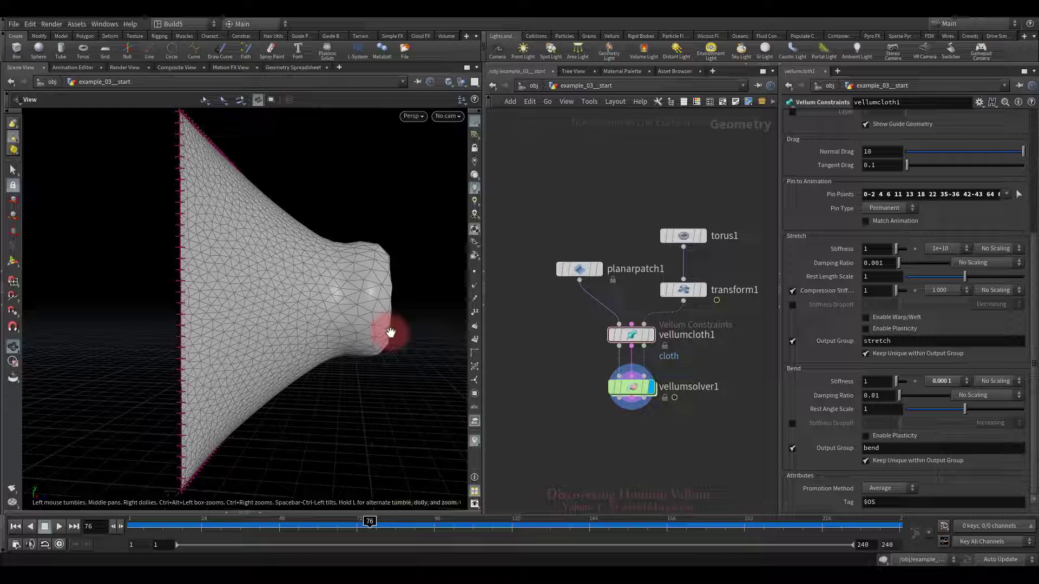
drag(391, 331, 349, 353)
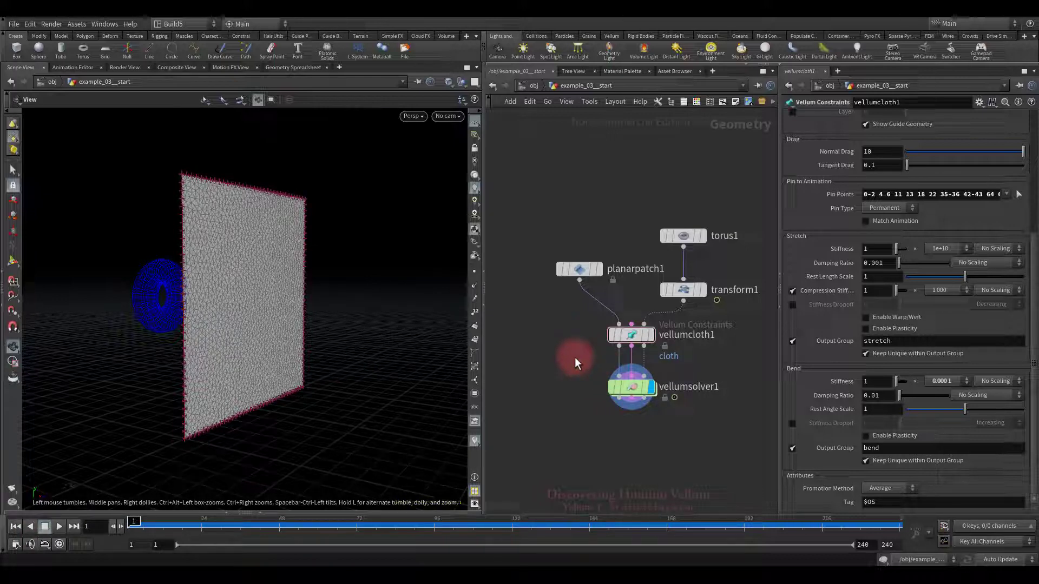
click(631, 386)
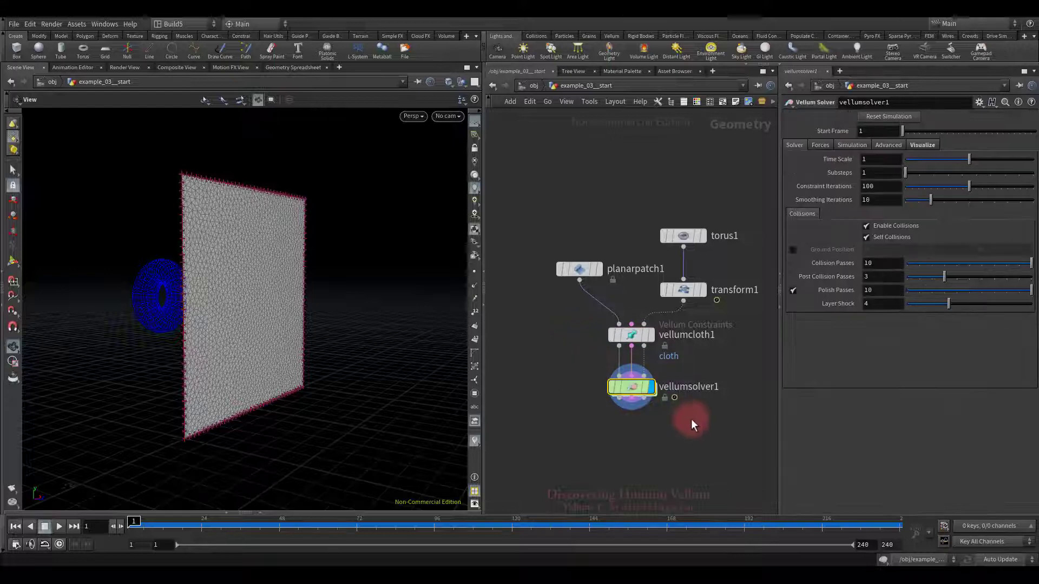
Step: Check Constraint Iterations, set Collision Passes to 1, and start the patch simulation
click(881, 263)
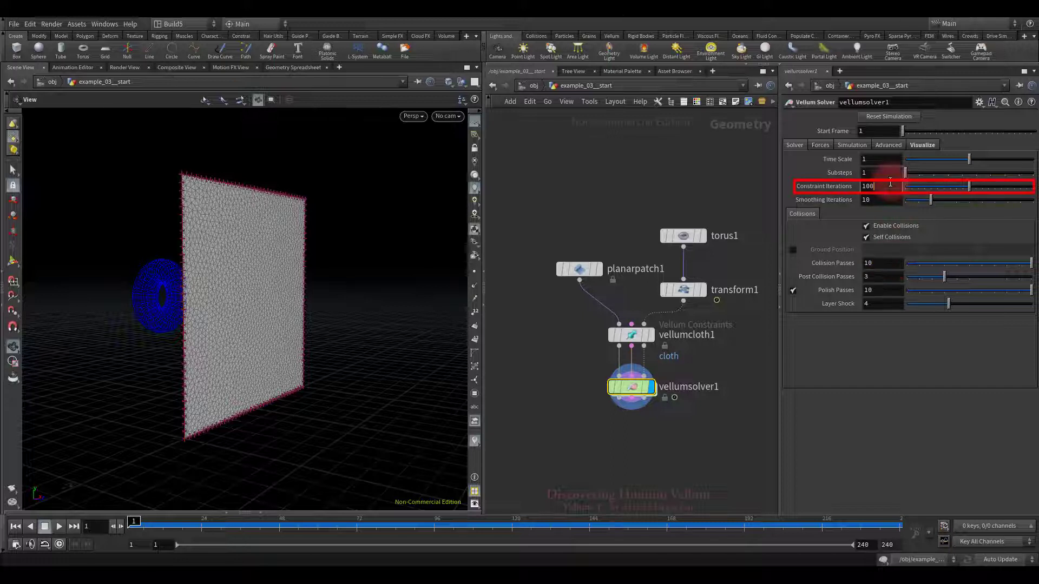
click(881, 263)
text(1)
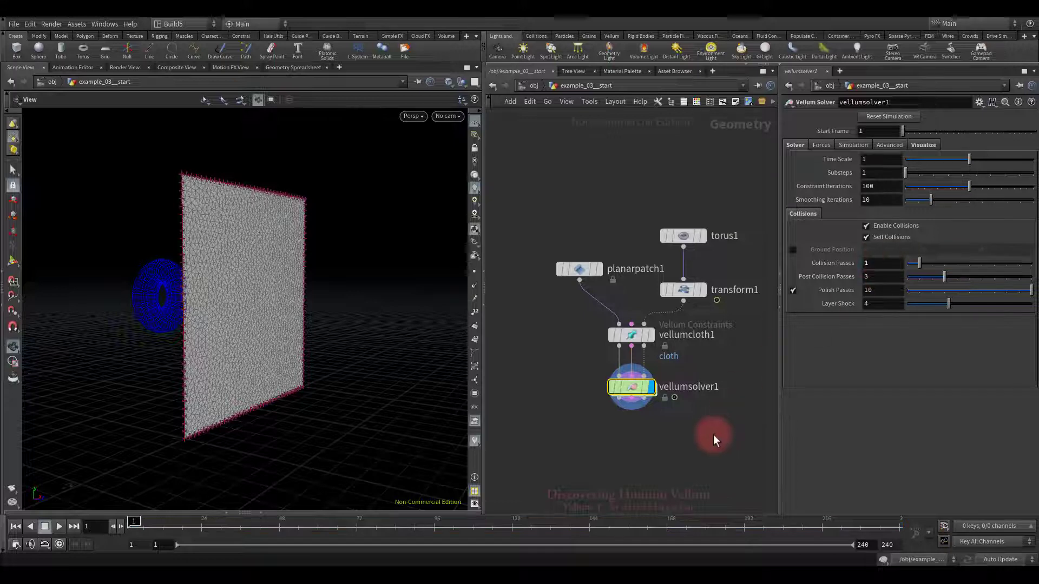
click(60, 526)
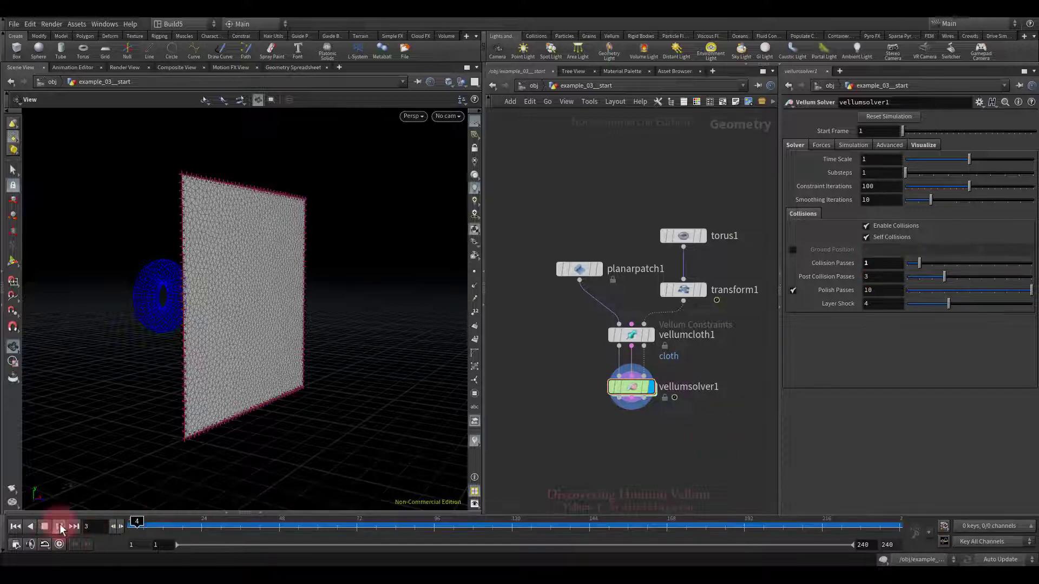
Step: Run the single-collision-pass simulation, rewind to frame 1, and set Collision Passes to 100
click(60, 526)
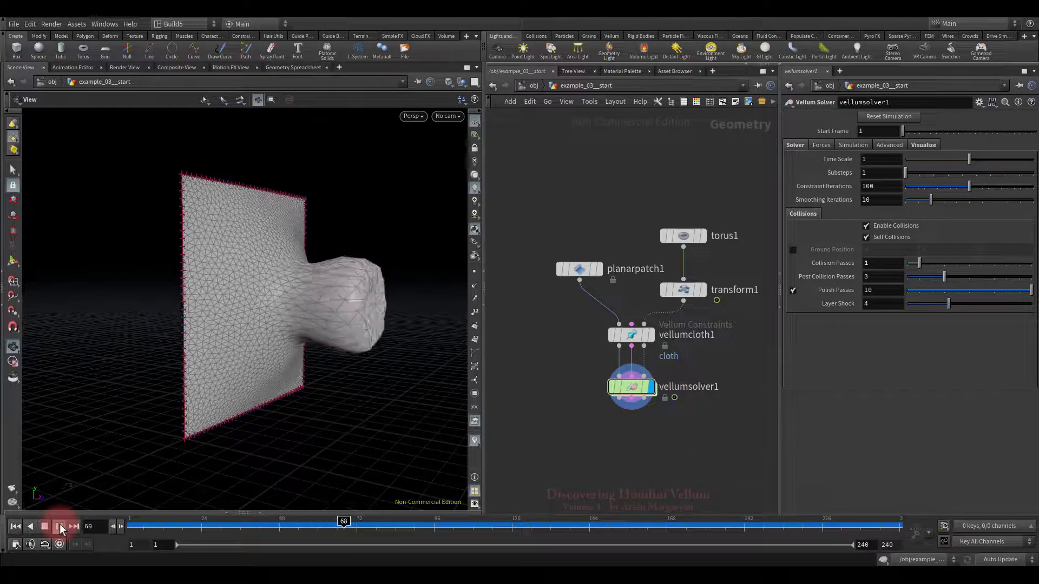
click(59, 527)
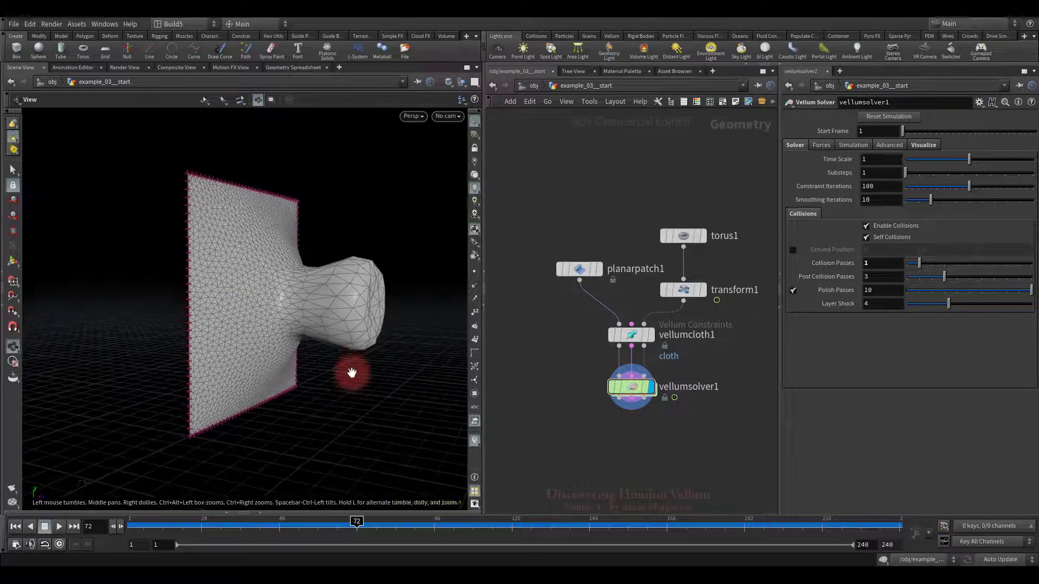
click(16, 526)
text(00)
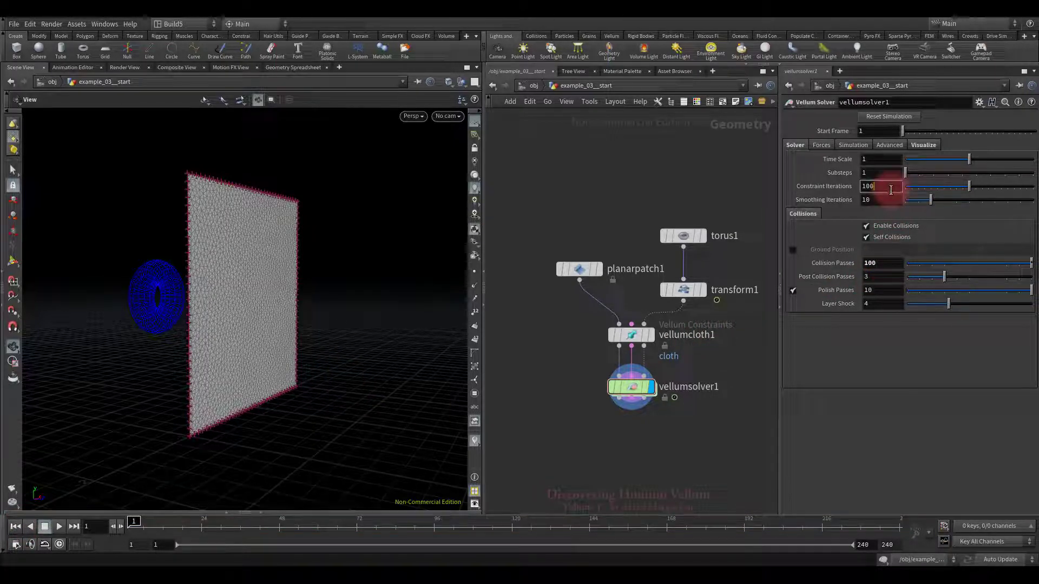
Step: Play and scrub the 100-collision-pass funnel simulation, then stop and rewind to frame 1
click(881, 187)
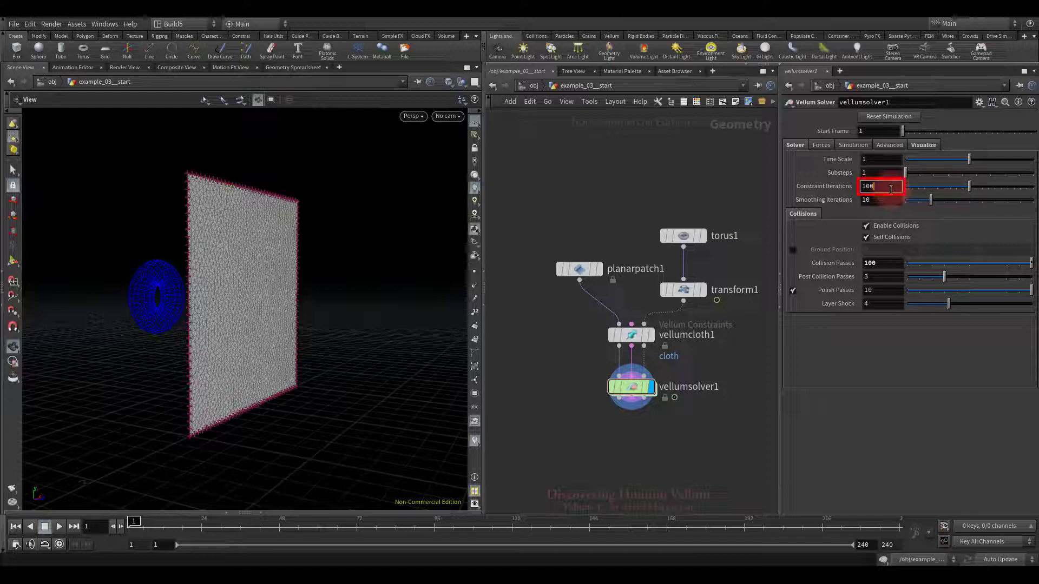
click(882, 263)
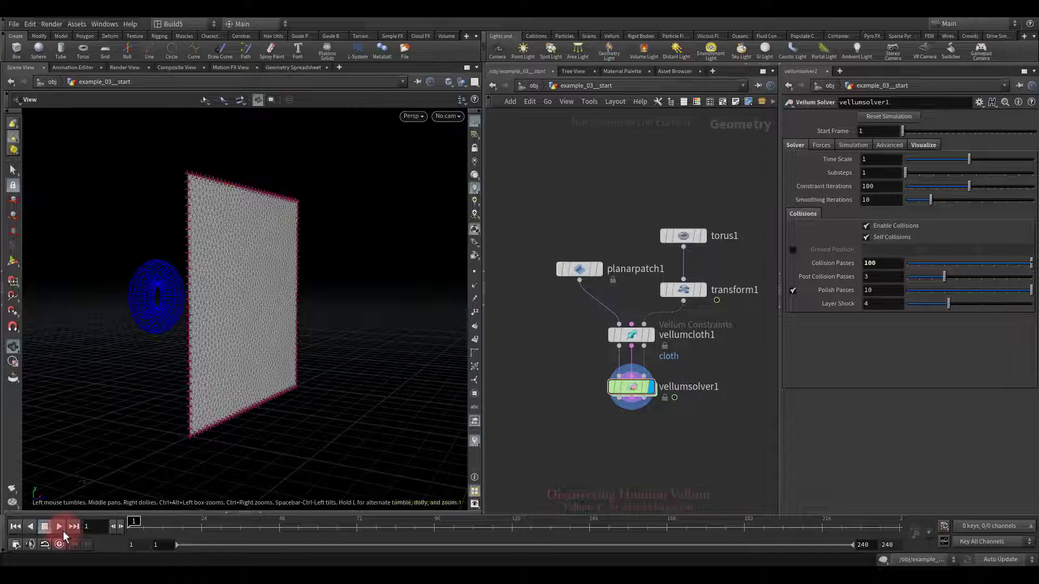
click(59, 526)
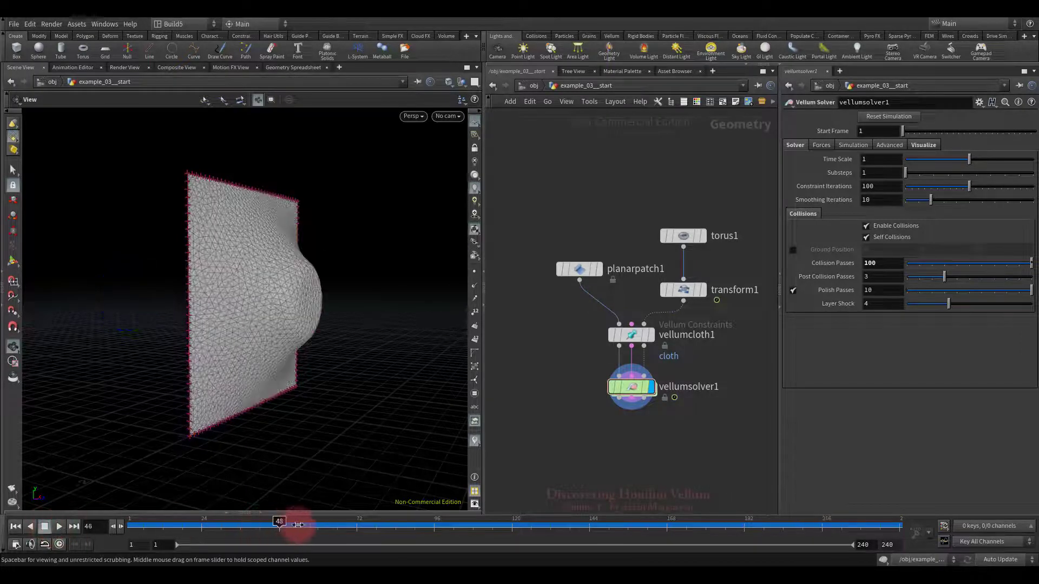
drag(280, 523, 356, 523)
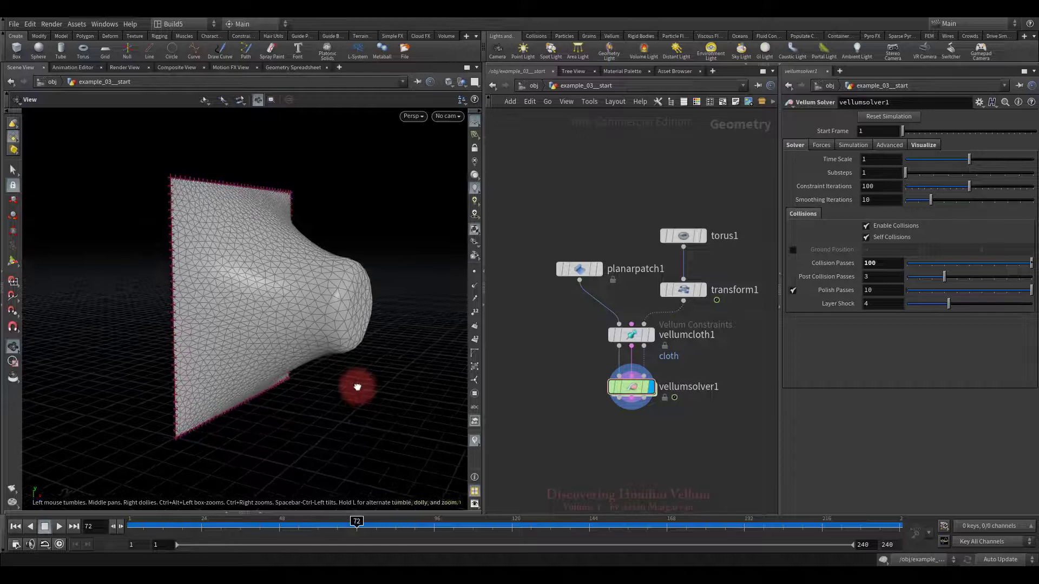
click(45, 526)
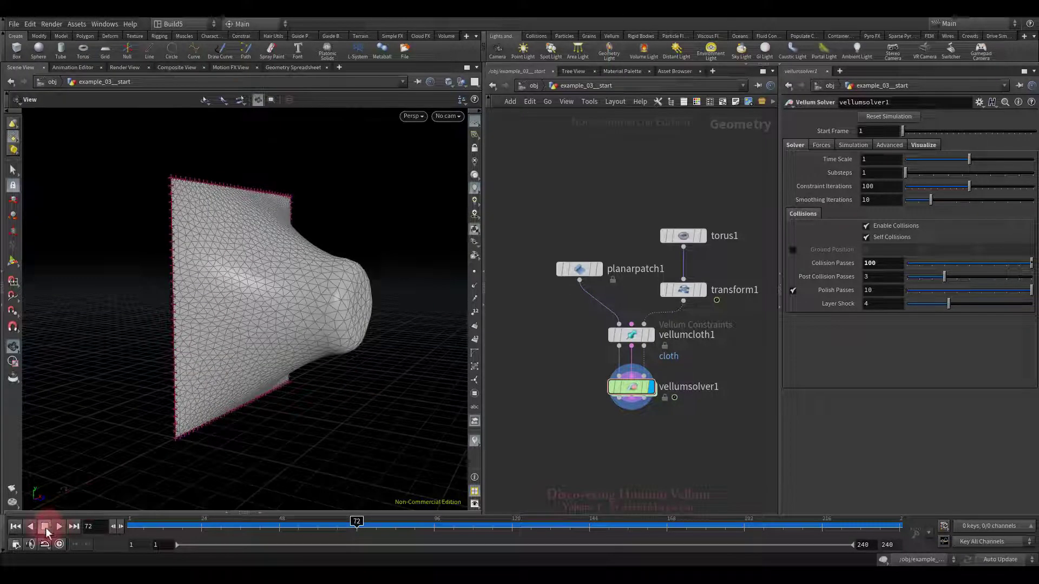
click(15, 526)
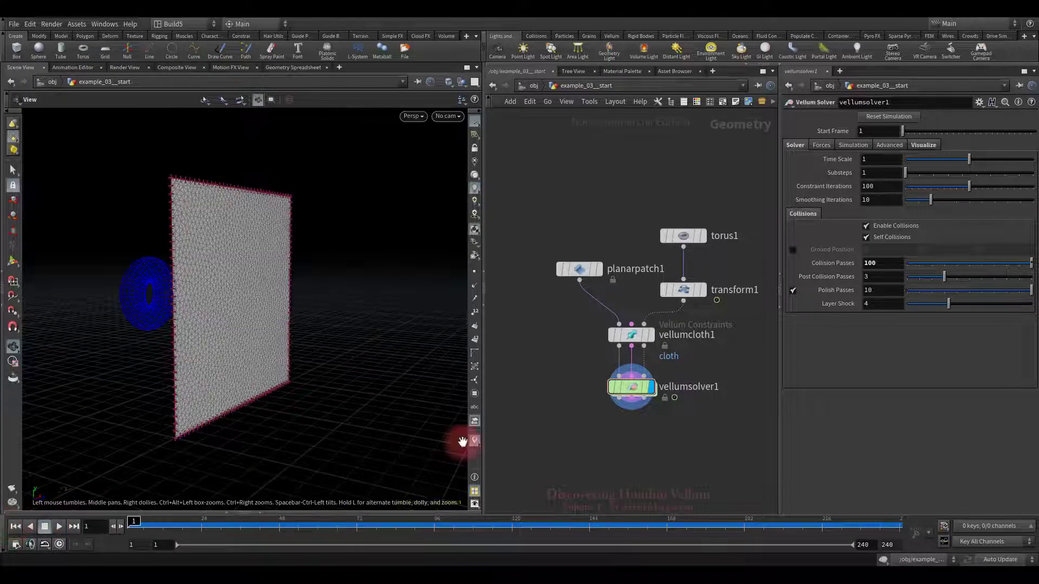
click(880, 263)
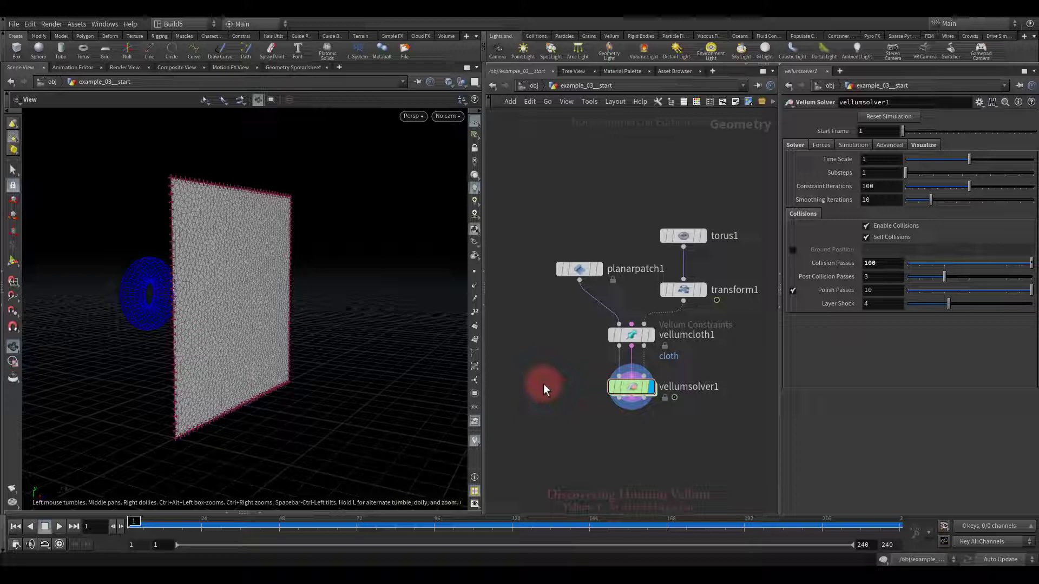
mouse_move(568, 326)
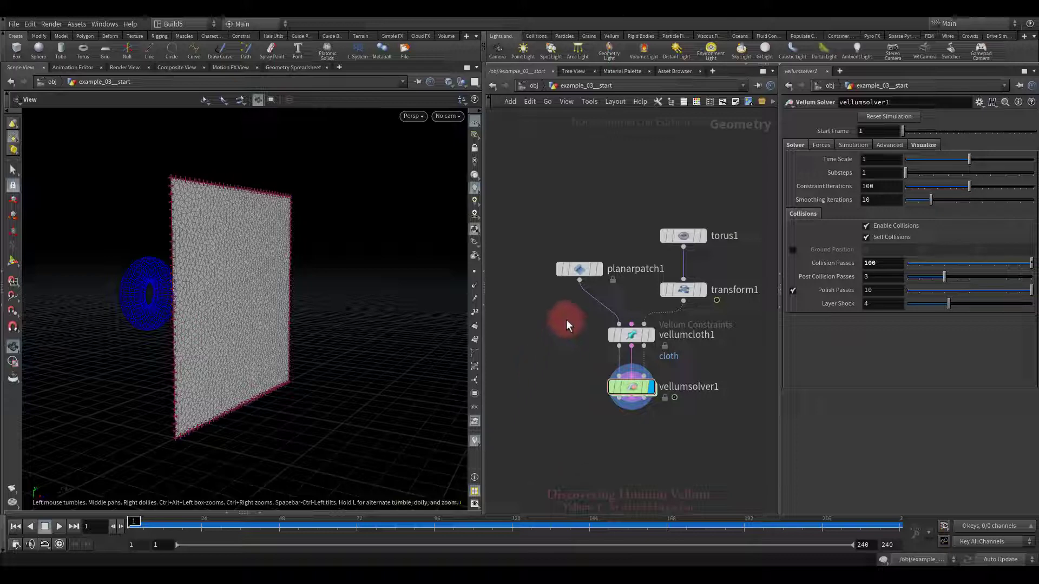
Step: On vellumcloth1, enable stretch plasticity with threshold 0.1, rate 1 and hardening 1
click(631, 334)
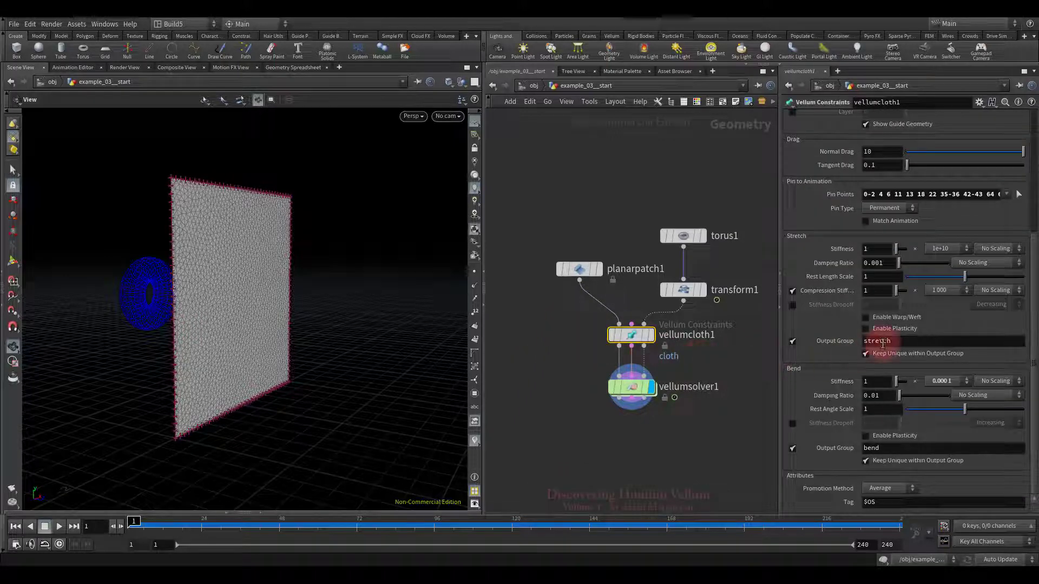
click(865, 329)
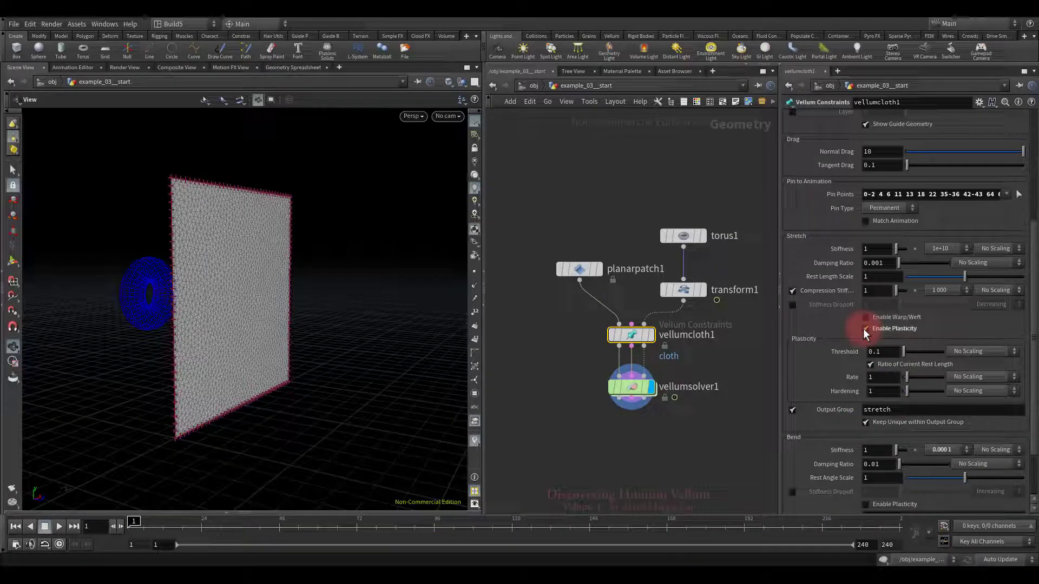
click(865, 329)
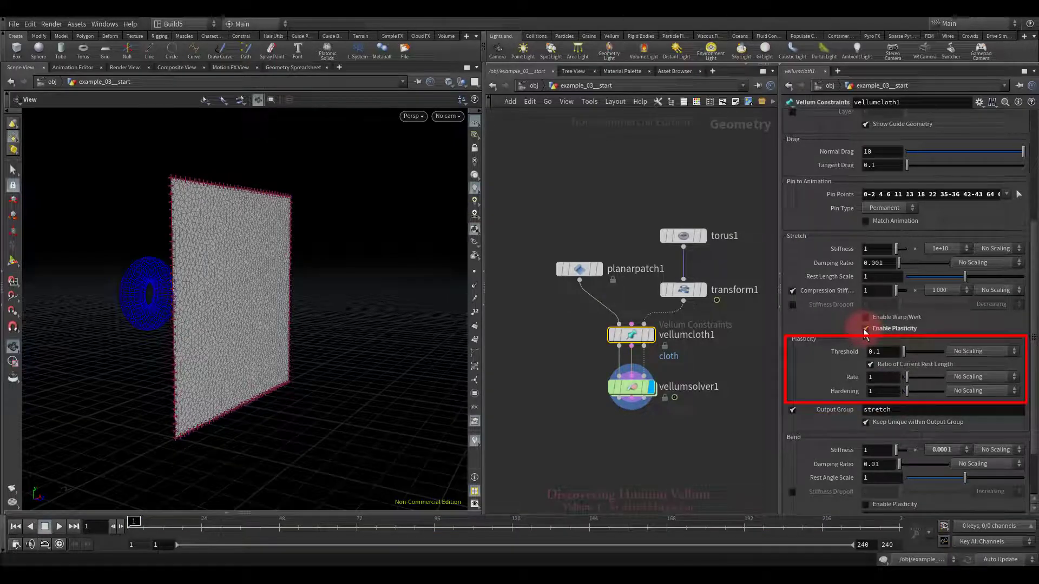
click(865, 328)
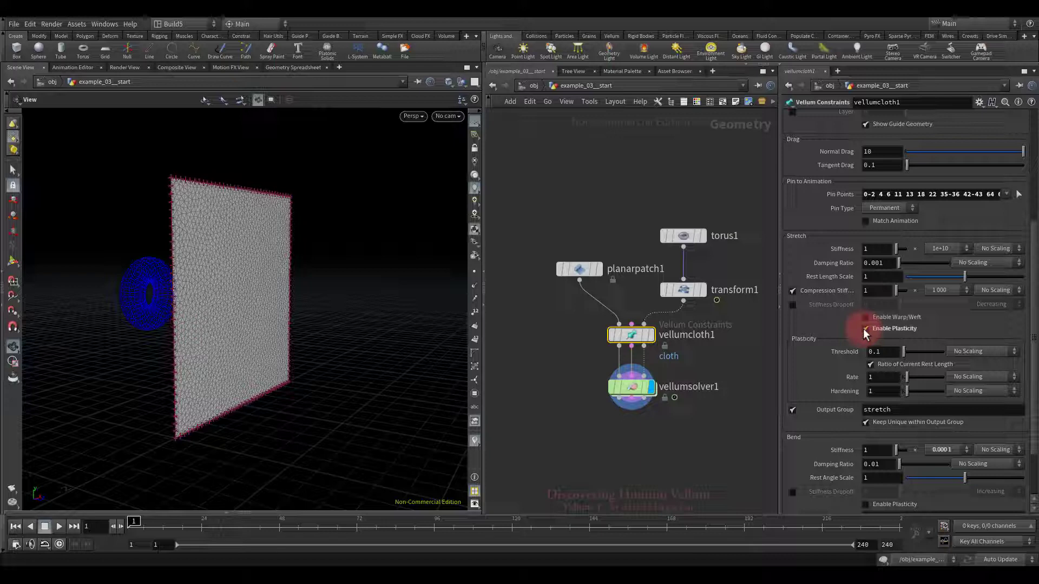
click(865, 328)
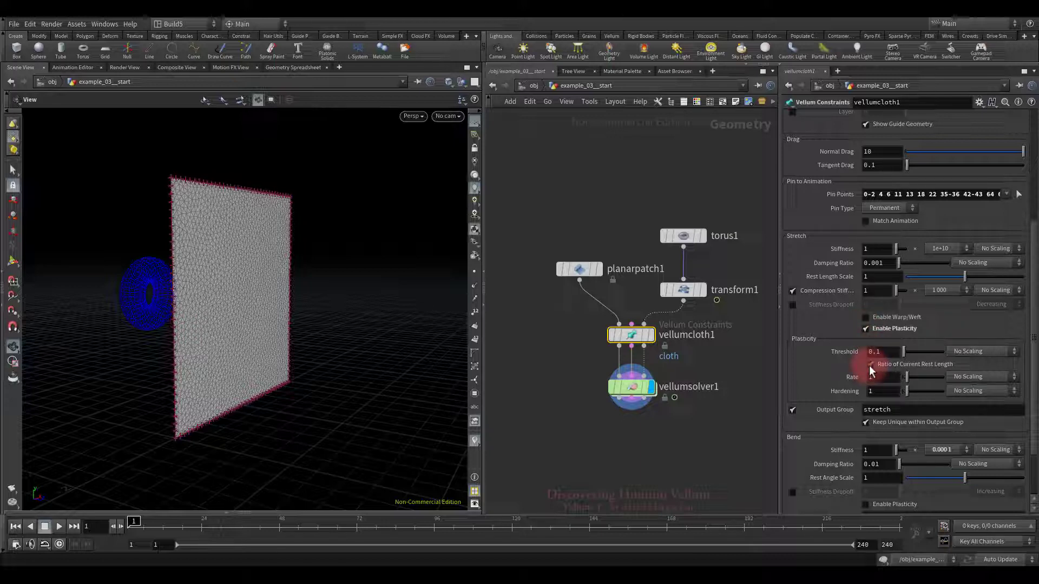
click(881, 351)
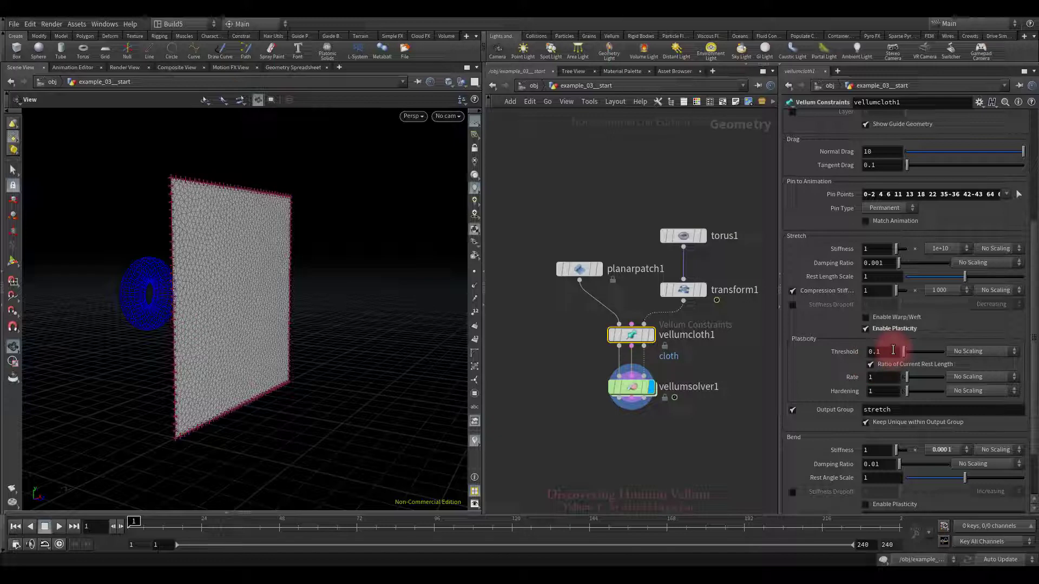
click(880, 351)
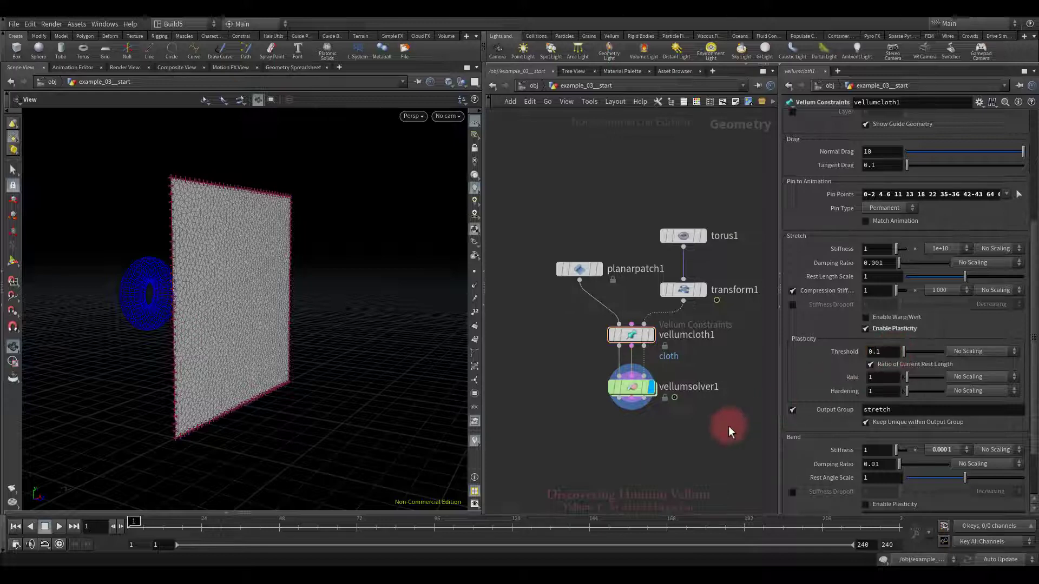
Step: Play the plastic simulation until the torus leaves a permanent bulge in the patch
click(59, 527)
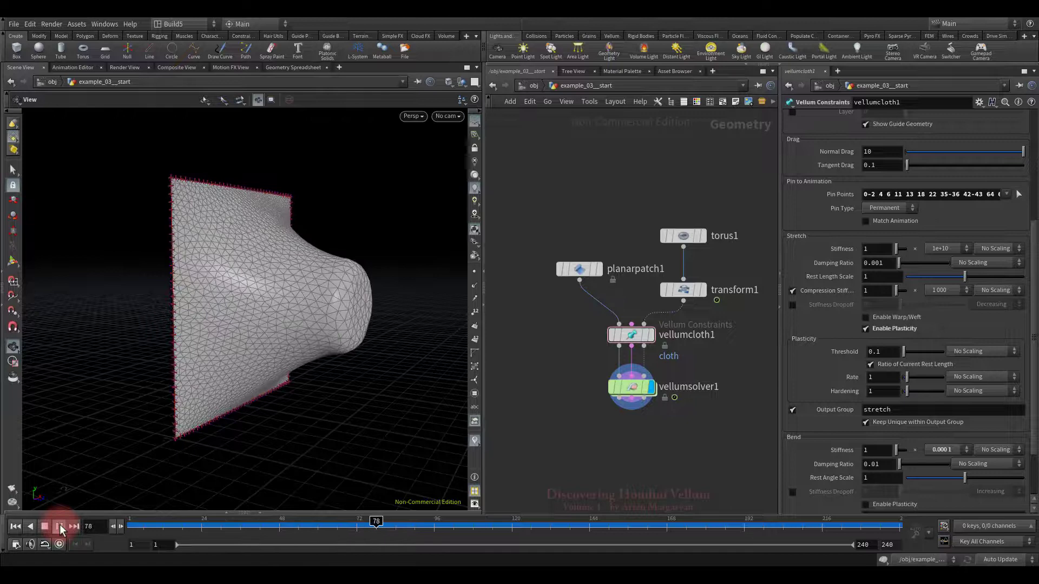
click(58, 527)
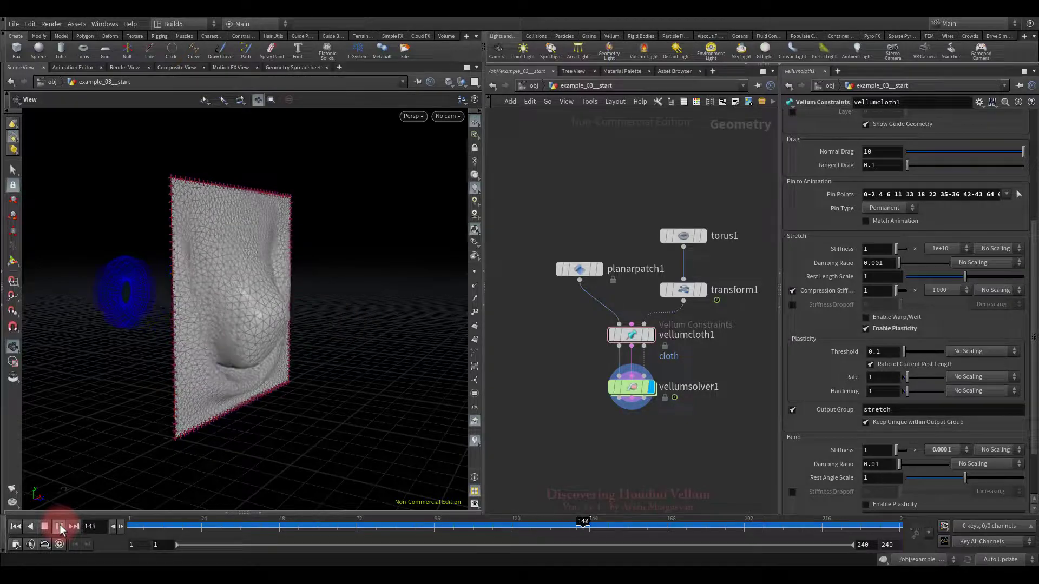
click(59, 527)
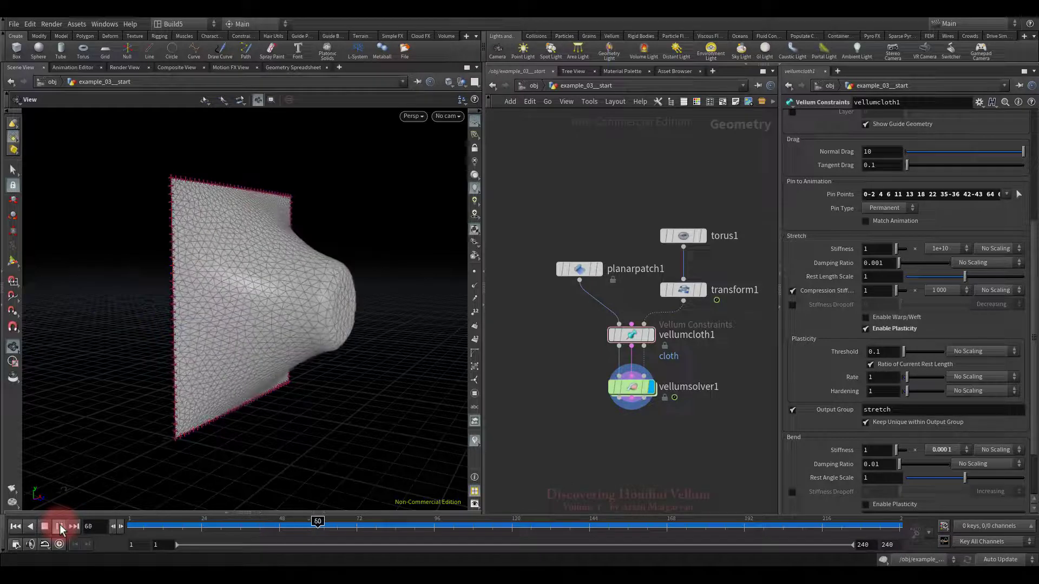
click(59, 526)
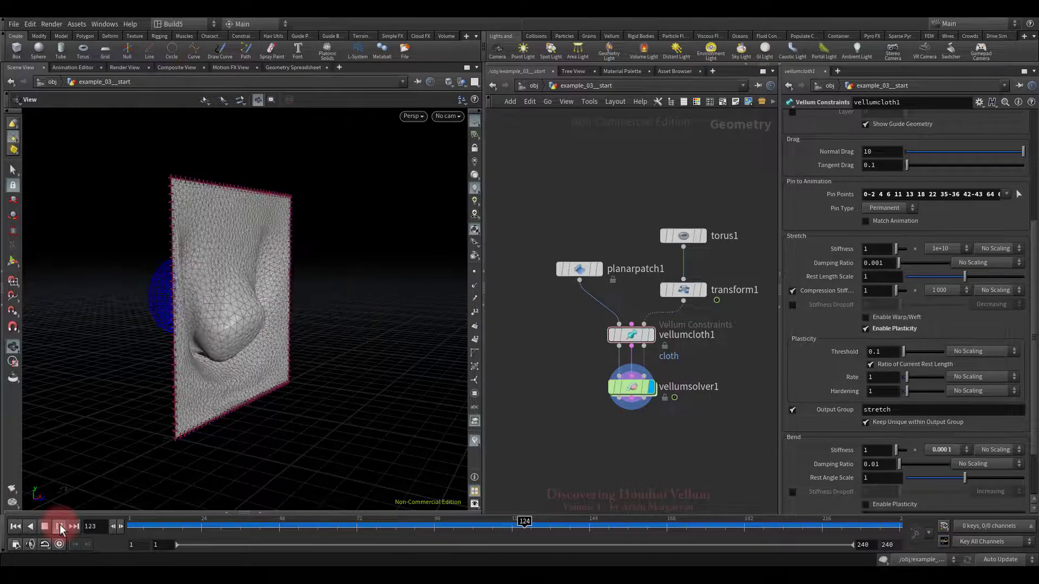
click(60, 526)
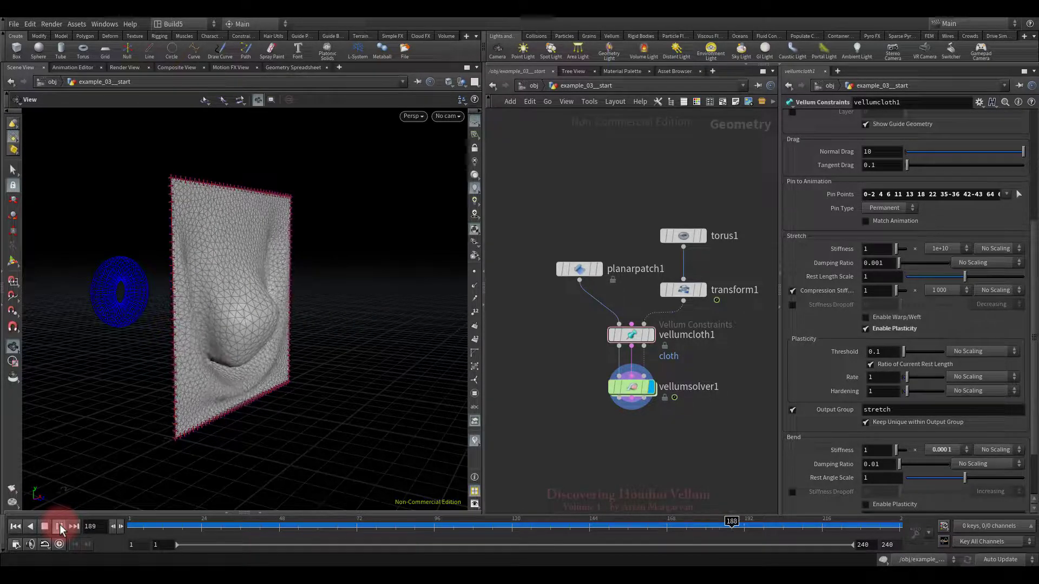
click(59, 526)
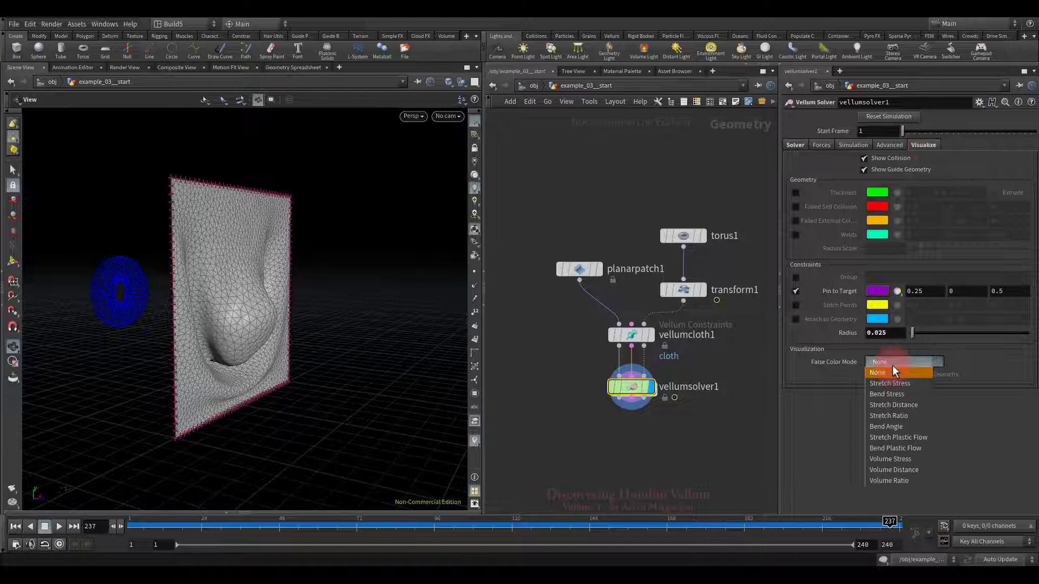
Step: Set False Color Mode to Stretch Plastic Flow with a 0.03 maximum
click(898, 437)
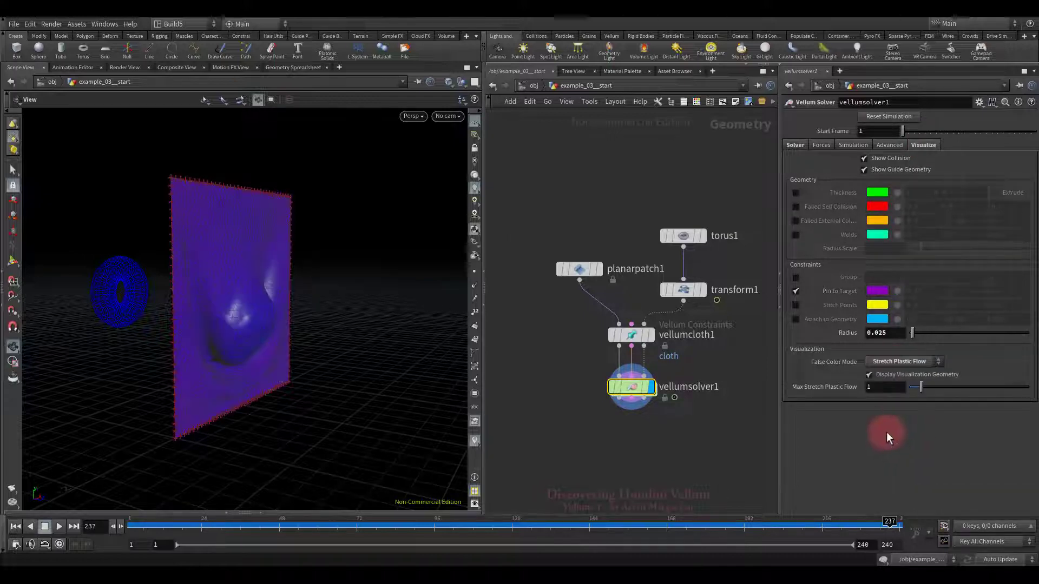
drag(921, 386, 917, 387)
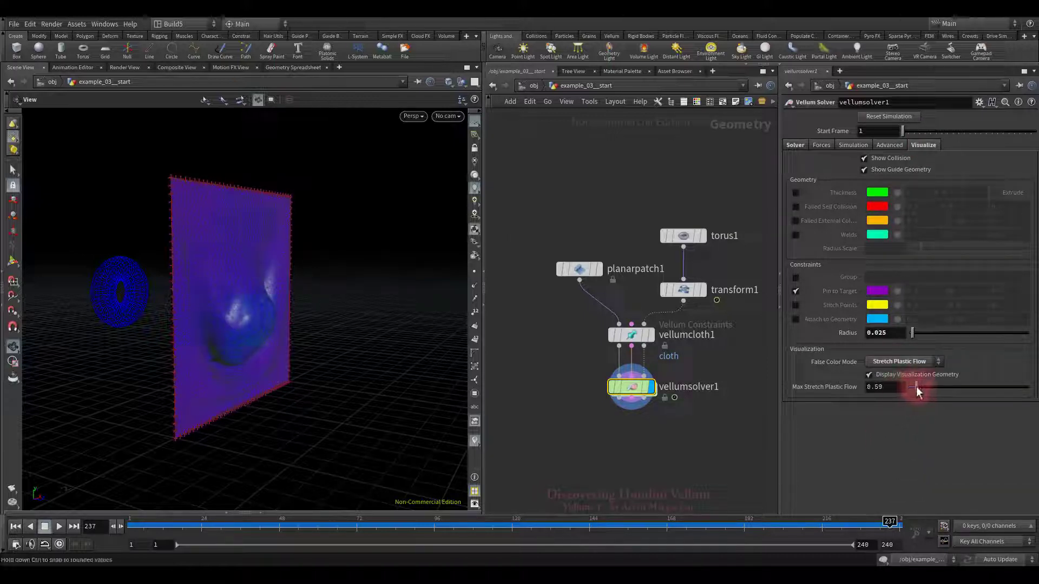
drag(917, 387, 888, 387)
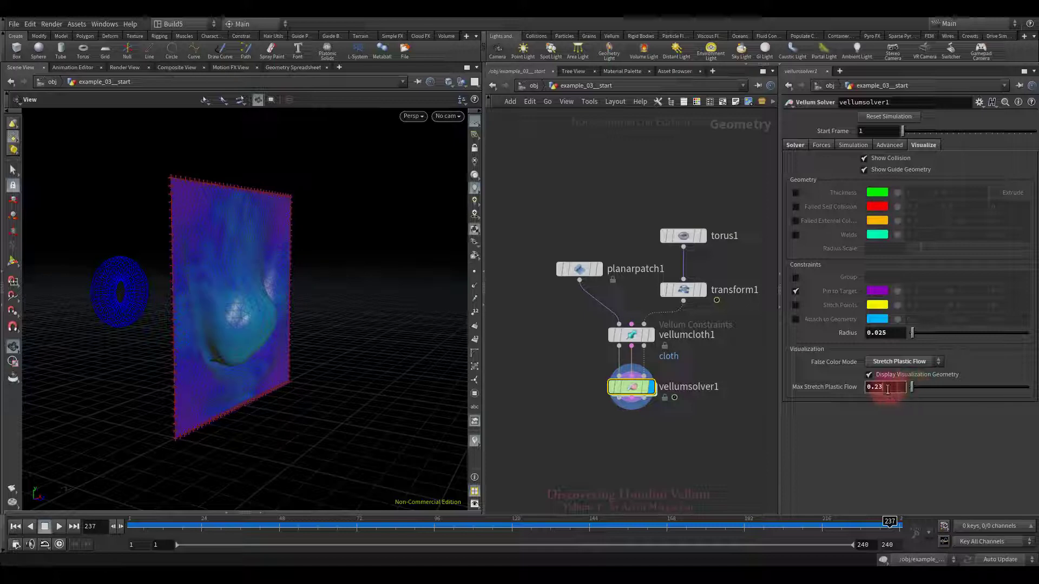
text(0.05)
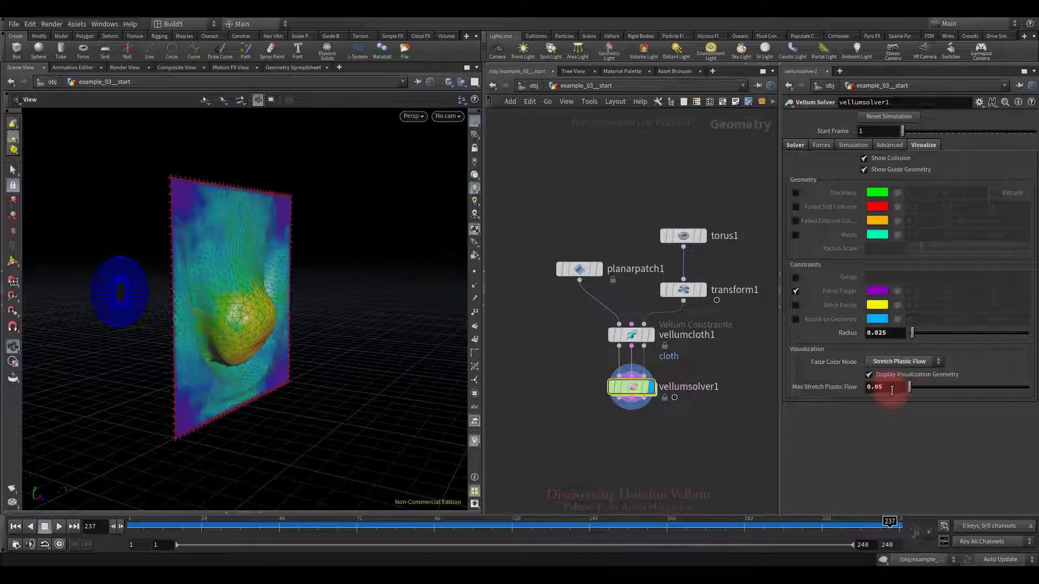
text(0.03)
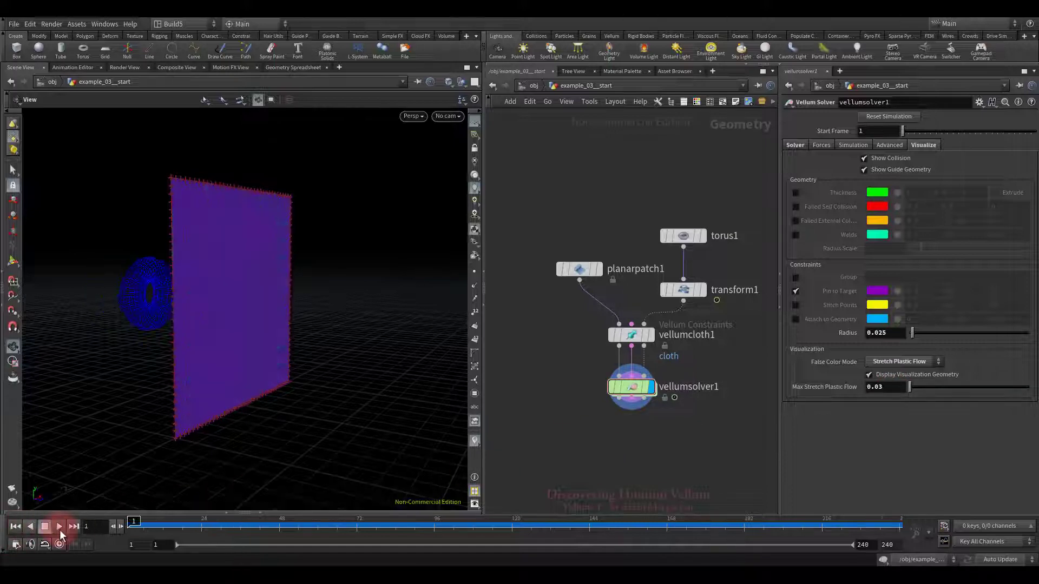
Step: Replay the colored simulation and rewind it to frame 1
click(60, 527)
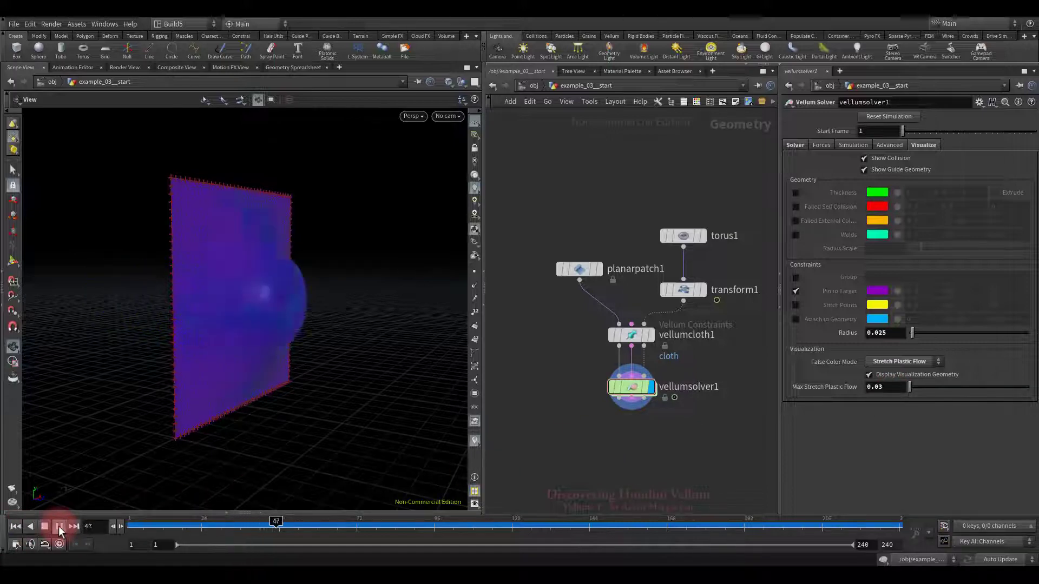
click(60, 527)
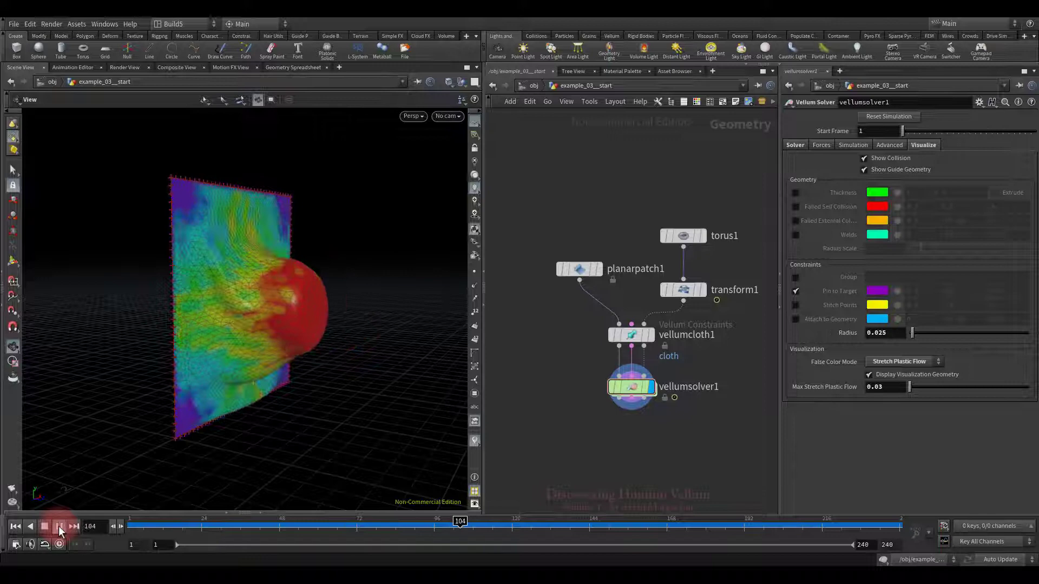
click(60, 527)
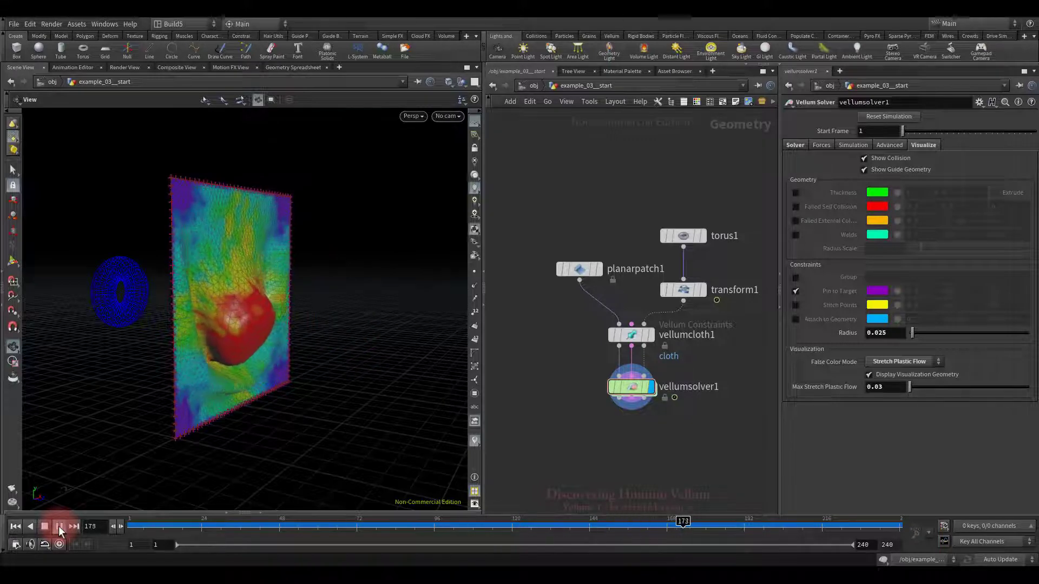
click(15, 527)
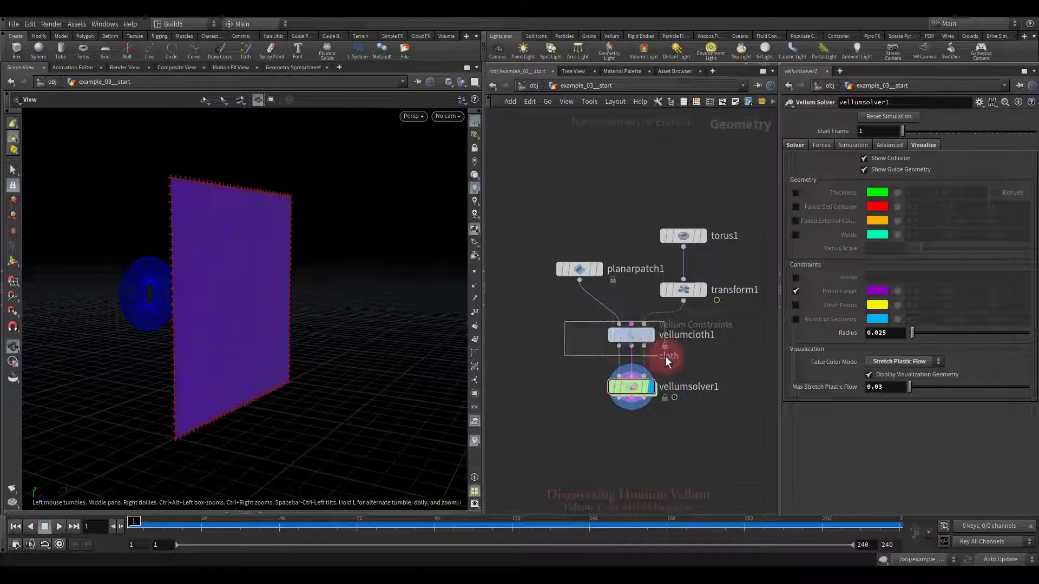
Step: Set the plasticity threshold to 0.5 and play the simulation
click(631, 334)
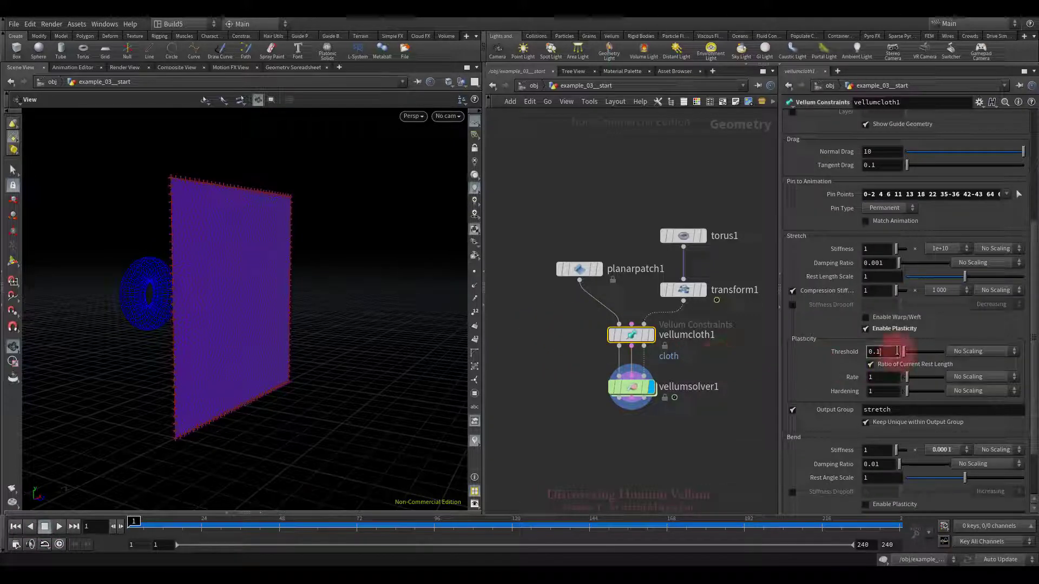
text(0.5)
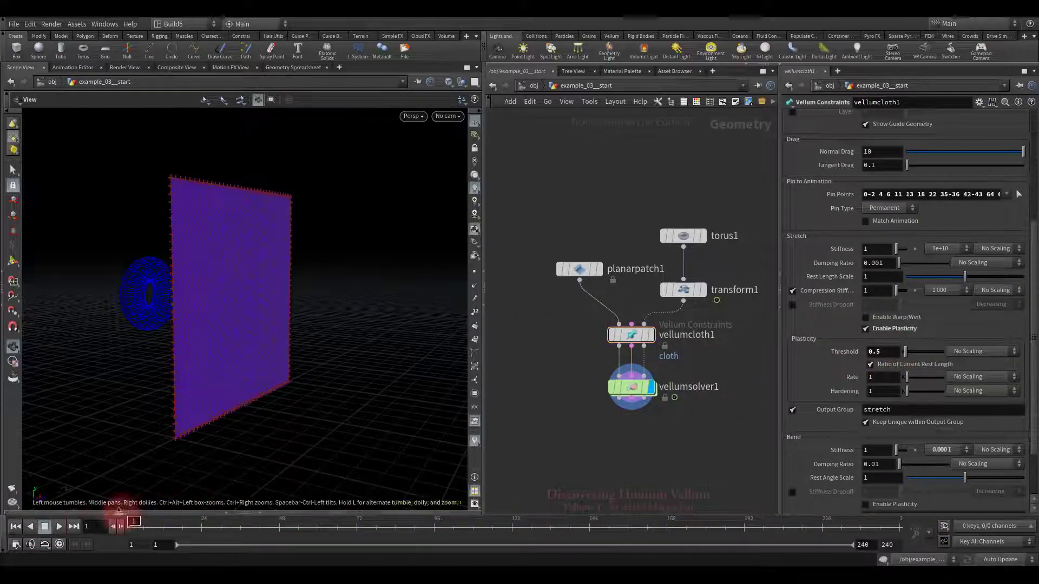
click(60, 526)
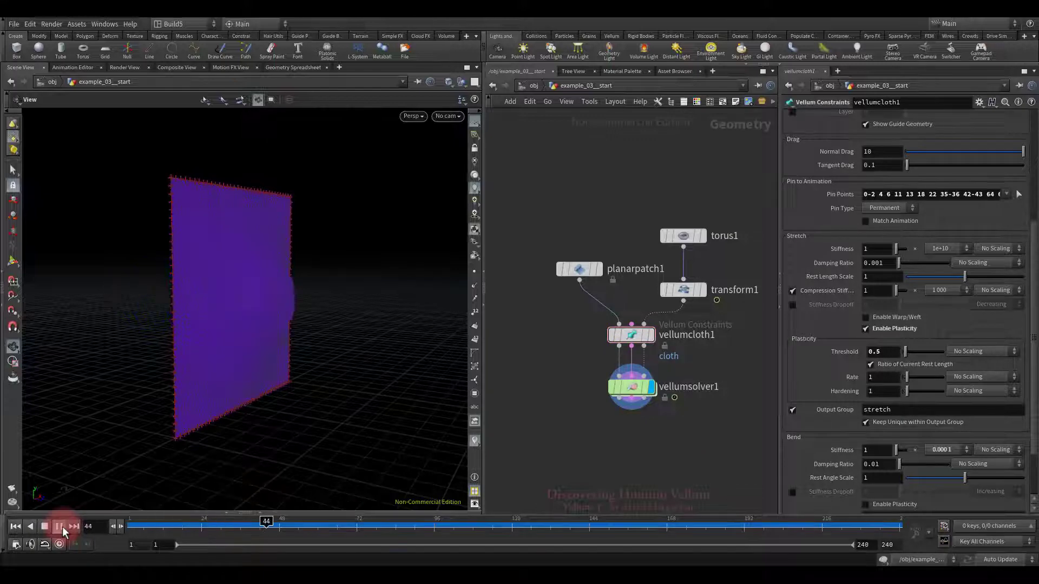
click(59, 527)
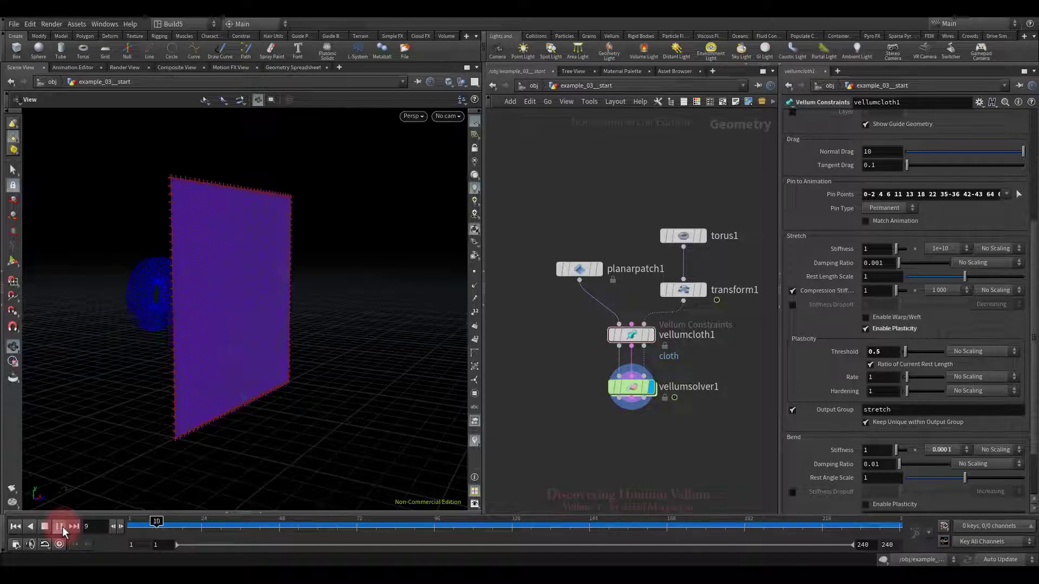
click(59, 526)
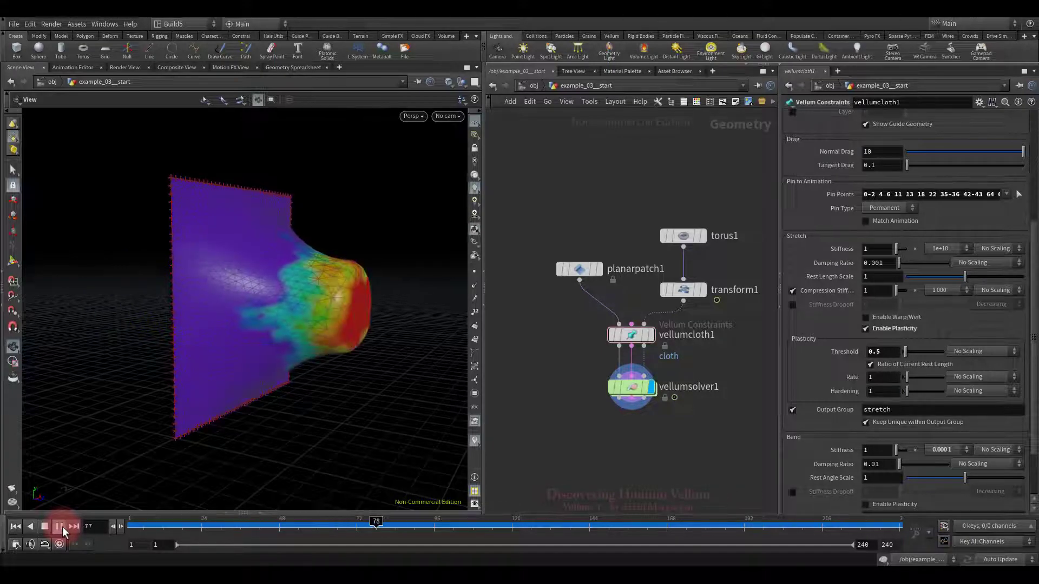
click(60, 527)
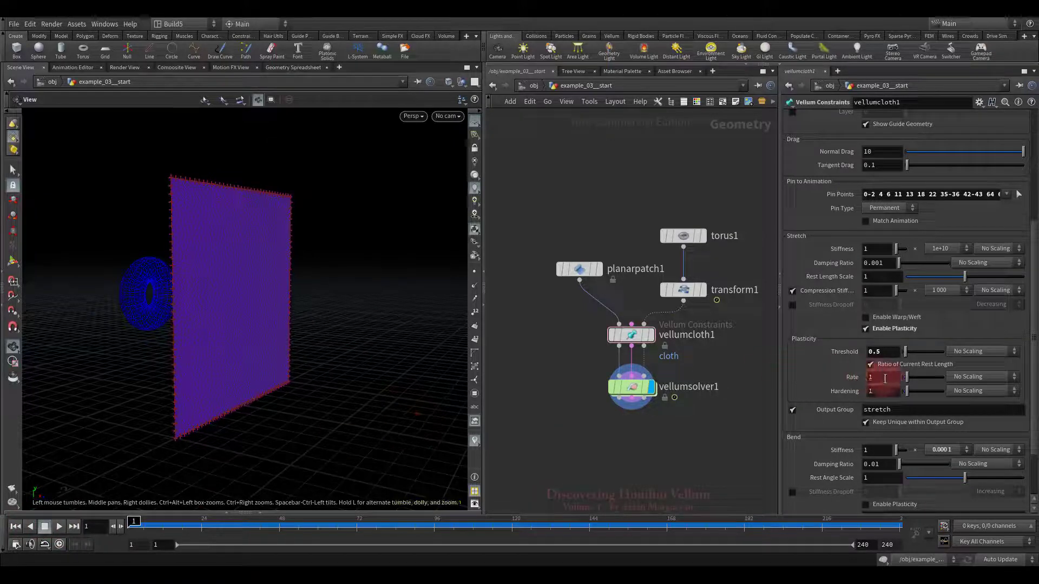
Step: Raise the plasticity rate to 100, replay, and scrub back through the frames
text(100)
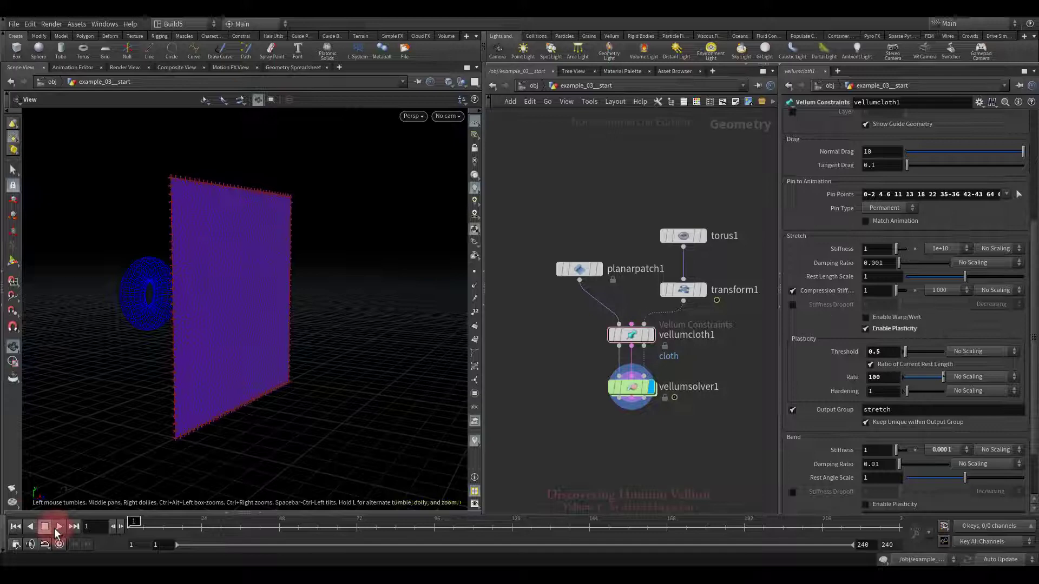
click(59, 527)
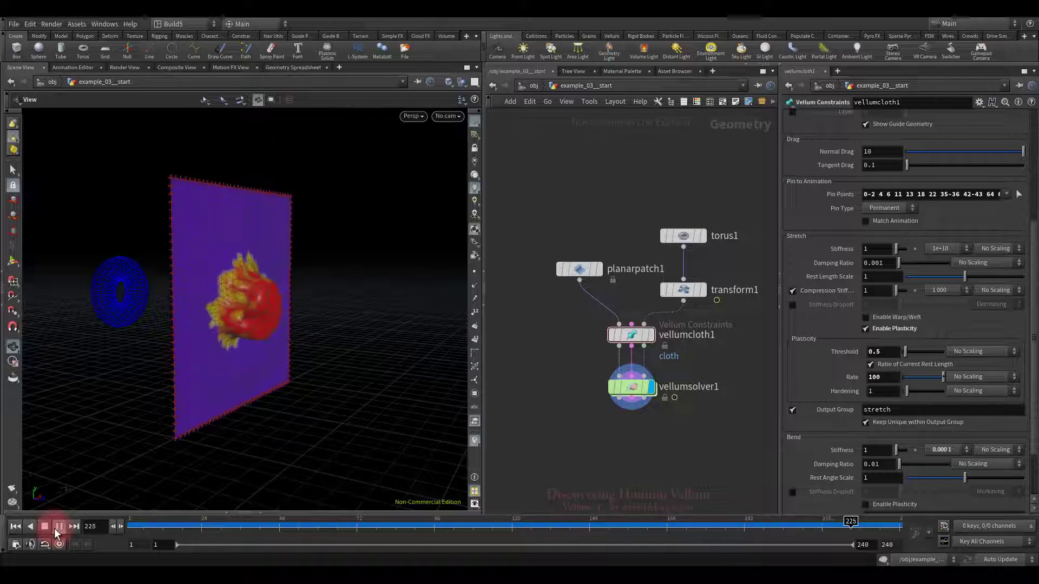
drag(850, 526, 269, 526)
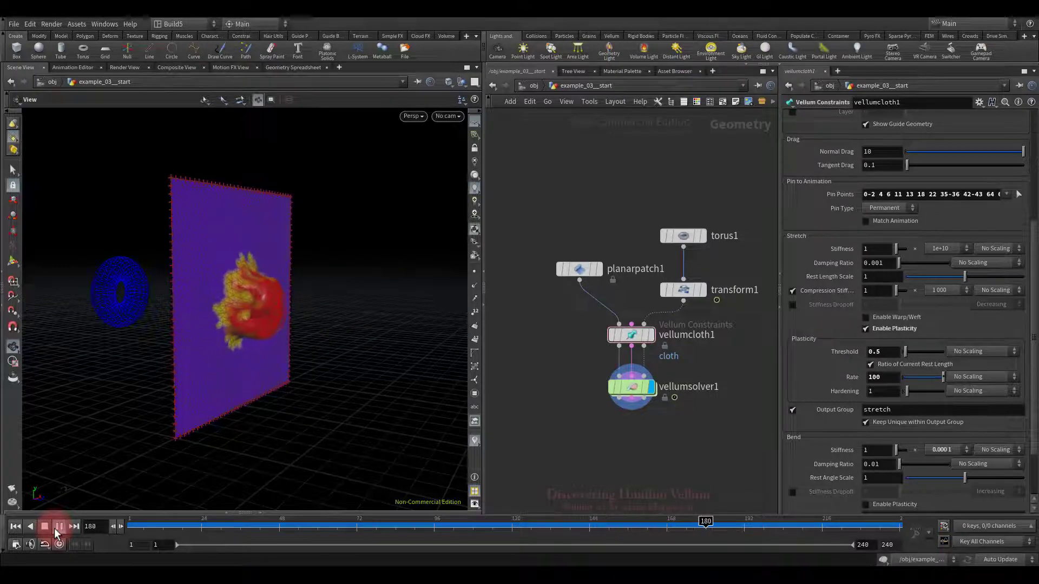
Step: Set vellumcloth1's Plasticity Rate to 0.25
click(44, 527)
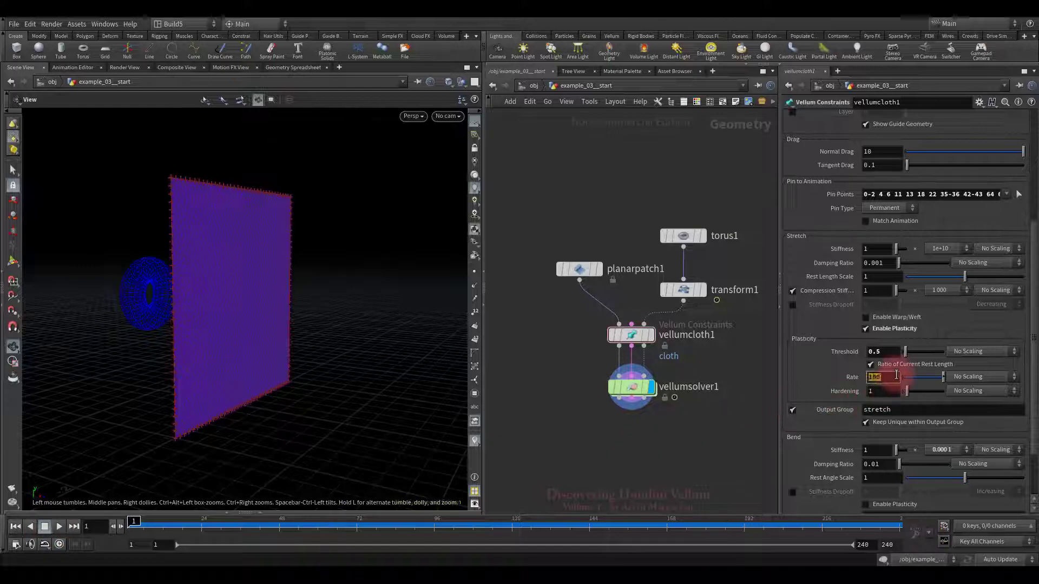
text(0.25)
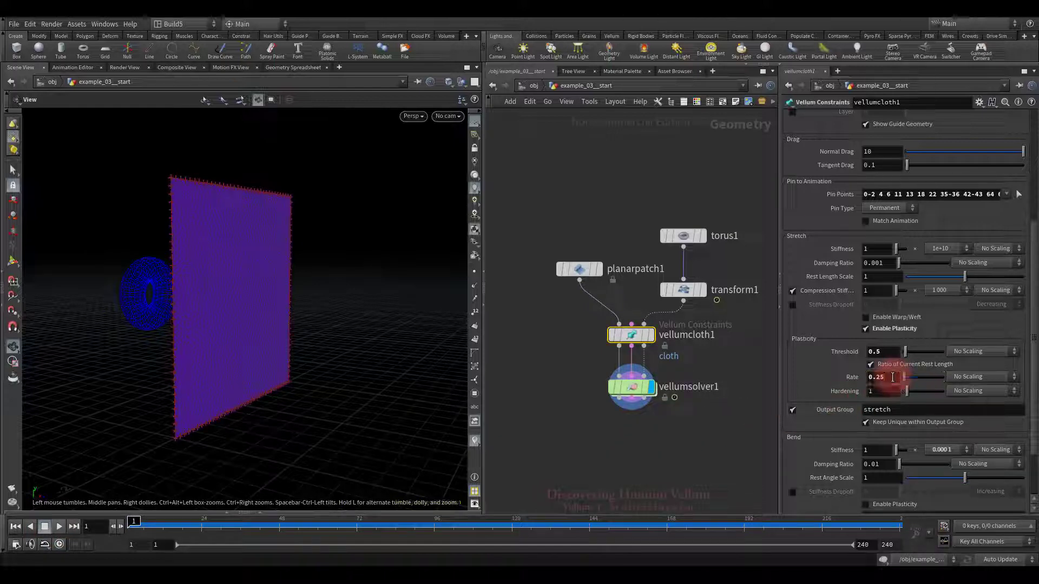
click(59, 527)
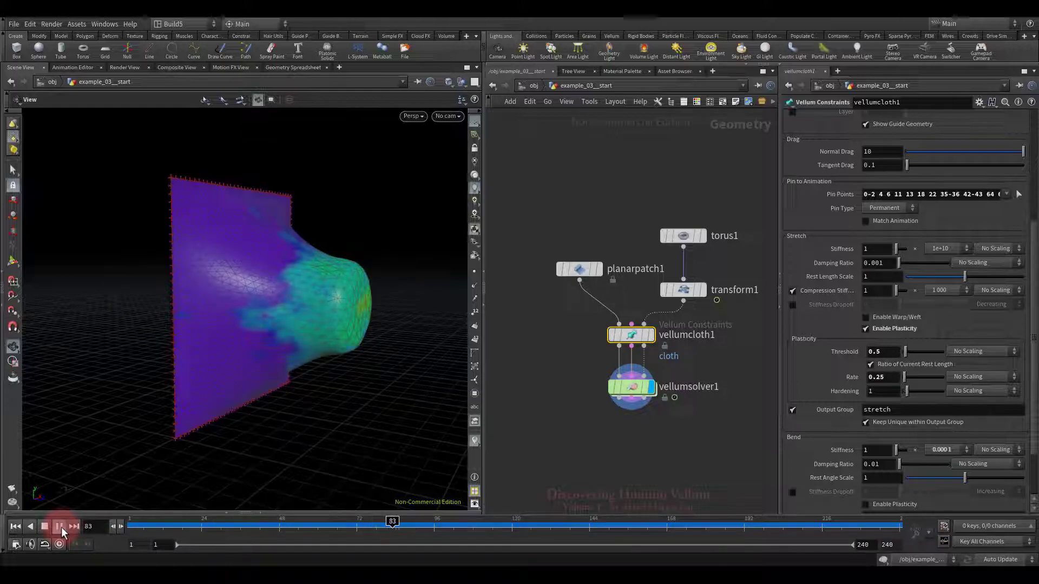
Step: Replay the cloth simulation several times to watch it stretch and recover
click(59, 526)
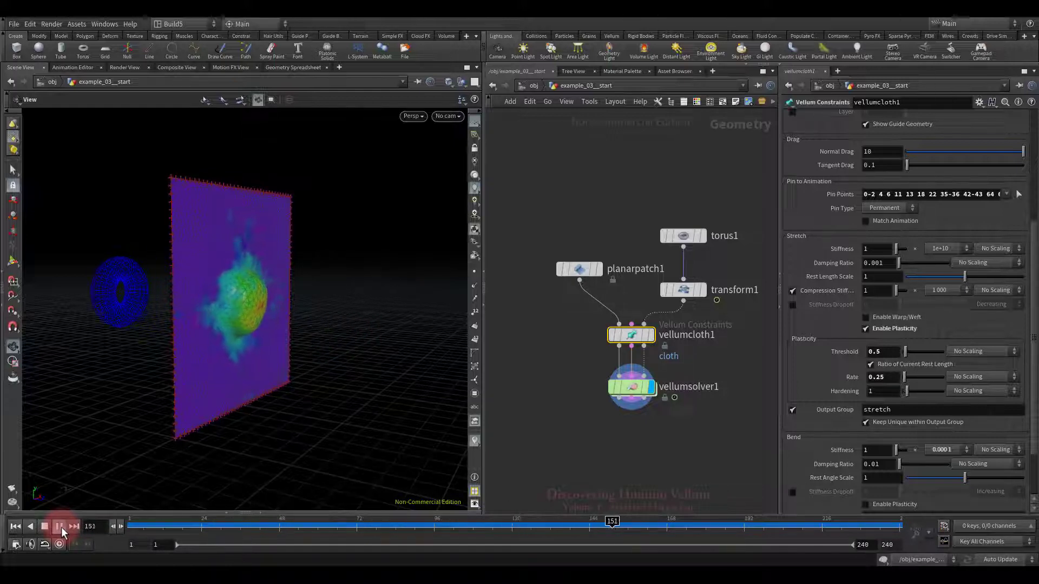
click(59, 527)
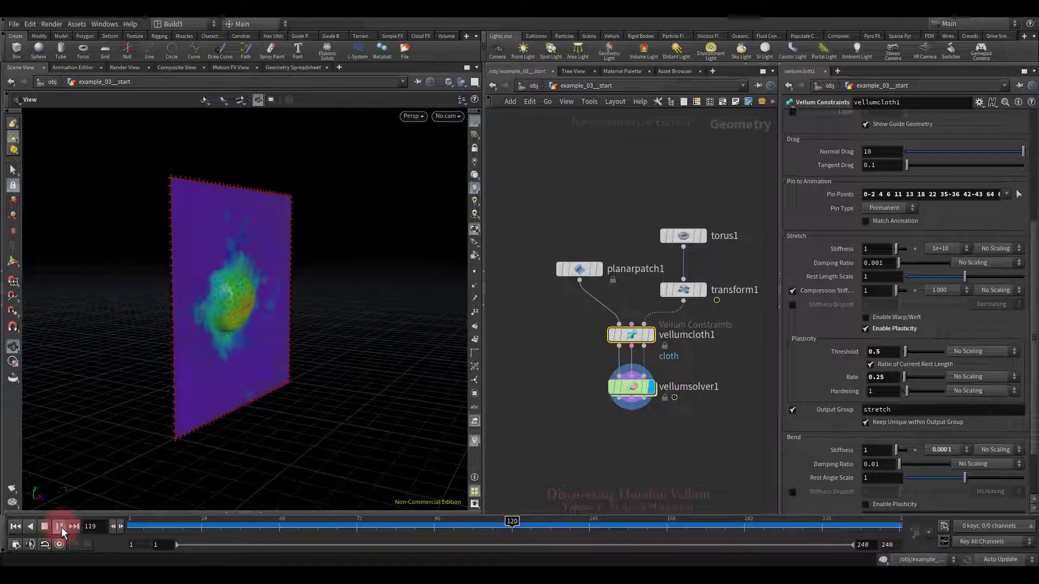
click(59, 527)
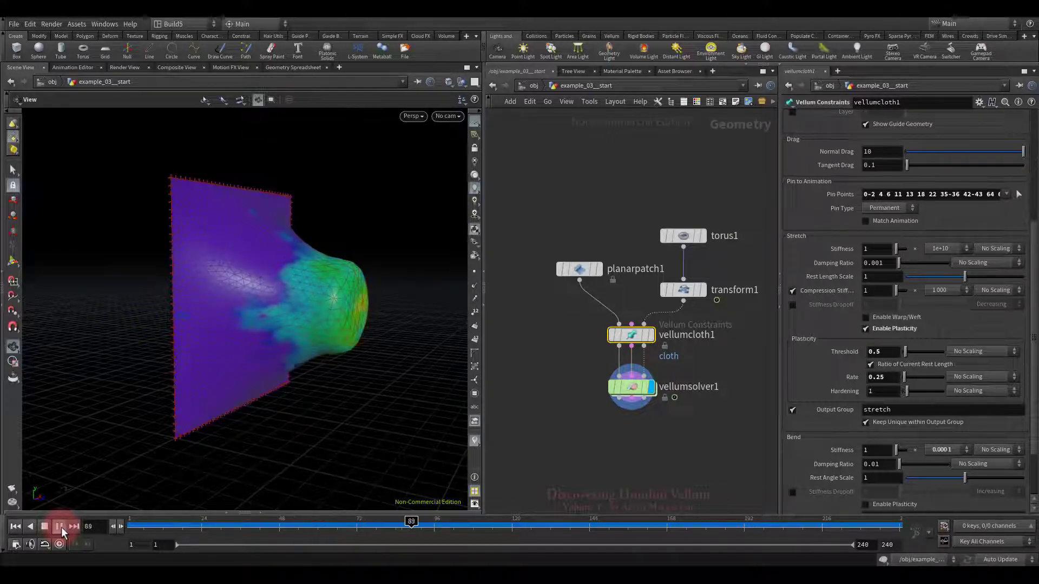
click(59, 527)
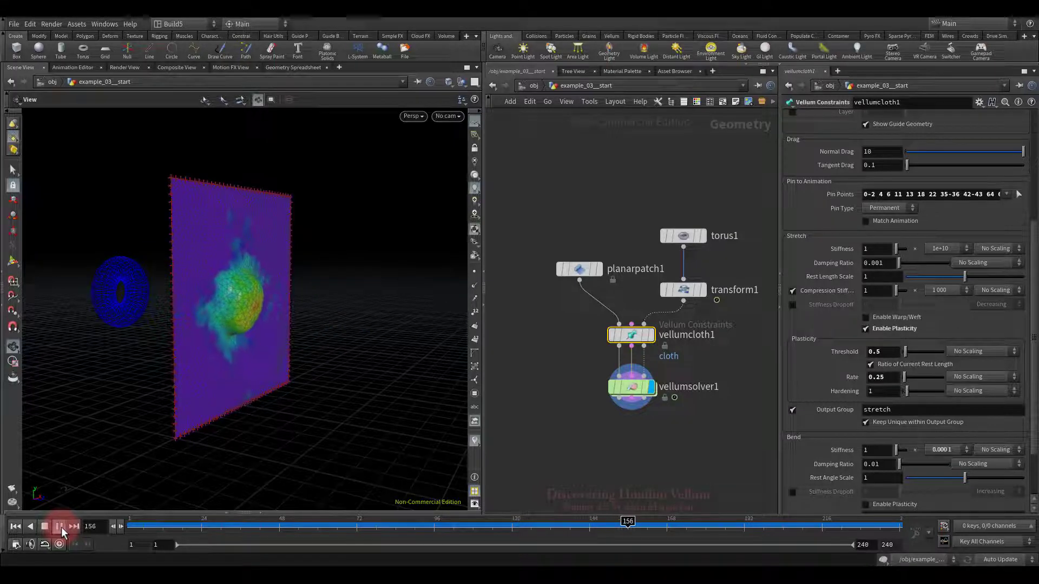
click(60, 527)
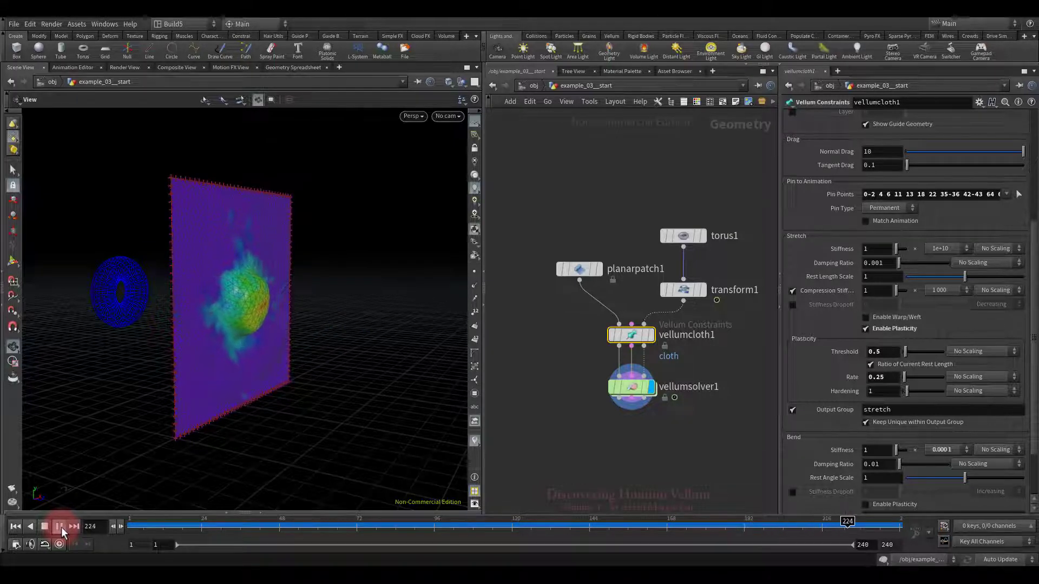
click(58, 526)
text(10)
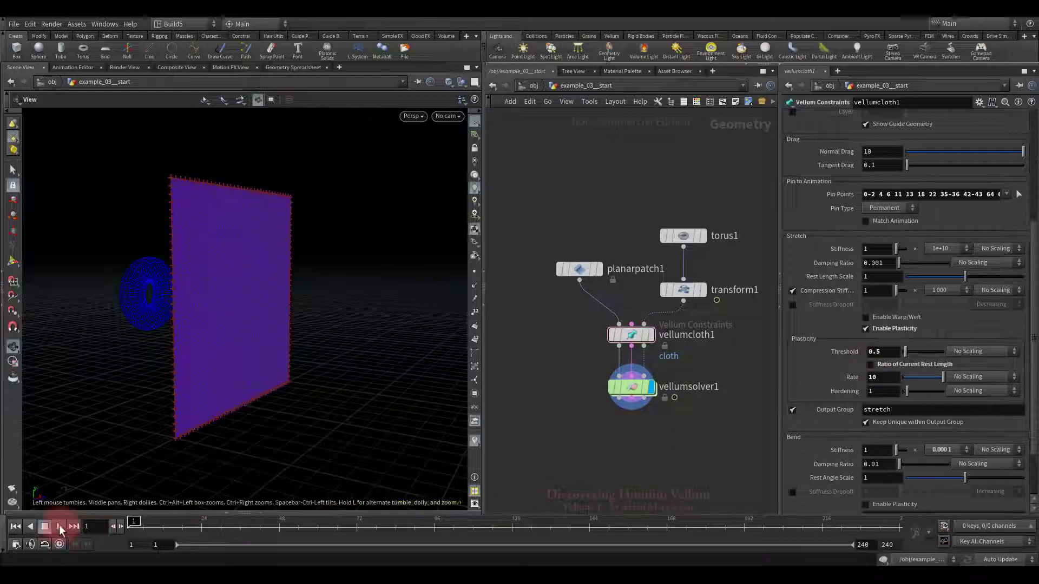
Step: Play the simulation at plasticity rate 10, then stop and return to frame 1
click(60, 526)
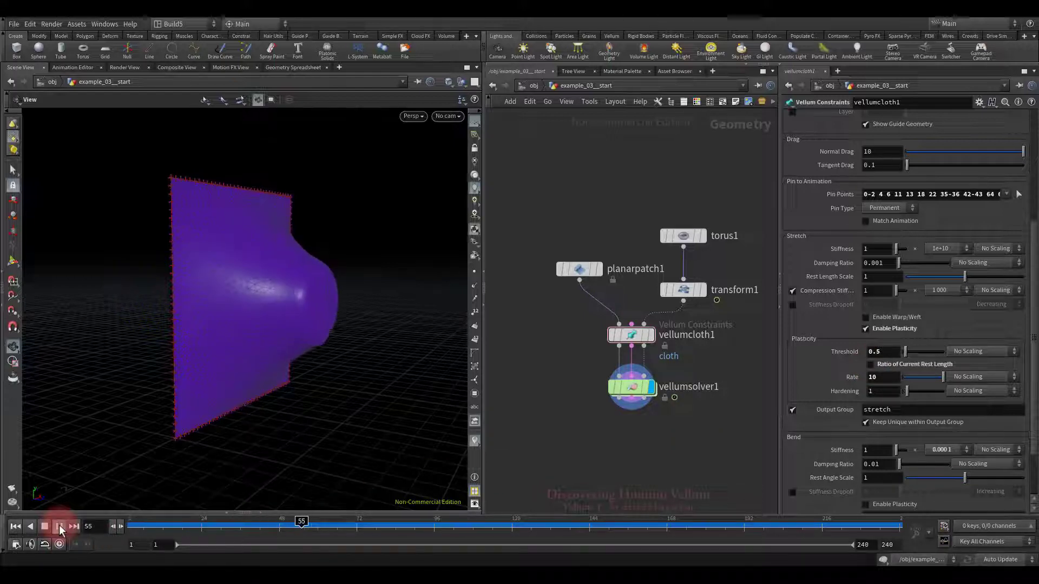
click(61, 527)
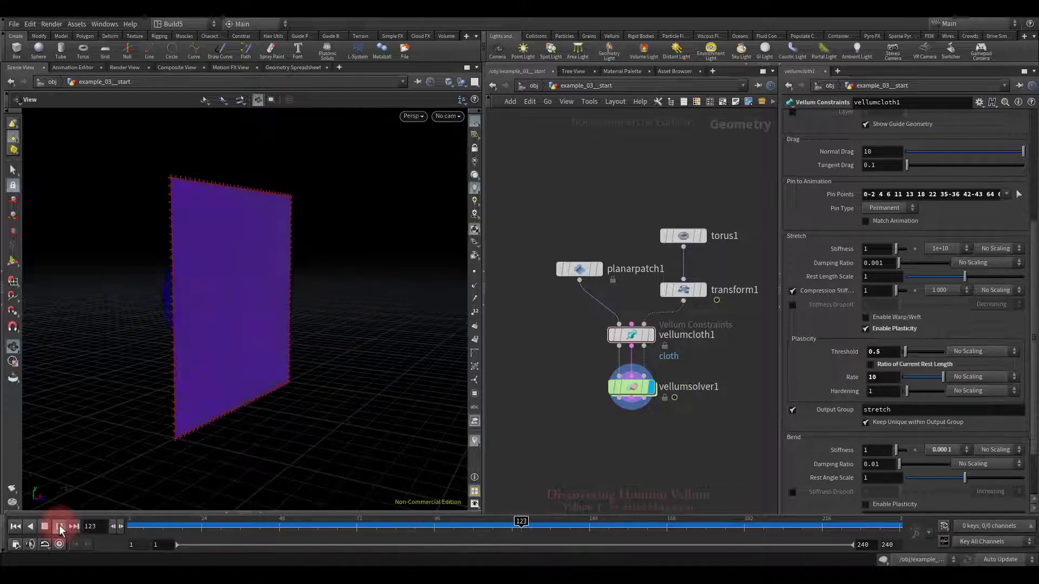
click(61, 527)
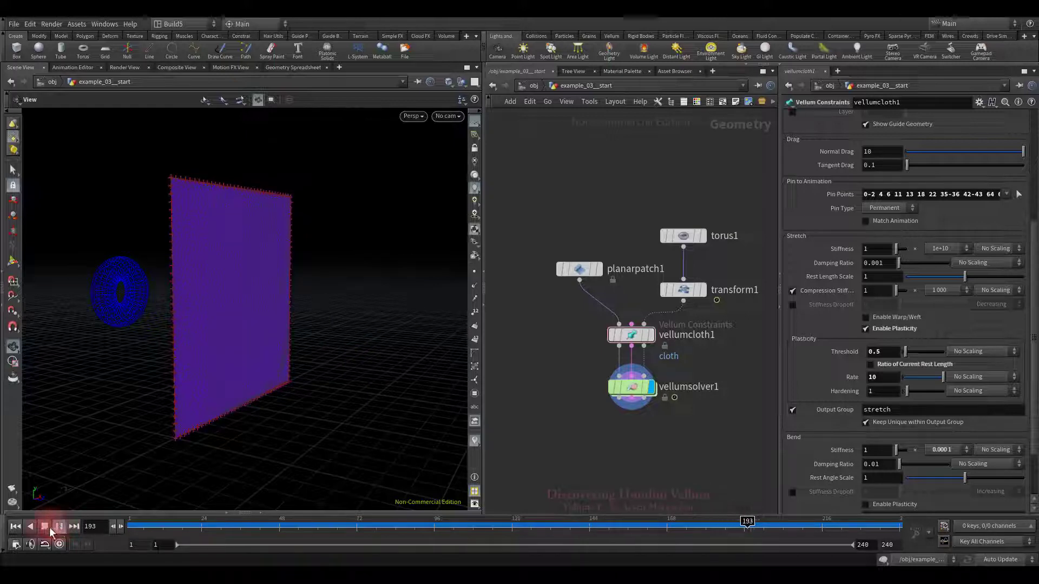
click(44, 526)
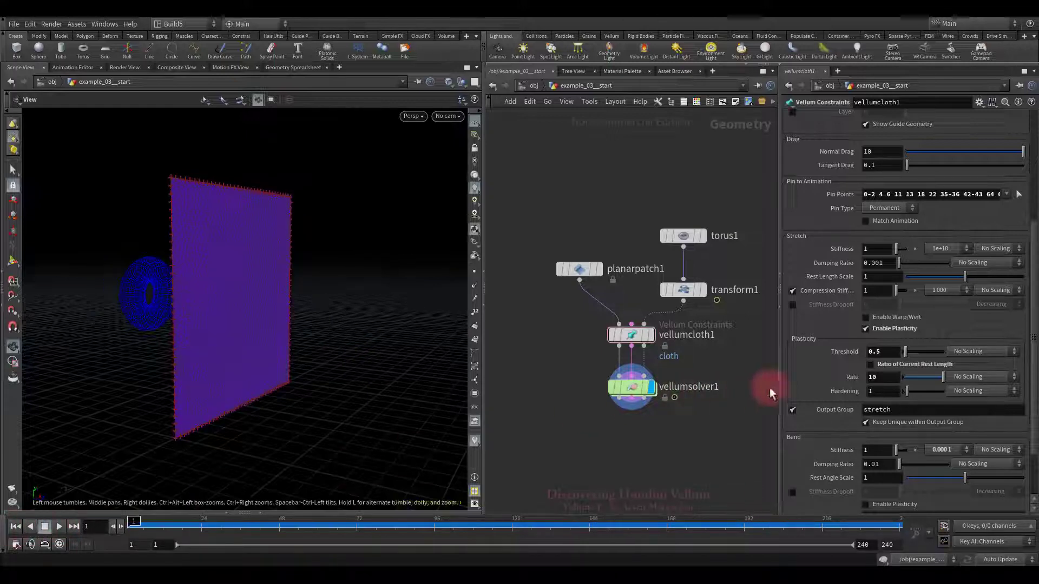
Step: Set the plasticity threshold to 0.025 and replay to watch the permanent bulge form
click(878, 351)
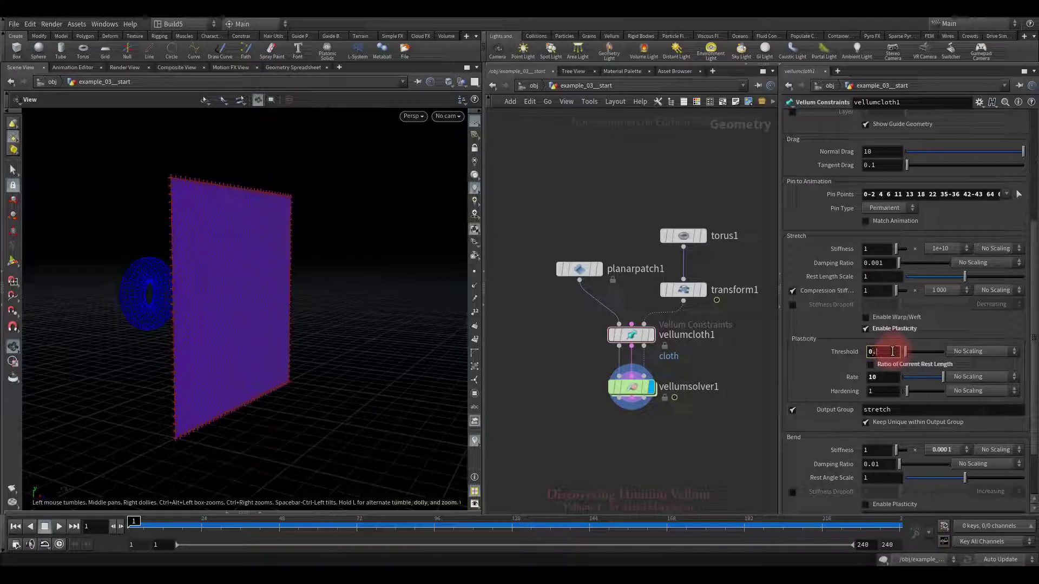
text(0.025)
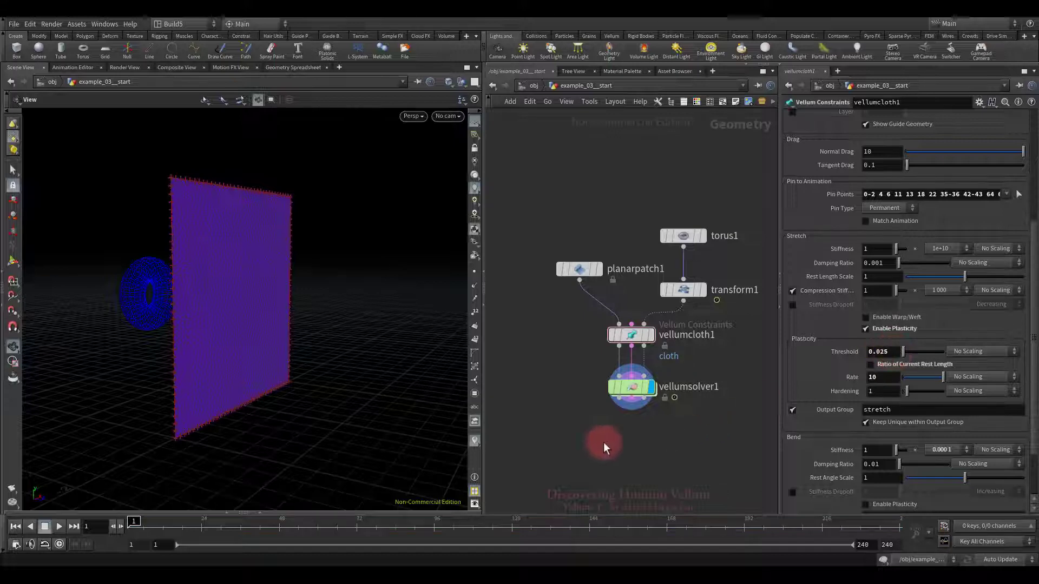
click(60, 527)
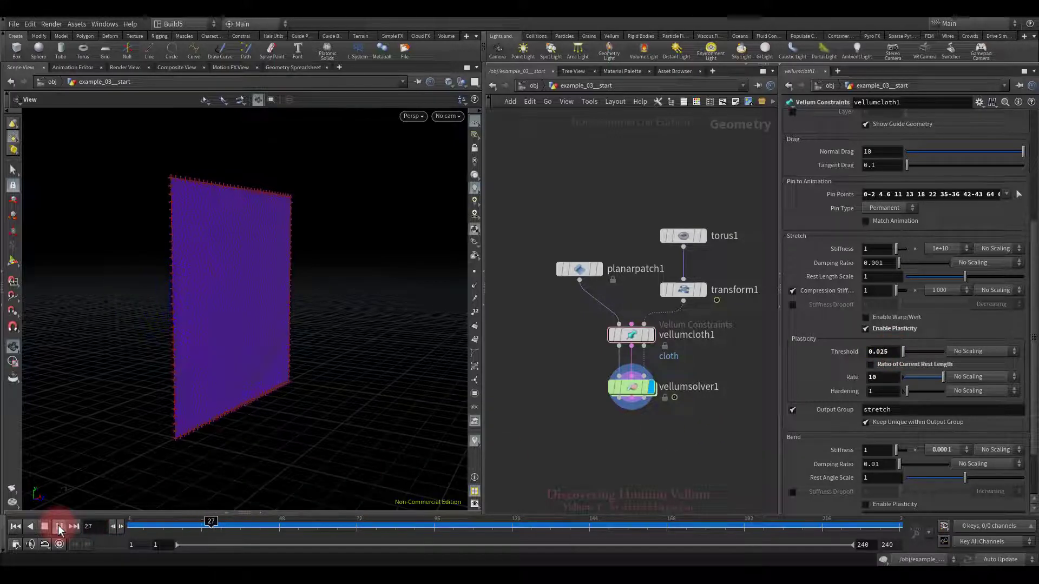
click(60, 527)
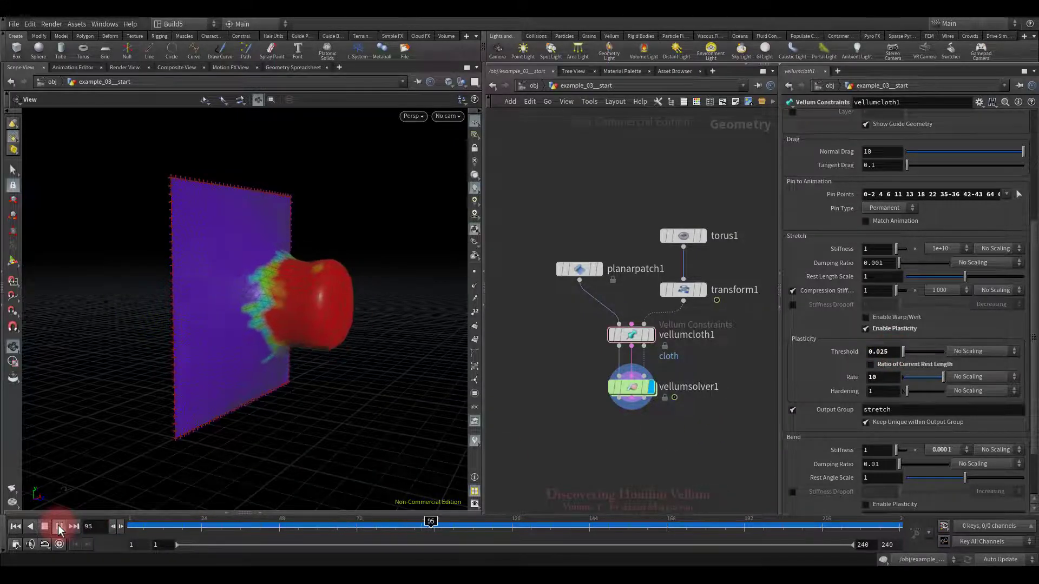
click(59, 527)
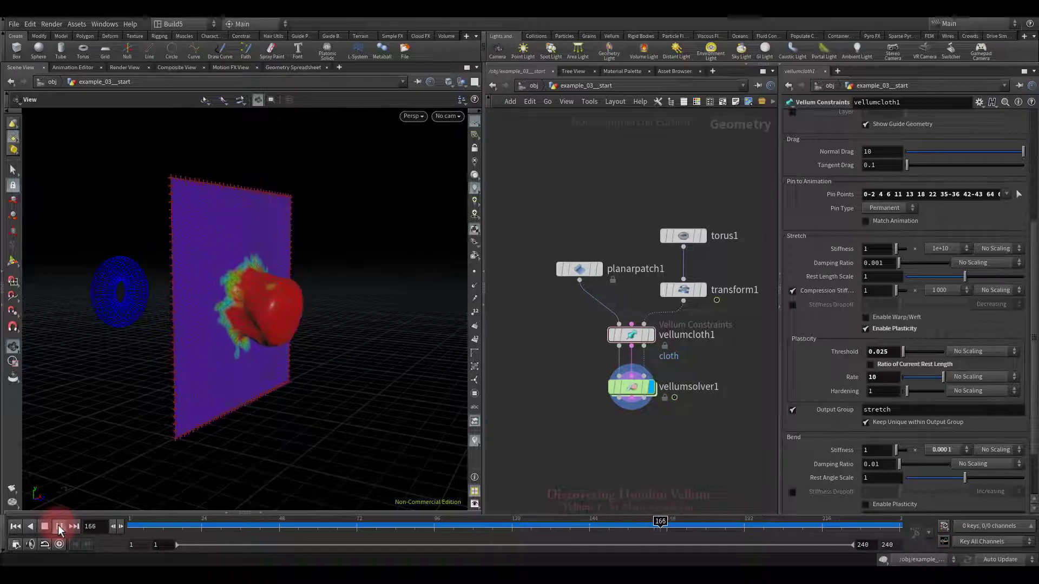
click(59, 527)
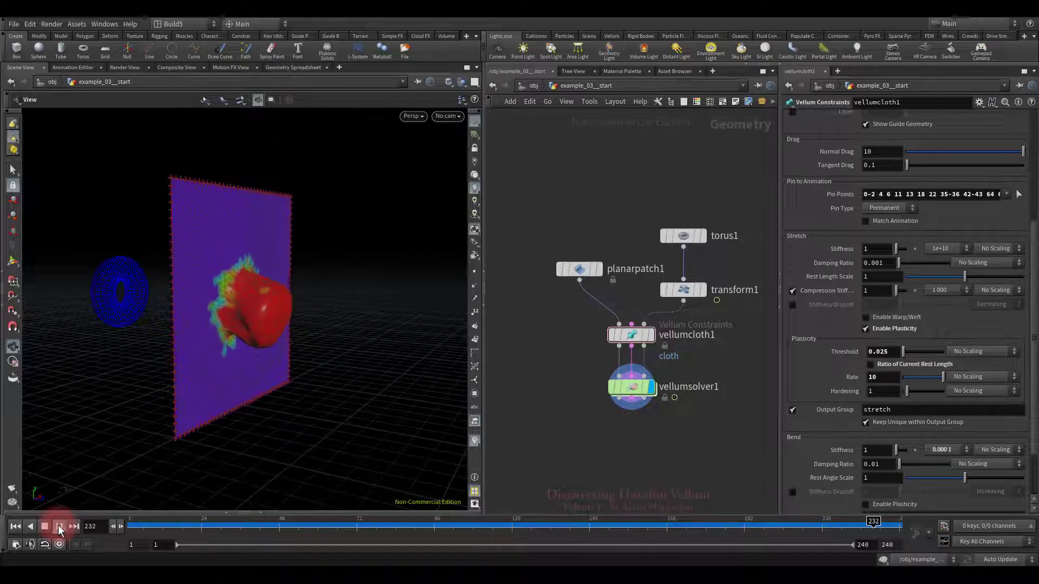
click(59, 526)
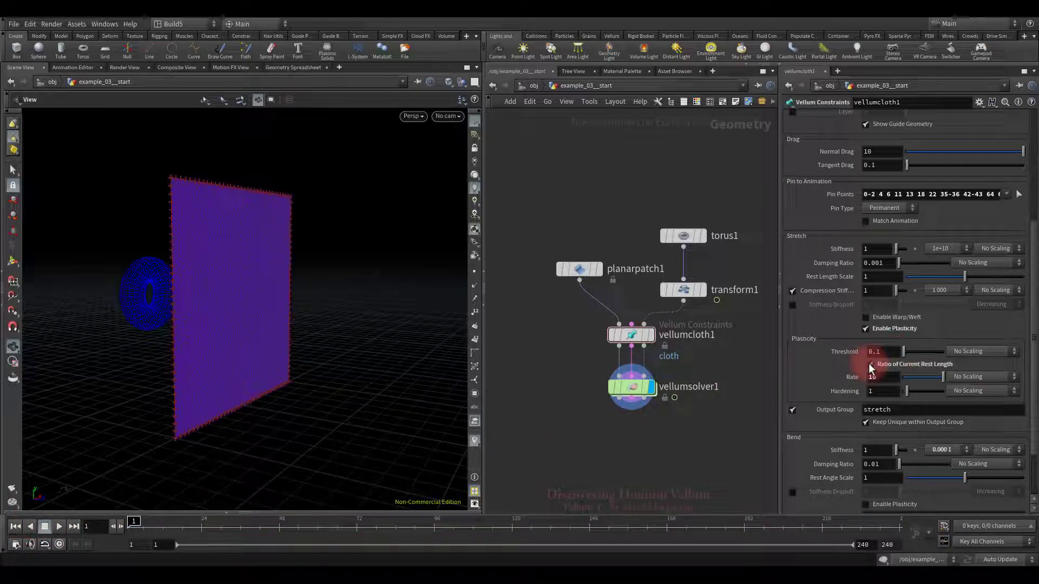
Step: Re-enable the rest-length ratio, set hardening to 0.5, and replay the simulation
click(880, 391)
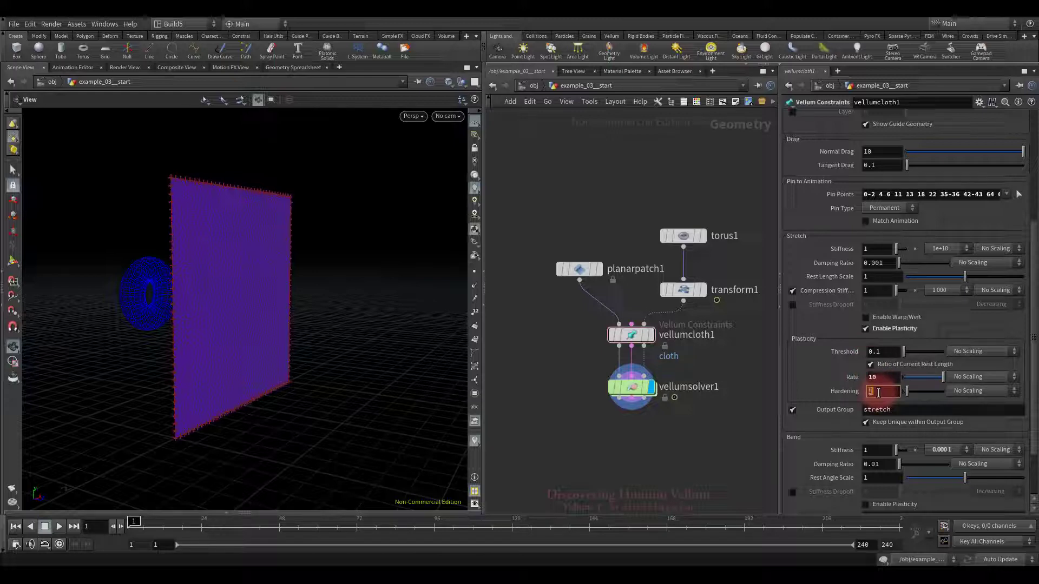
text(0.5)
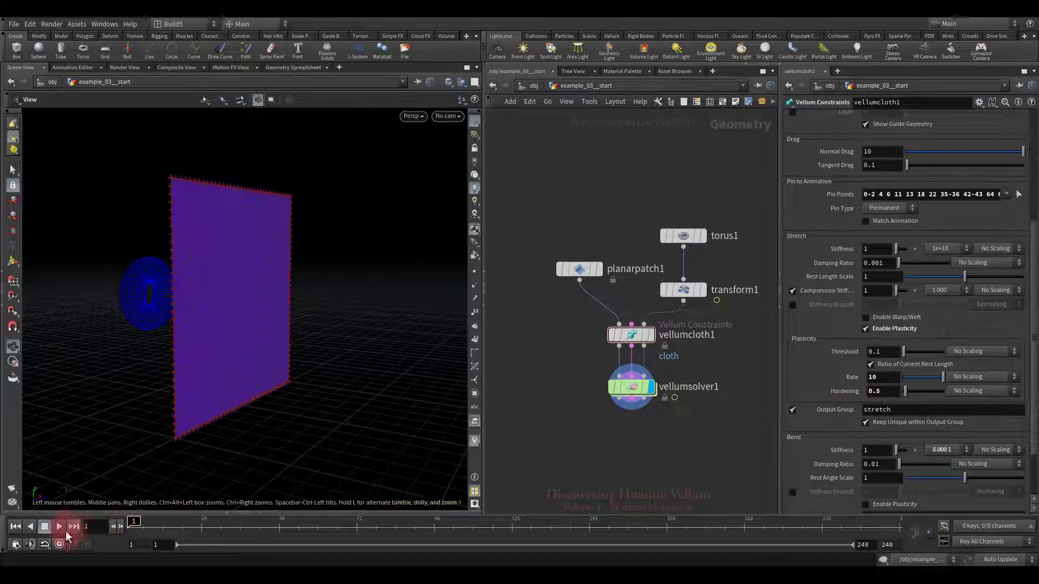
click(59, 527)
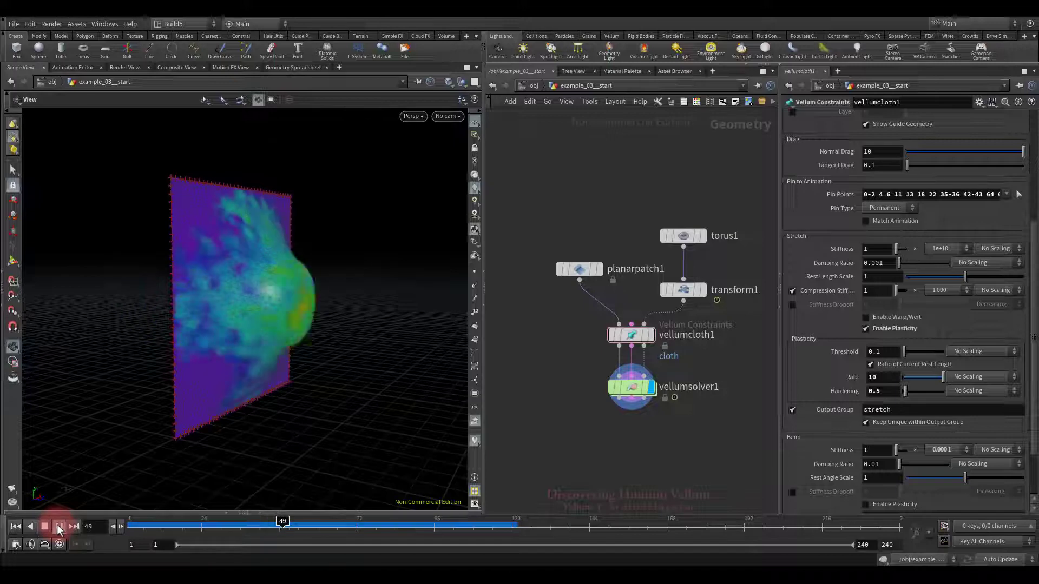
click(59, 527)
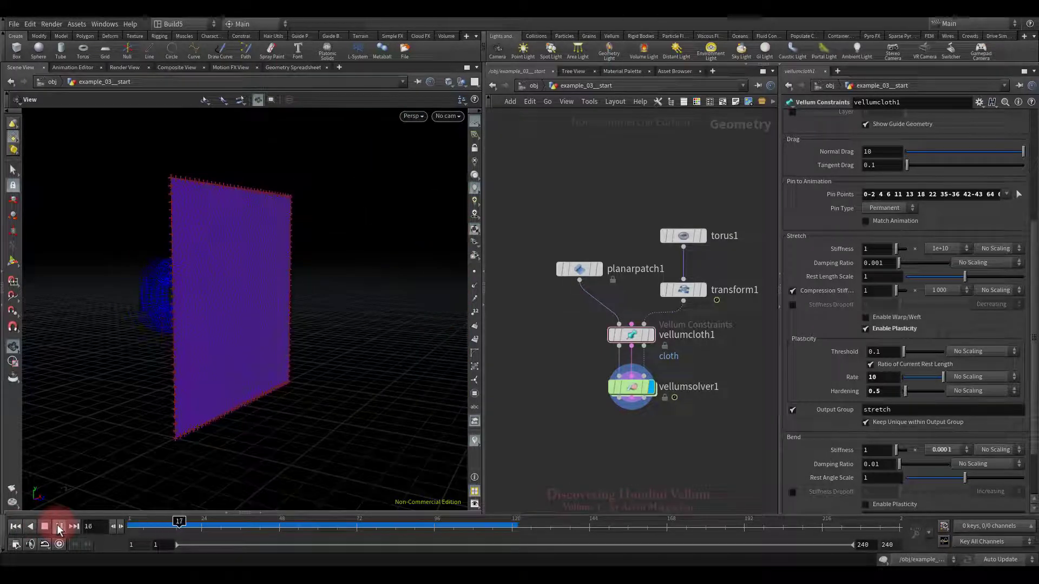
click(59, 527)
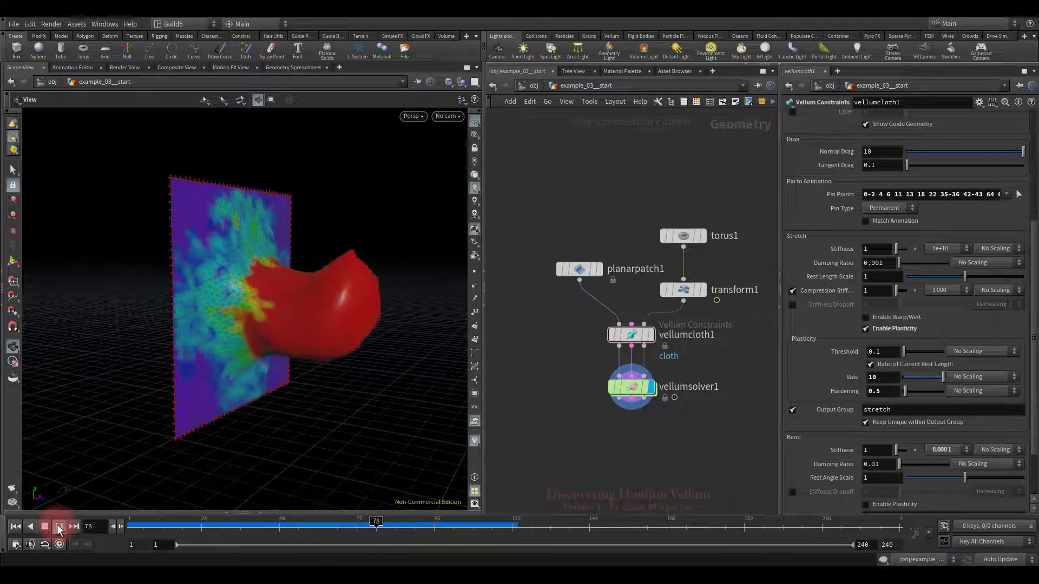
click(58, 527)
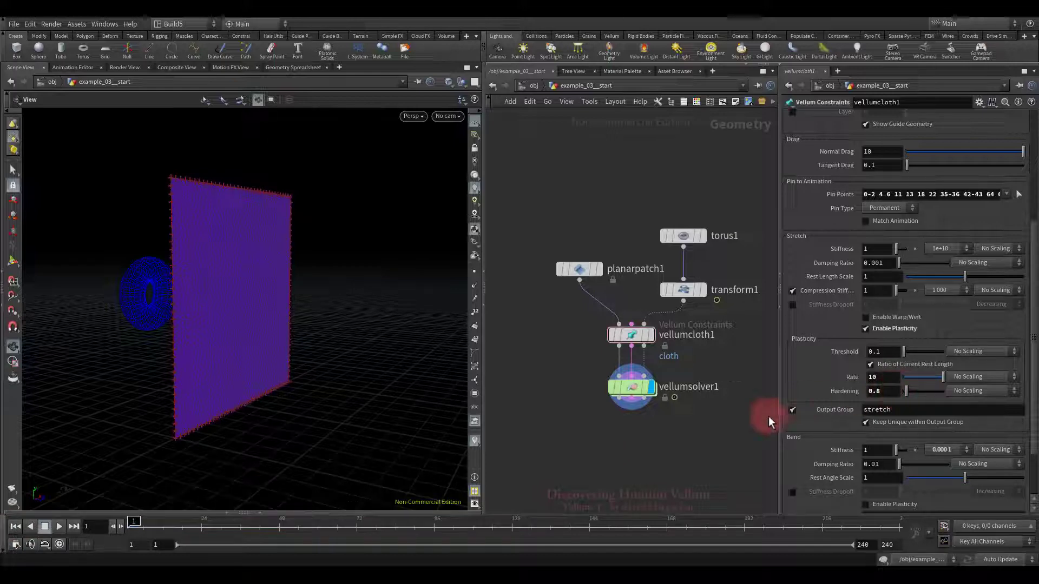
Step: Replay the simulation with hardening 0.8, rewind to frame 1, and open Hardening's scaling menu
click(59, 526)
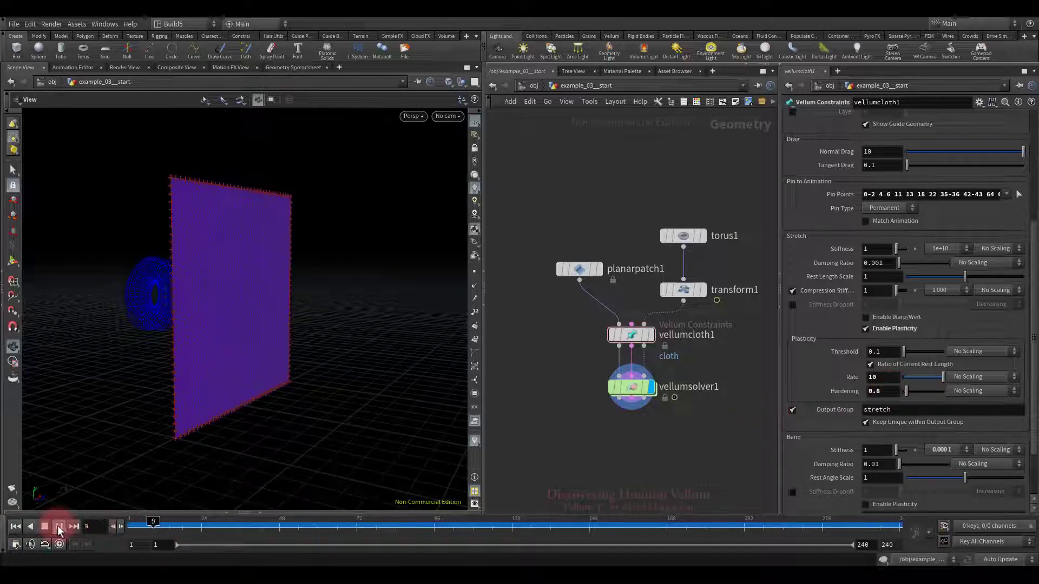
click(59, 527)
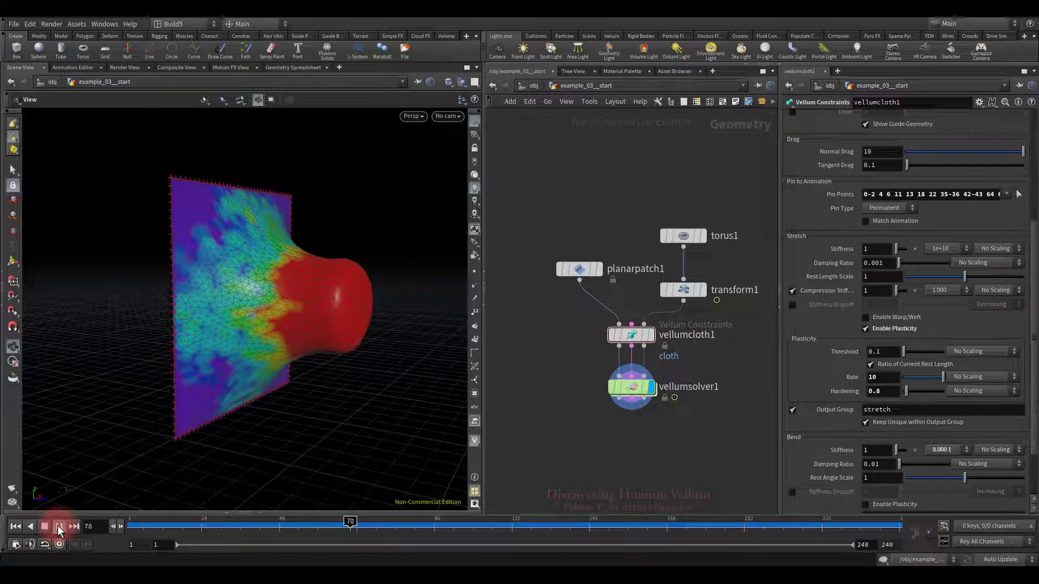
click(60, 528)
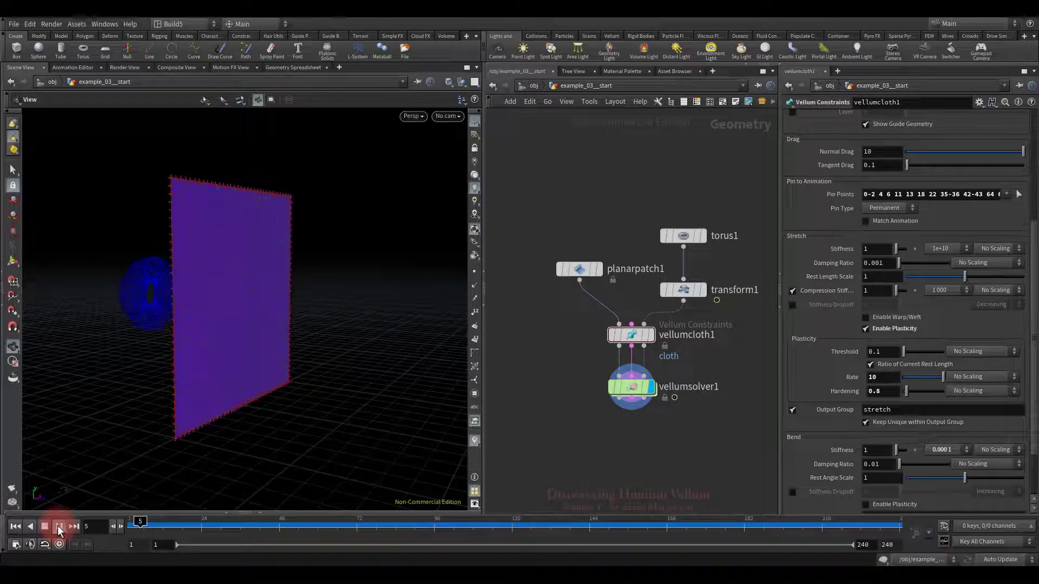
click(59, 526)
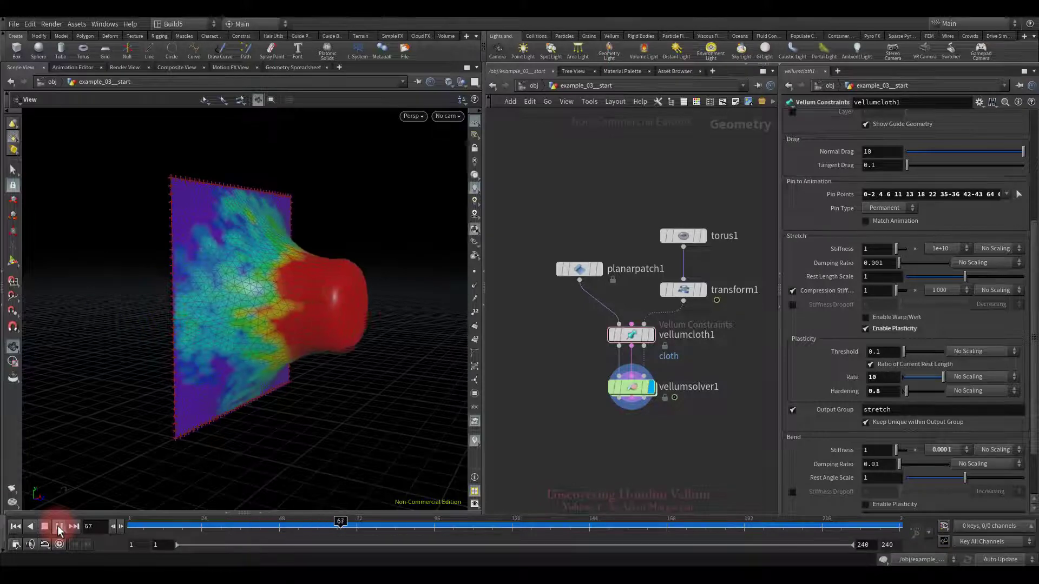
click(60, 527)
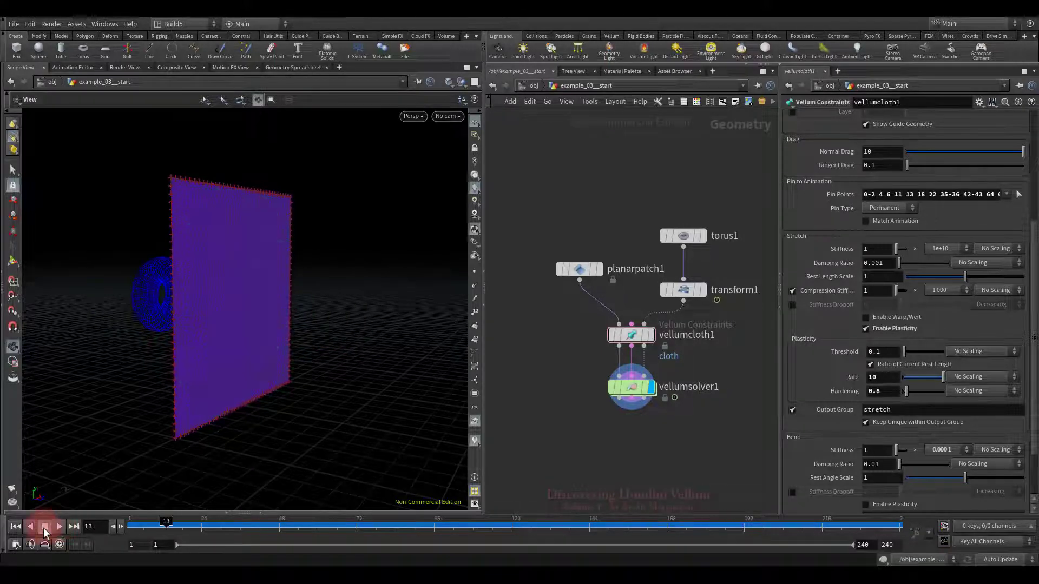
click(14, 526)
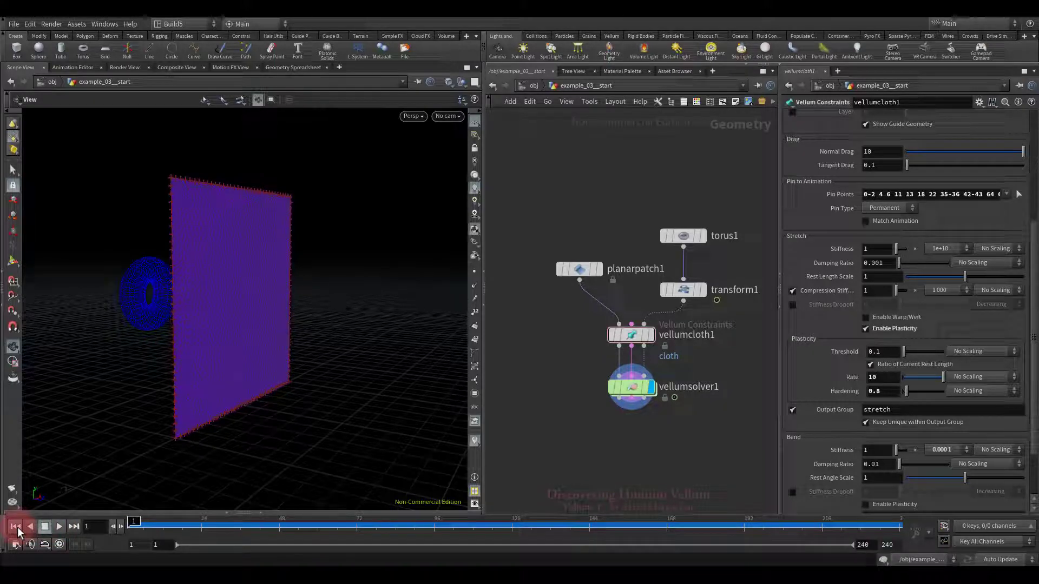
click(982, 351)
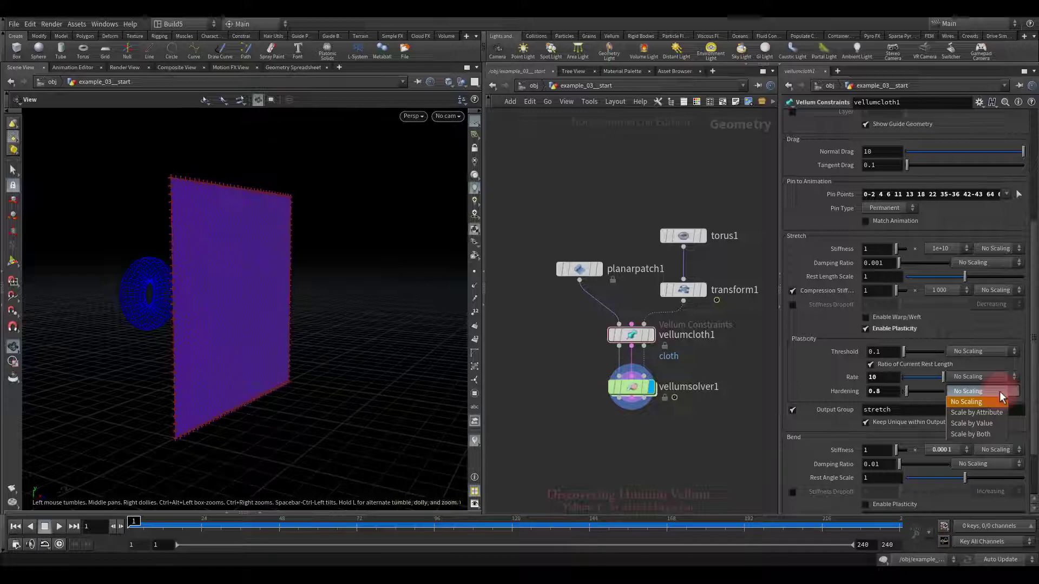
Step: Add a Vellum Constraint Property node ('vell') in the forces network, targeting the stretch constraint group
click(966, 402)
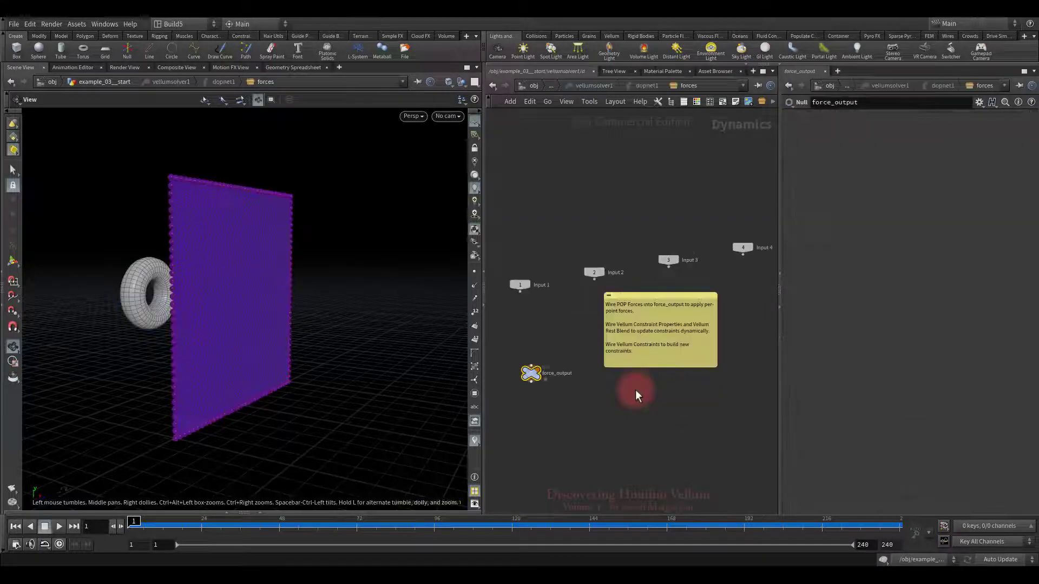
key(Tab)
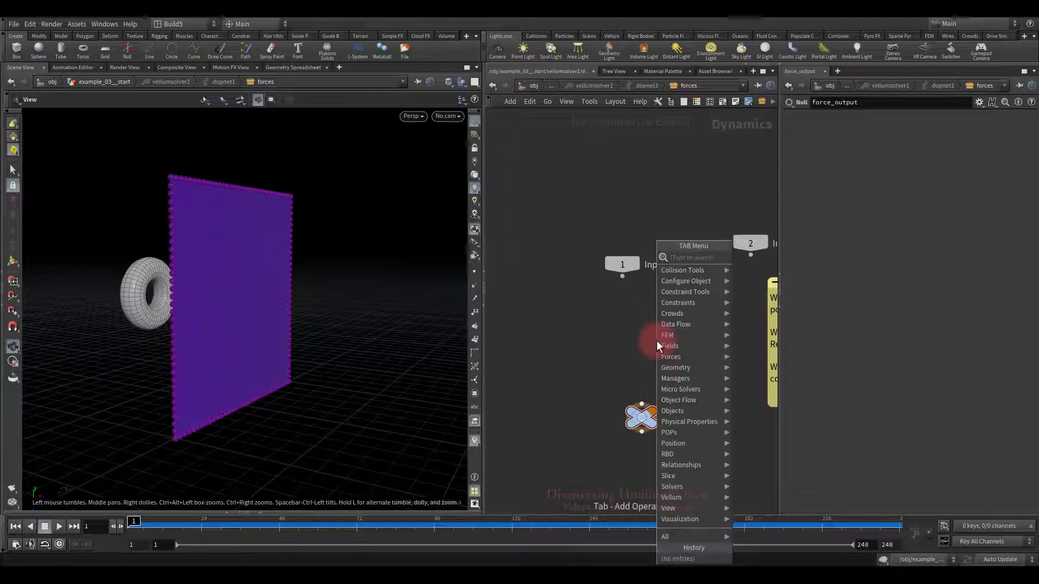
text(vell)
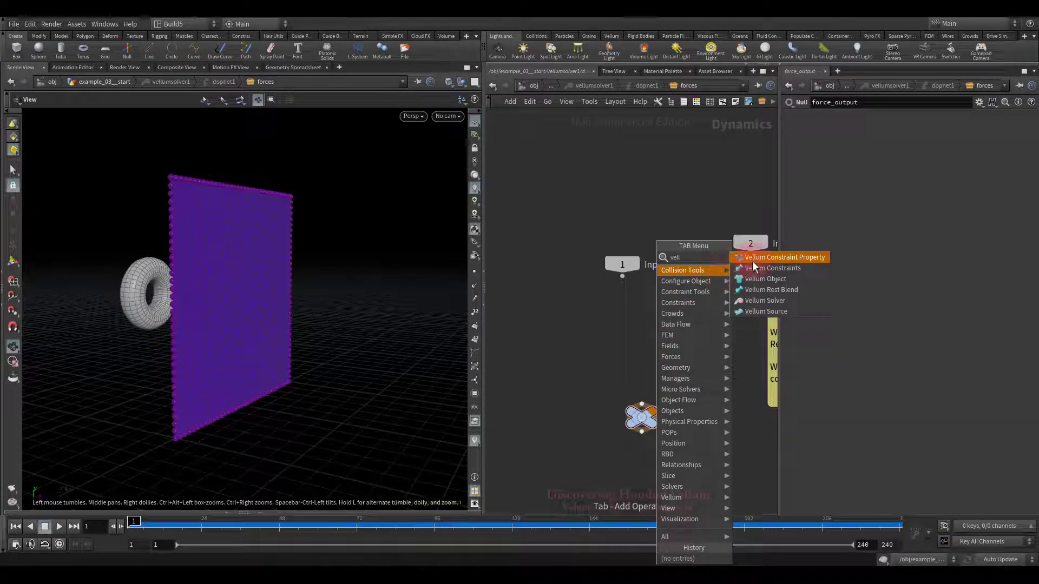
click(784, 257)
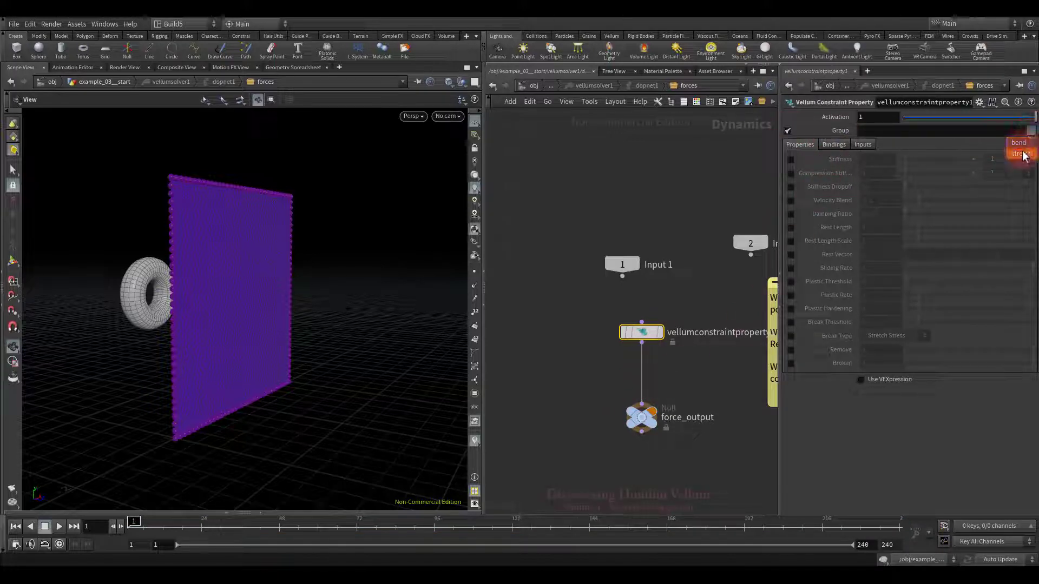
click(1022, 155)
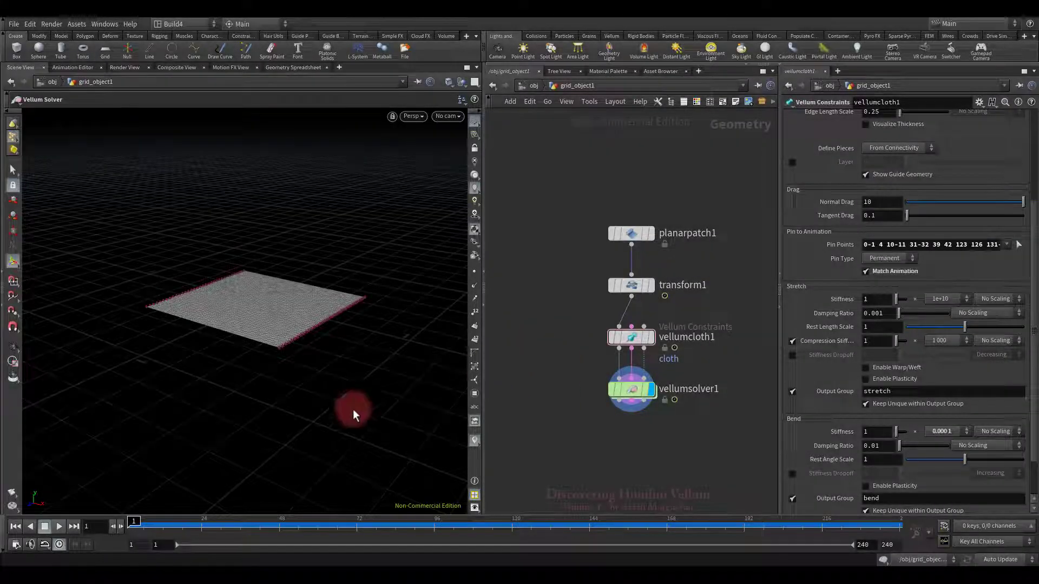
Step: Play the pinned grid cloth simulation a few times without plasticity, then rewind to frame 1
click(60, 528)
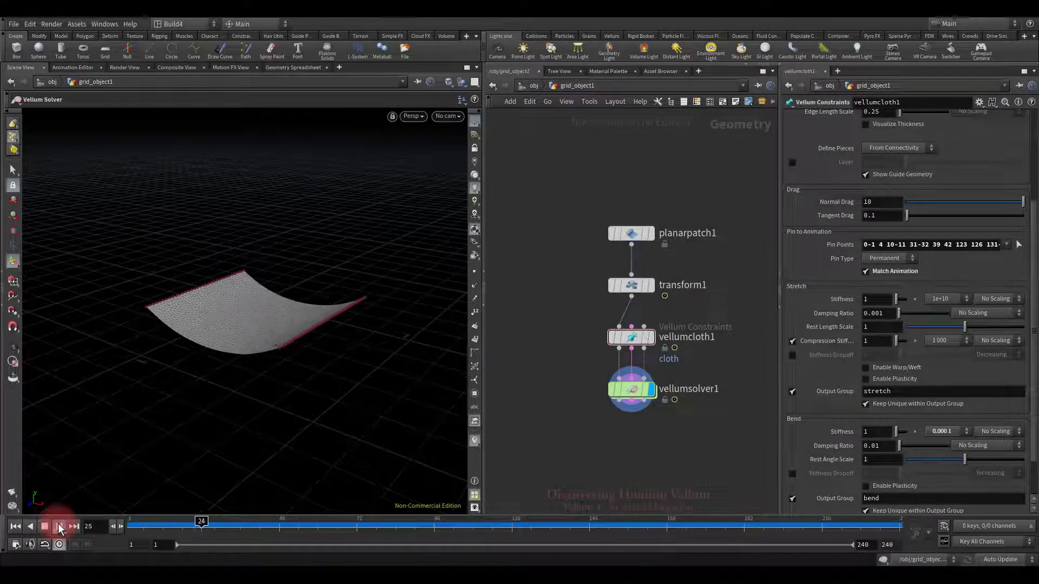
click(59, 527)
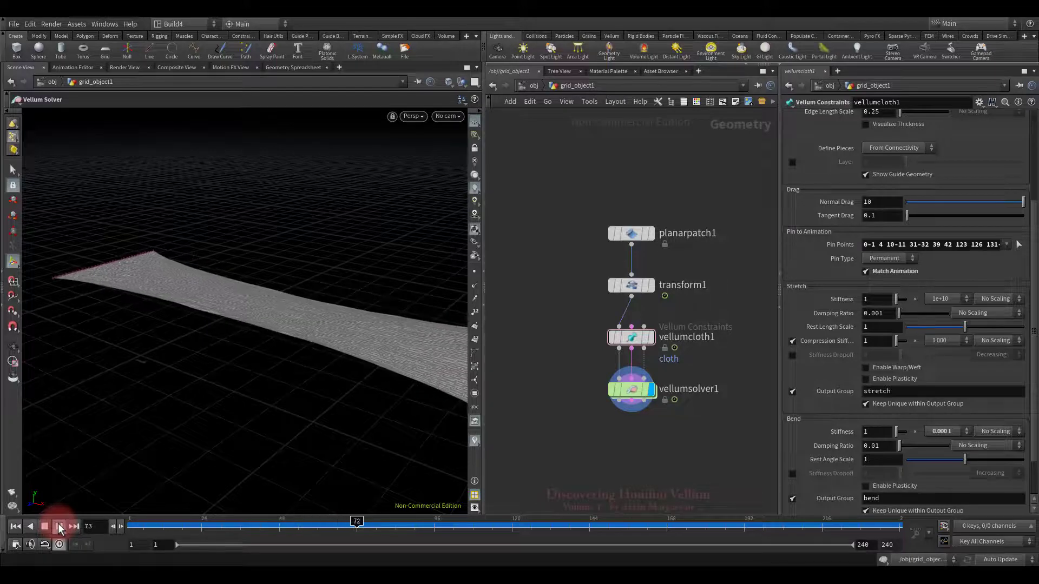
click(59, 526)
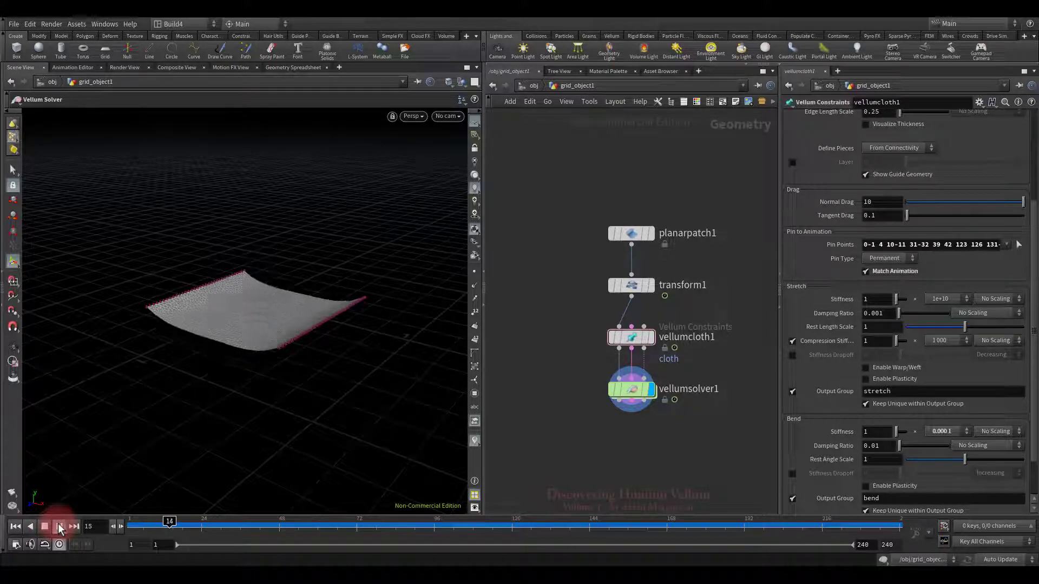
click(61, 527)
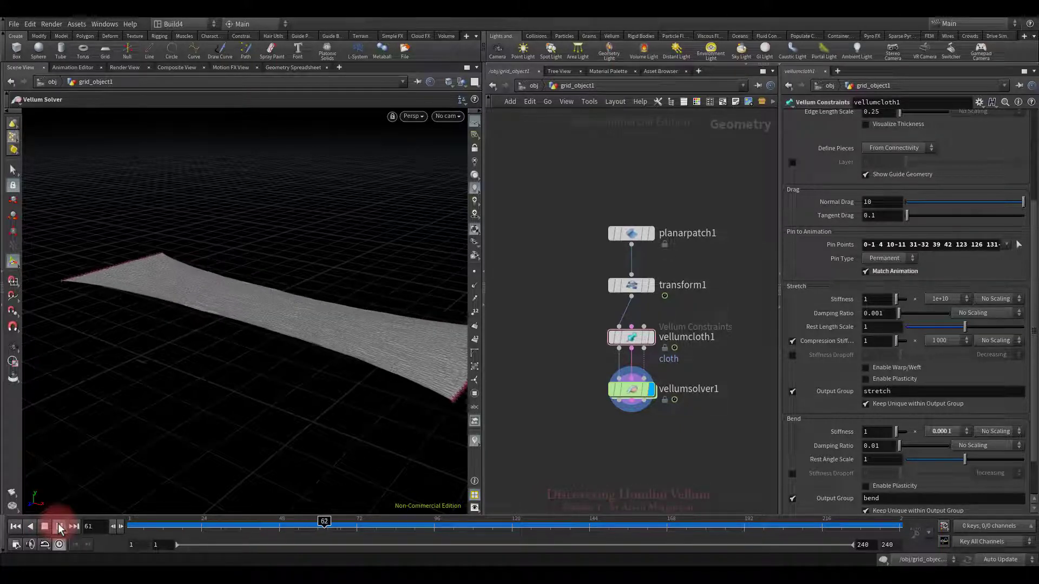
click(59, 527)
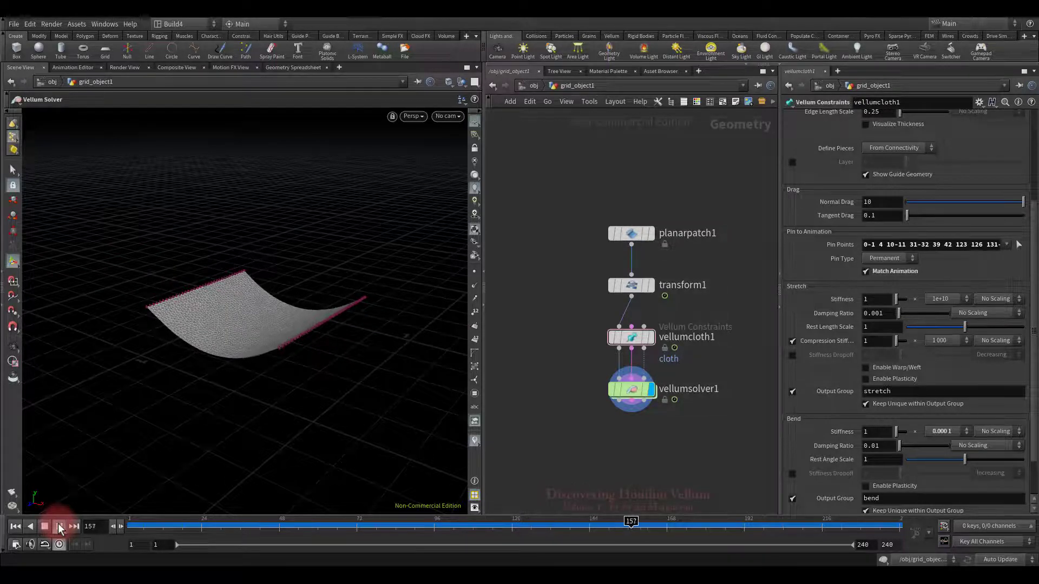
click(62, 526)
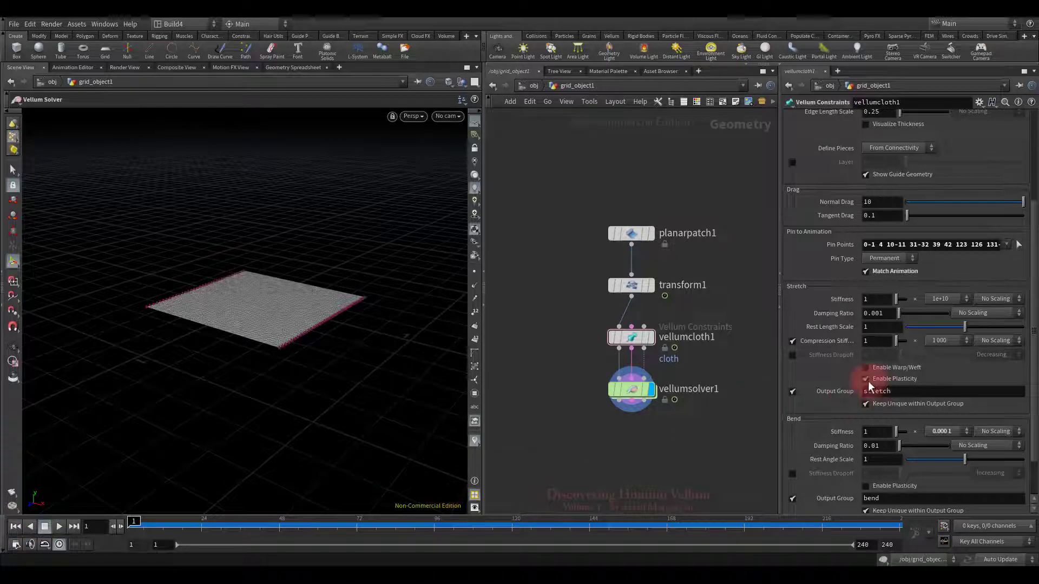
Step: Enable Plasticity on the stretch constraints, replay, and scrub back to about frame 76
click(865, 378)
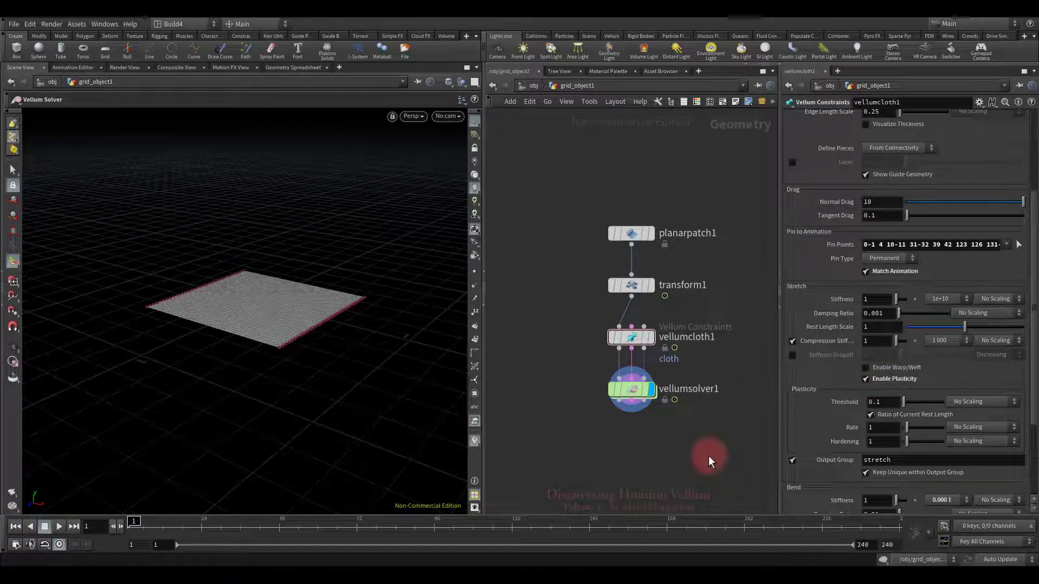
click(59, 526)
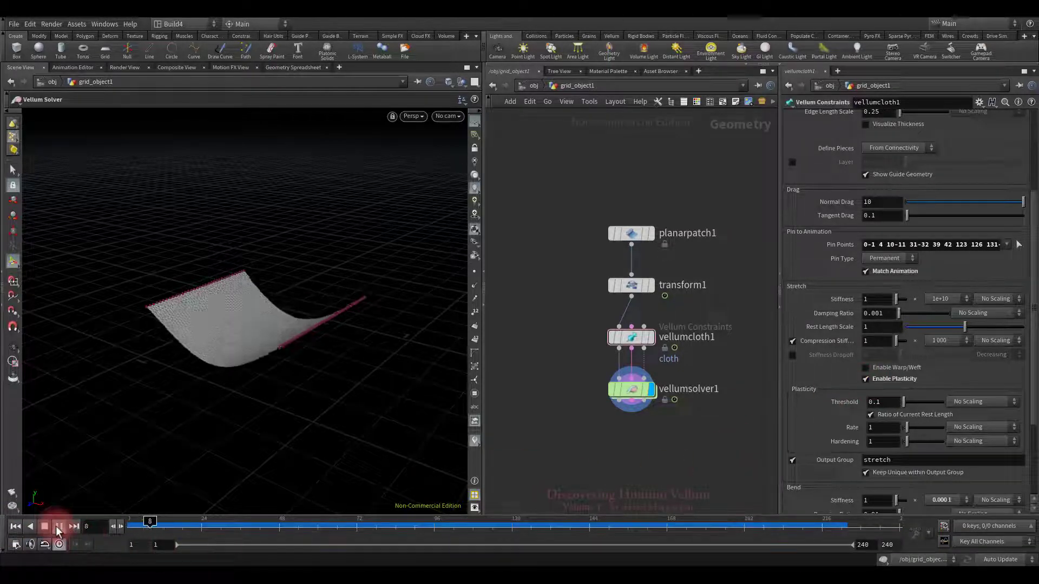
click(59, 527)
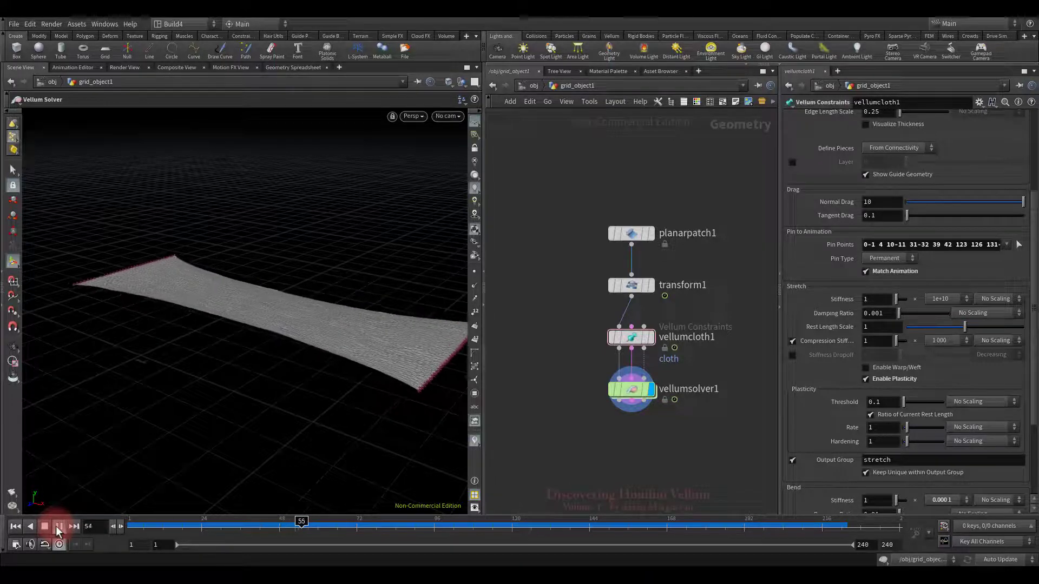
click(59, 528)
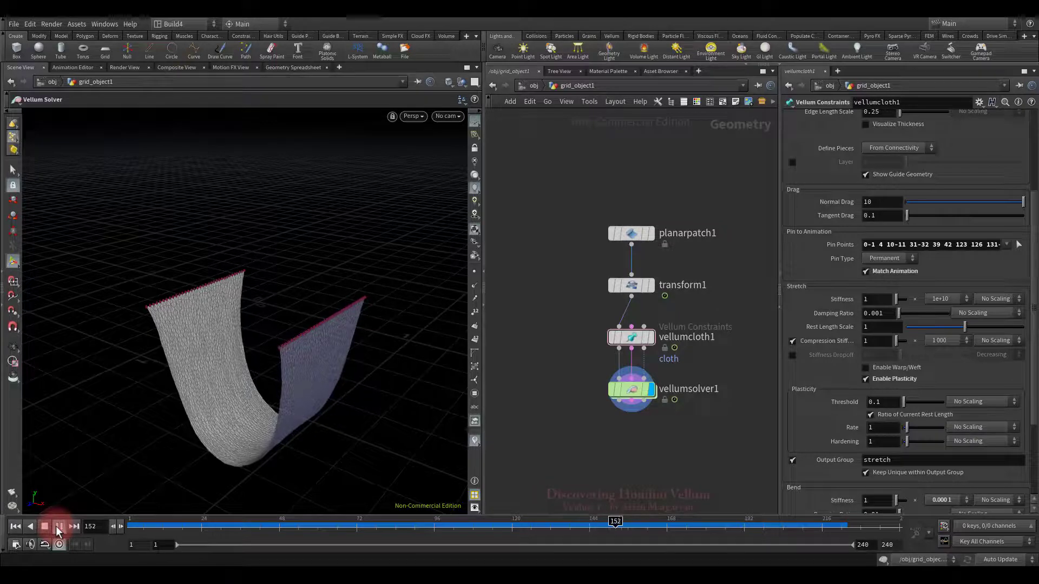
click(58, 526)
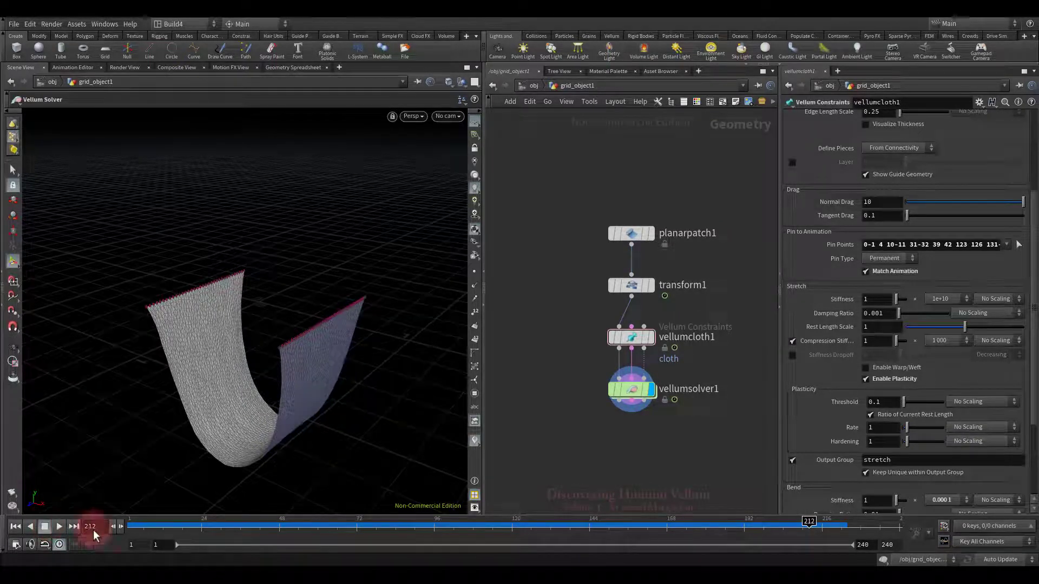
drag(807, 525, 369, 526)
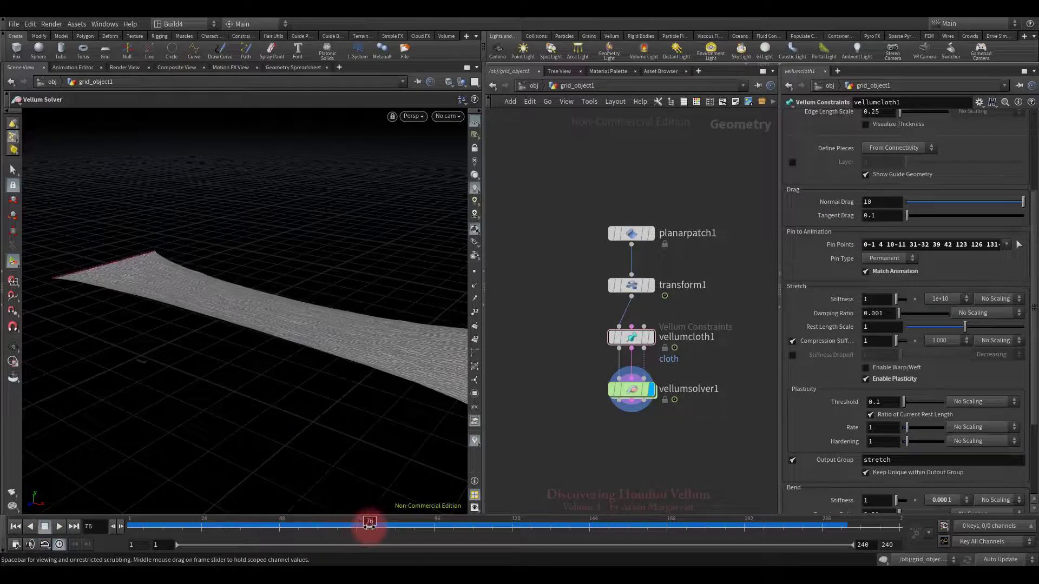
Step: On vellumsolver1's Visualize tab, colour by Stretch Plastic Flow with a 0.03 maximum
click(631, 388)
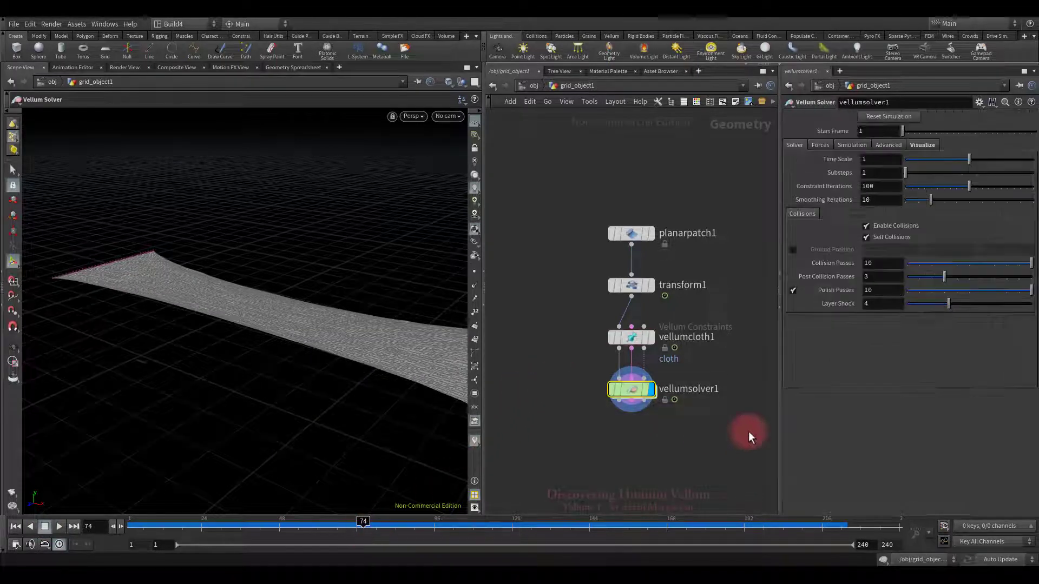
click(921, 145)
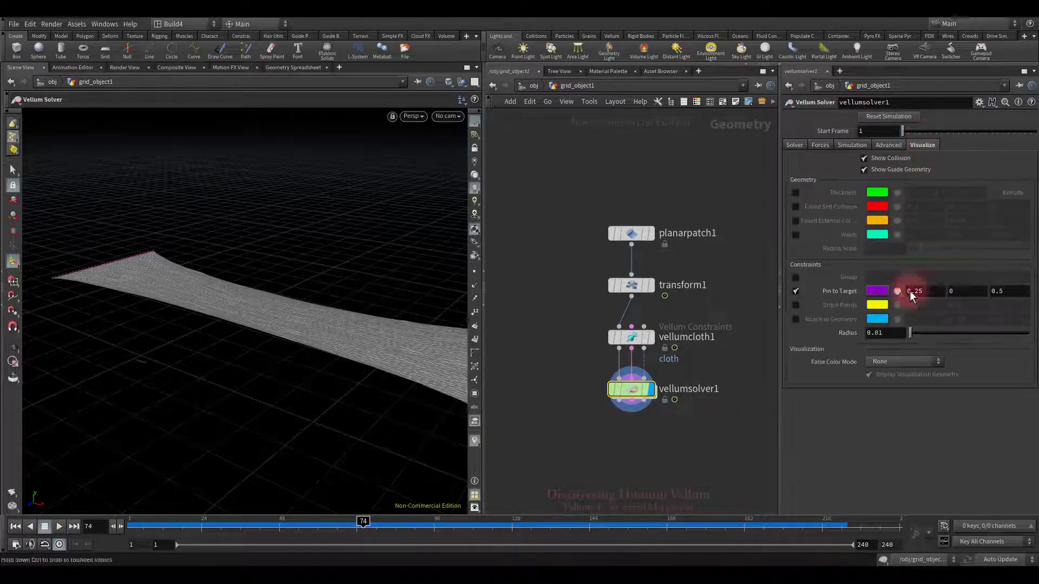
click(904, 361)
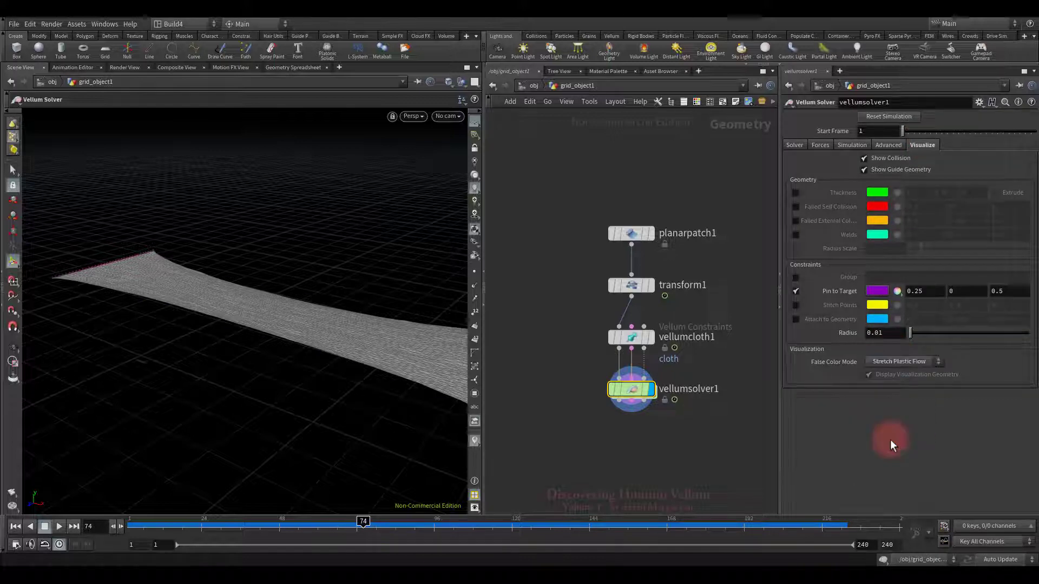
click(868, 374)
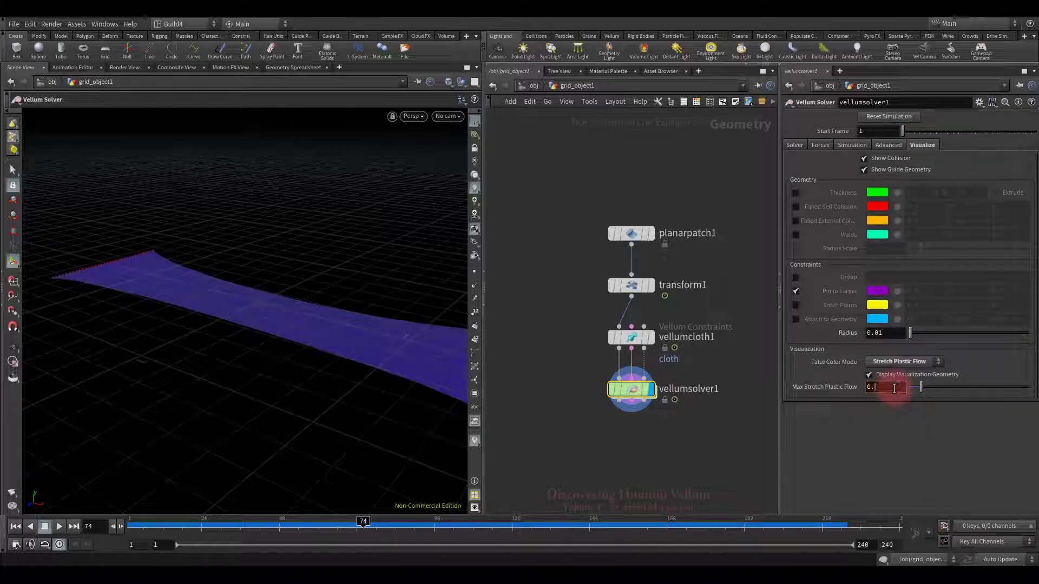
text(0.05)
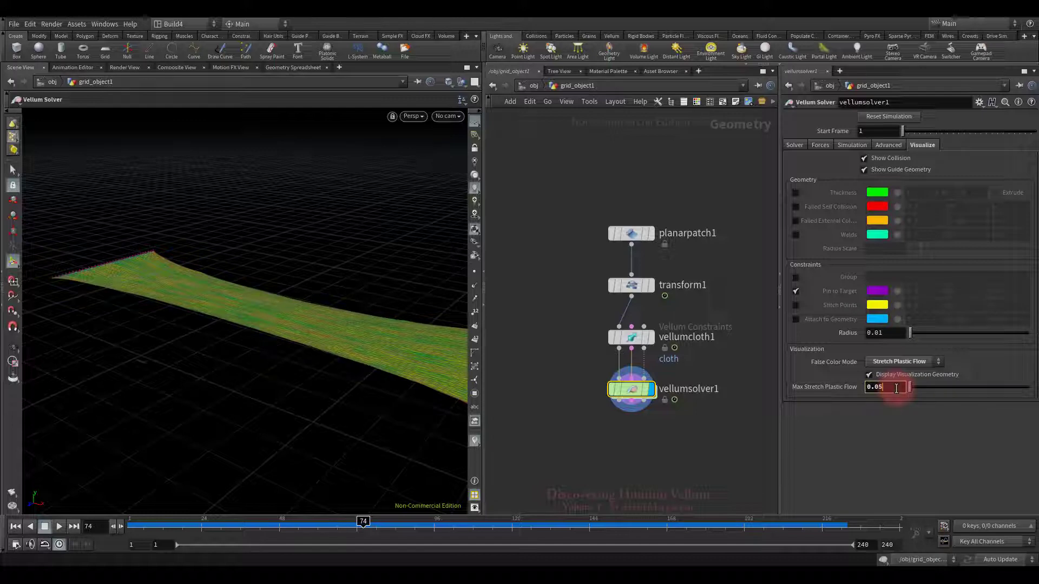
text(0.03)
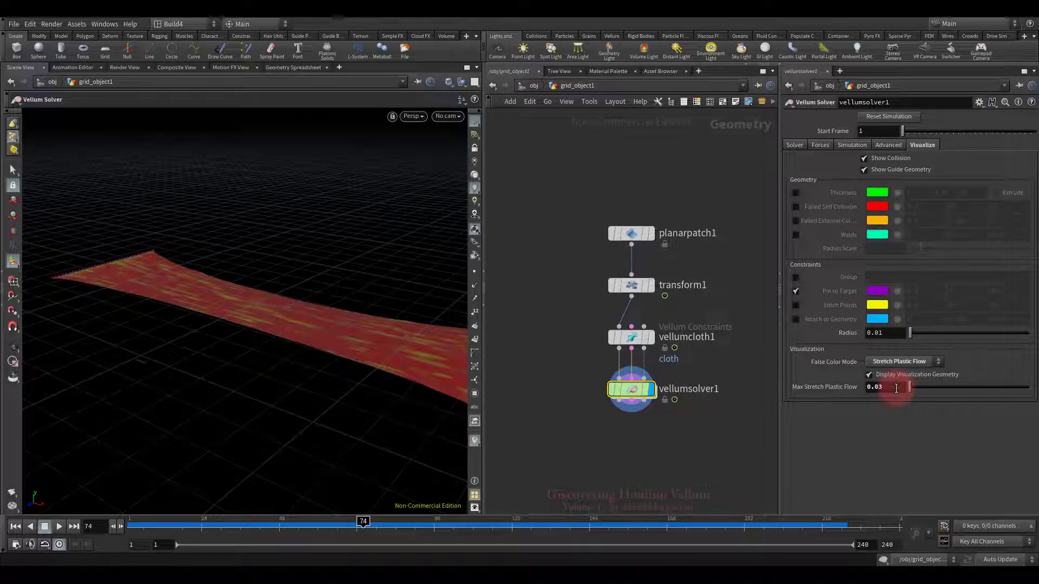
click(631, 337)
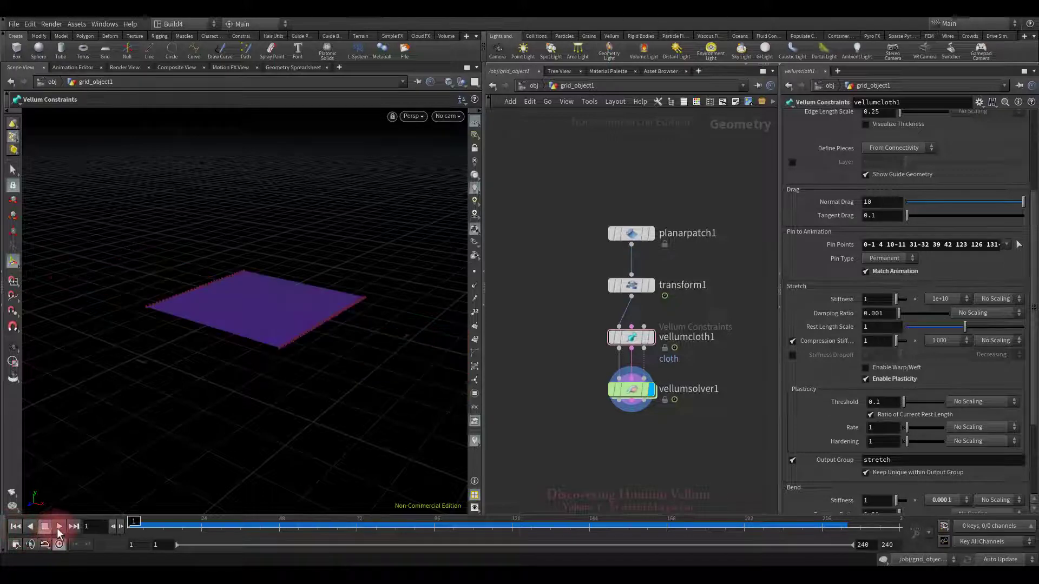
click(58, 526)
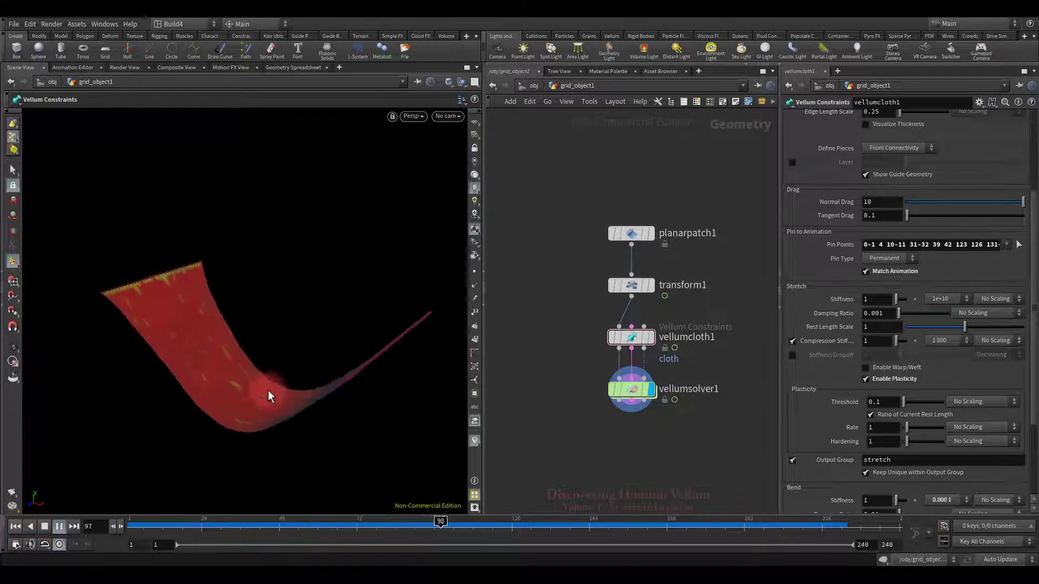
click(45, 526)
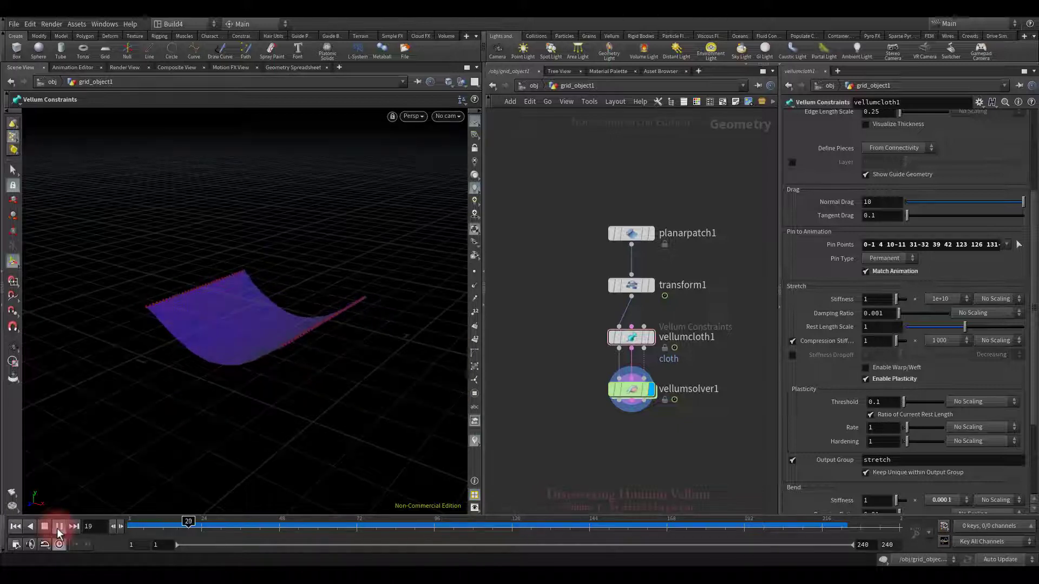
click(60, 526)
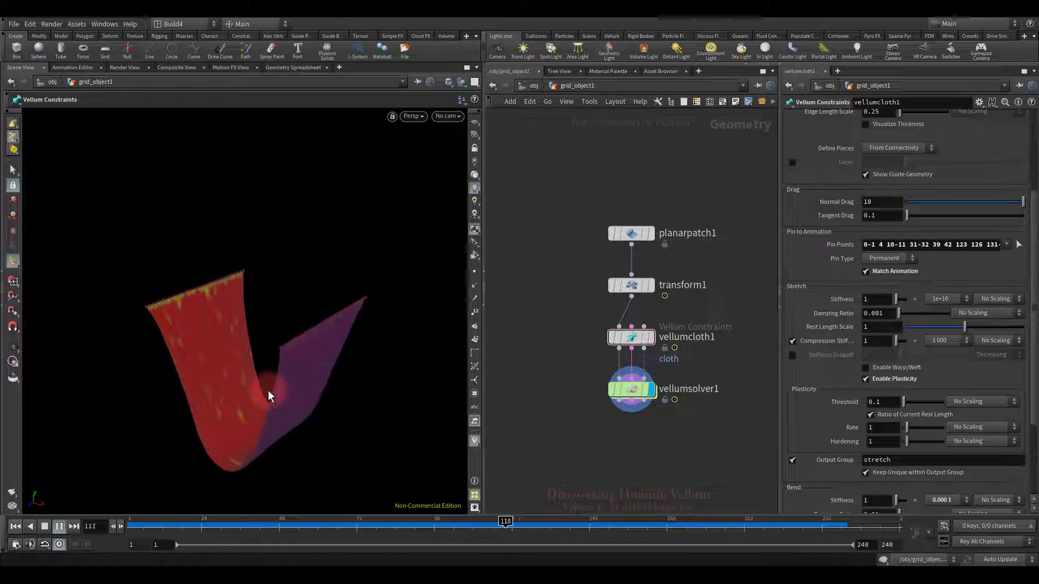
click(56, 526)
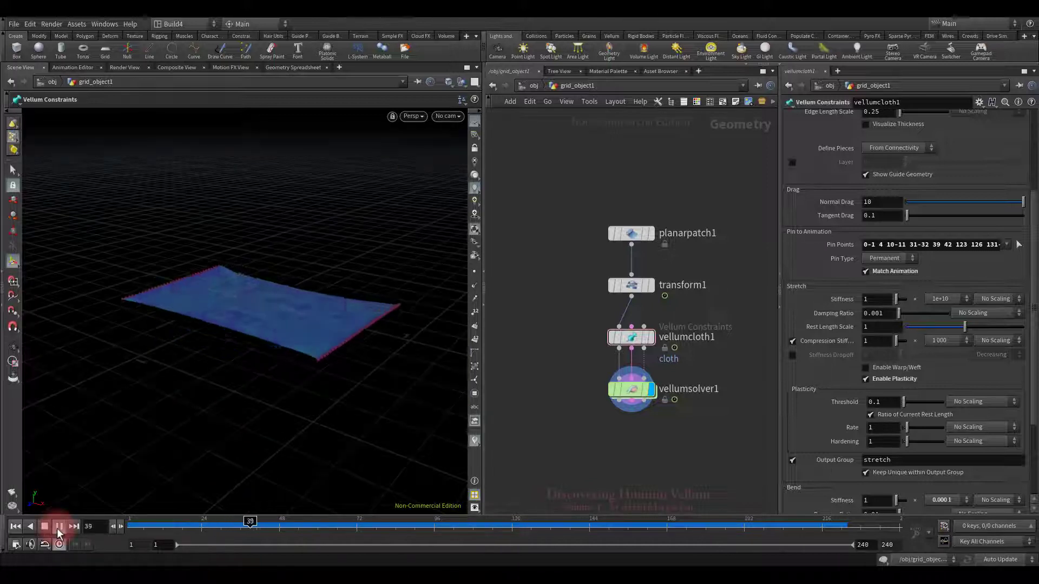
click(58, 526)
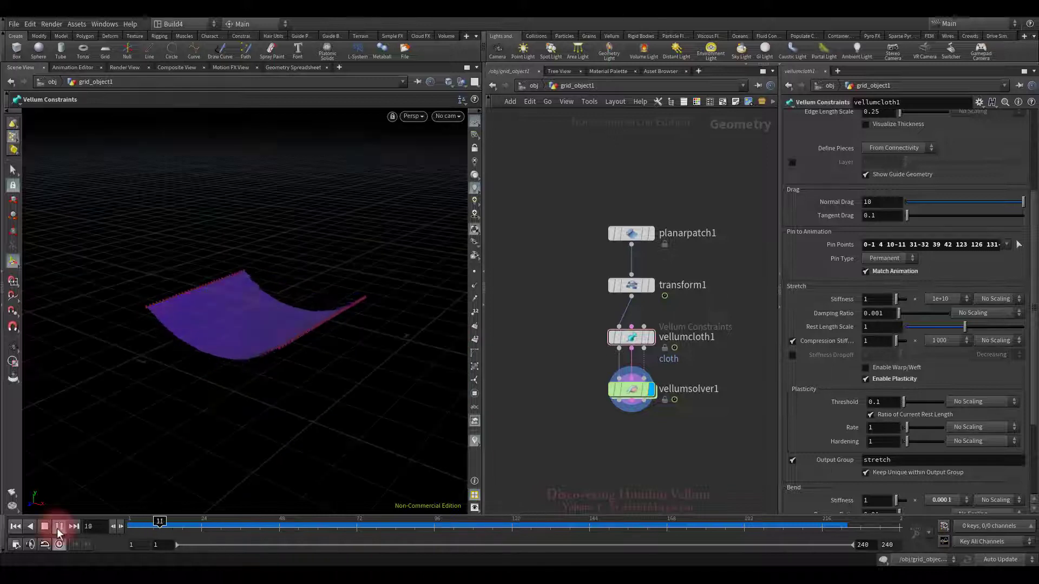
click(59, 527)
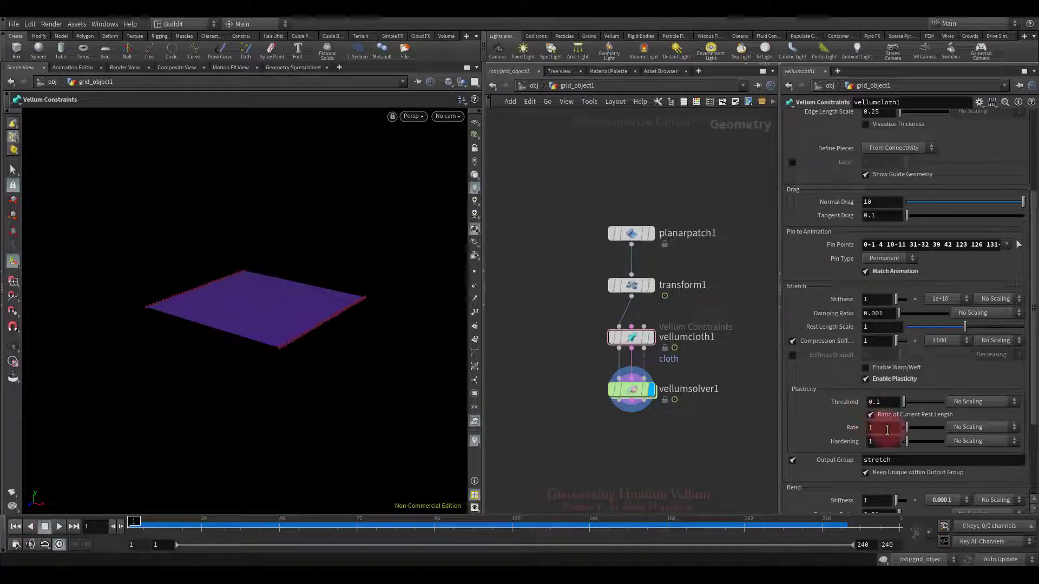
Step: Set the plasticity rate to 0.3 and play the simulation
text(0.3)
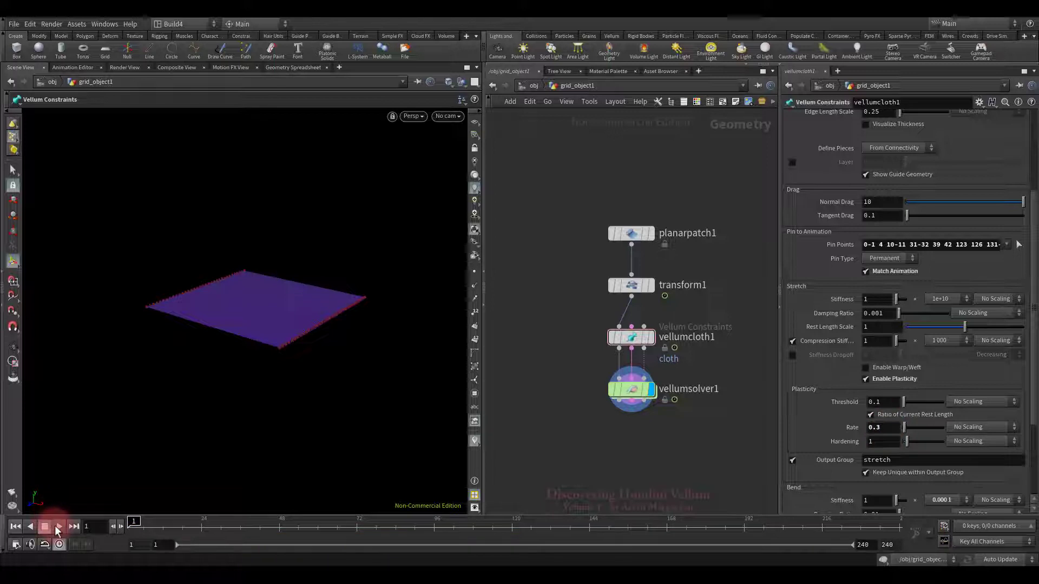
click(58, 526)
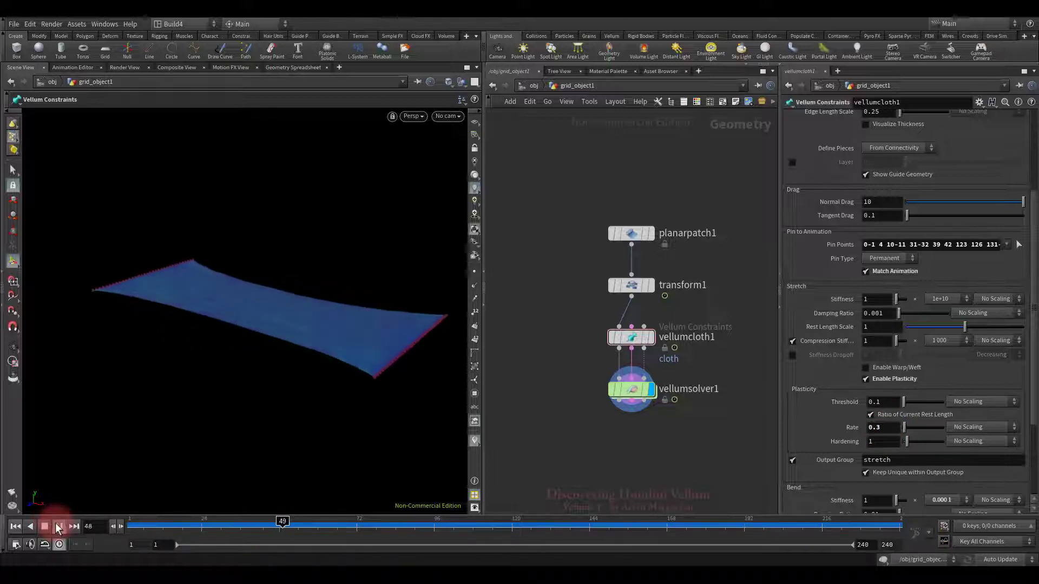
click(58, 527)
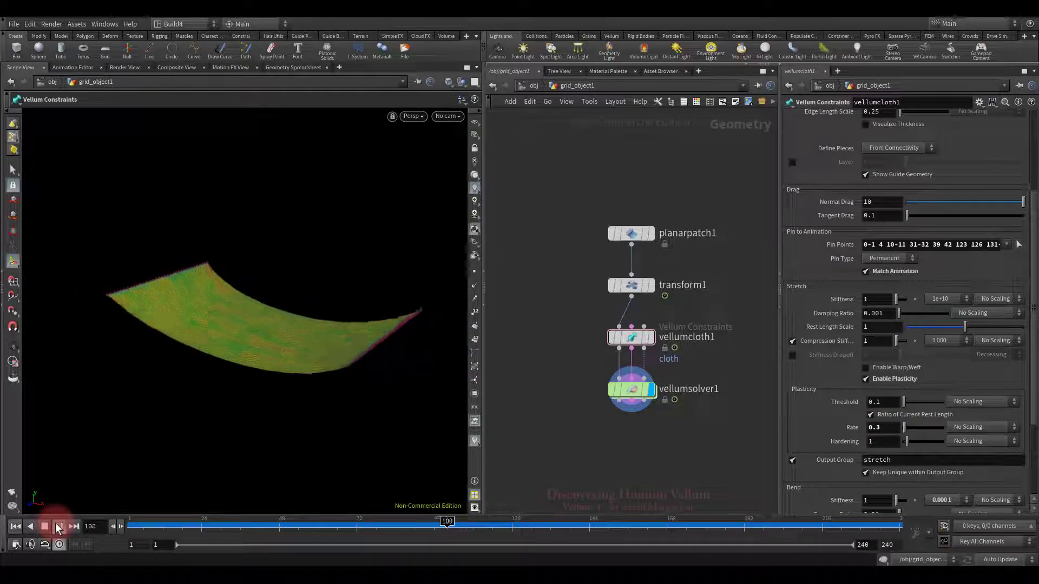
click(58, 527)
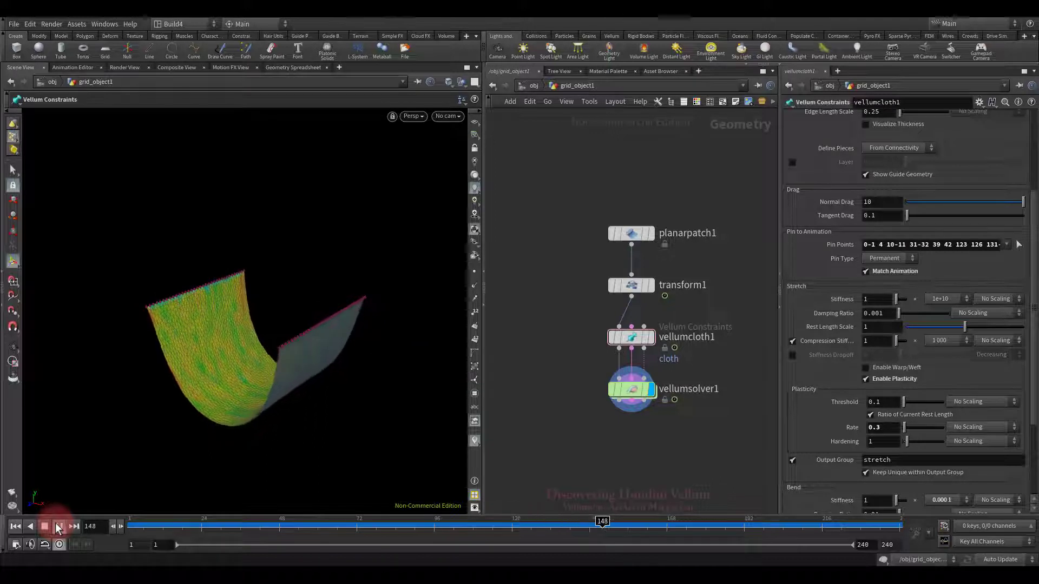
Step: Scrub back and replay the simulation repeatedly to watch the patch fold into a U
drag(602, 523, 224, 522)
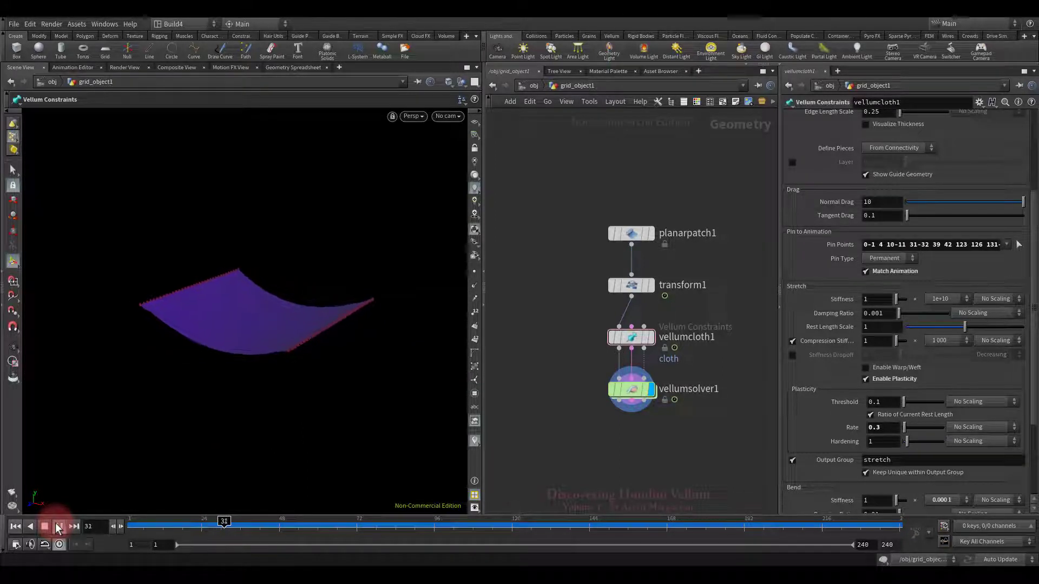
click(58, 526)
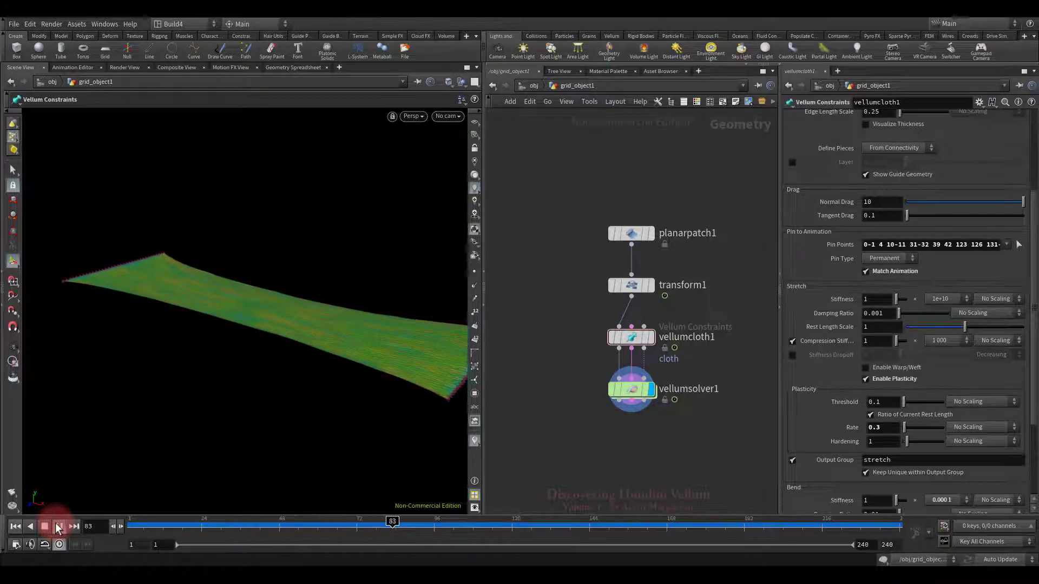
click(58, 527)
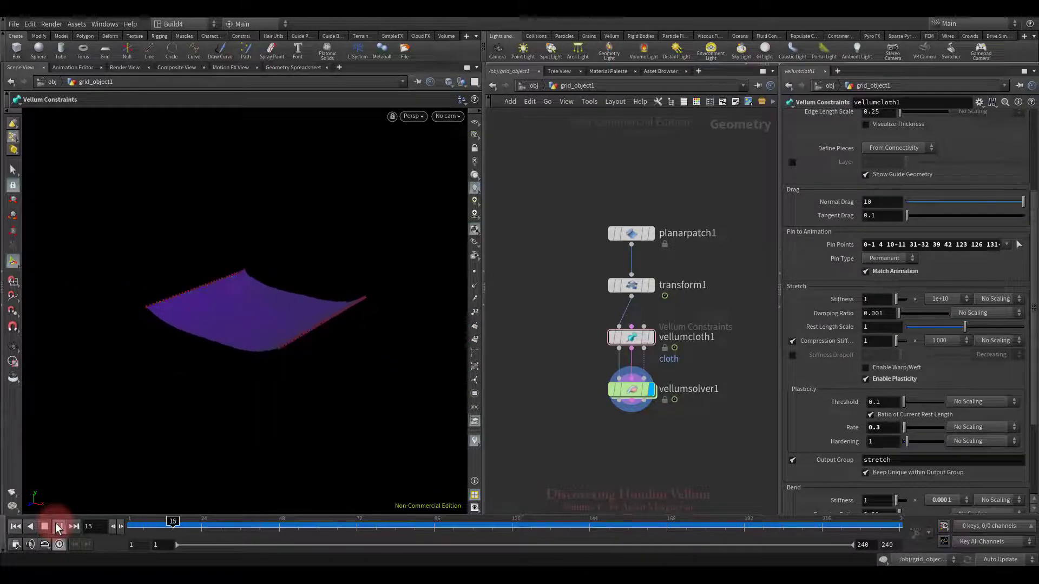
click(59, 527)
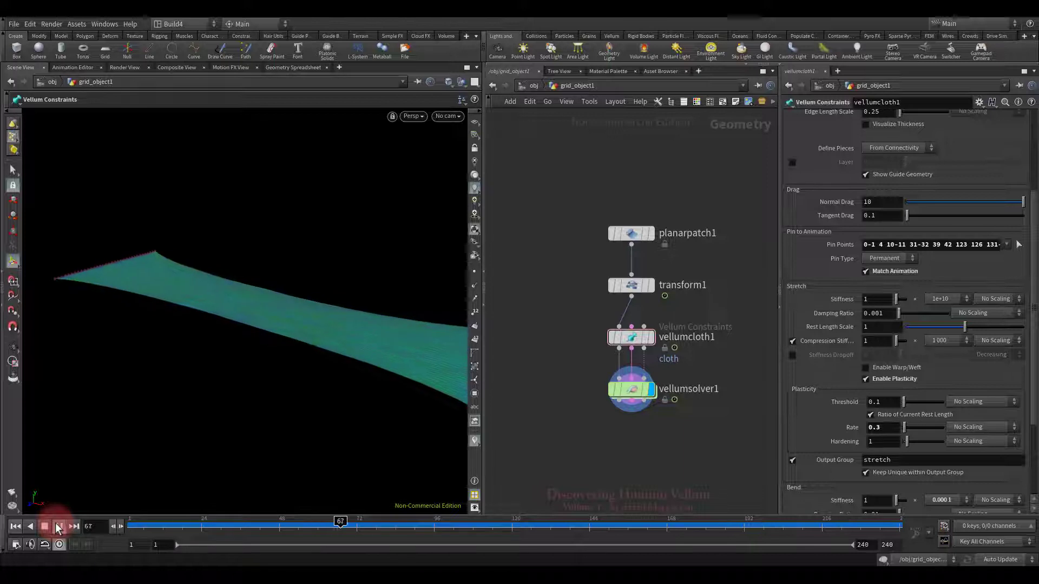
click(58, 526)
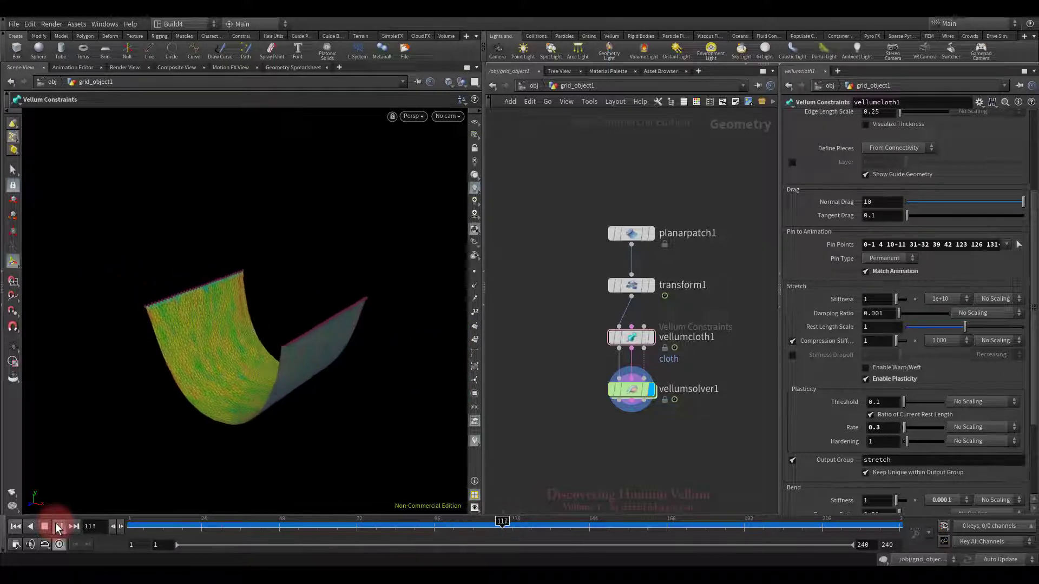
click(58, 527)
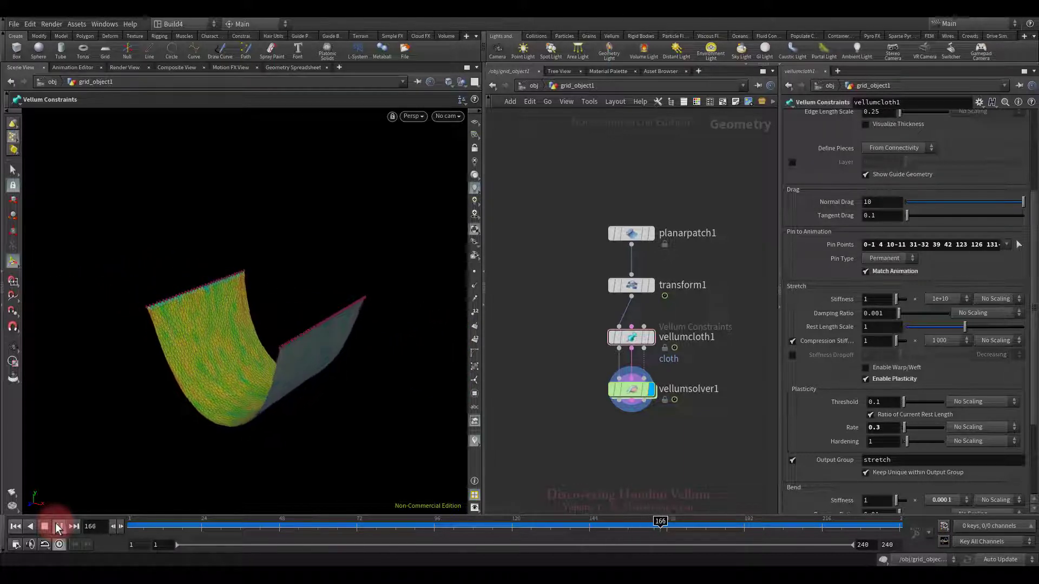
click(58, 527)
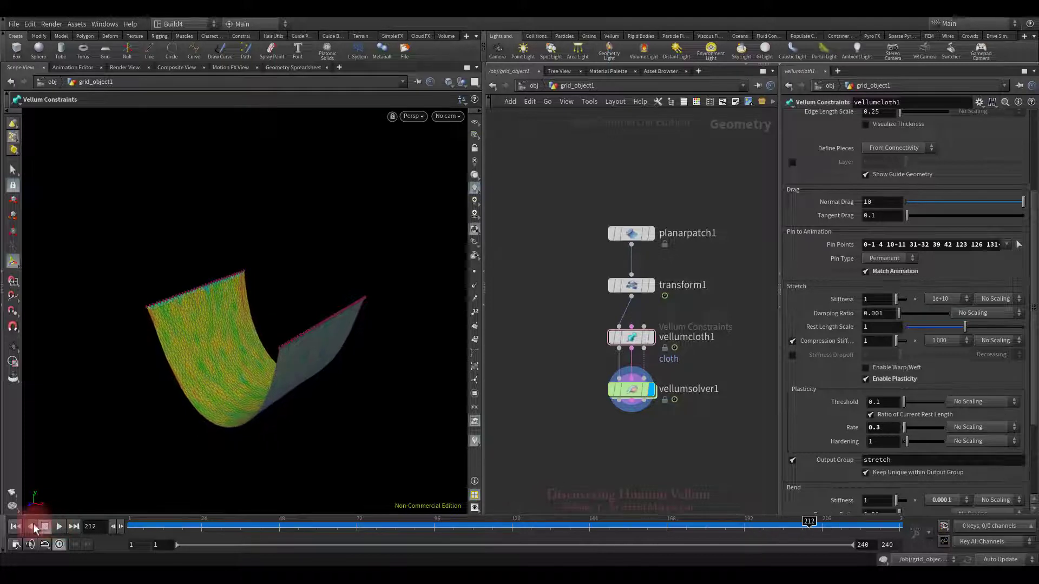
Step: Set the plasticity rate to 10, replay, and orbit to inspect the deep V-fold
click(12, 526)
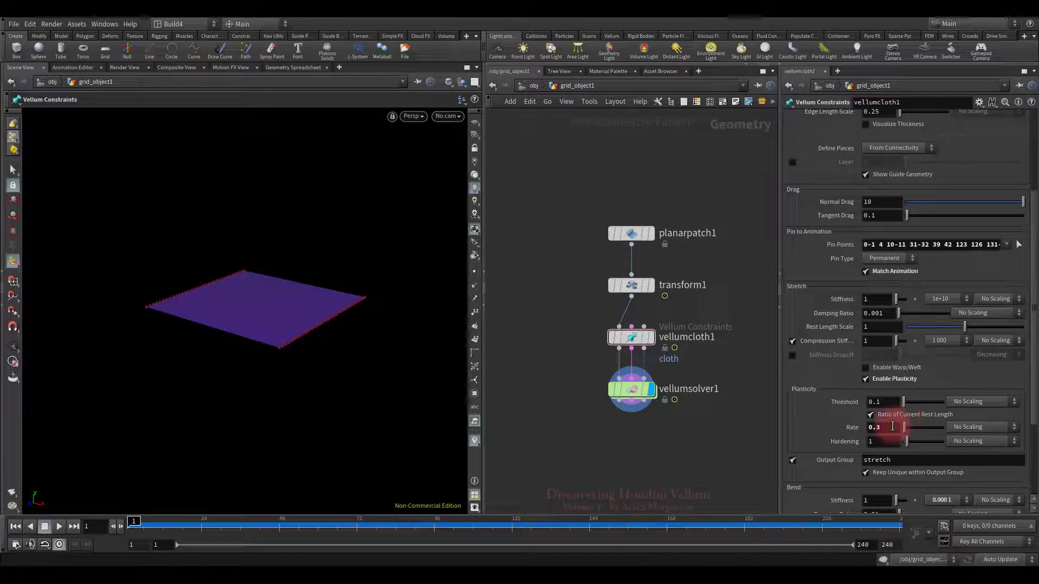
text(10)
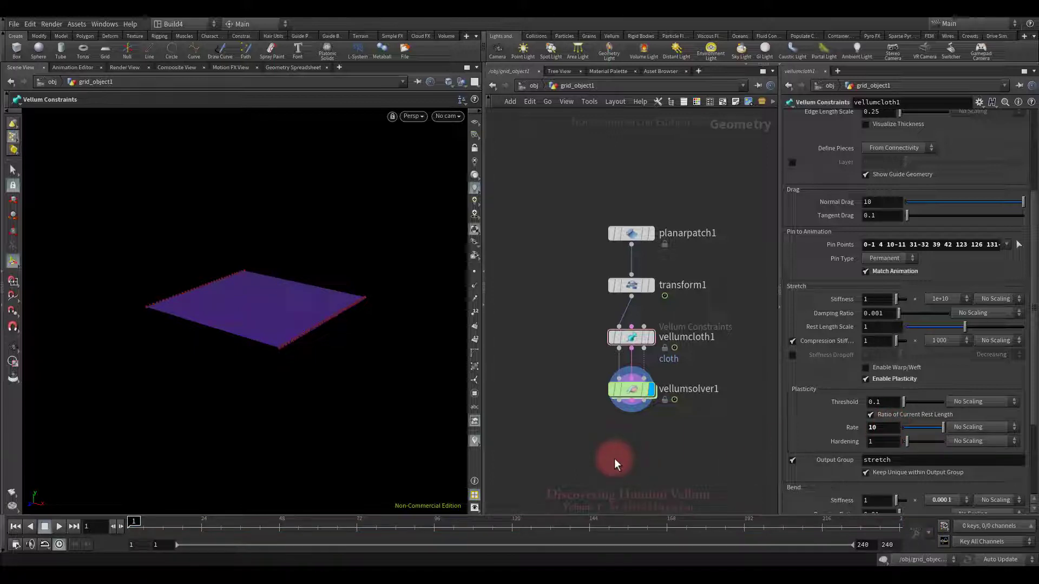
click(60, 527)
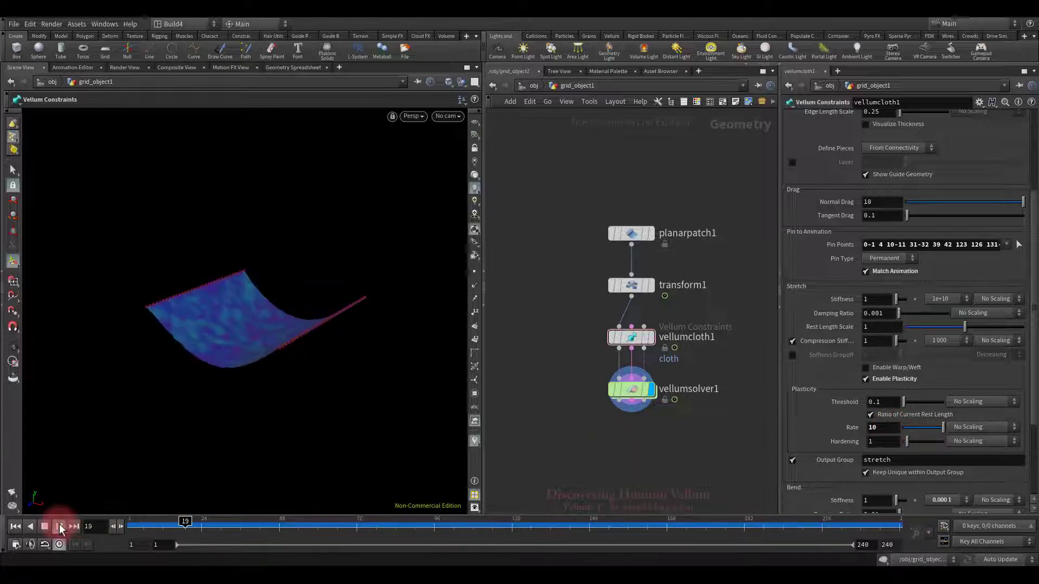
click(61, 526)
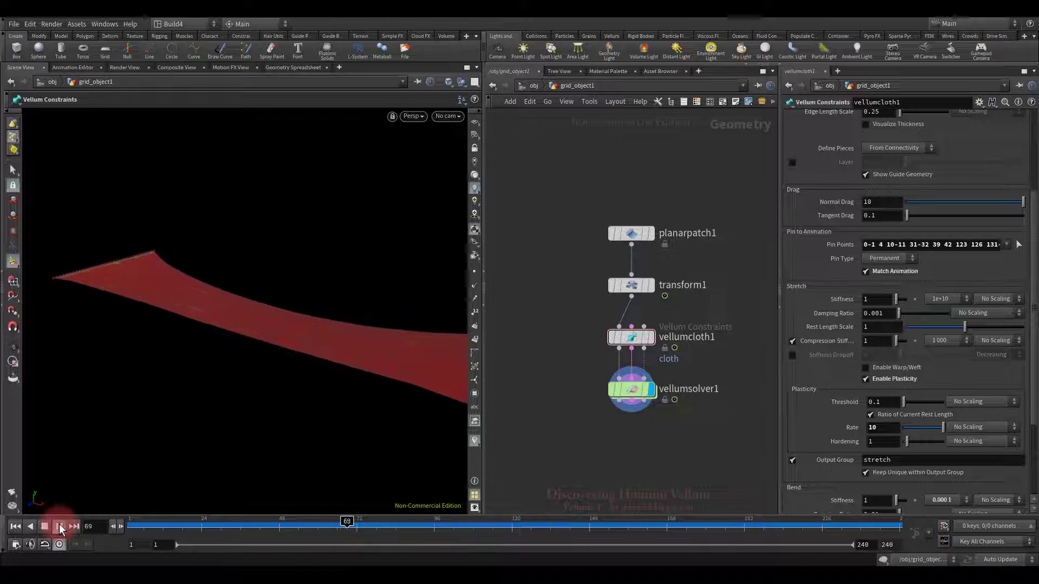
click(59, 527)
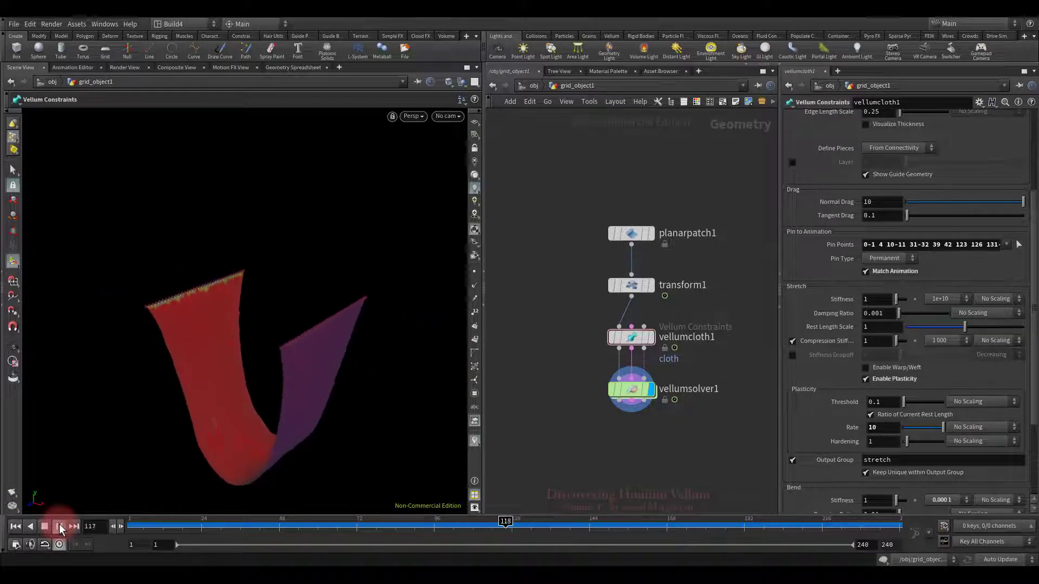
click(60, 527)
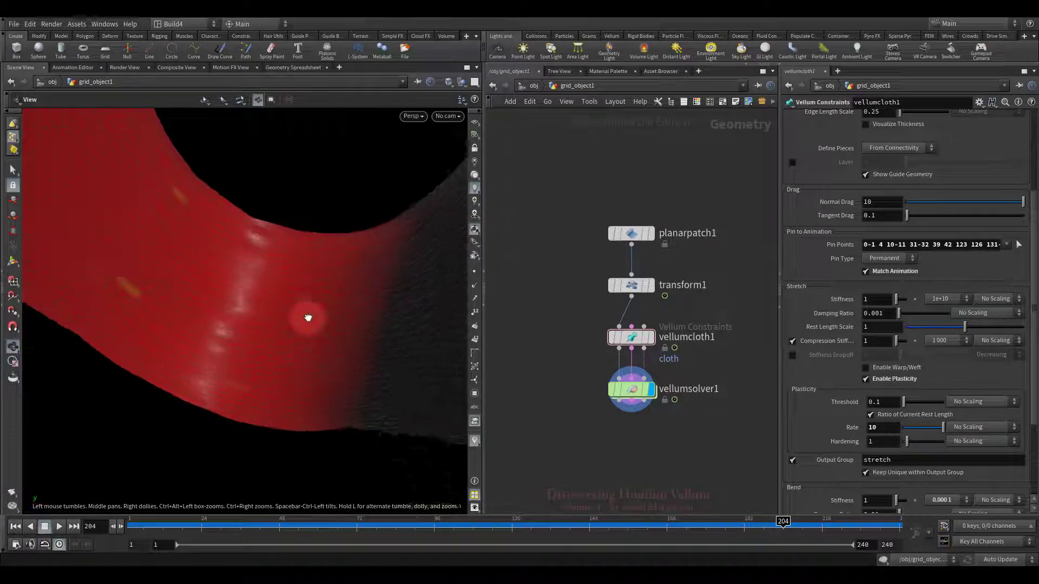
drag(307, 317, 301, 378)
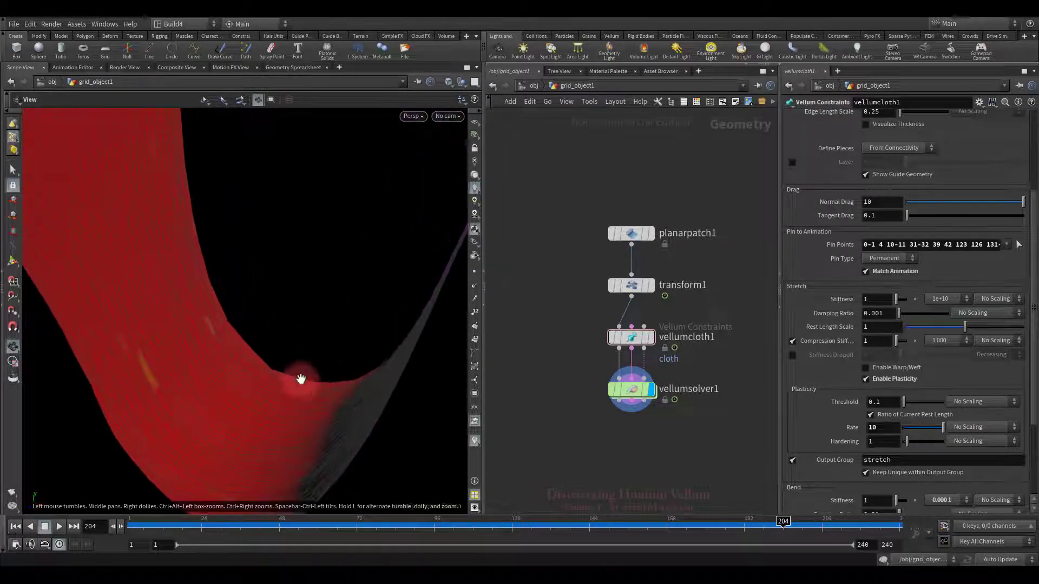
drag(300, 378, 342, 383)
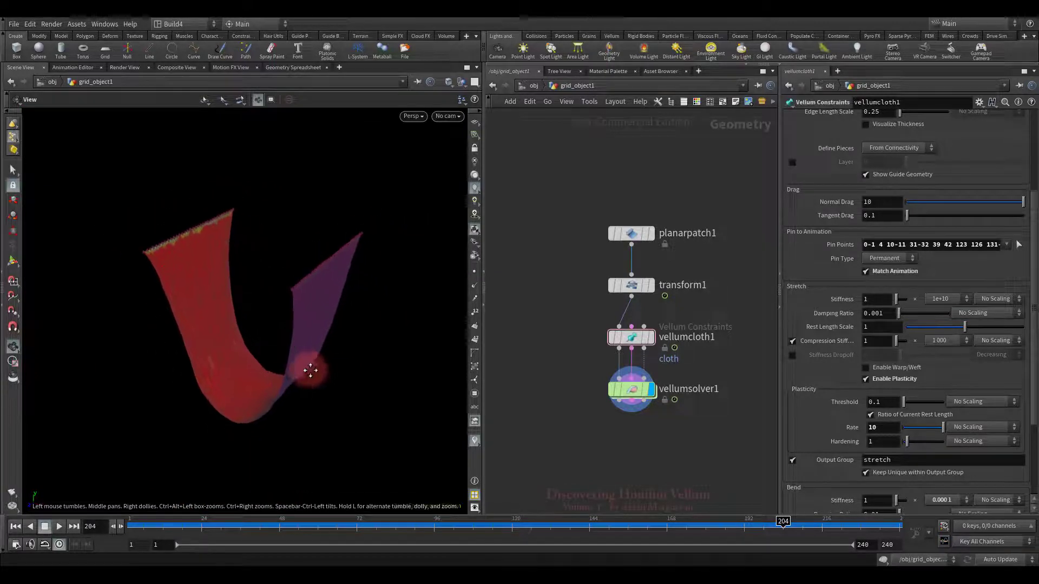
click(632, 389)
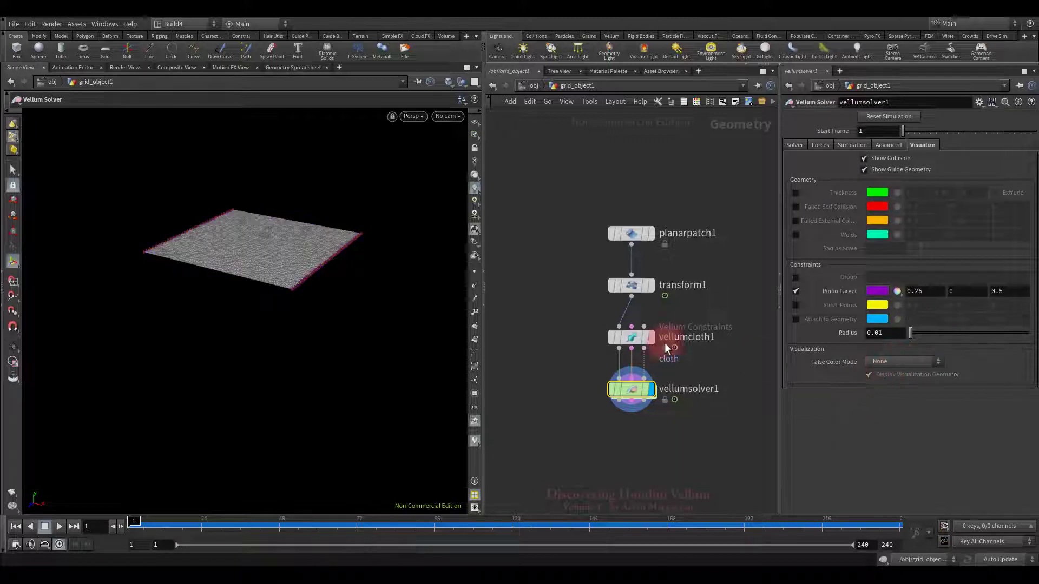
Step: Show vellumcloth1's parameters again and replay the simulation with the new hardening
click(631, 337)
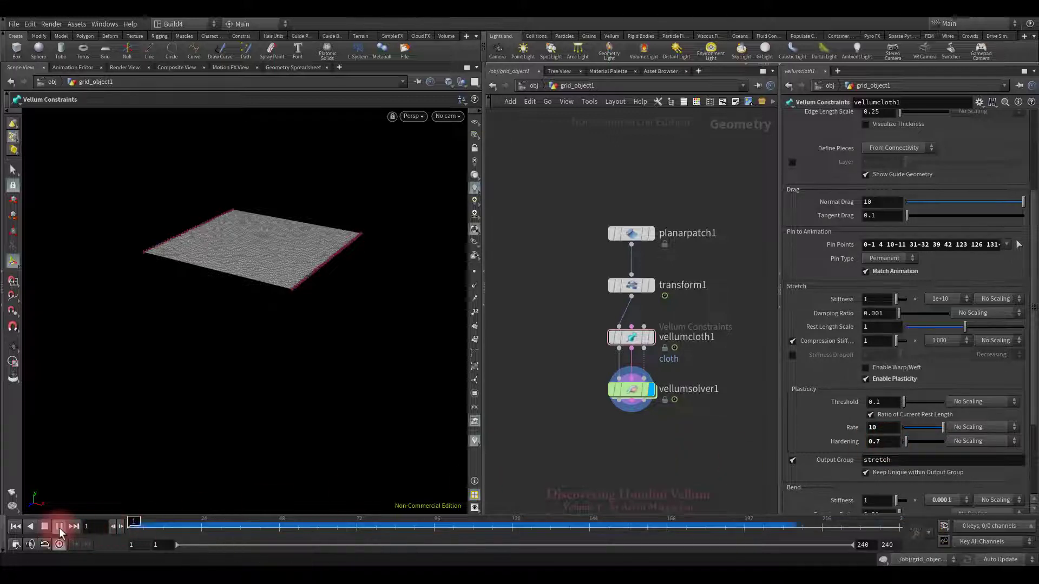
click(60, 526)
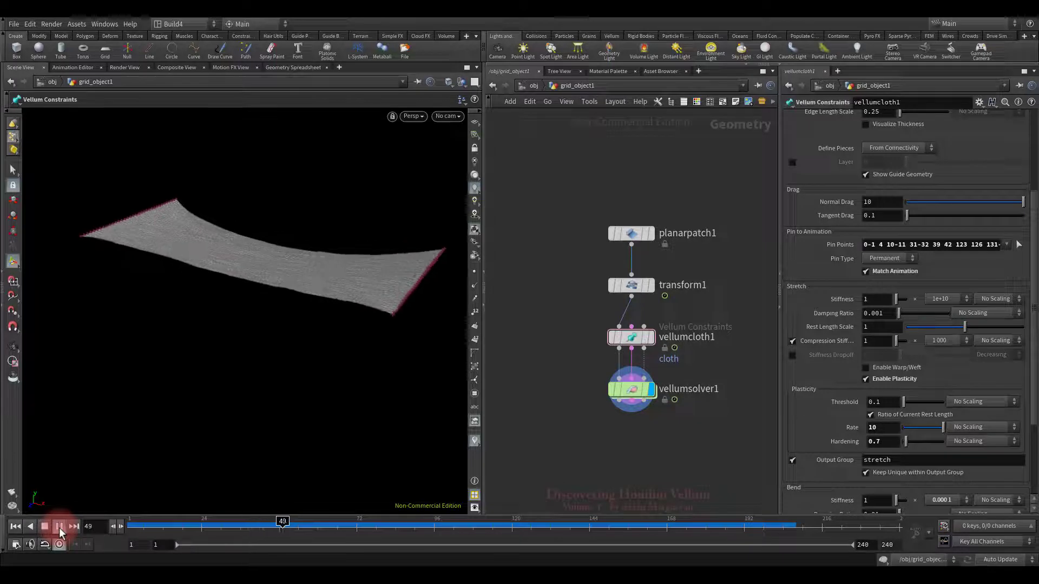
click(60, 526)
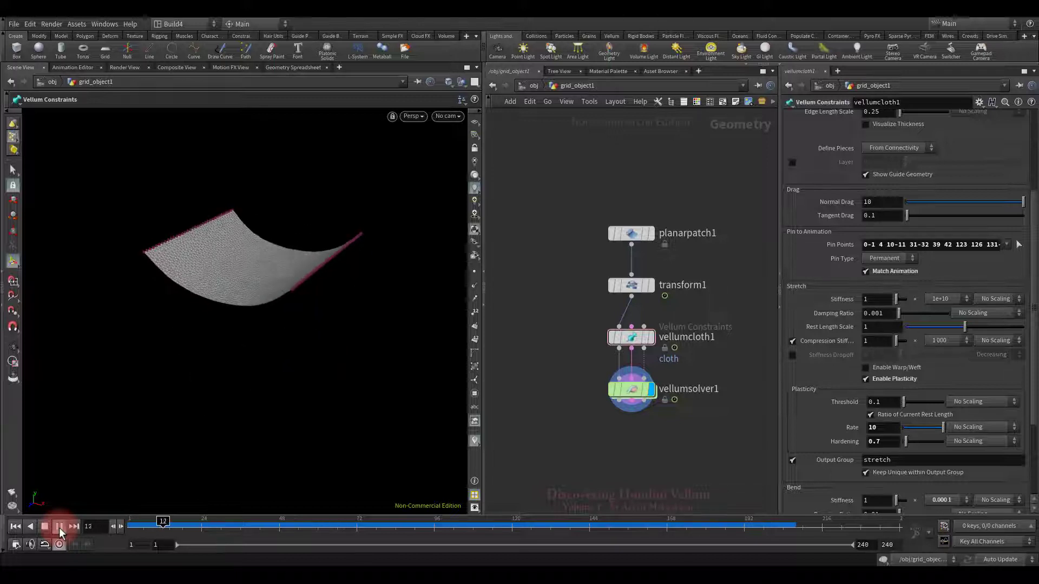
click(59, 526)
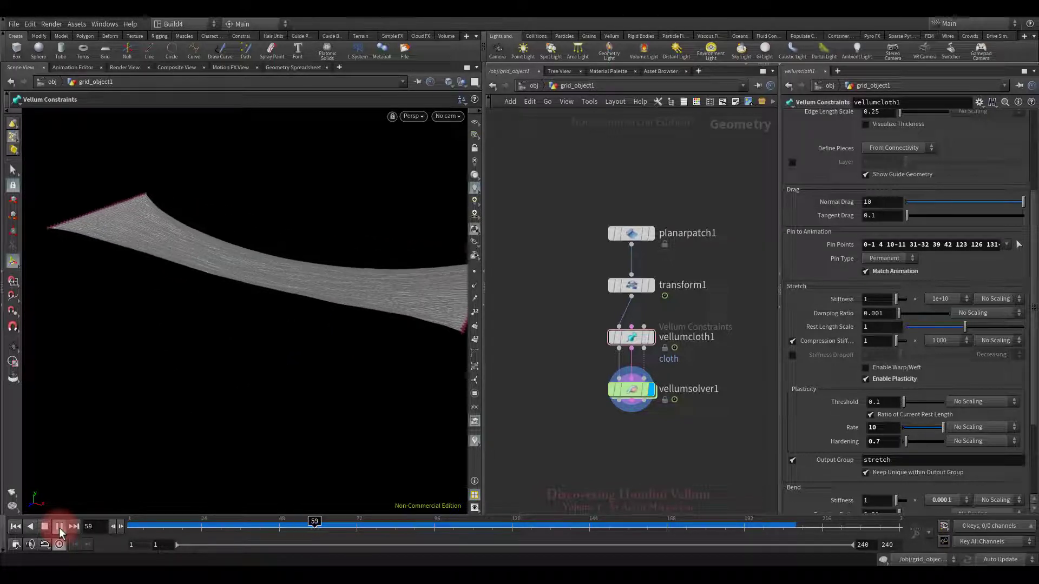
click(60, 526)
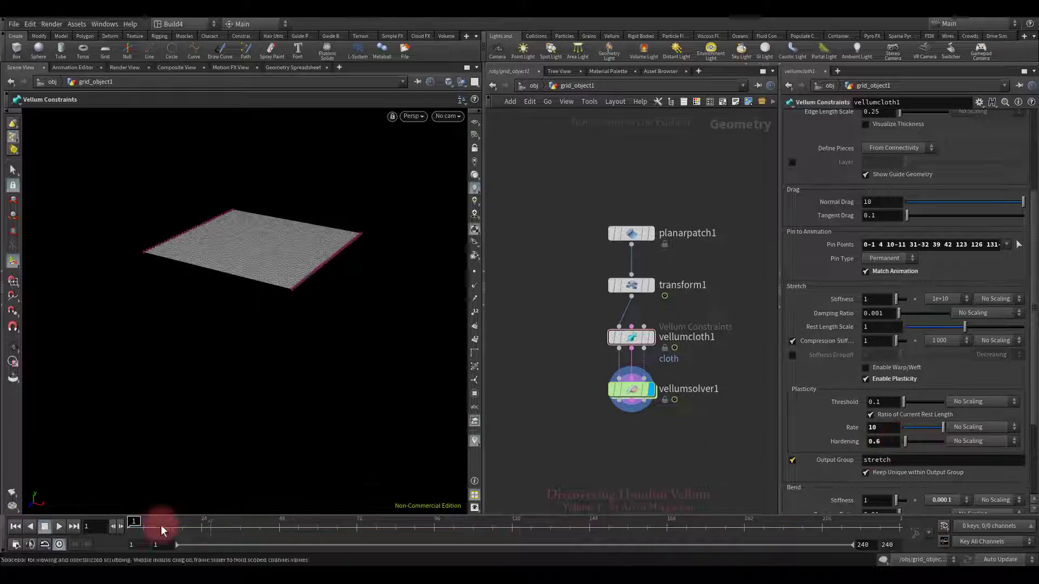
Step: Replay the simulation with hardening 0.6, scrubbing back, until the cloth hangs in strips
click(60, 527)
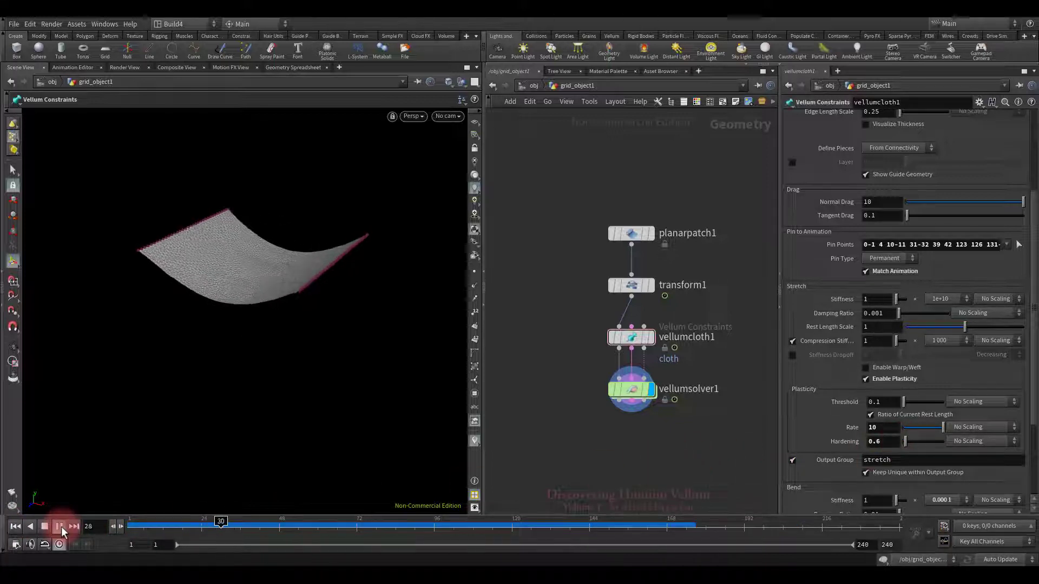
click(60, 527)
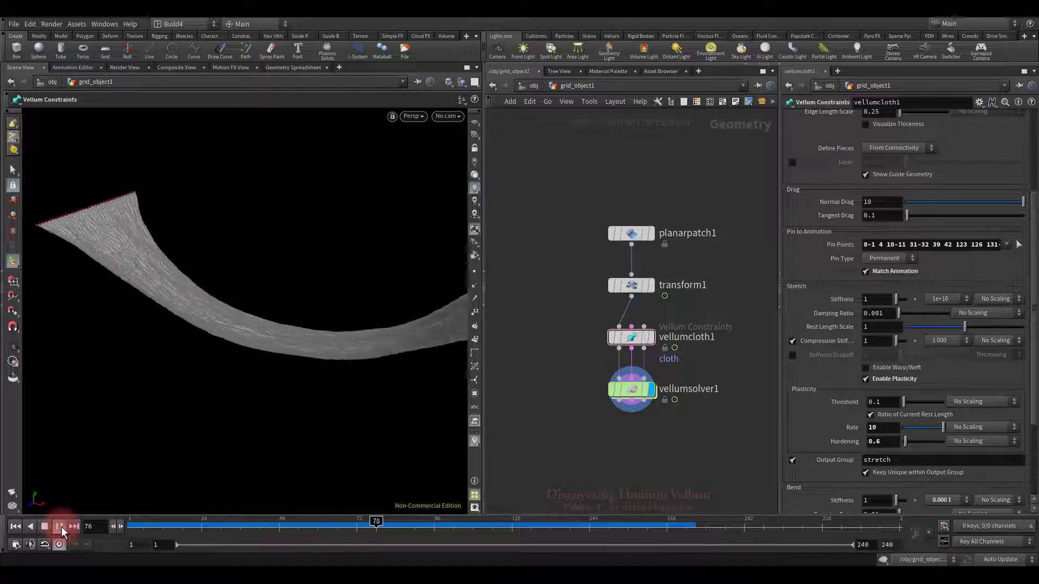
click(60, 527)
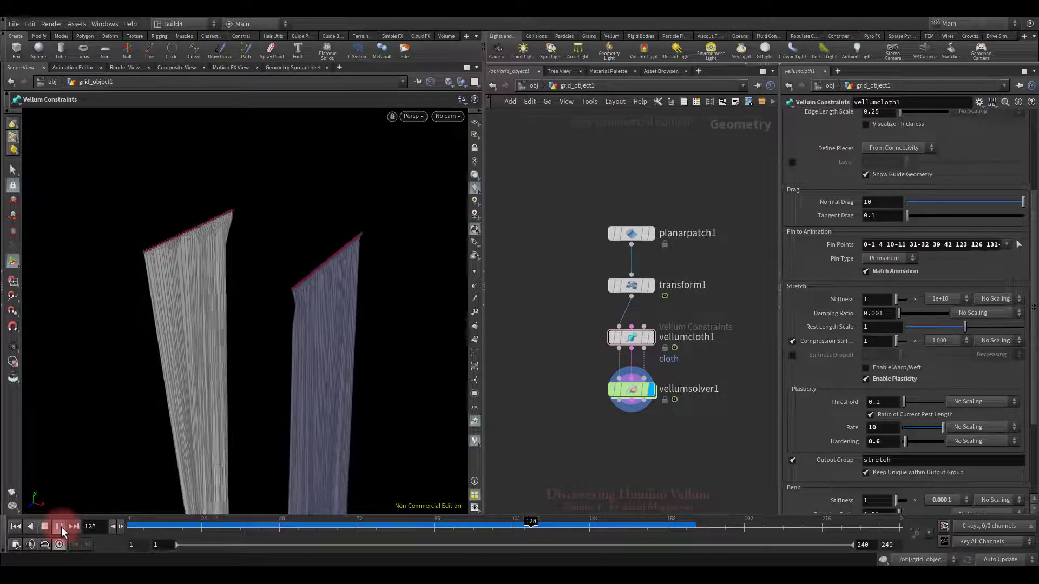
drag(530, 520, 217, 520)
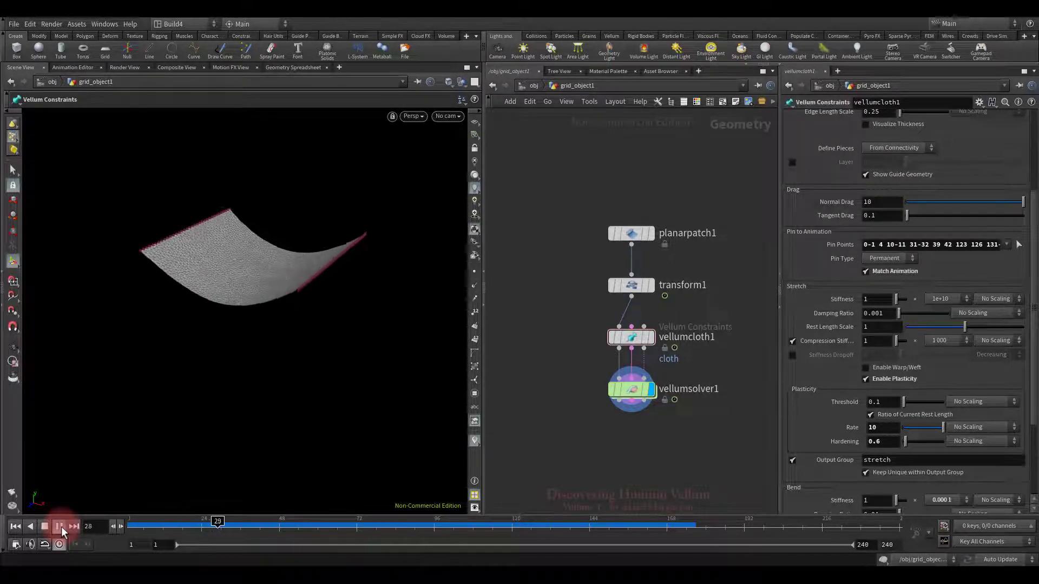
click(58, 526)
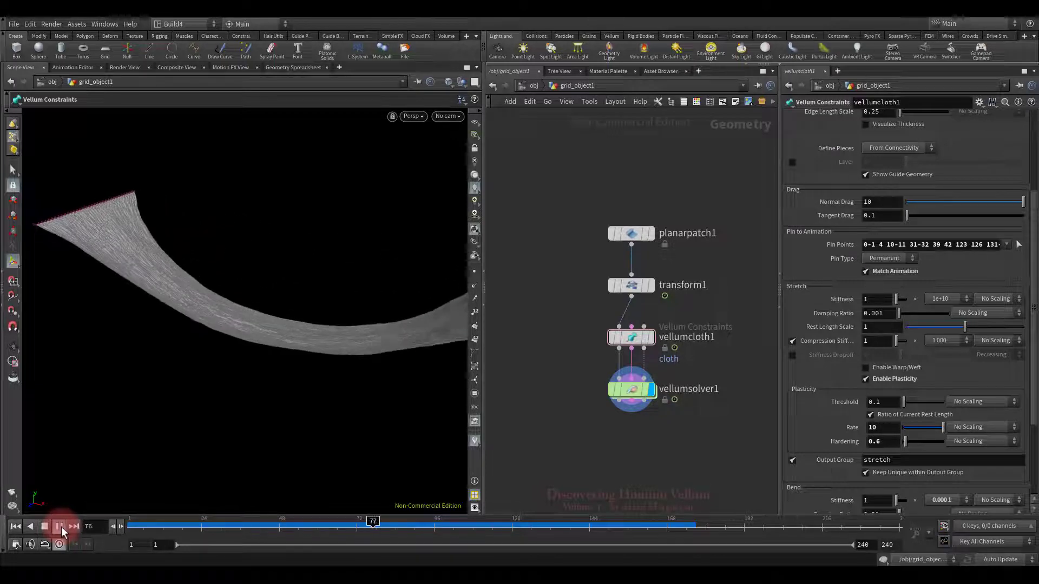
click(60, 527)
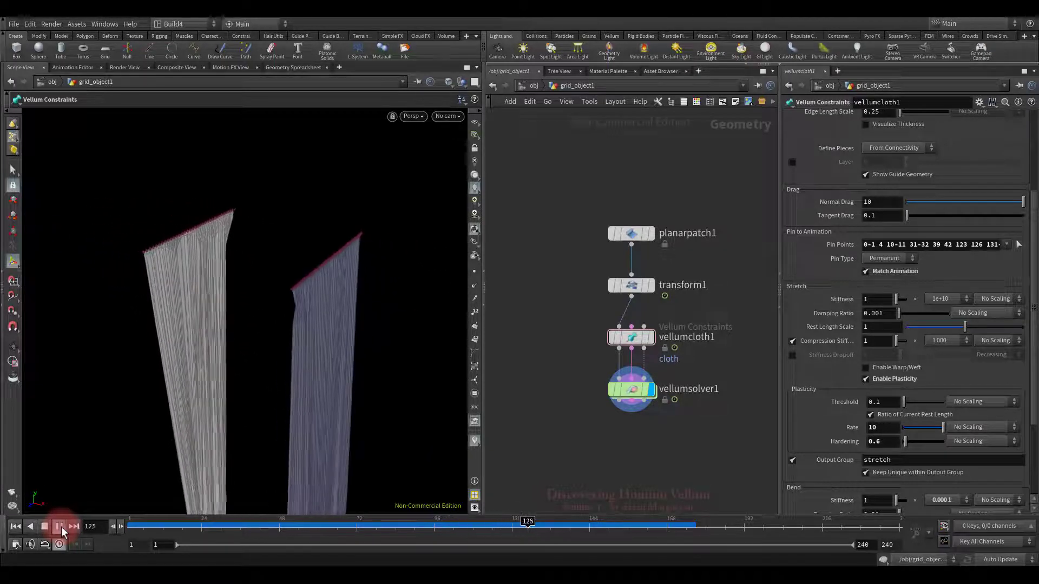
click(59, 526)
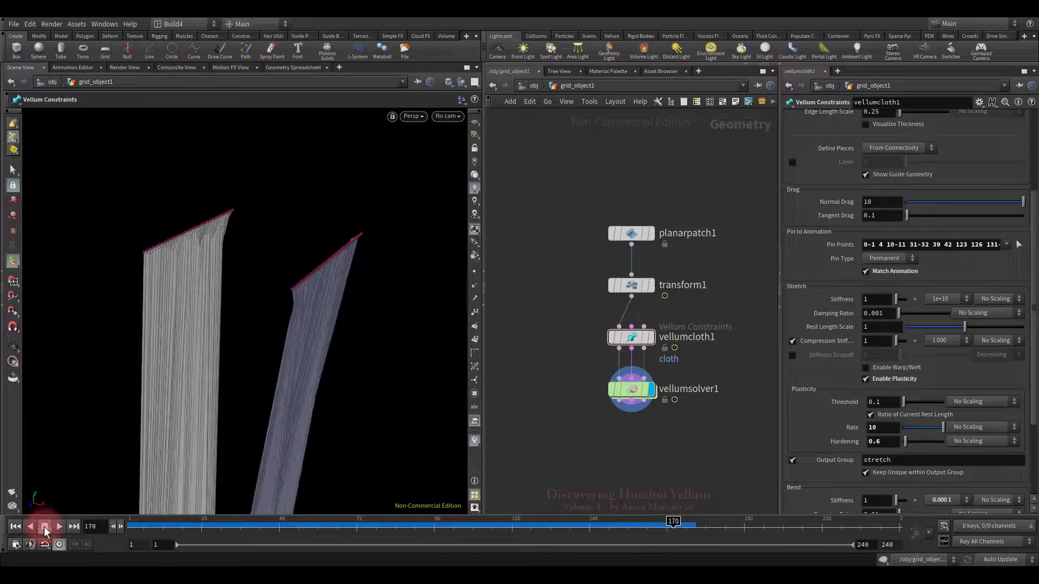
Step: Set plasticity Hardening to 10 and the stretch stiffness multiplier to 0.001
click(16, 526)
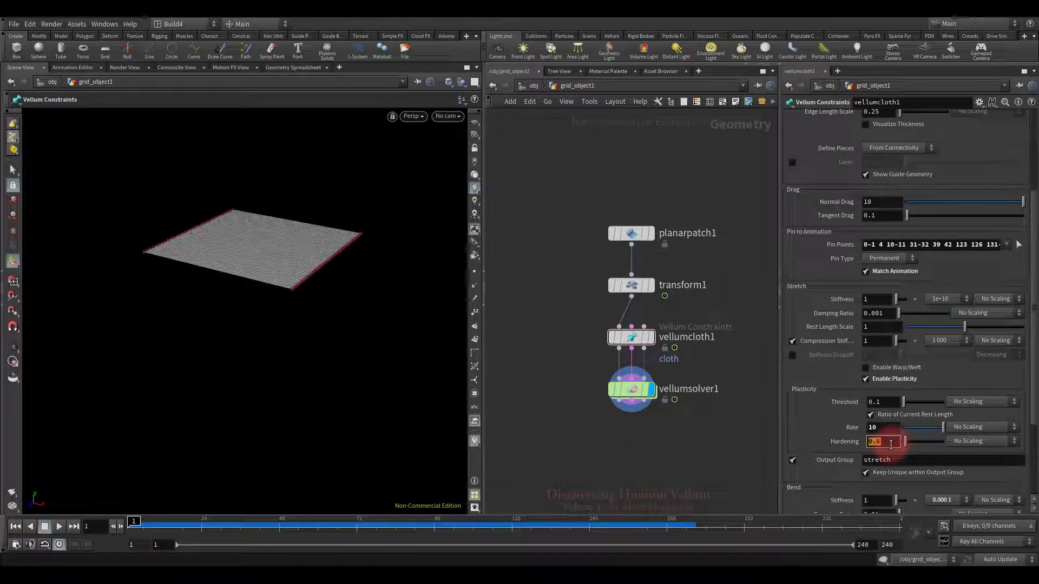
text(10)
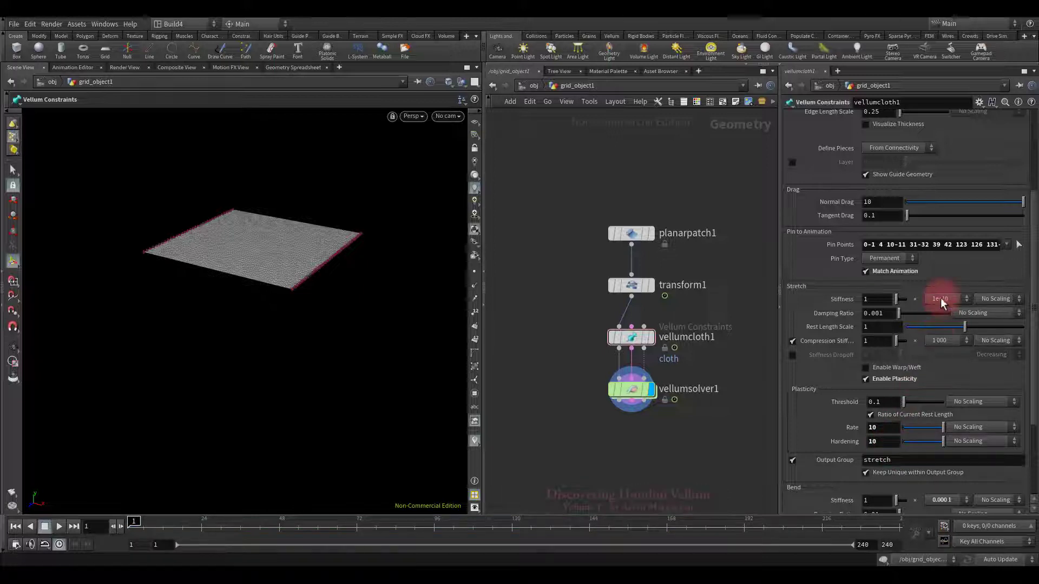
click(967, 299)
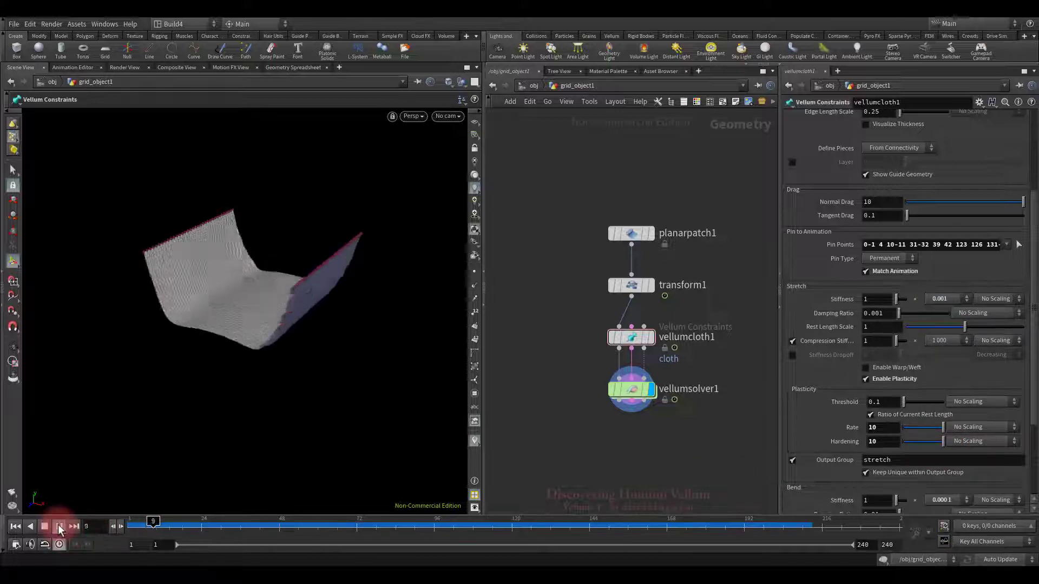
Step: Replay the cloth simulation into a deep U-sag, then rewind to the start
click(60, 526)
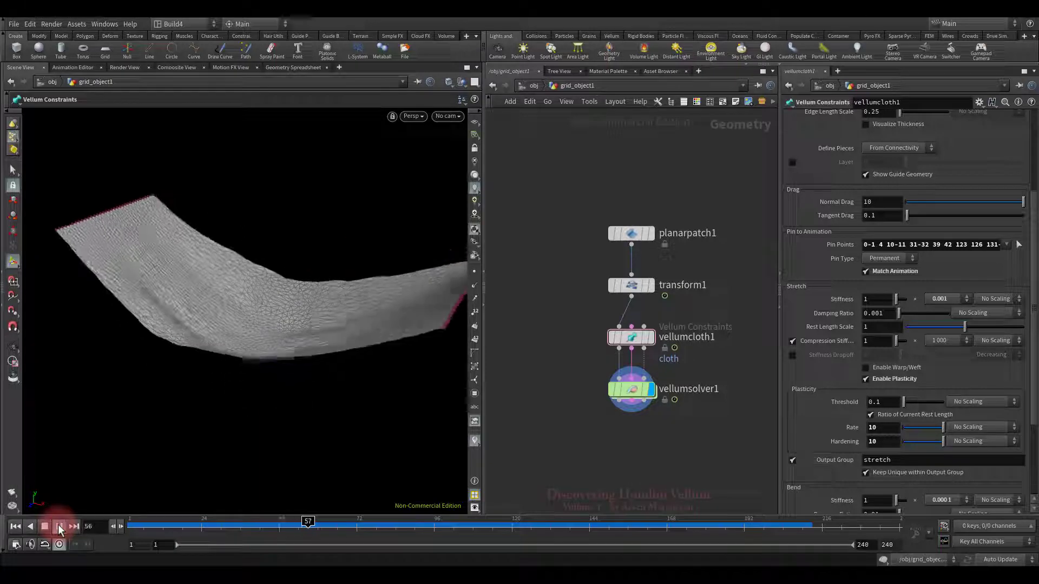
click(59, 526)
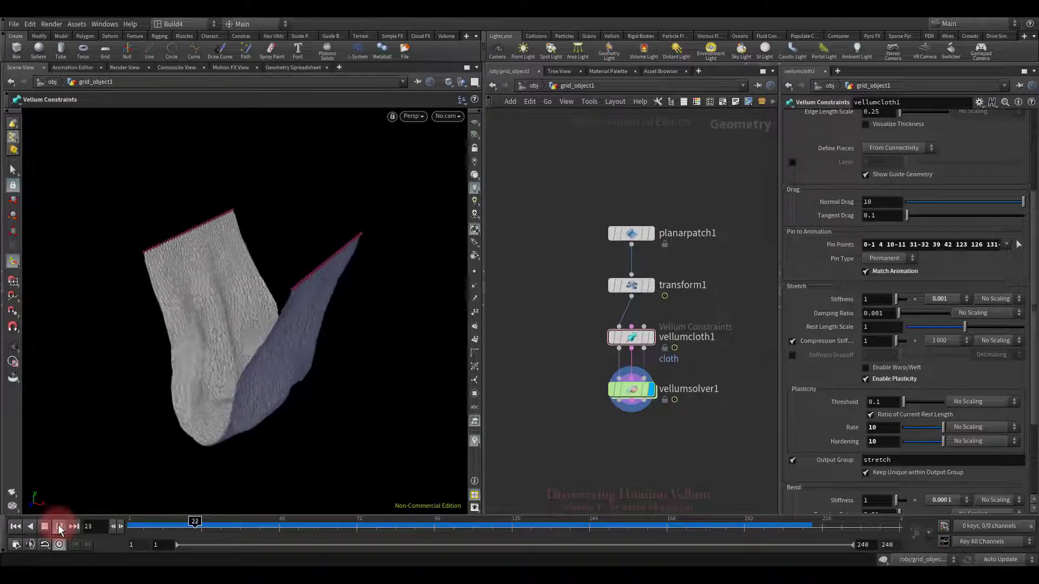
click(60, 526)
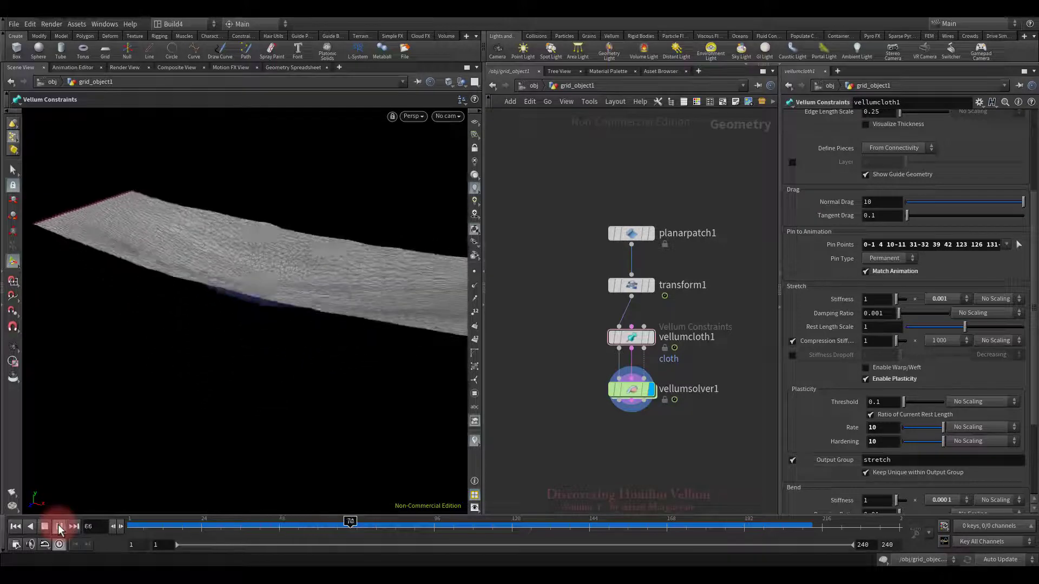
click(59, 526)
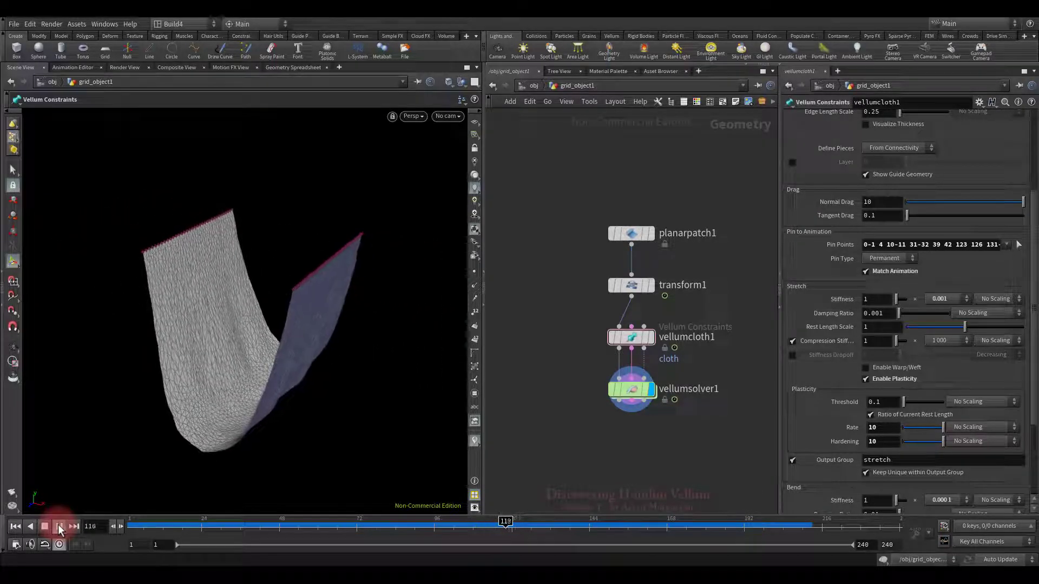
click(60, 527)
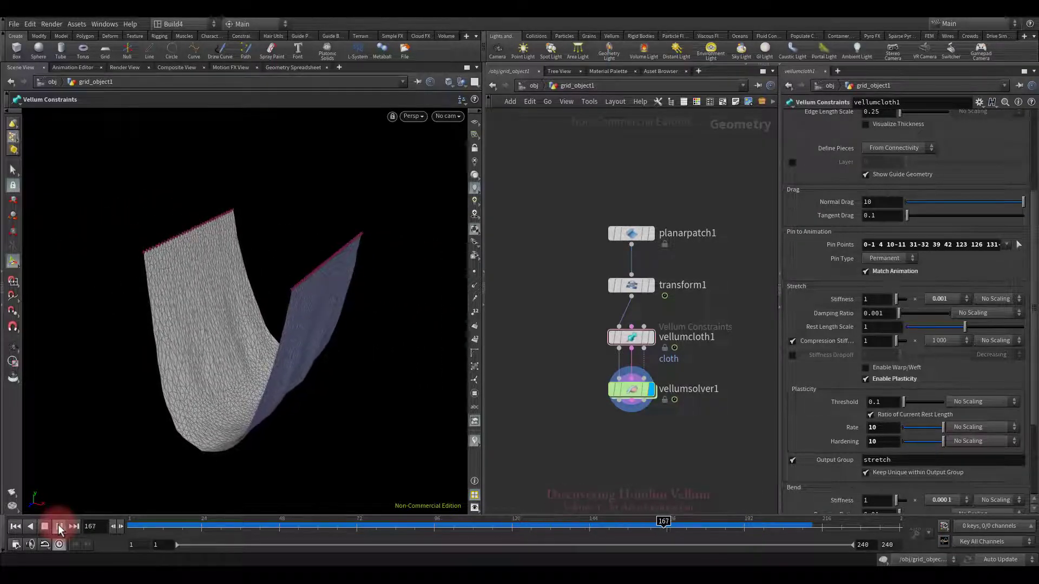
click(15, 526)
text(0)
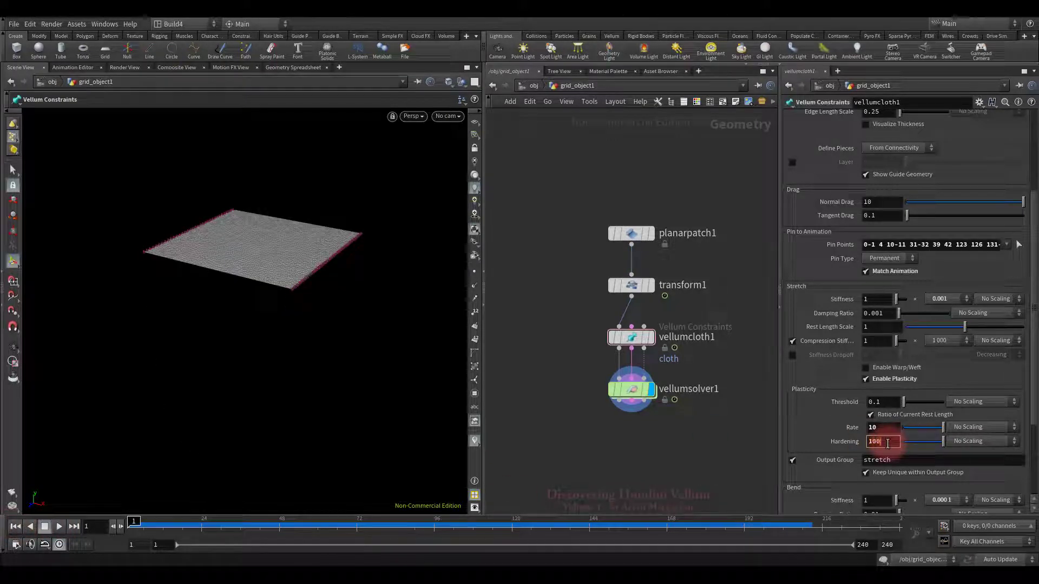
Step: Simulate the pinned patch at Hardening 100, giving the same deep U-sag, then rewind to frame 1
click(60, 527)
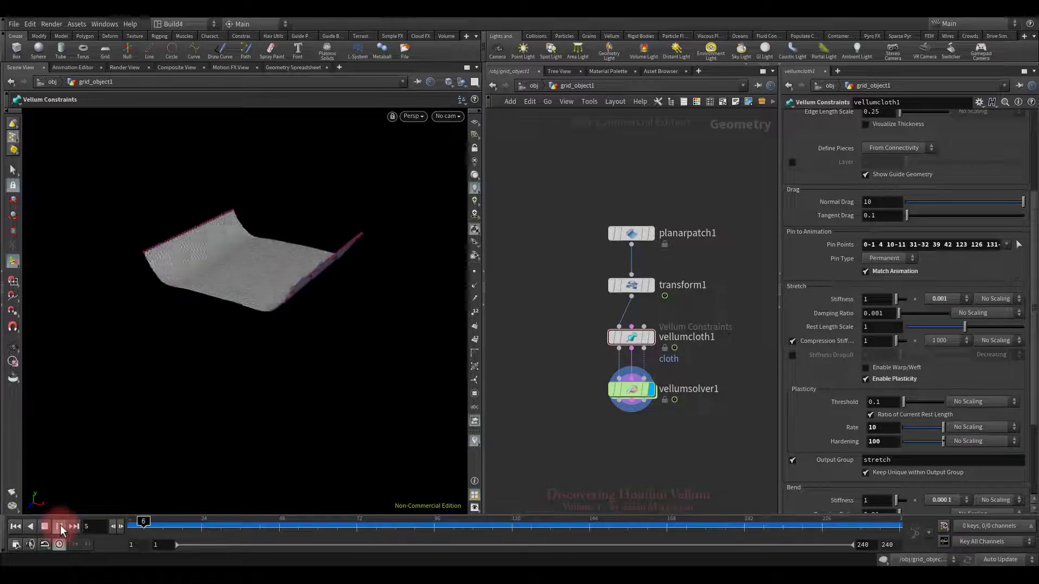
click(60, 526)
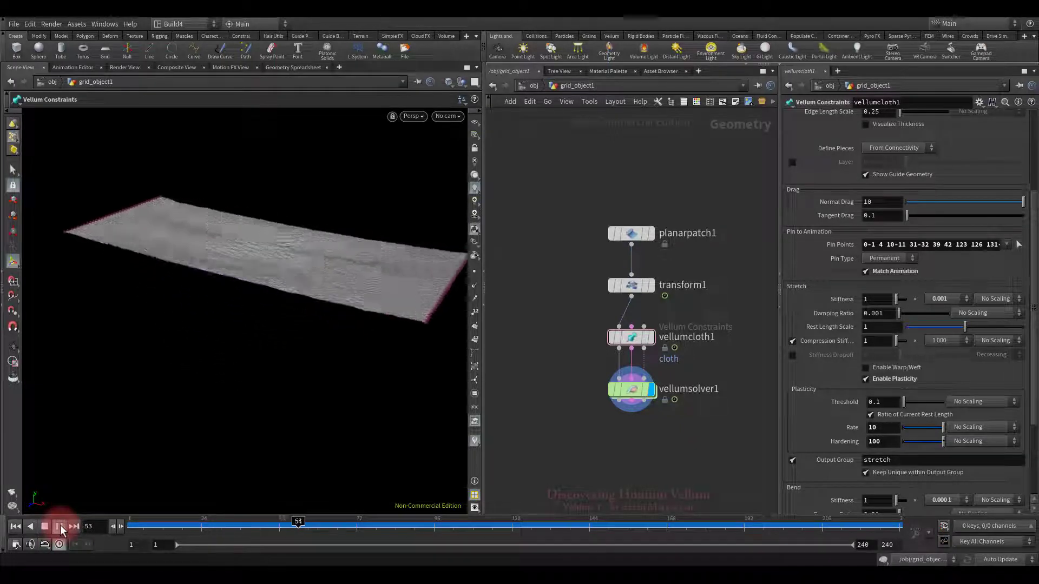
click(59, 526)
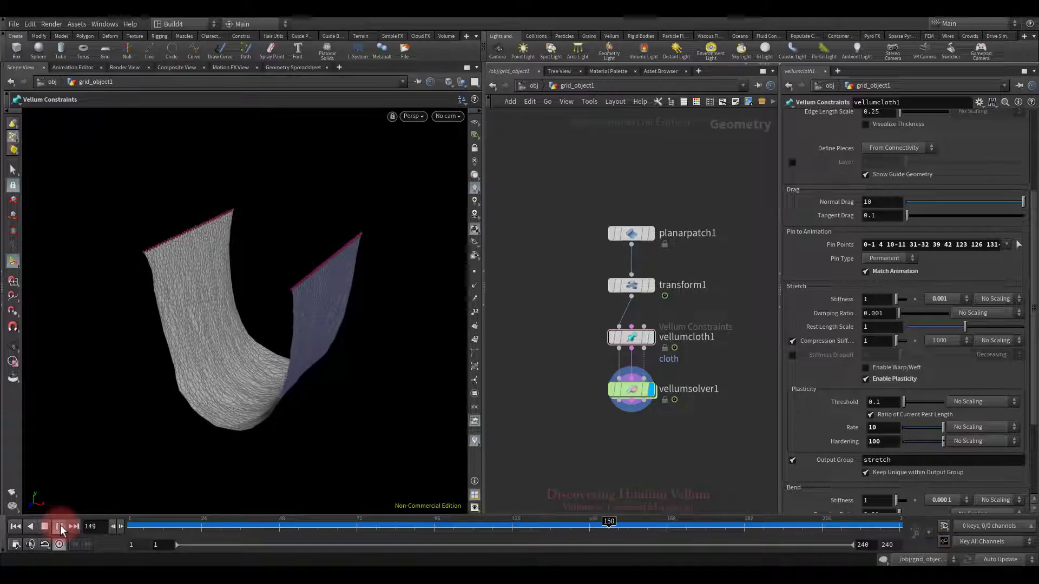
click(59, 526)
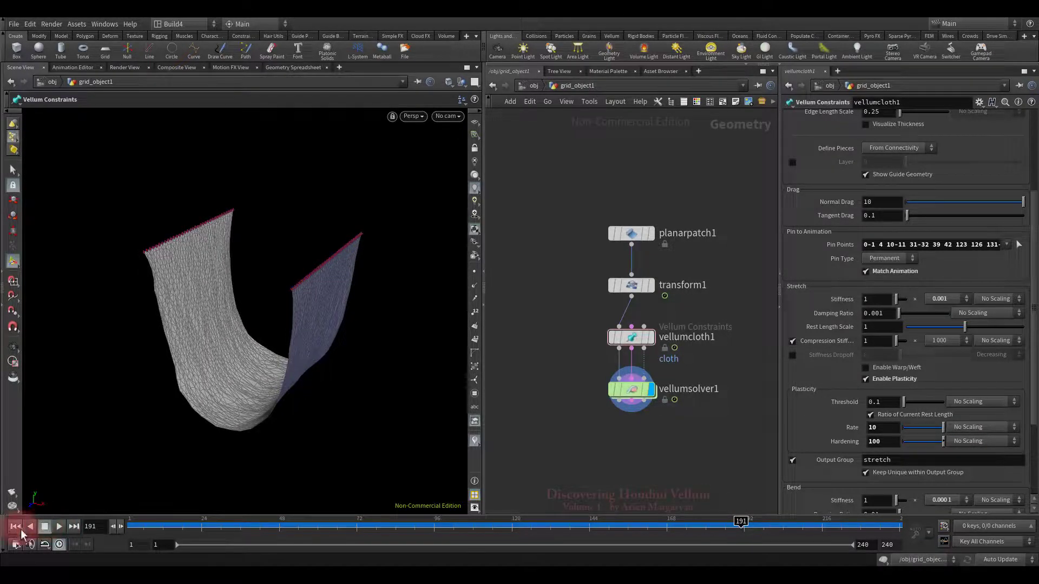
click(14, 527)
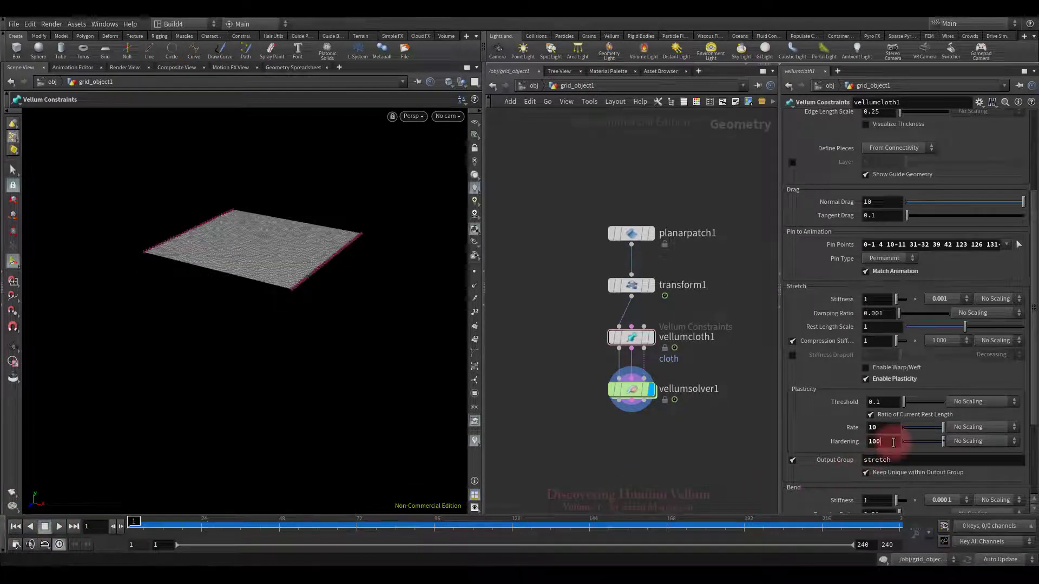
Step: Enter Hardening 5, replay the cloth into a V-sag, and rewind to frame 1
text(5)
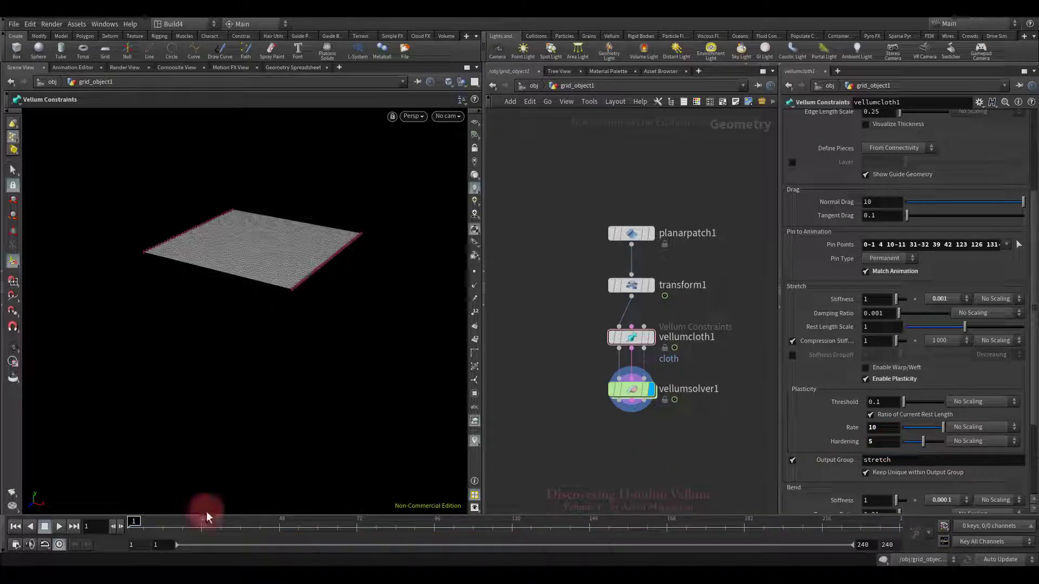
click(59, 527)
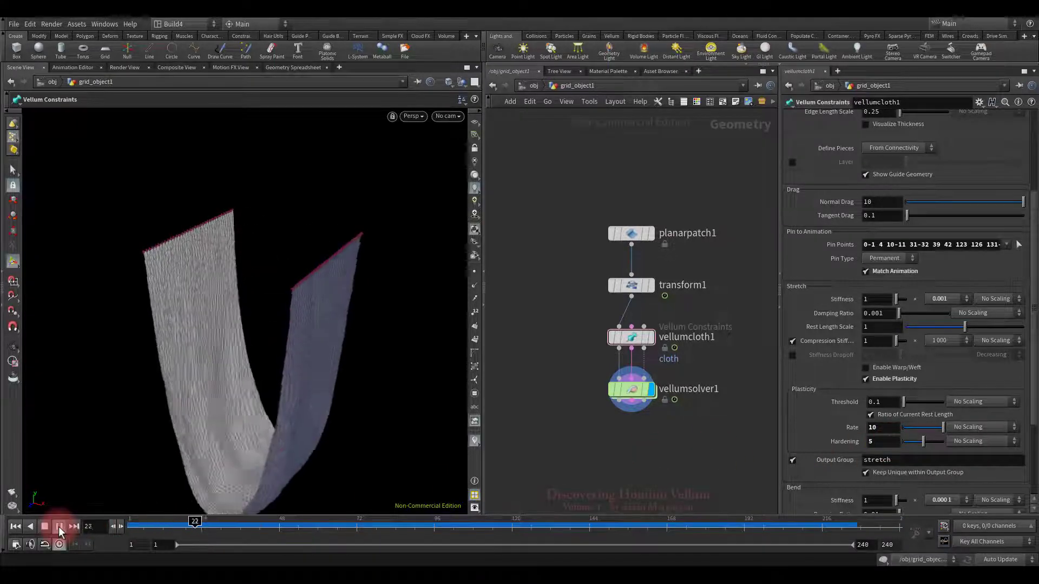
click(60, 527)
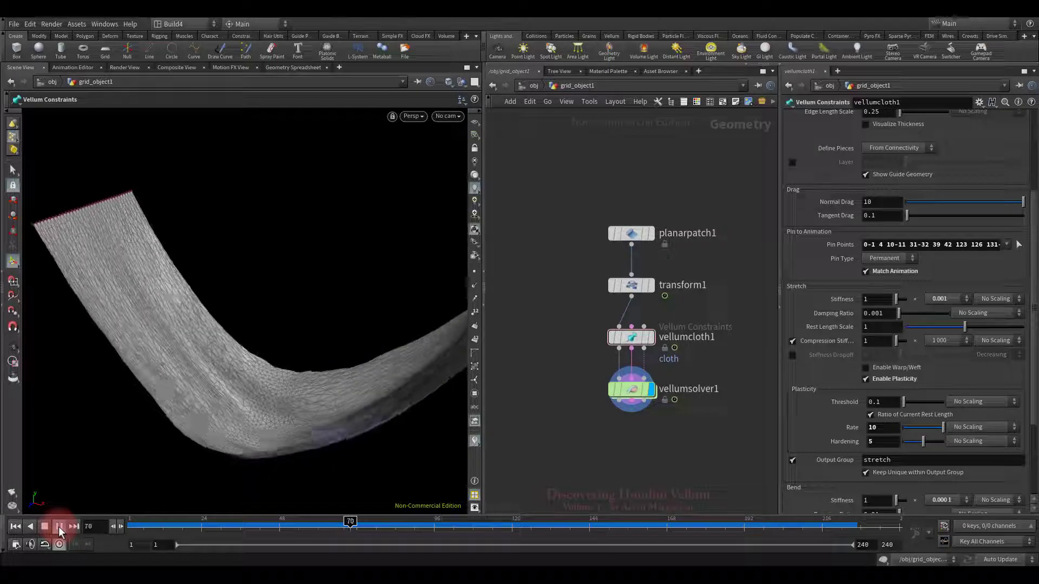
click(59, 526)
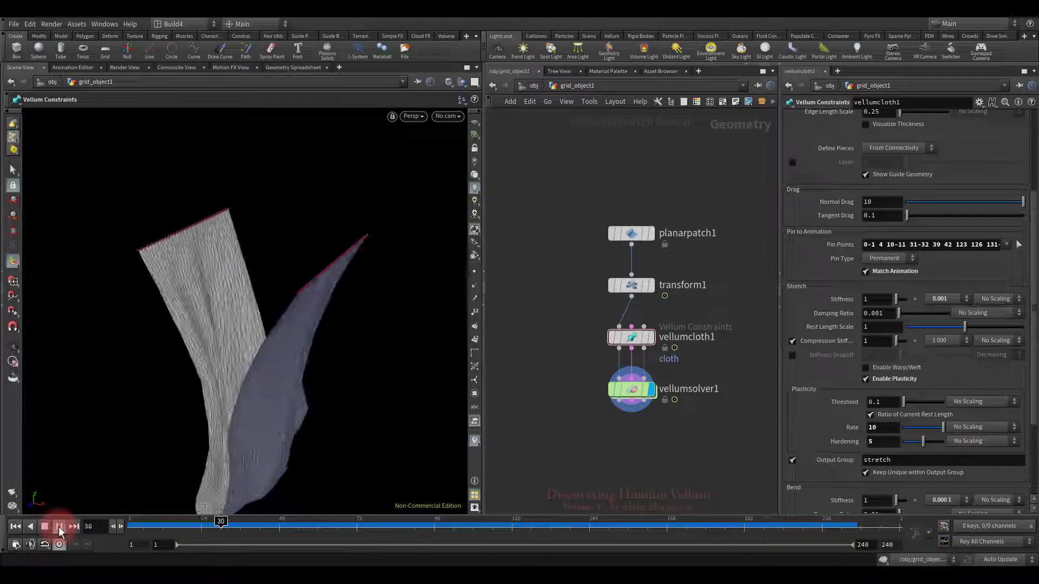
click(59, 526)
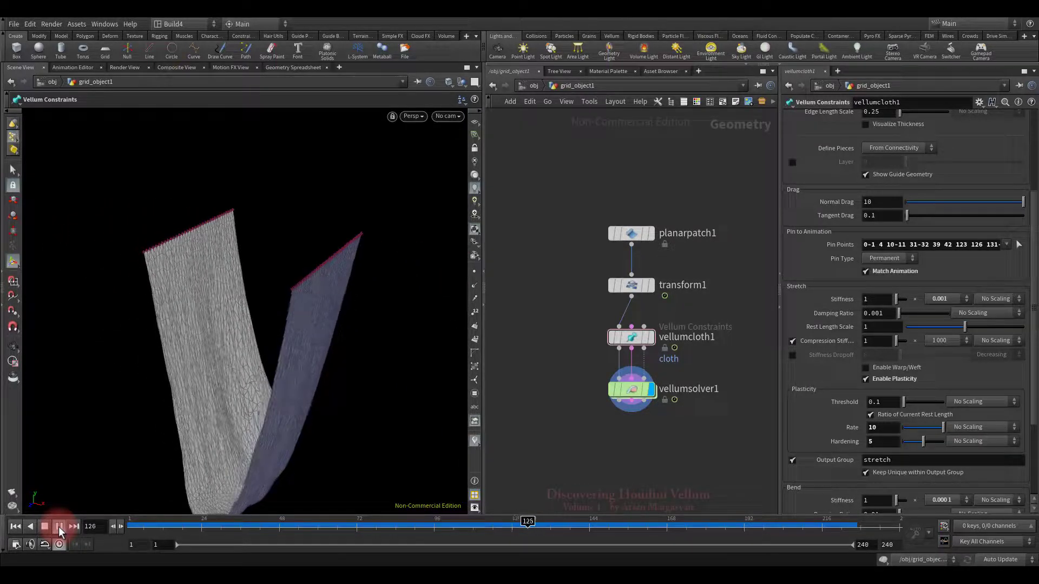
click(58, 526)
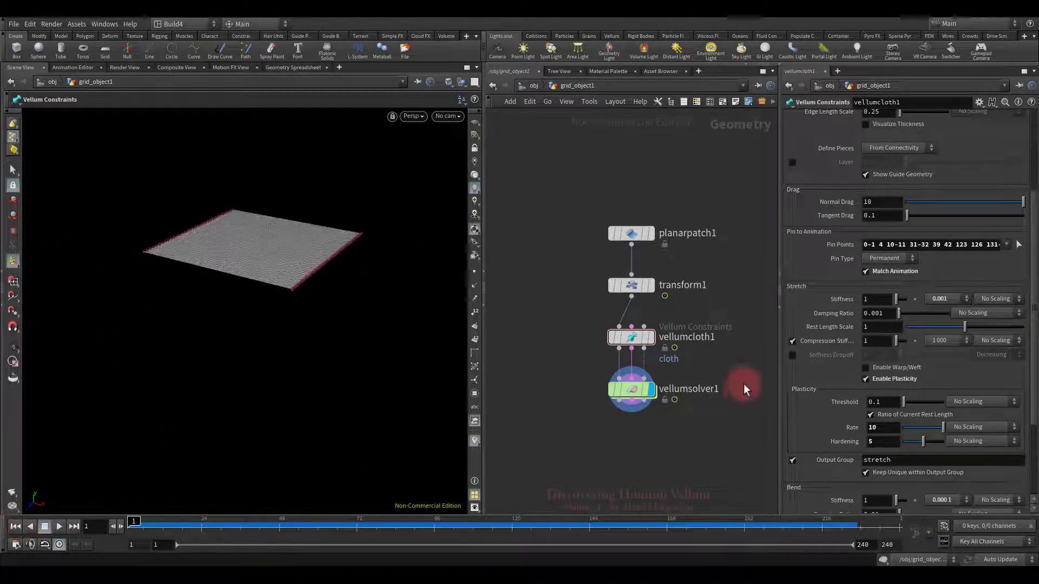